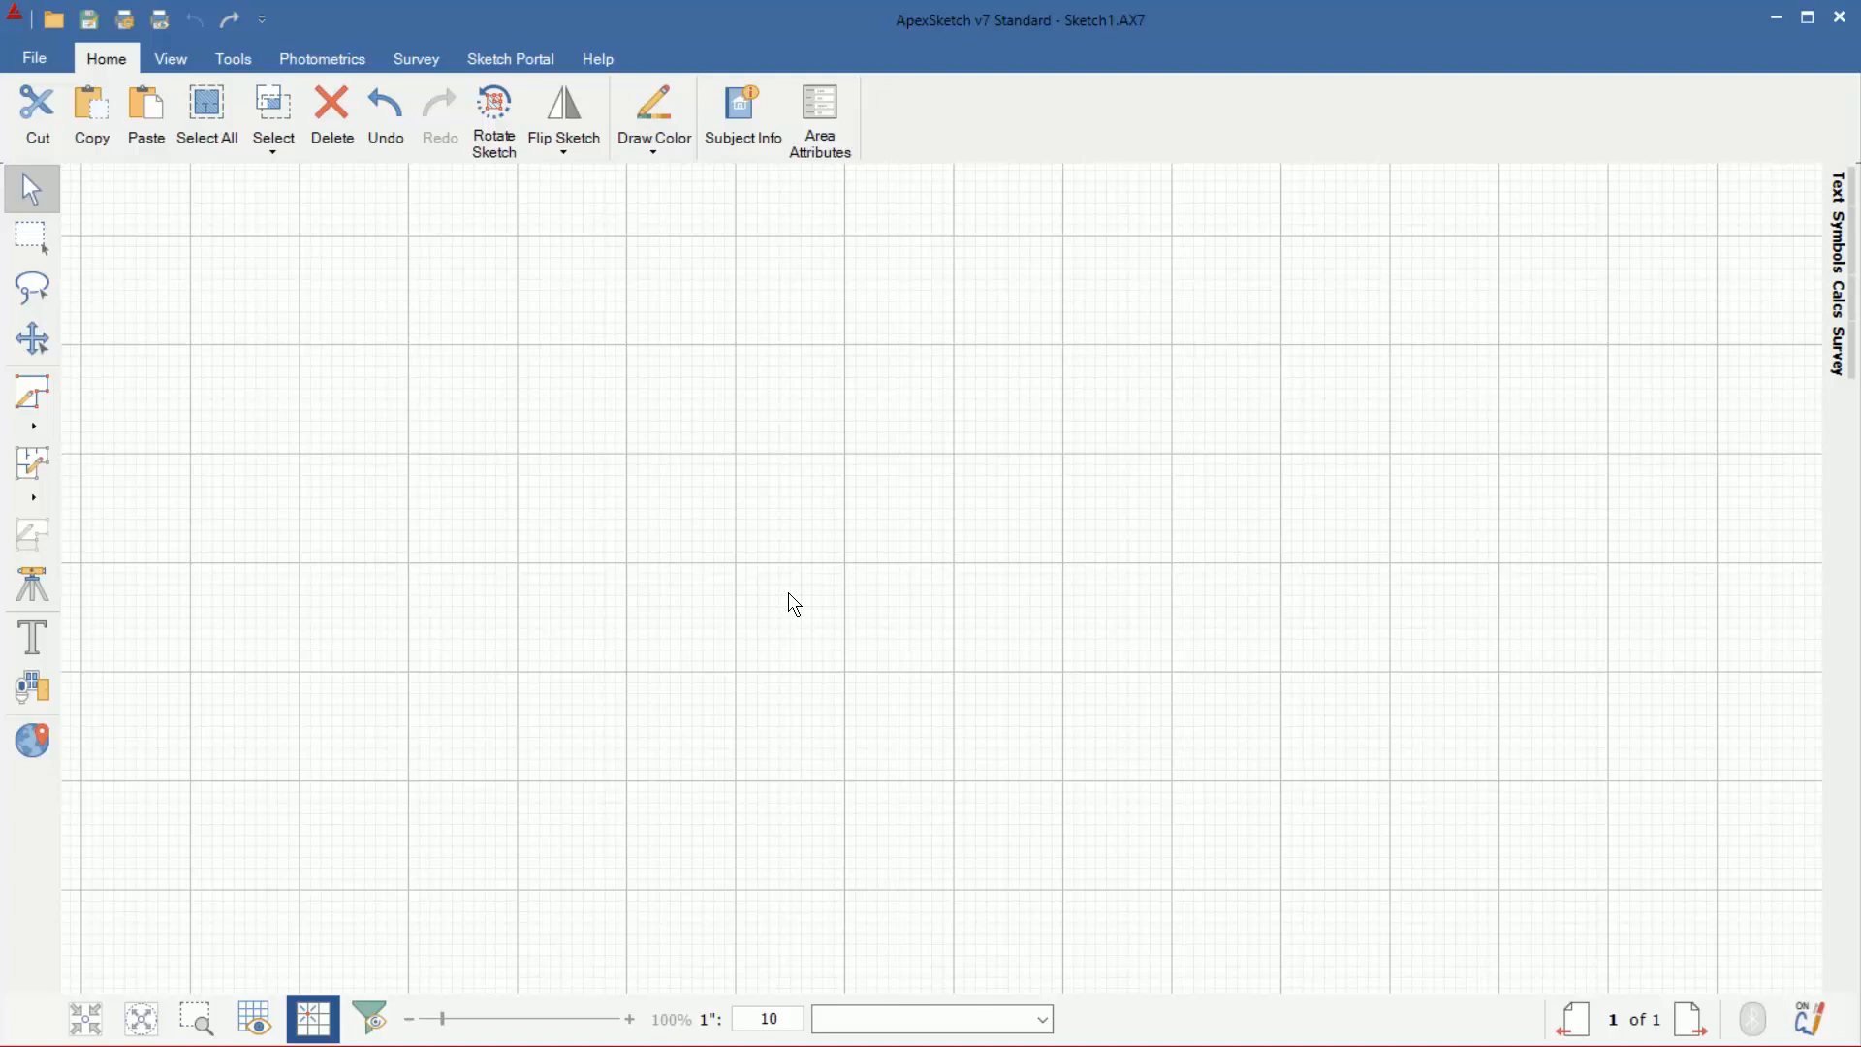
mouse_move(32, 635)
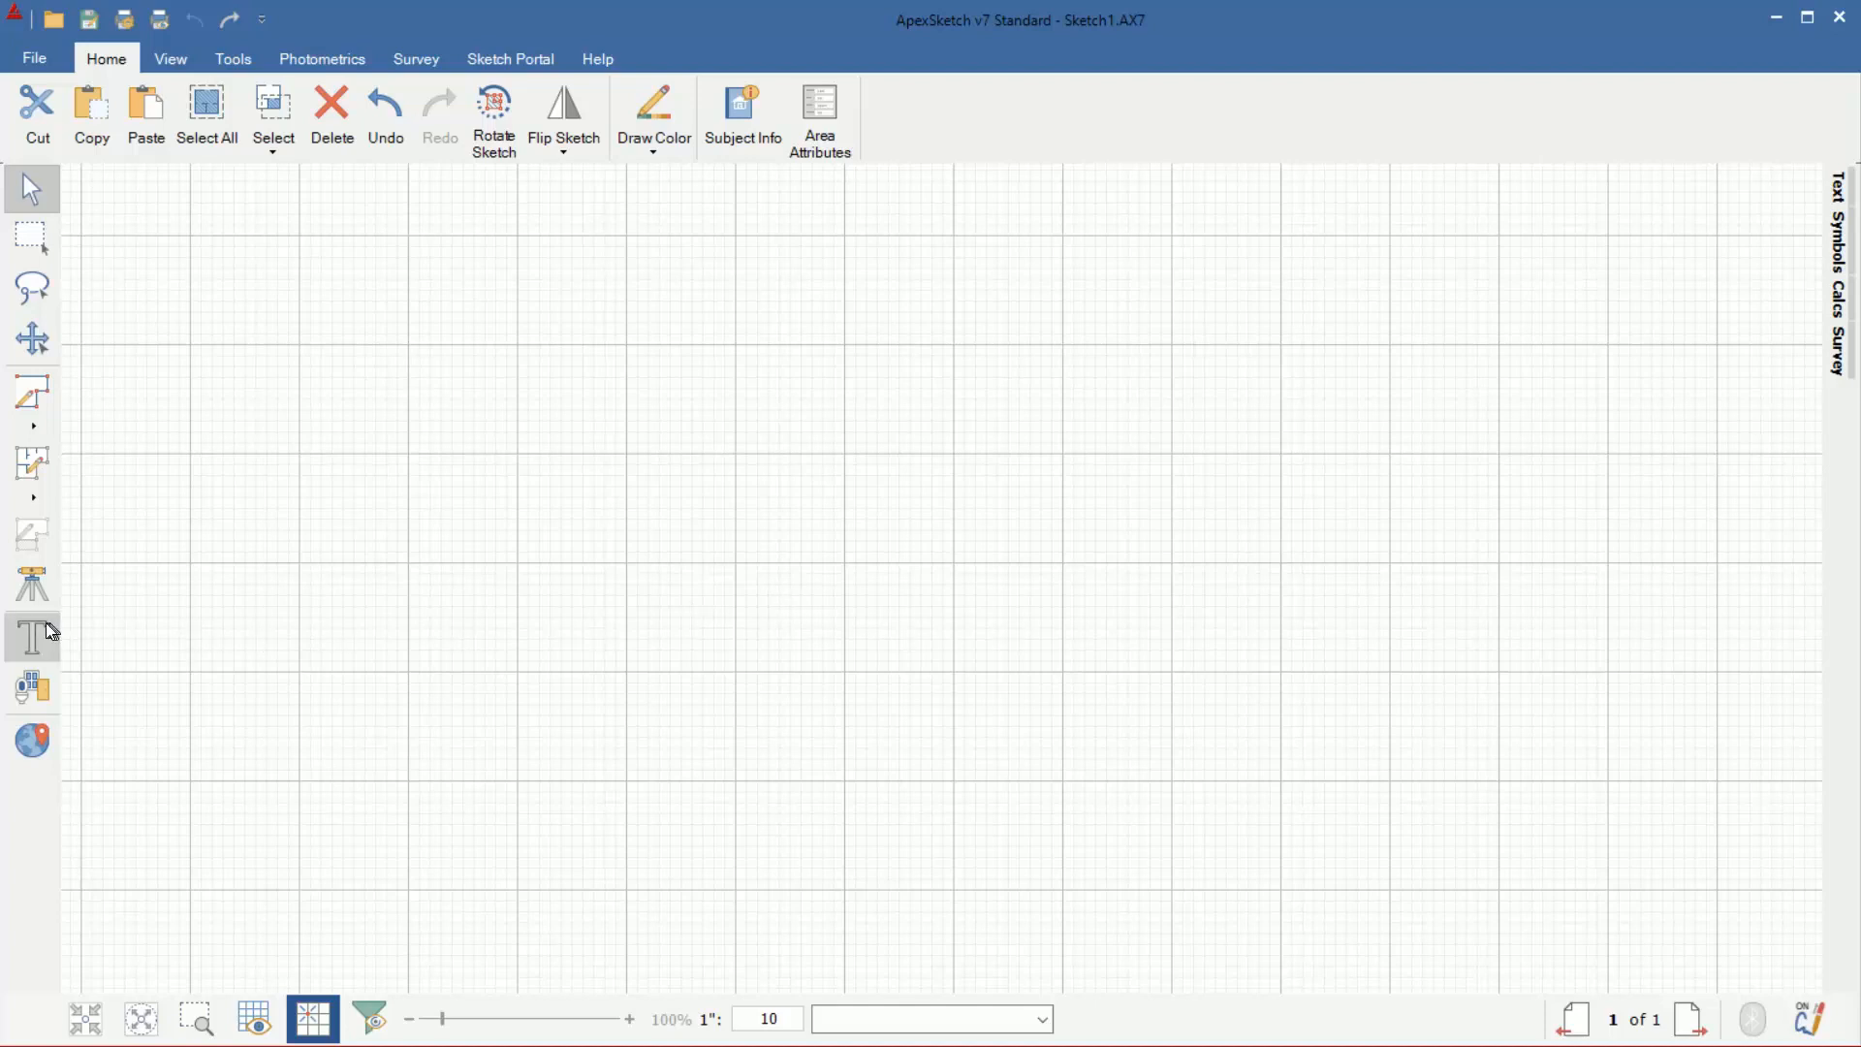
mouse_move(32, 637)
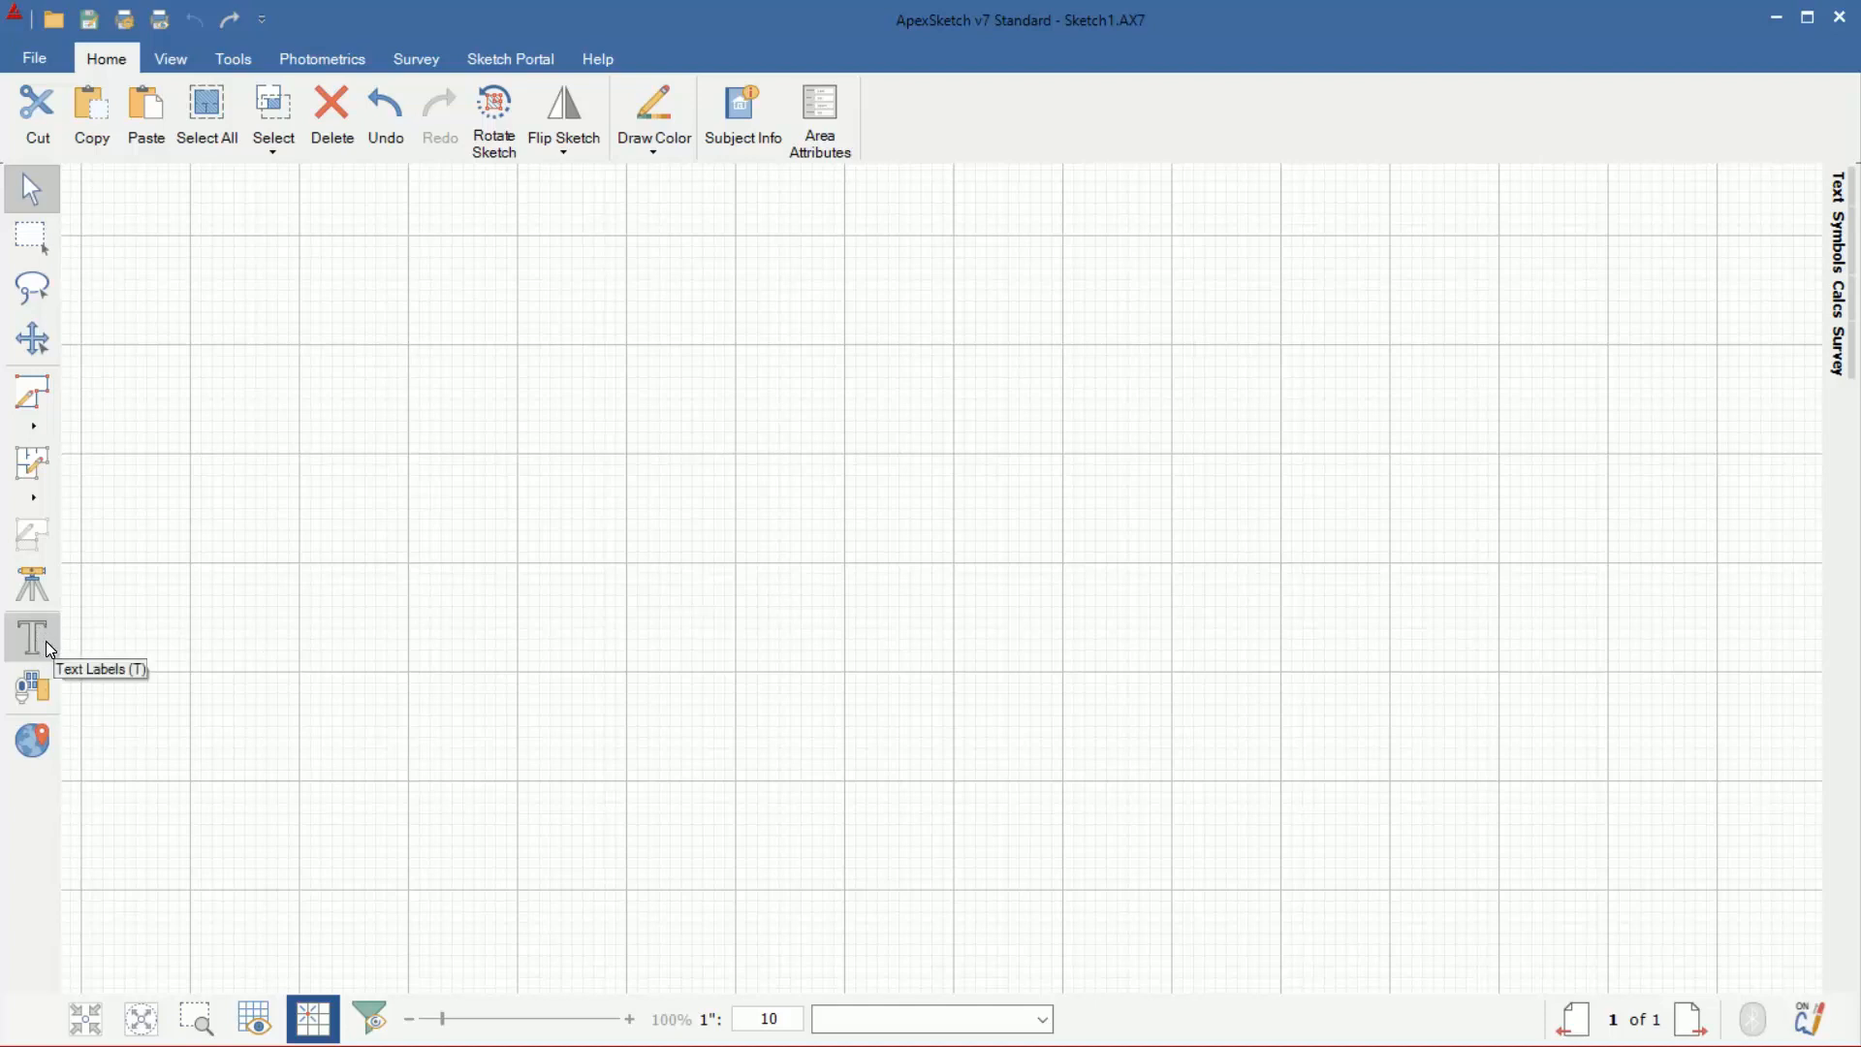
mouse_move(127, 652)
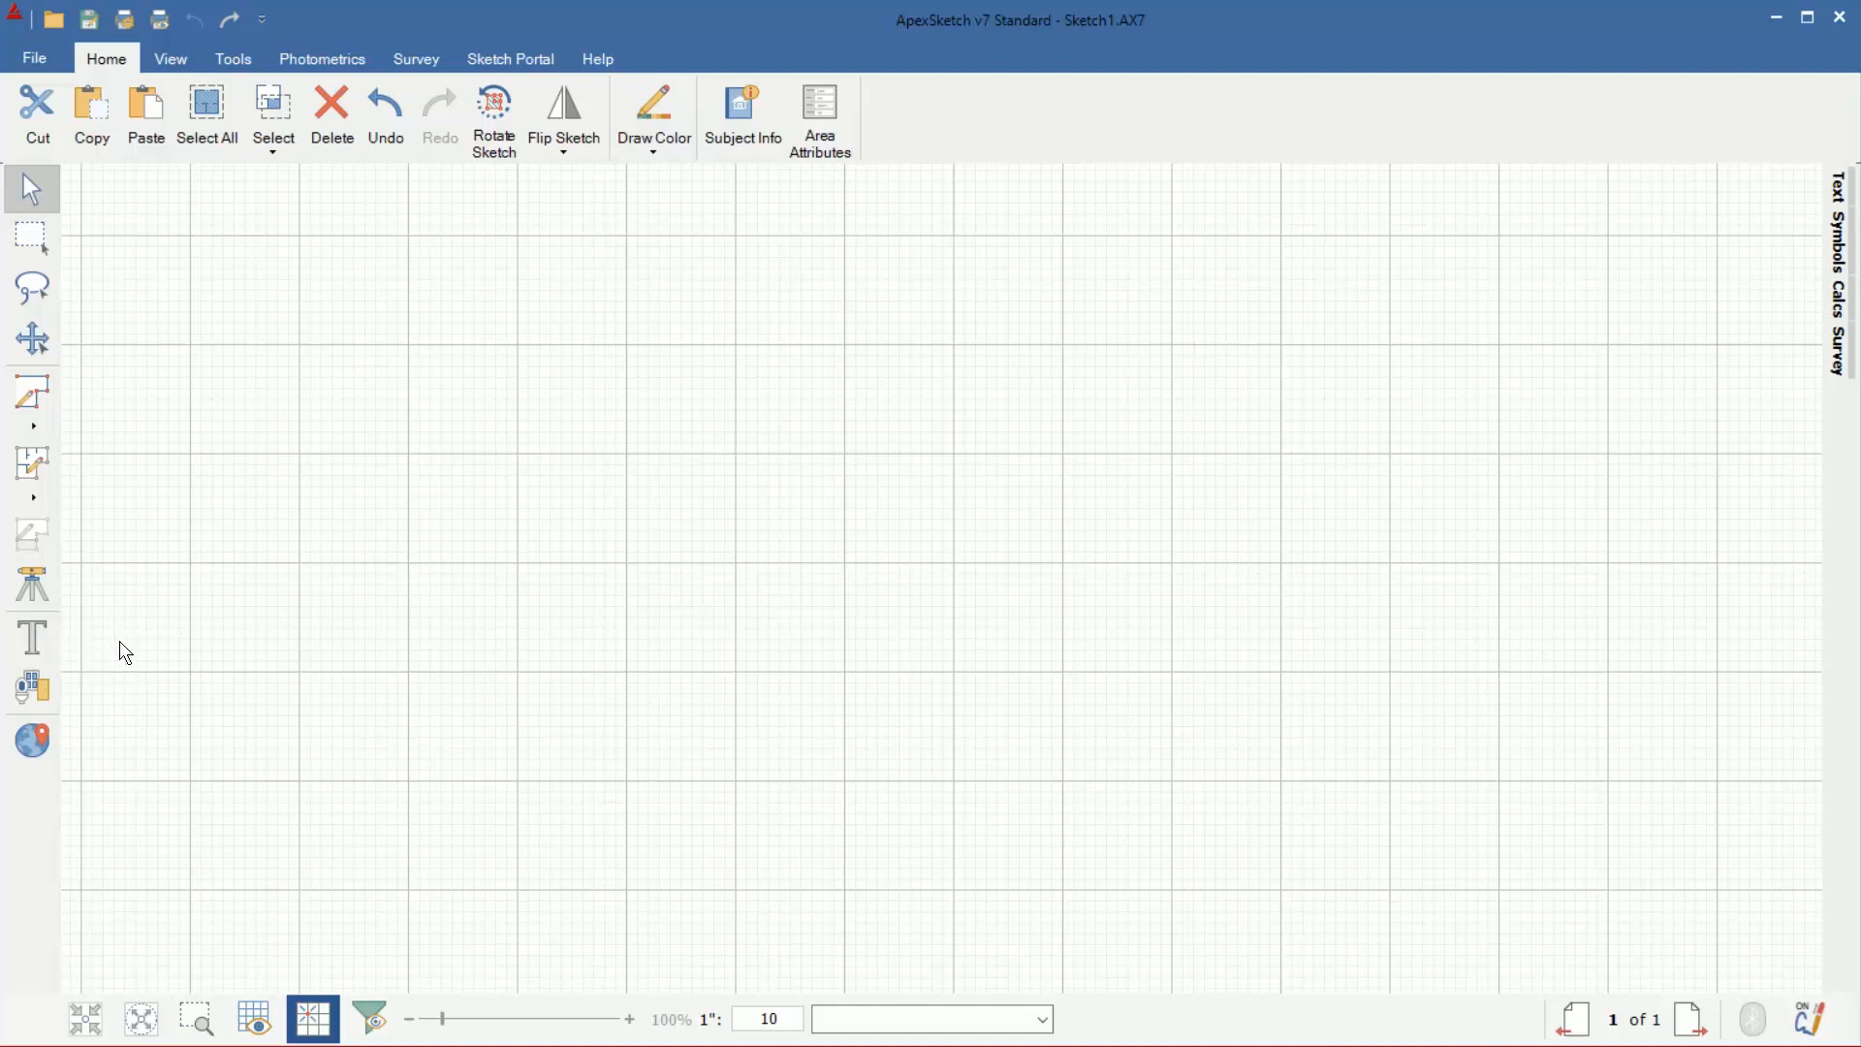
mouse_move(32, 638)
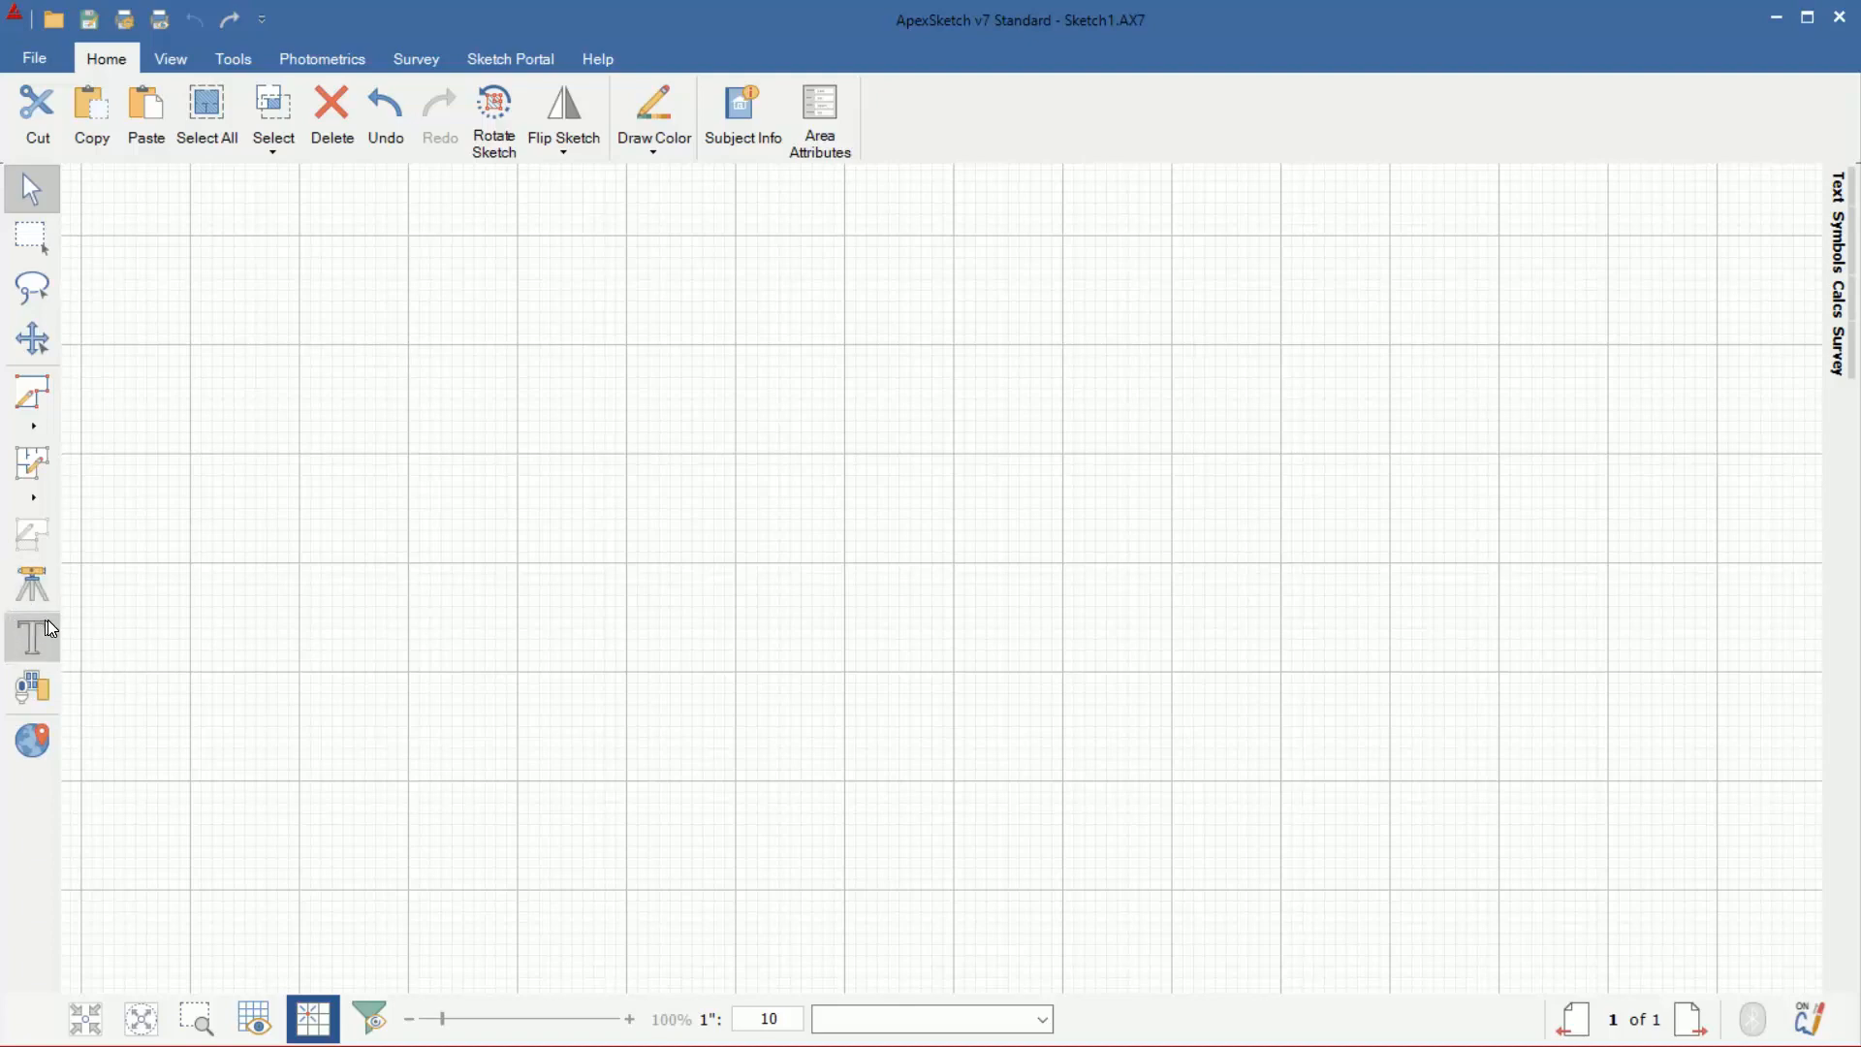
mouse_move(53, 644)
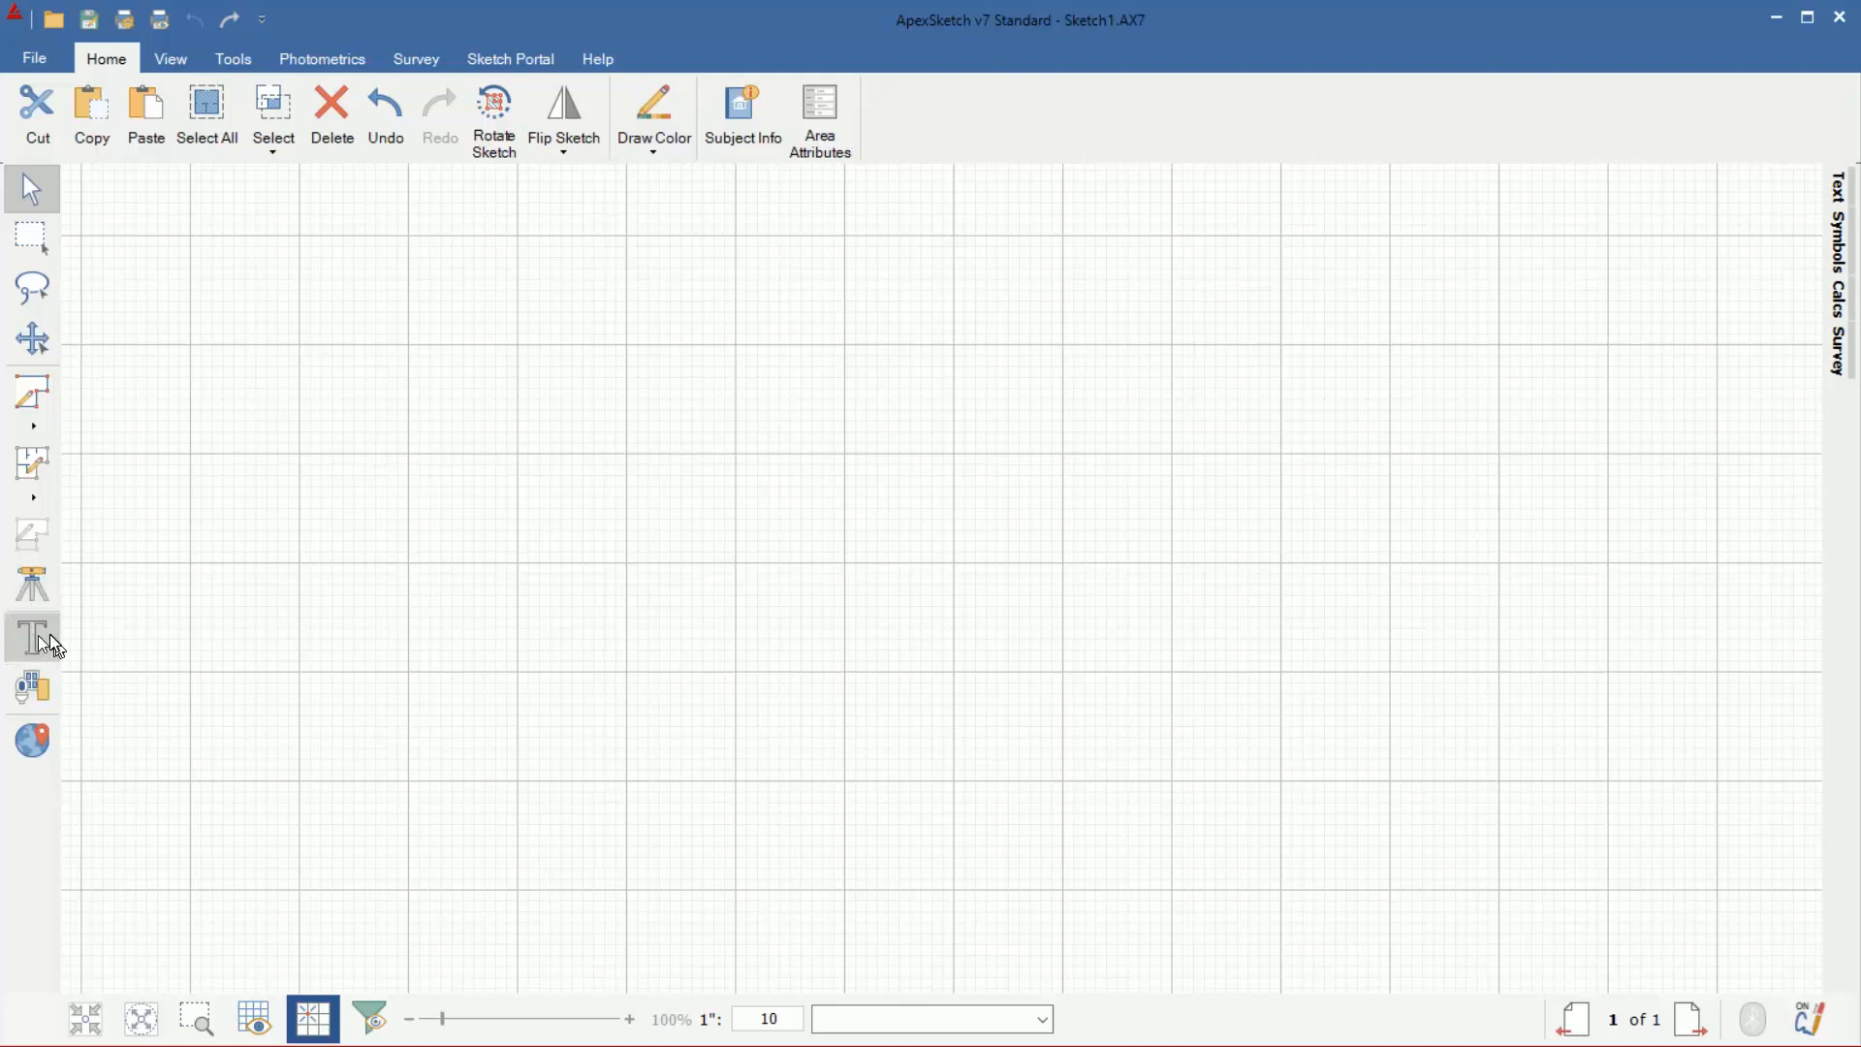
mouse_move(263, 659)
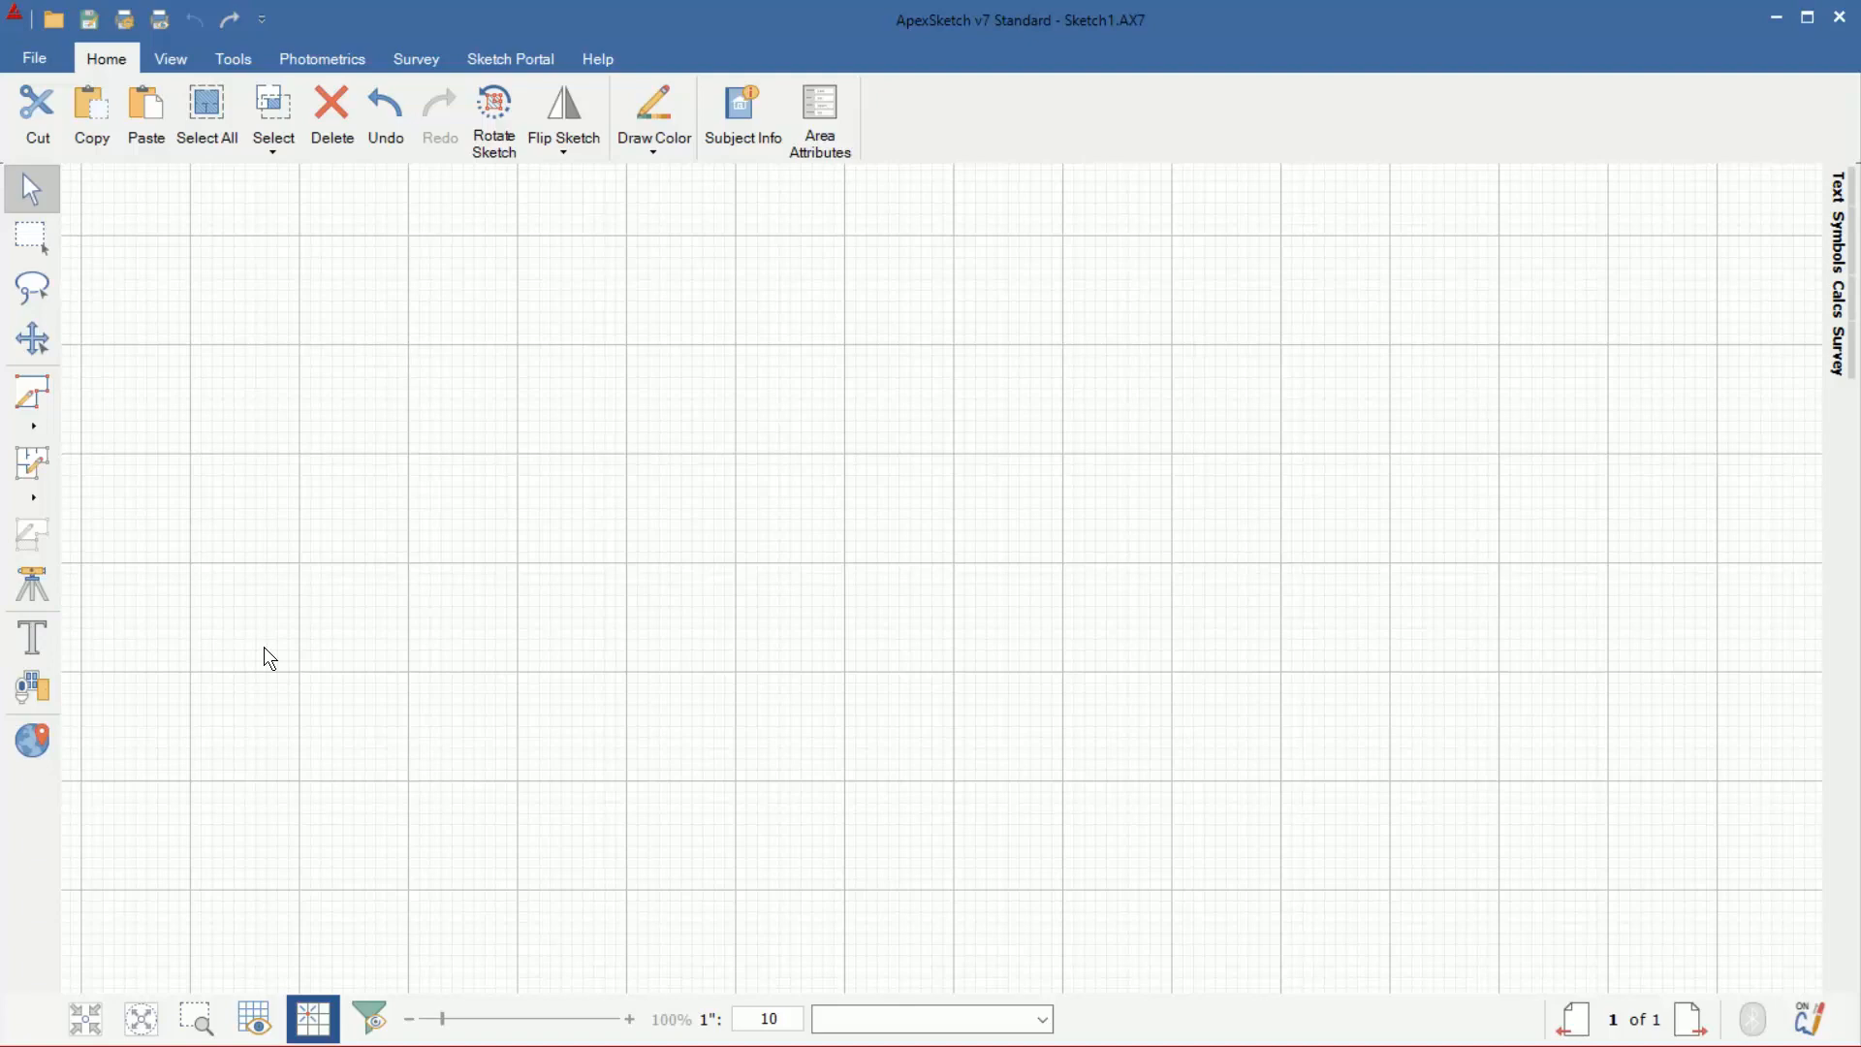
mouse_move(233, 59)
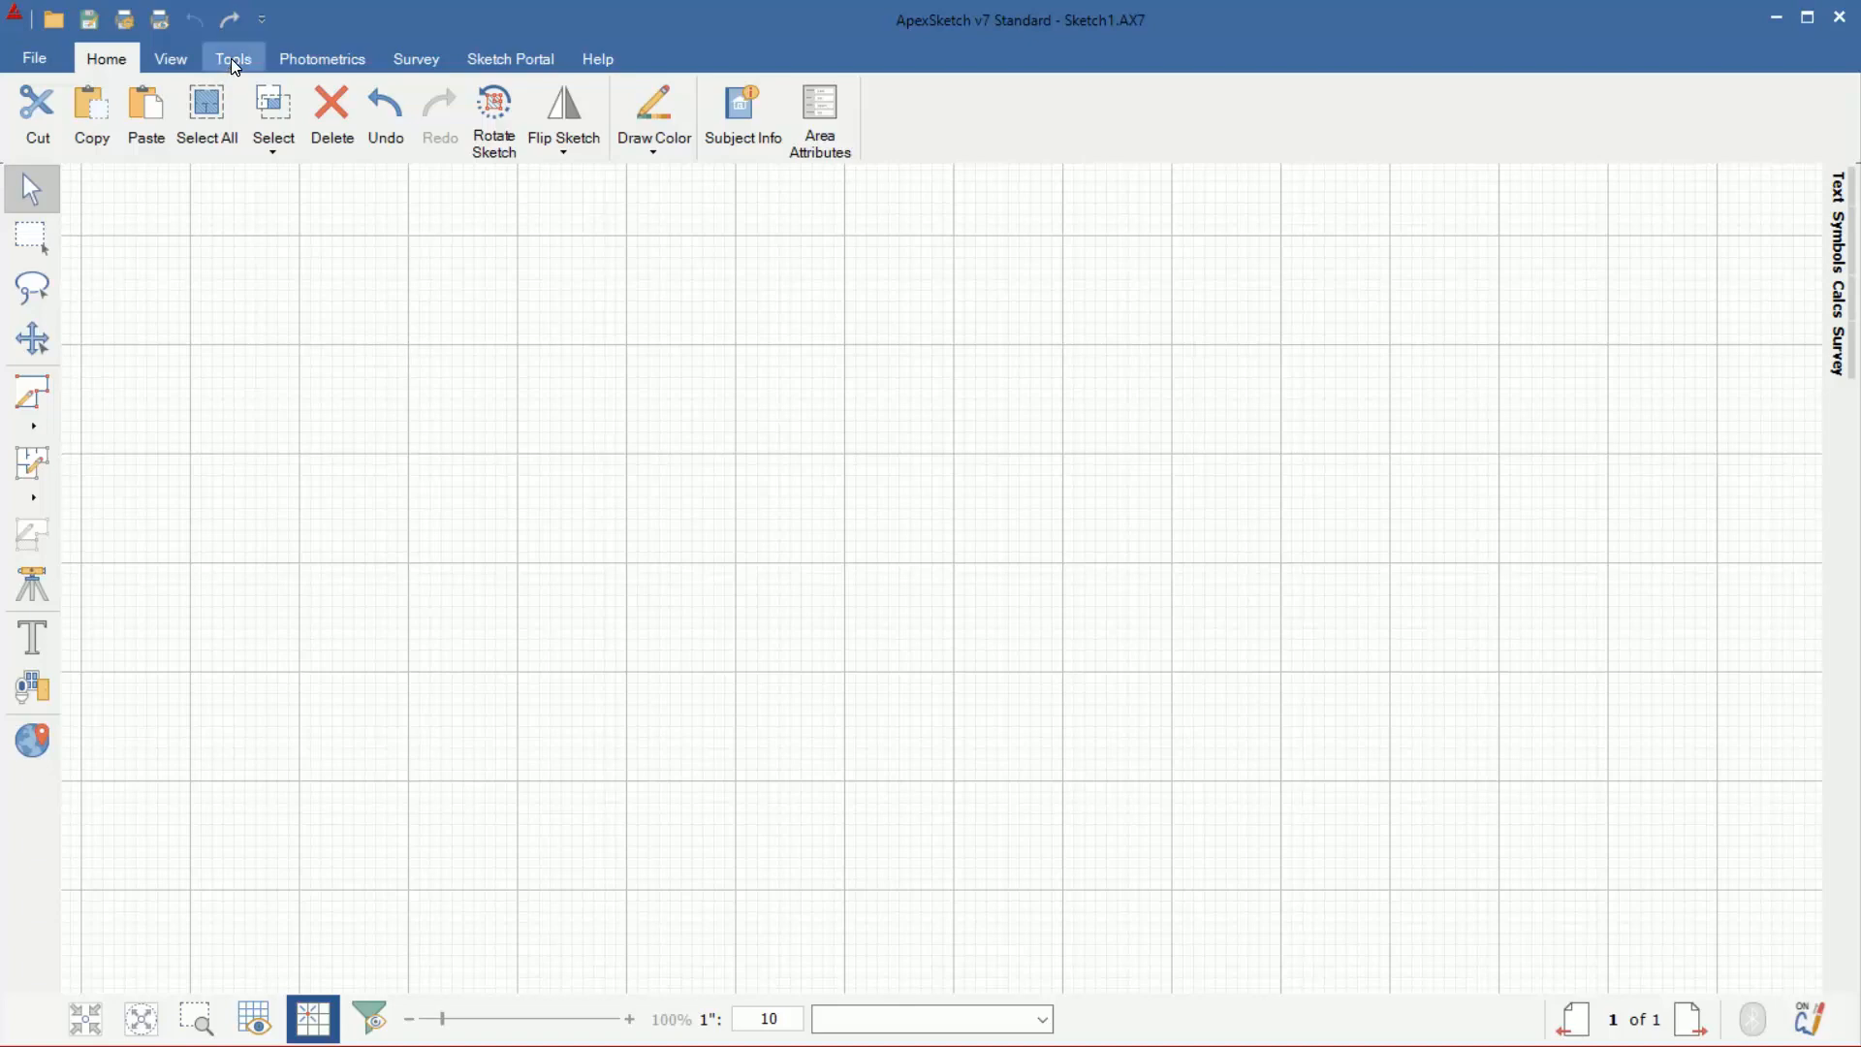
- Review the General page in Tools > Options and cancel, leaving settings unchanged
left_click(233, 58)
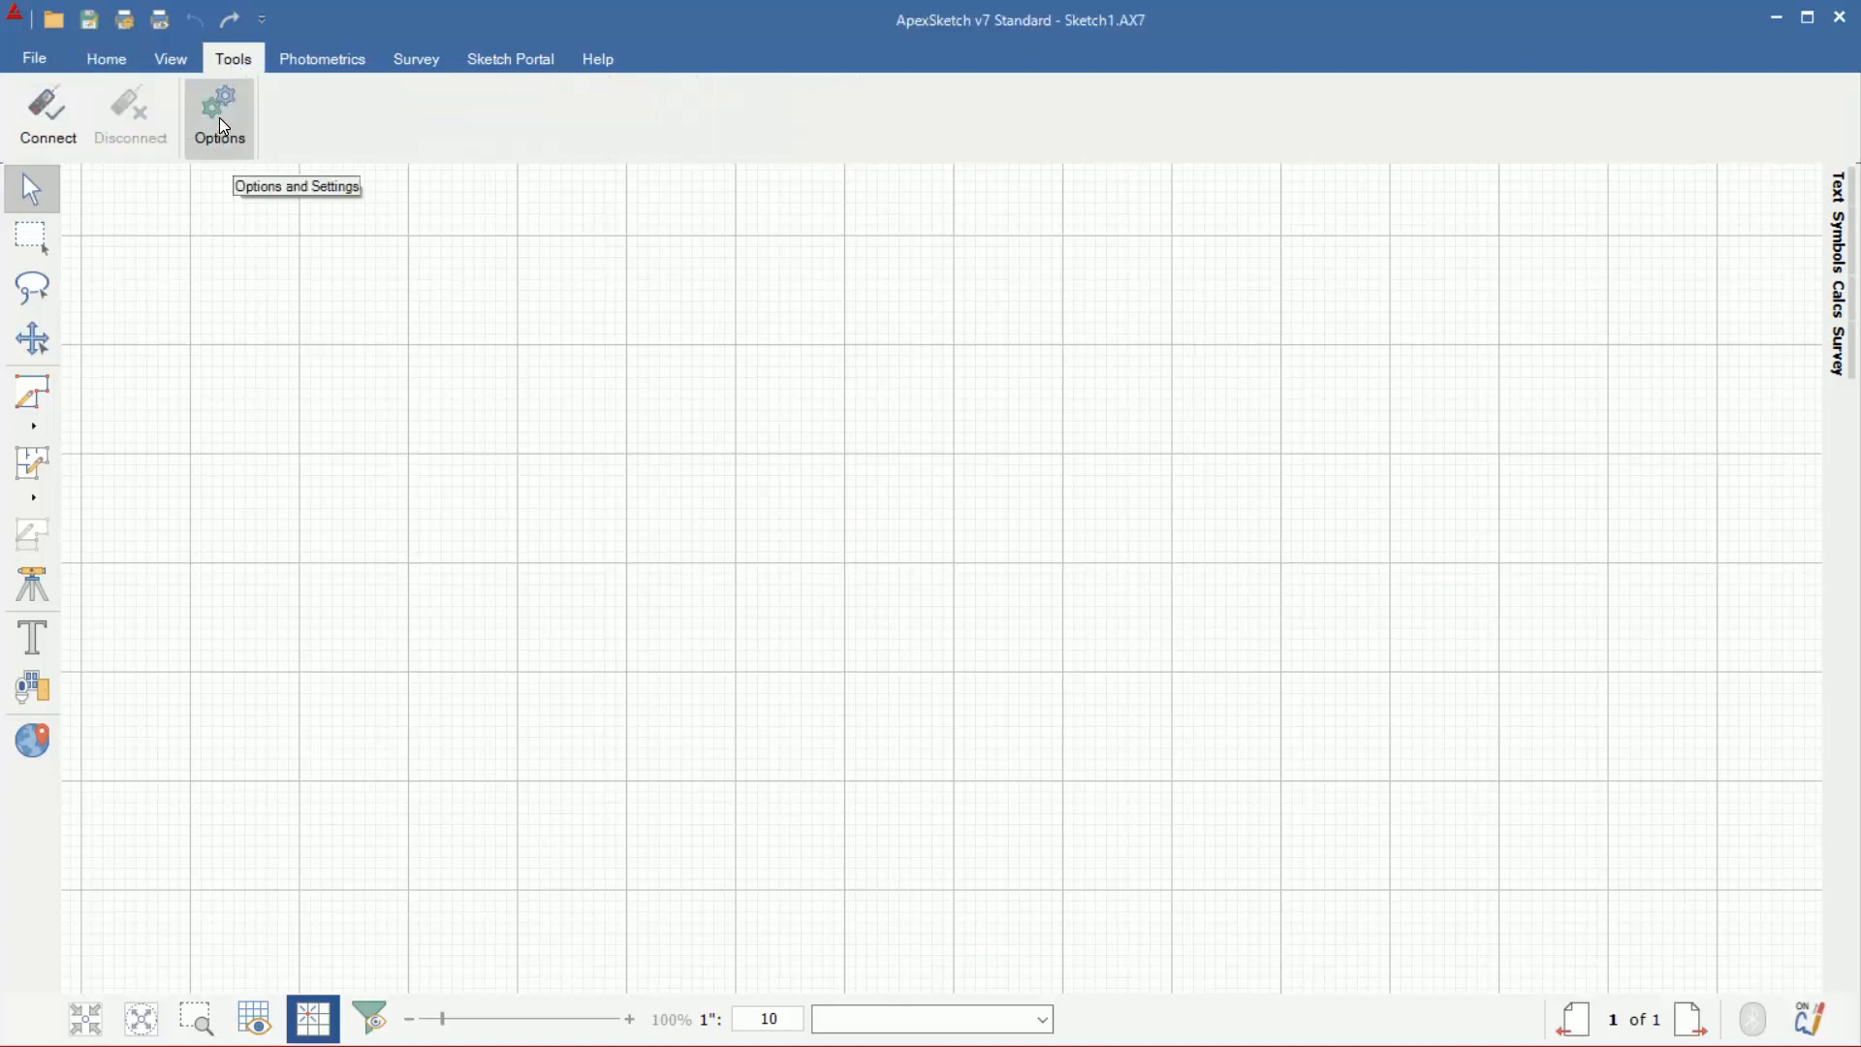
left_click(218, 113)
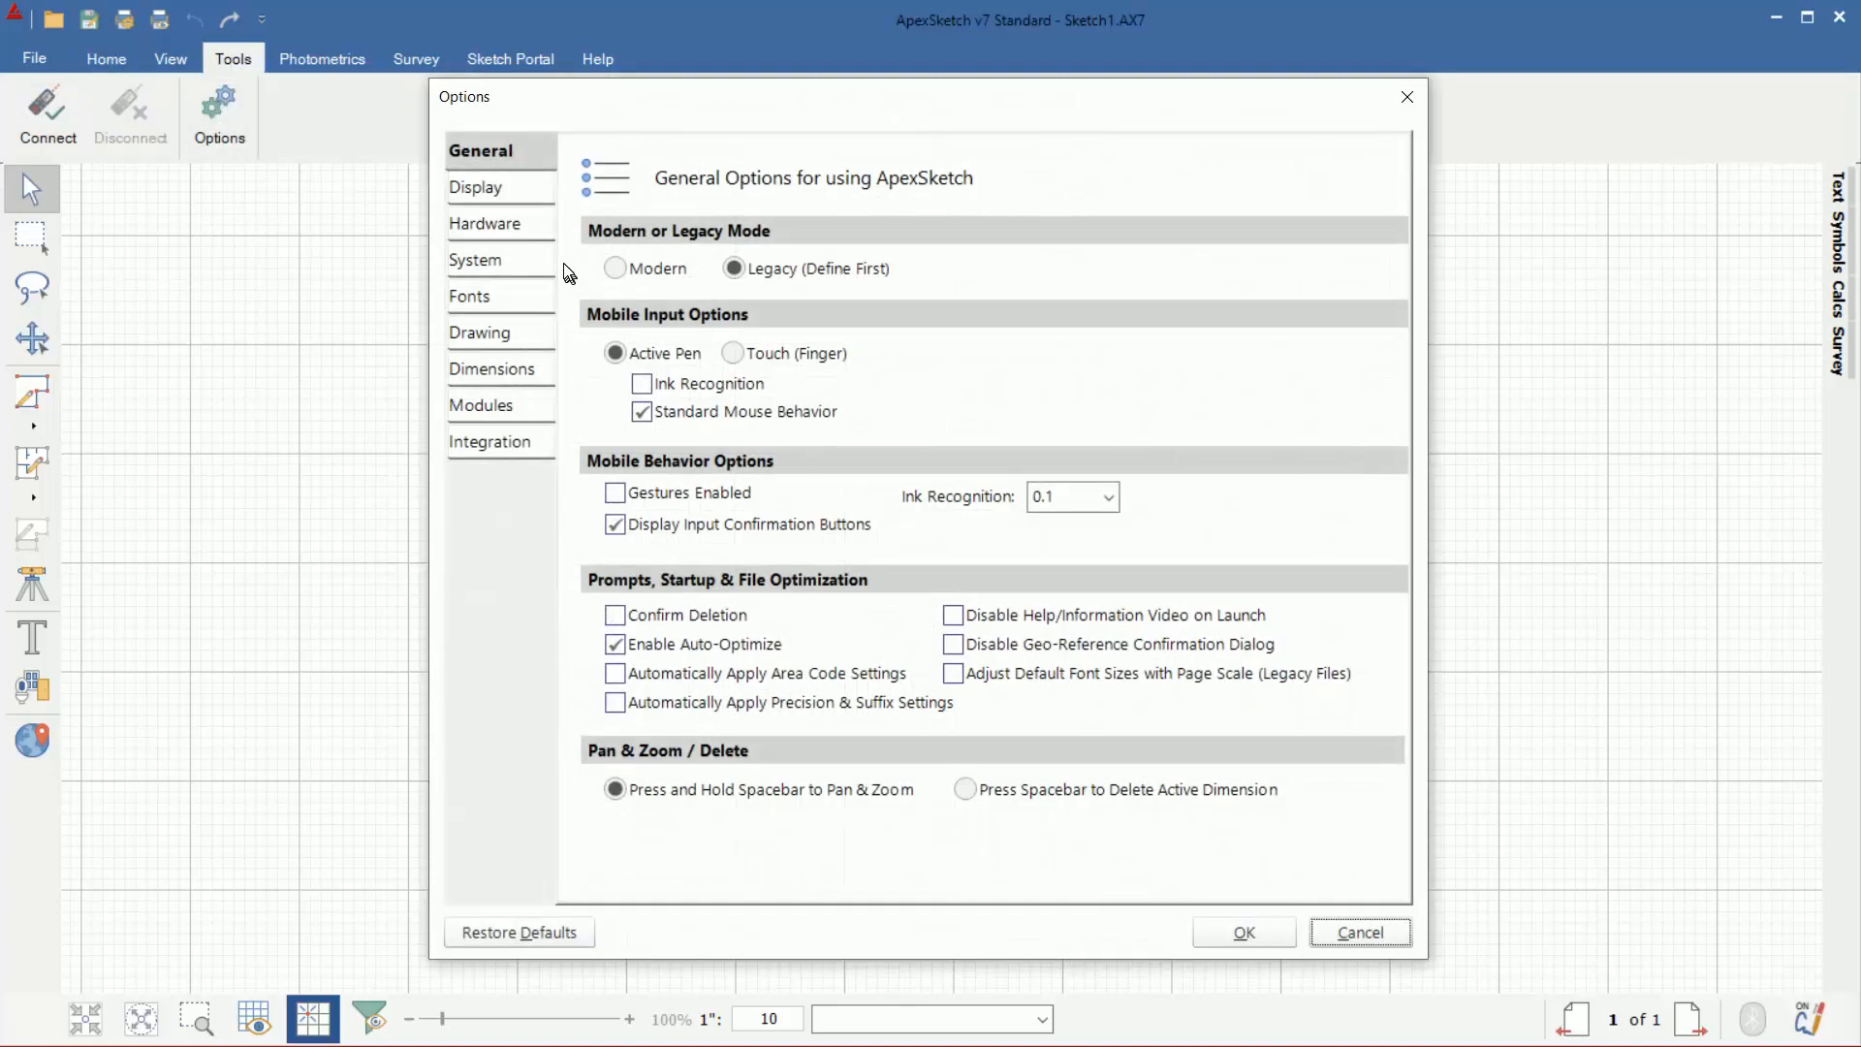
mouse_move(665, 268)
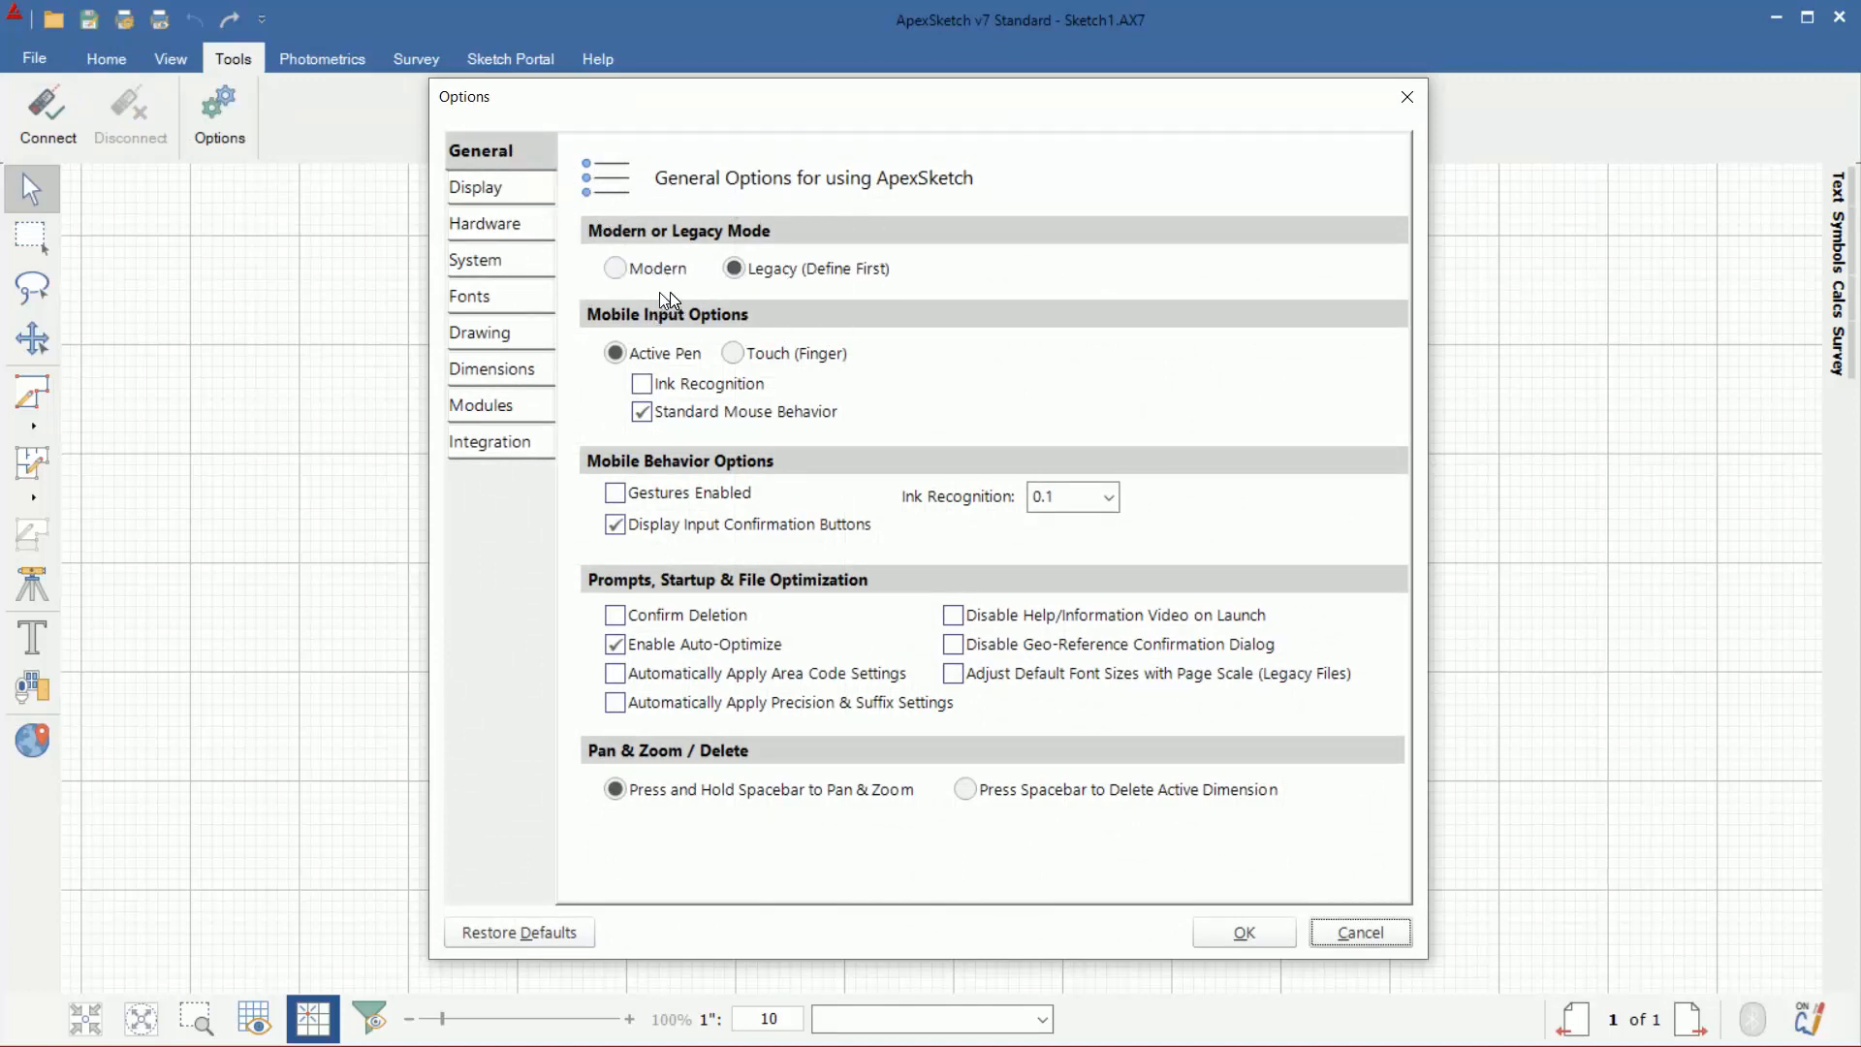
mouse_move(678, 294)
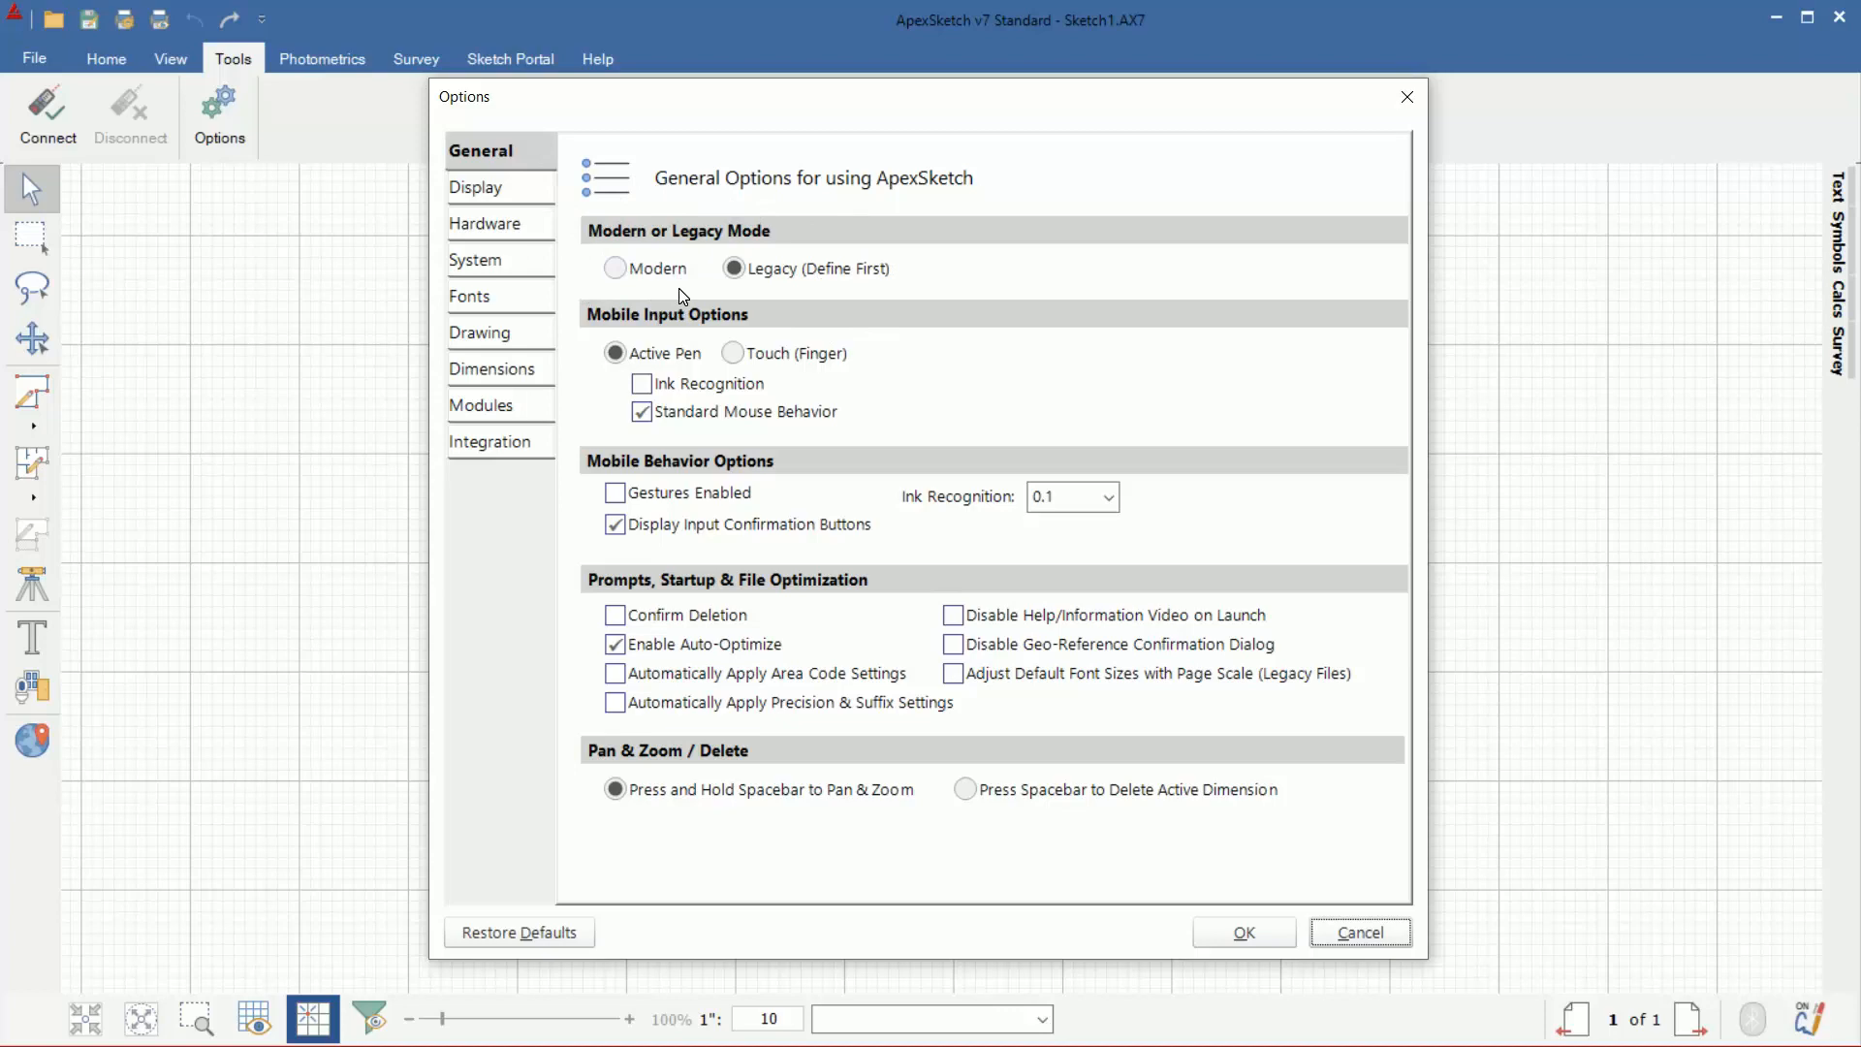
mouse_move(831, 295)
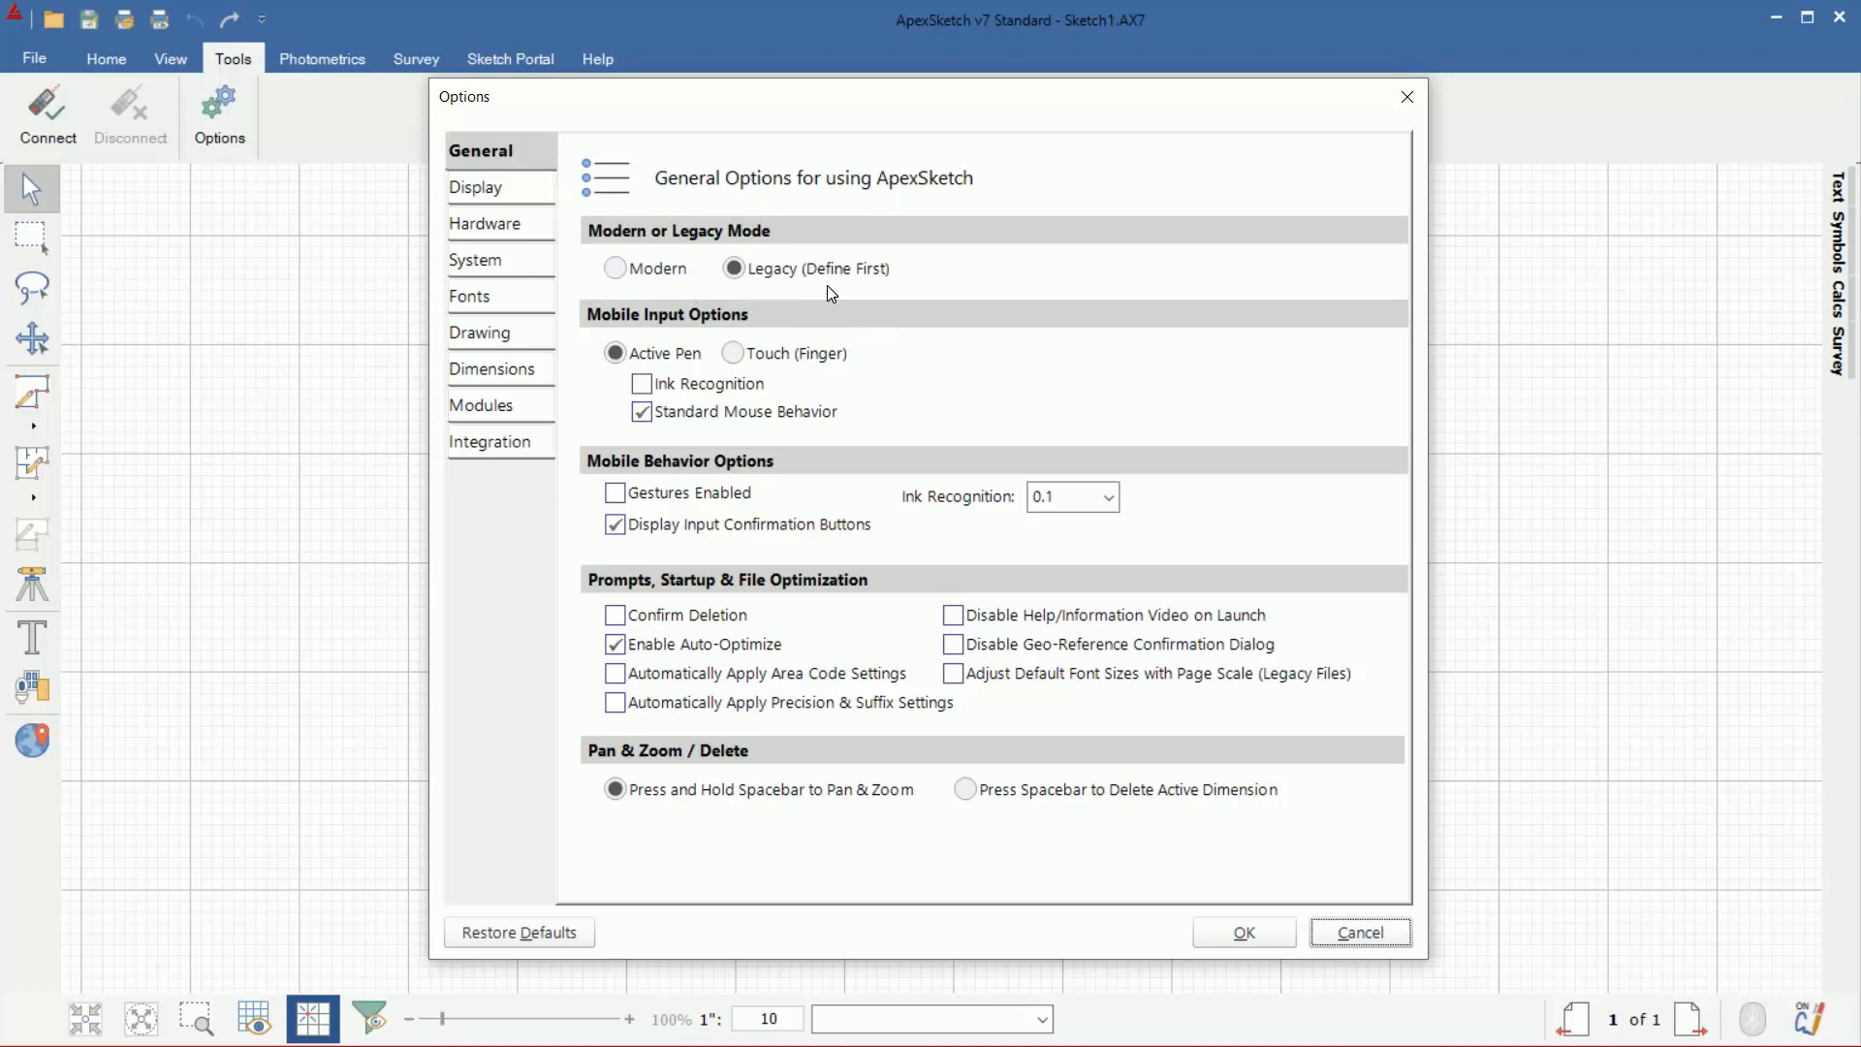
mouse_move(1360, 931)
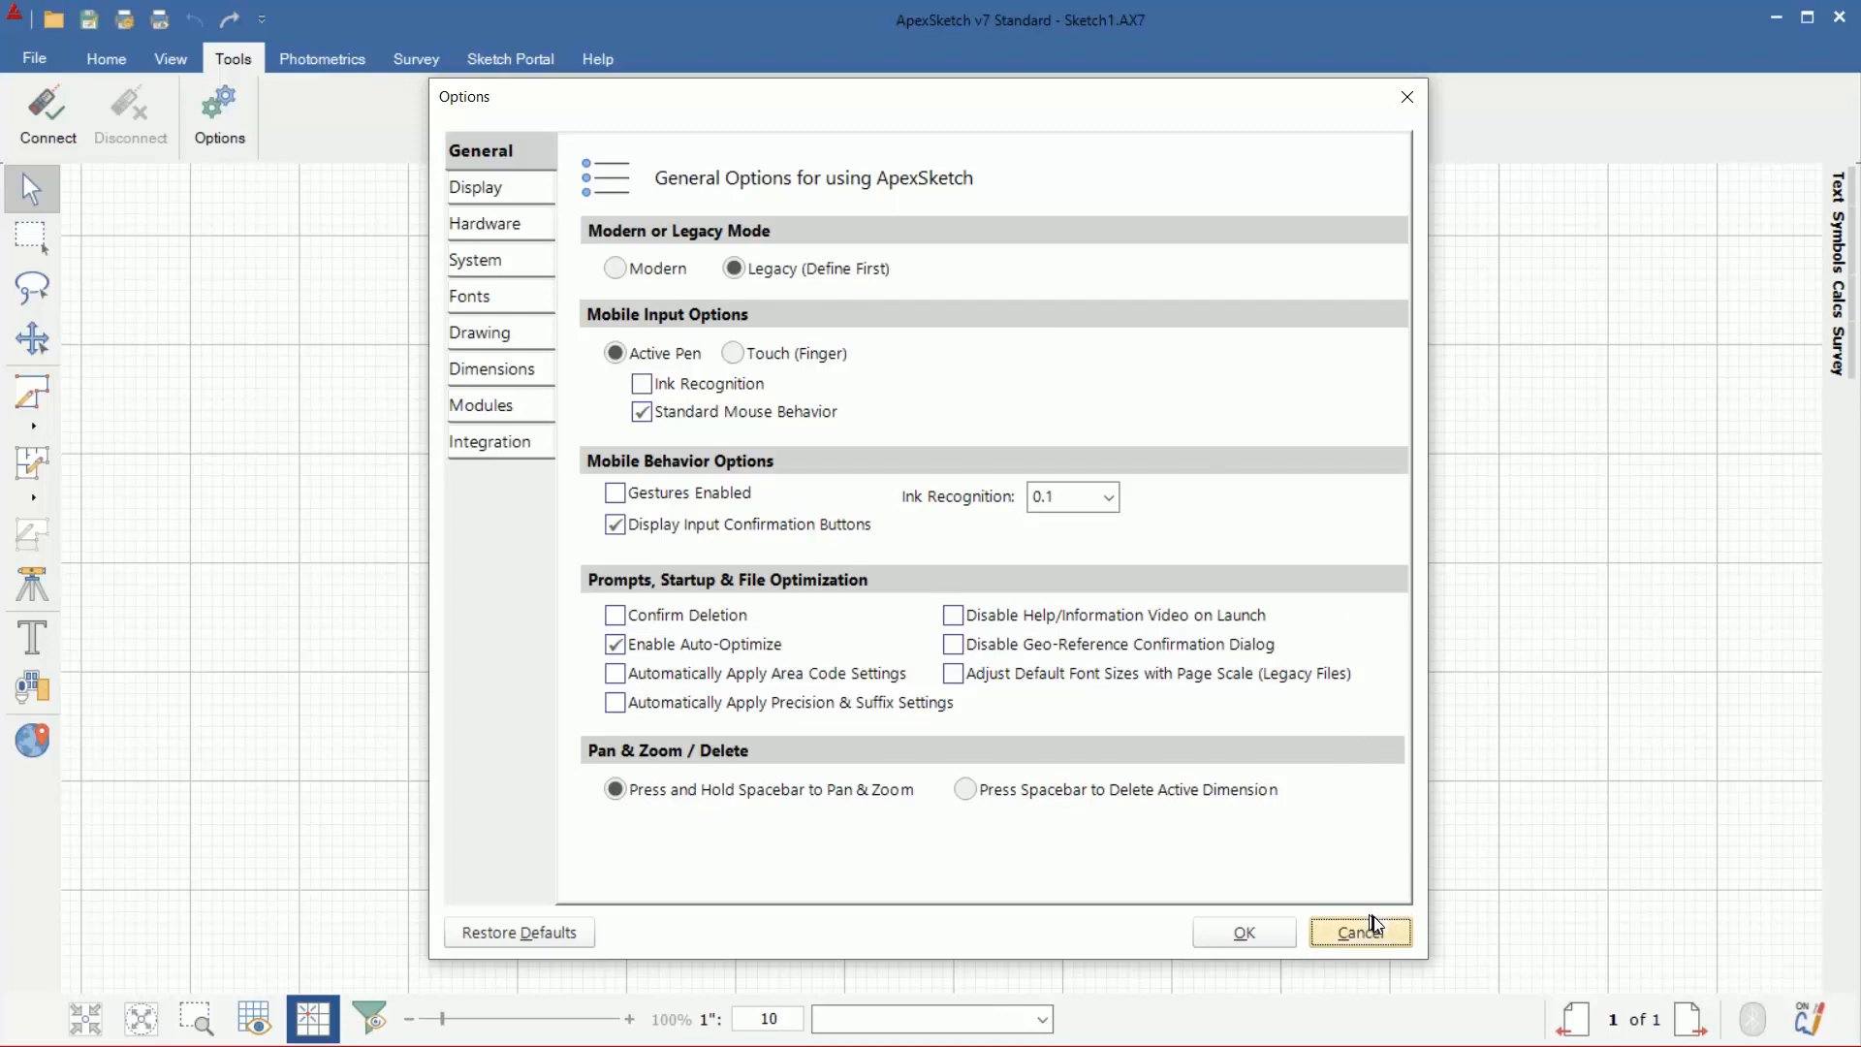
mouse_move(905, 297)
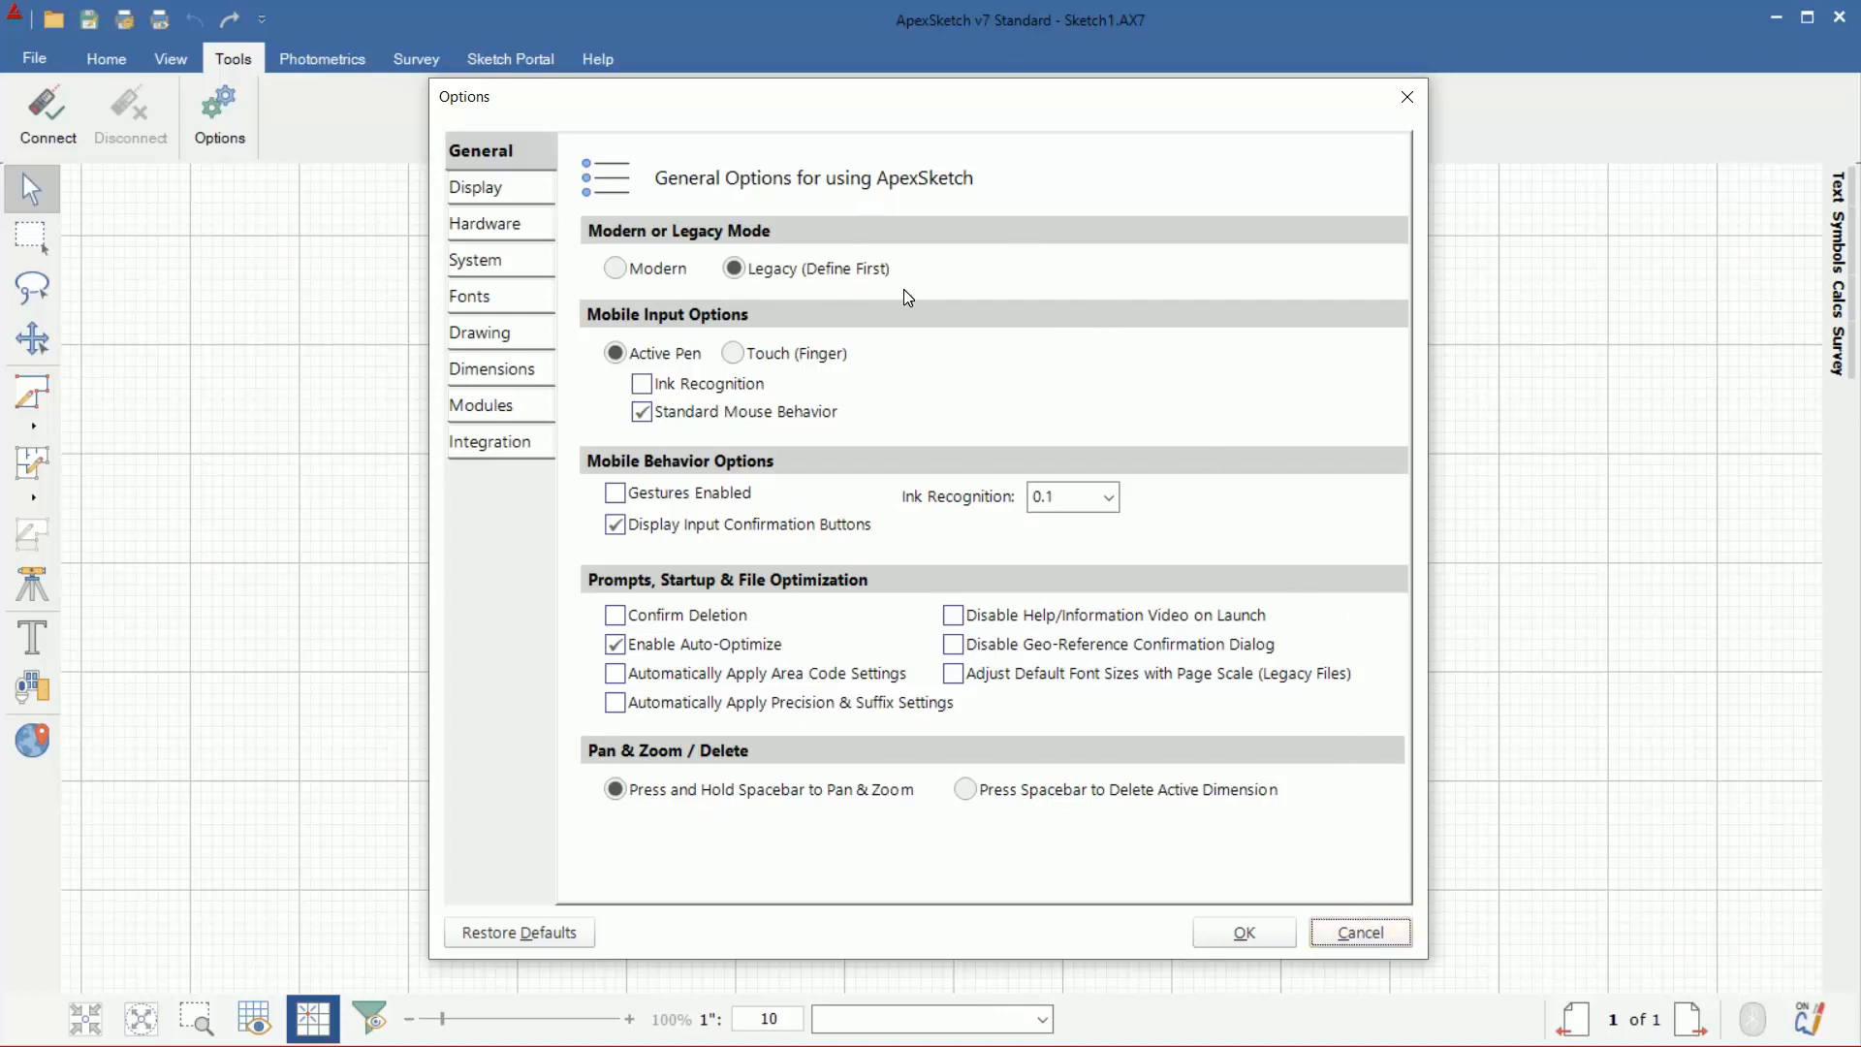
left_click(1358, 931)
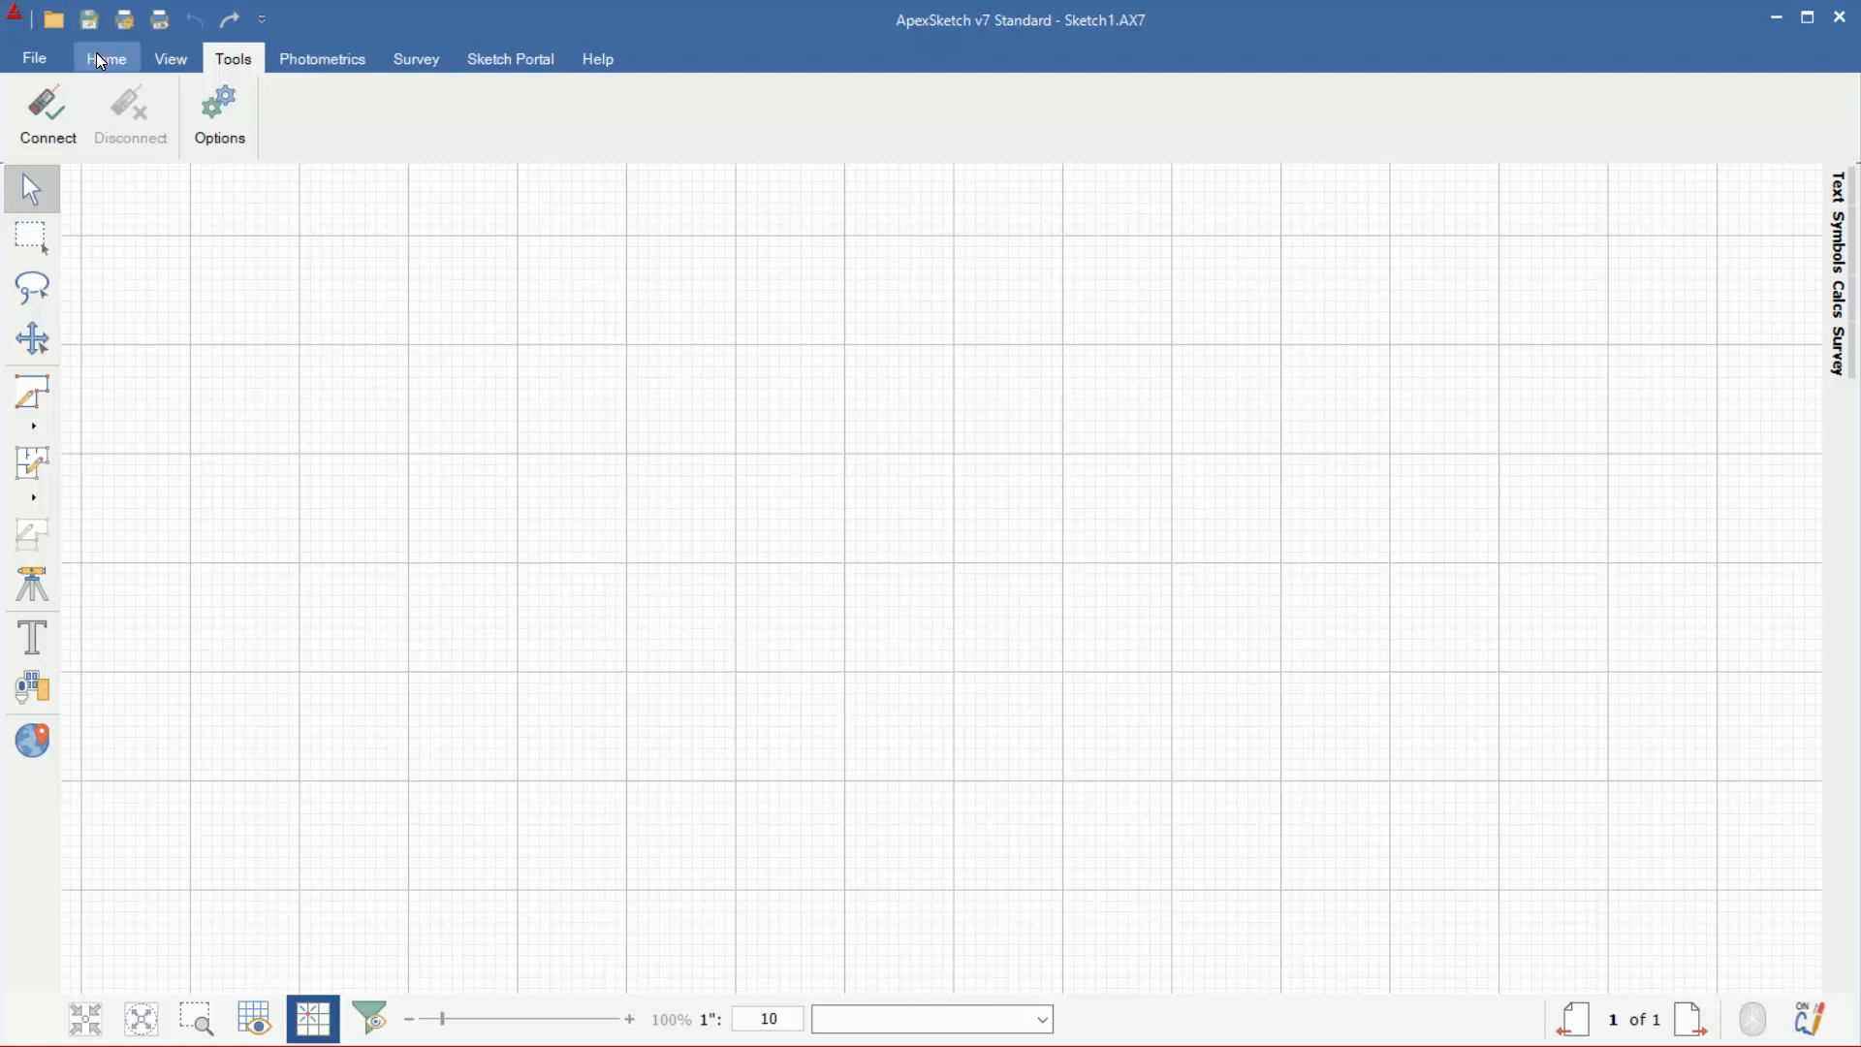
- Switch back to the Home tab's editing and Draw Area commands
left_click(105, 58)
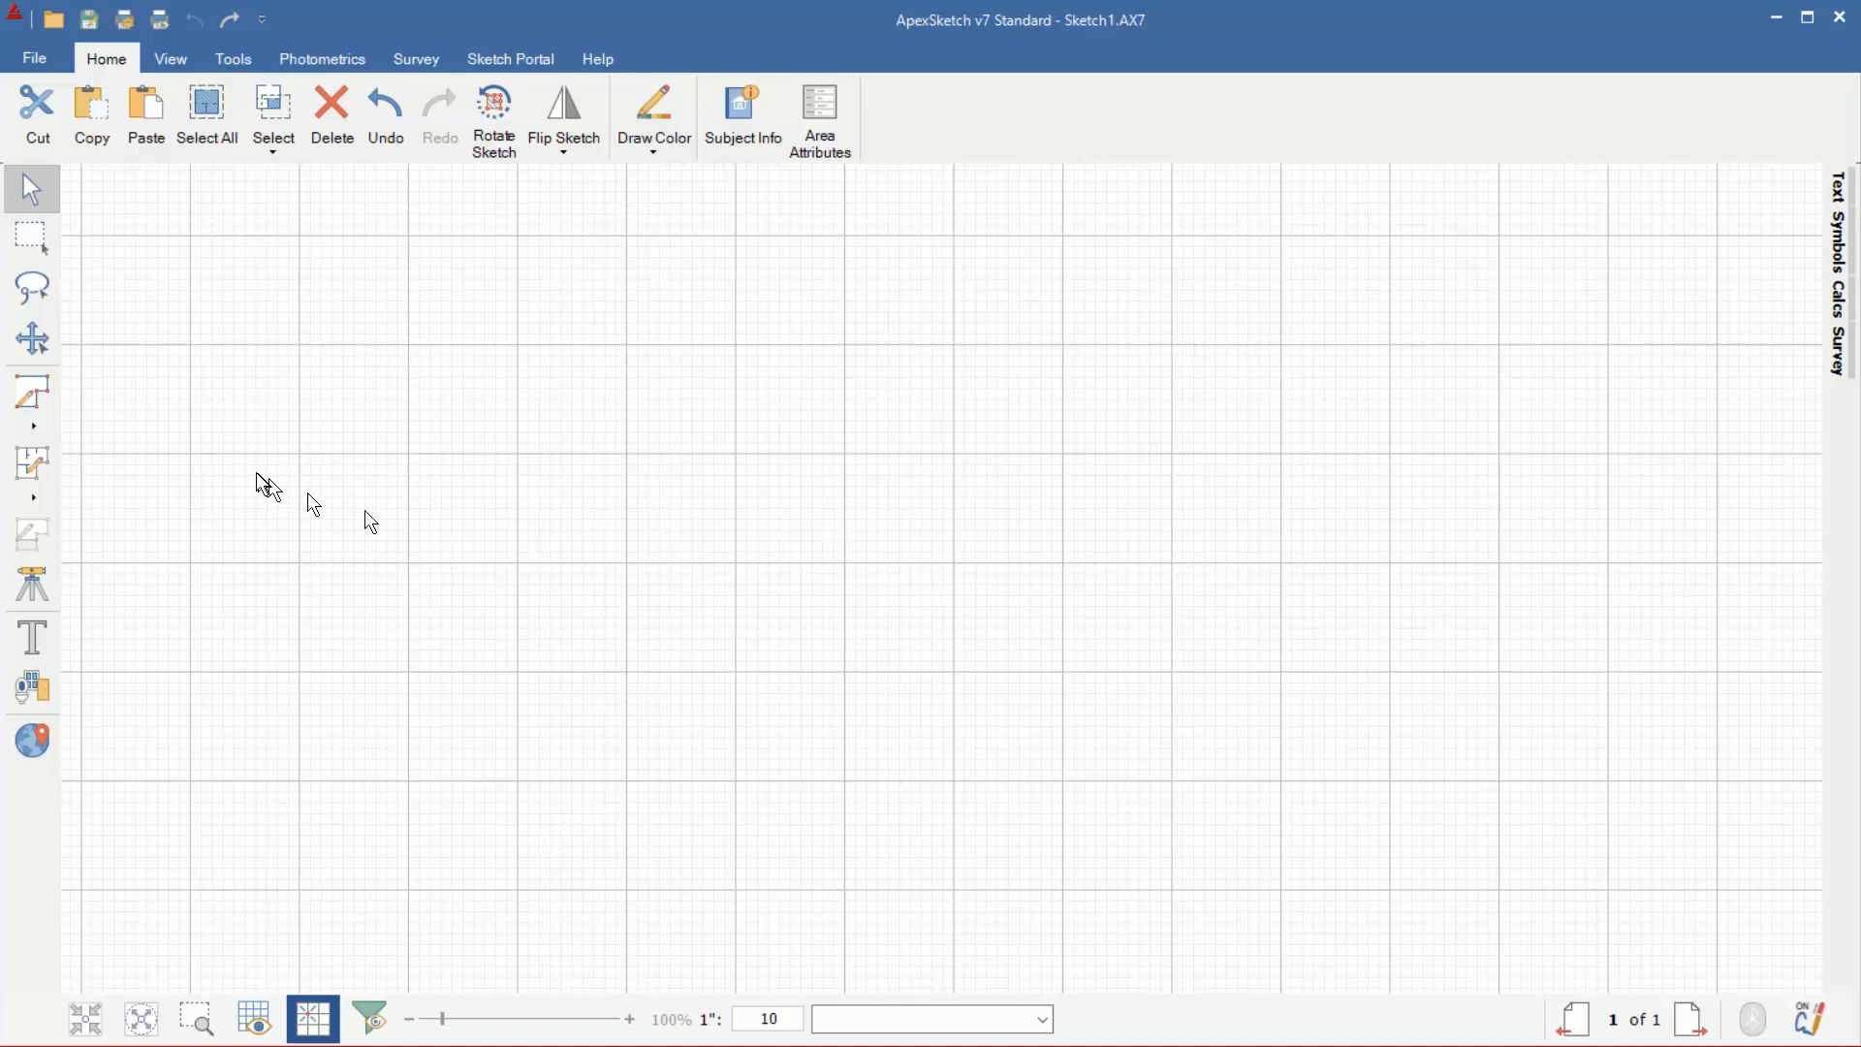
mouse_move(32, 394)
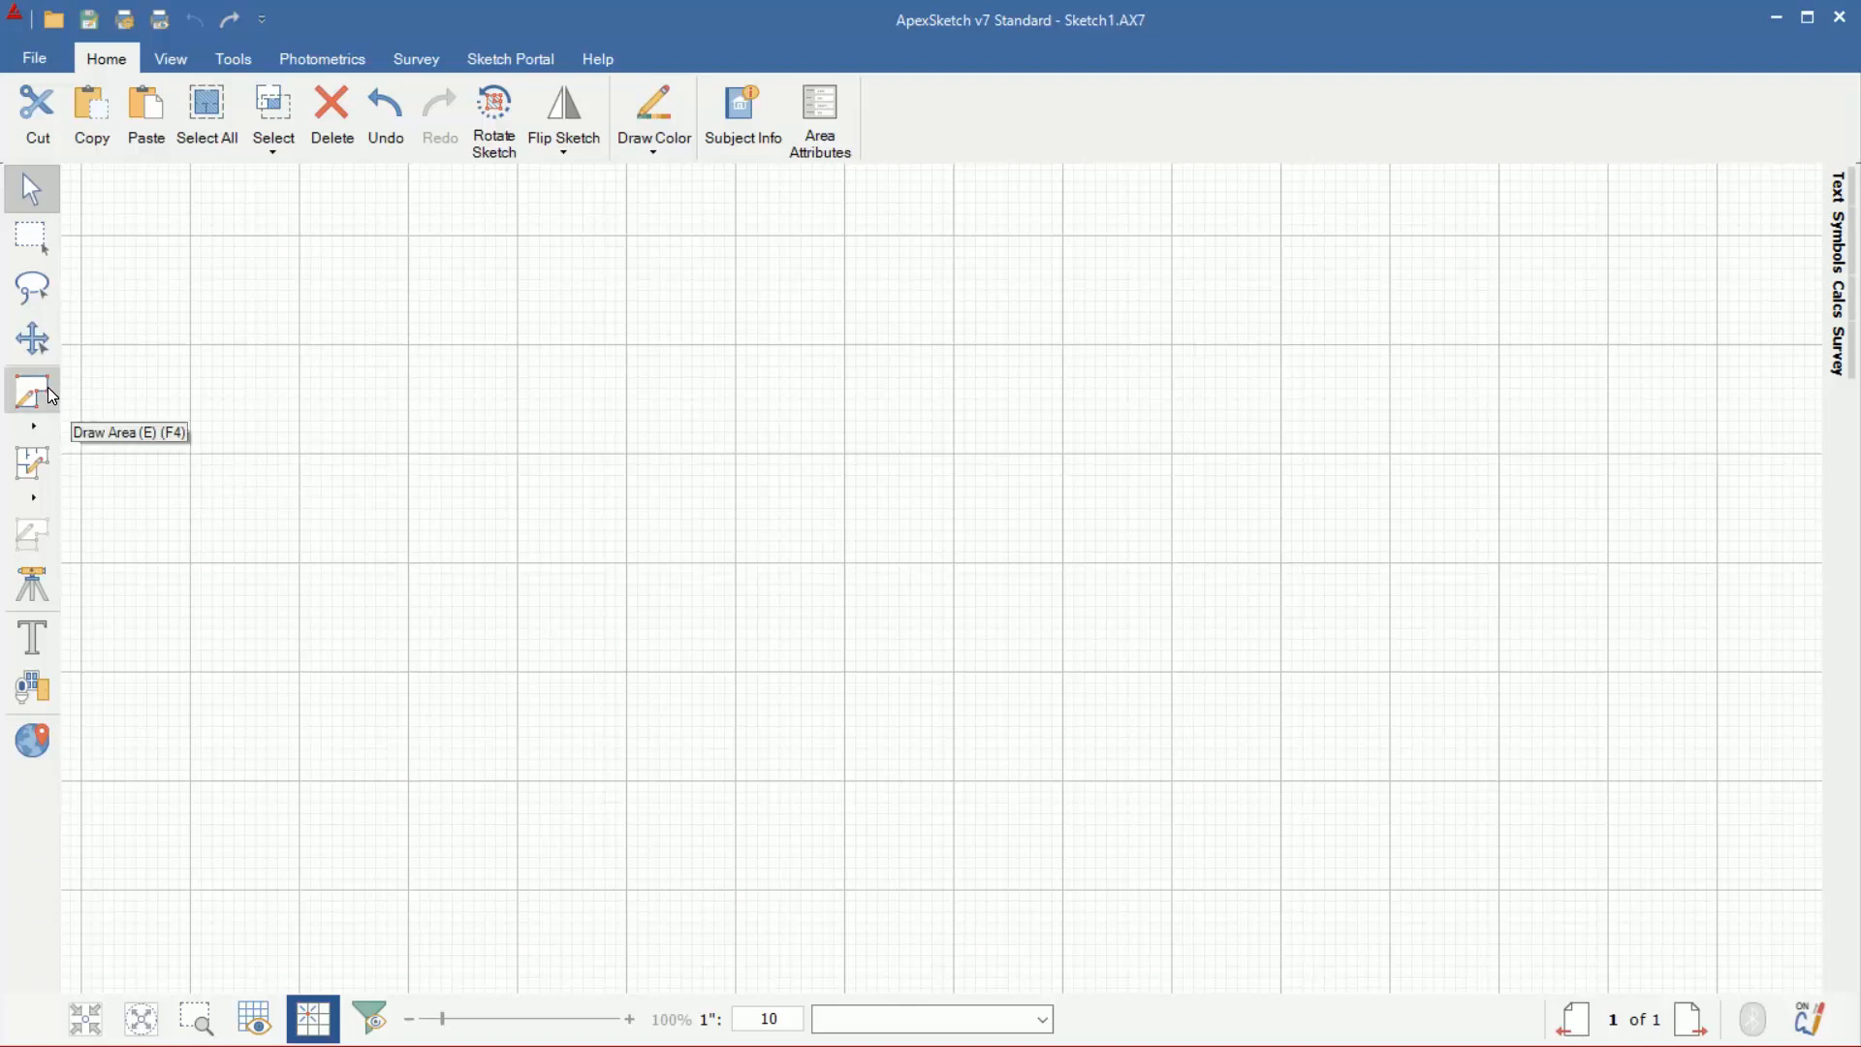
- Define a new GLA1 - First Floor area, keeping dimension placement as LeaveAsIs
left_click(31, 394)
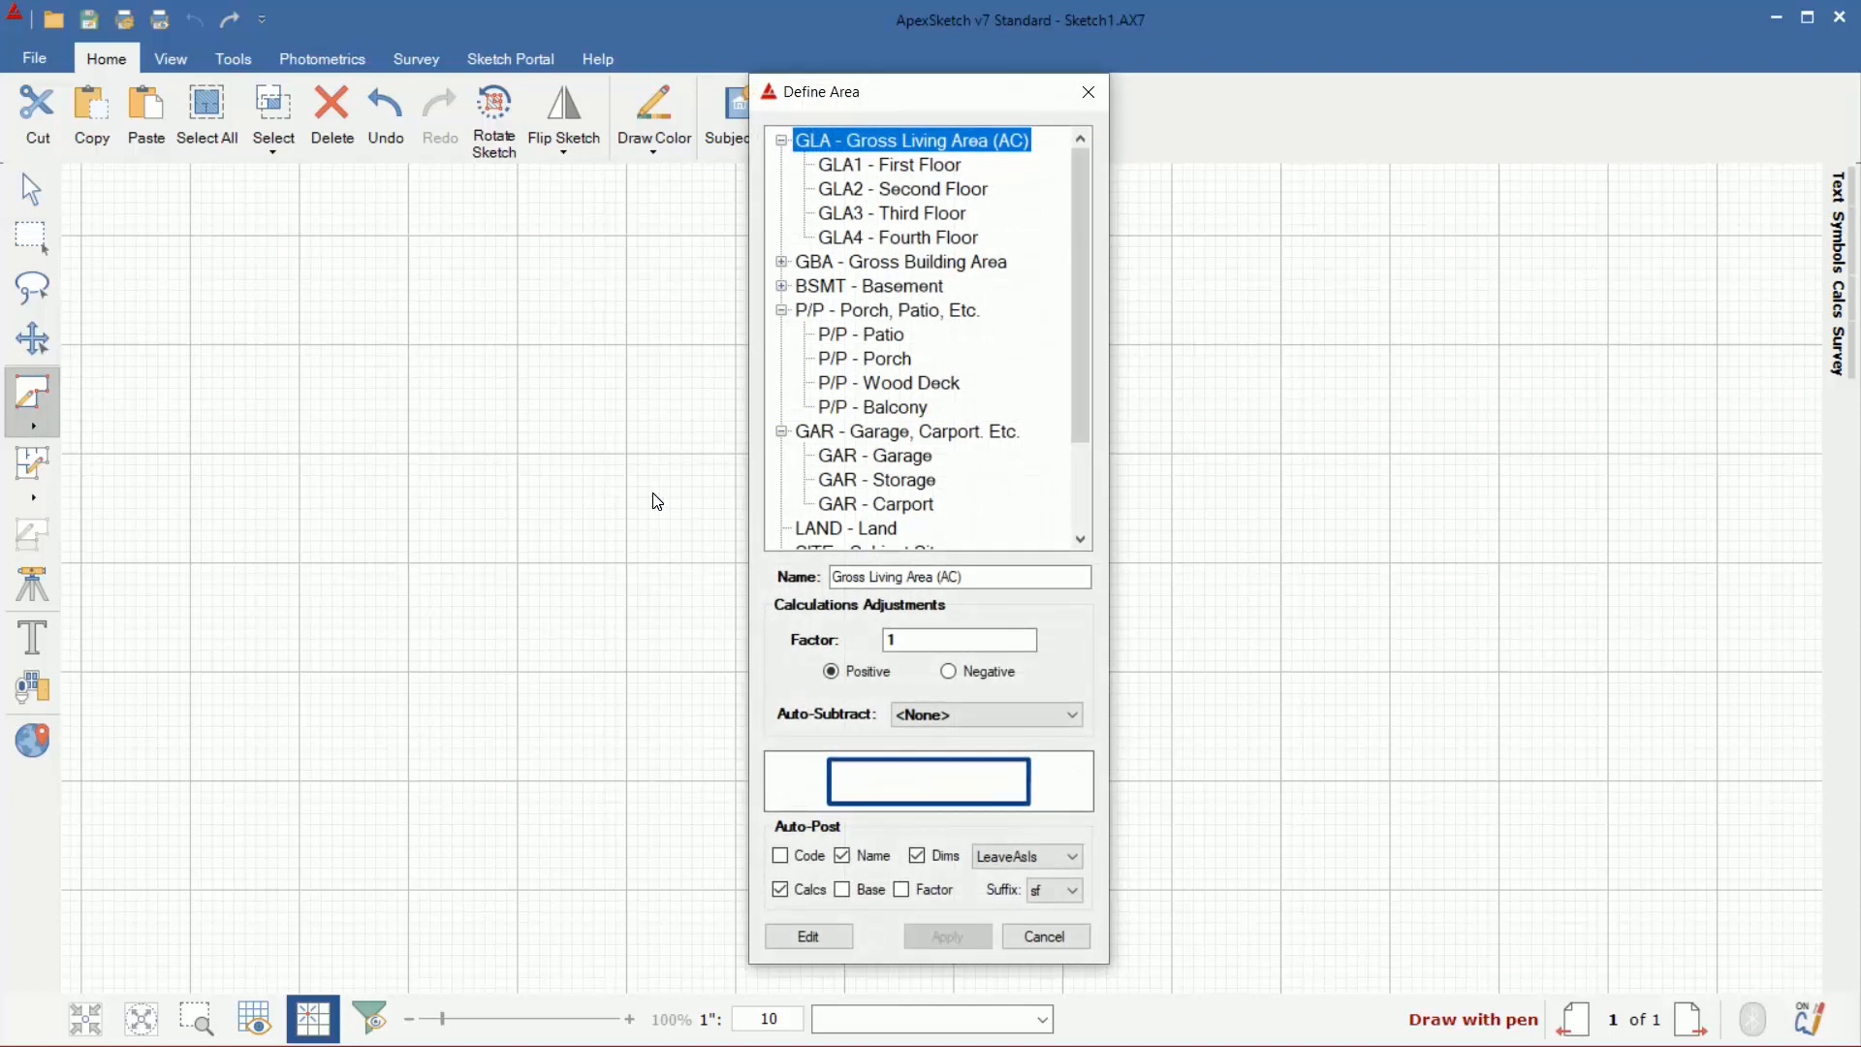
mouse_move(866, 180)
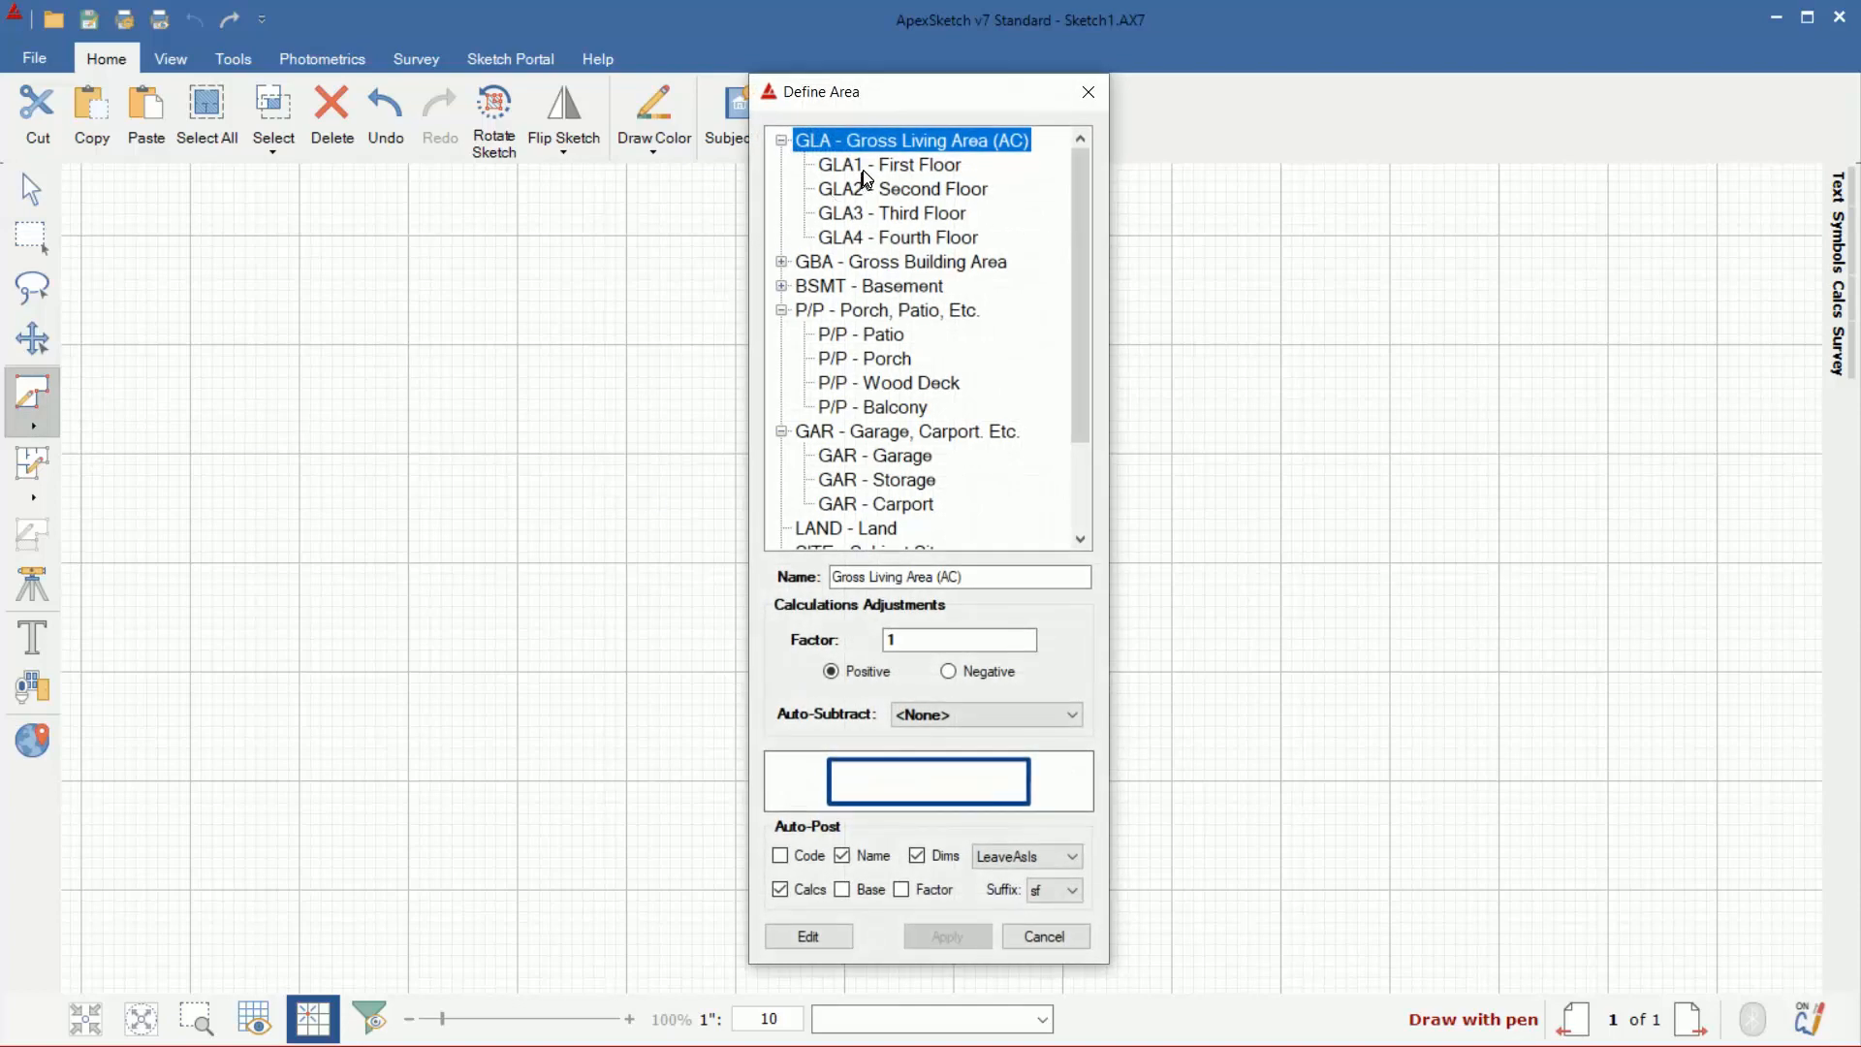
left_click(888, 164)
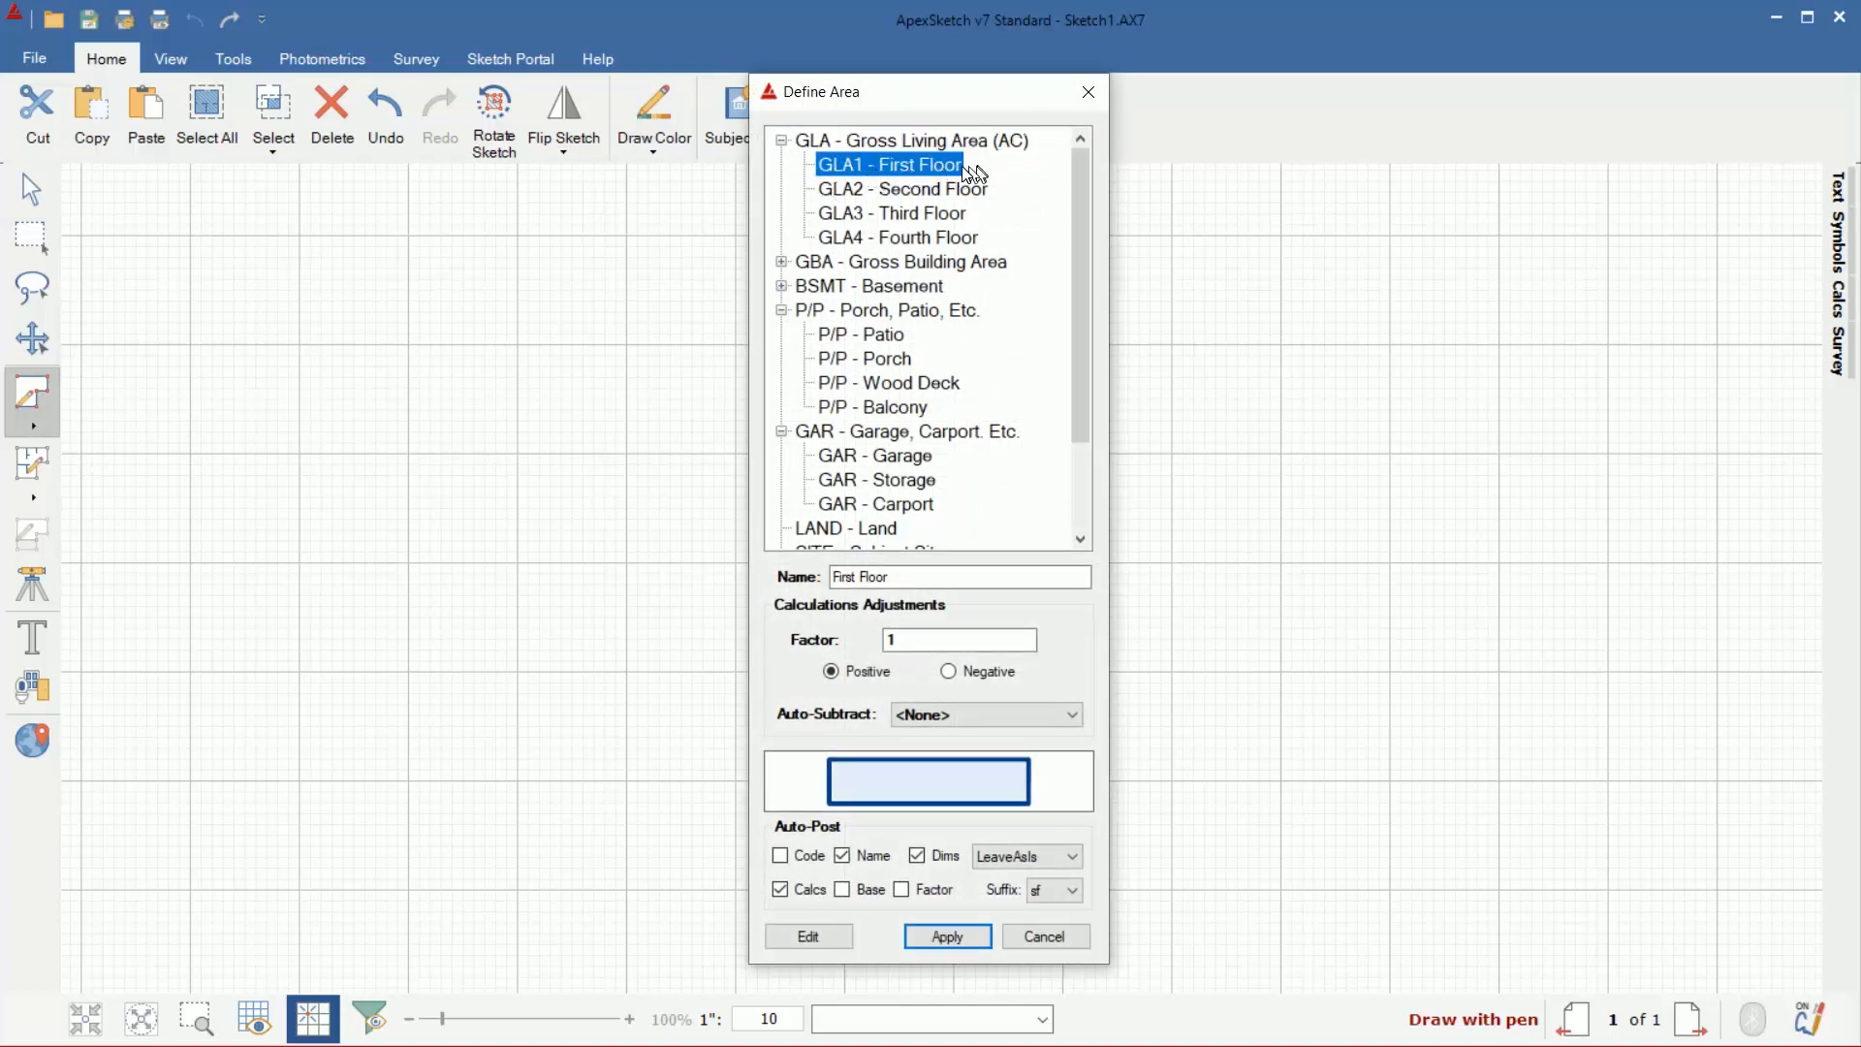
mouse_move(950, 174)
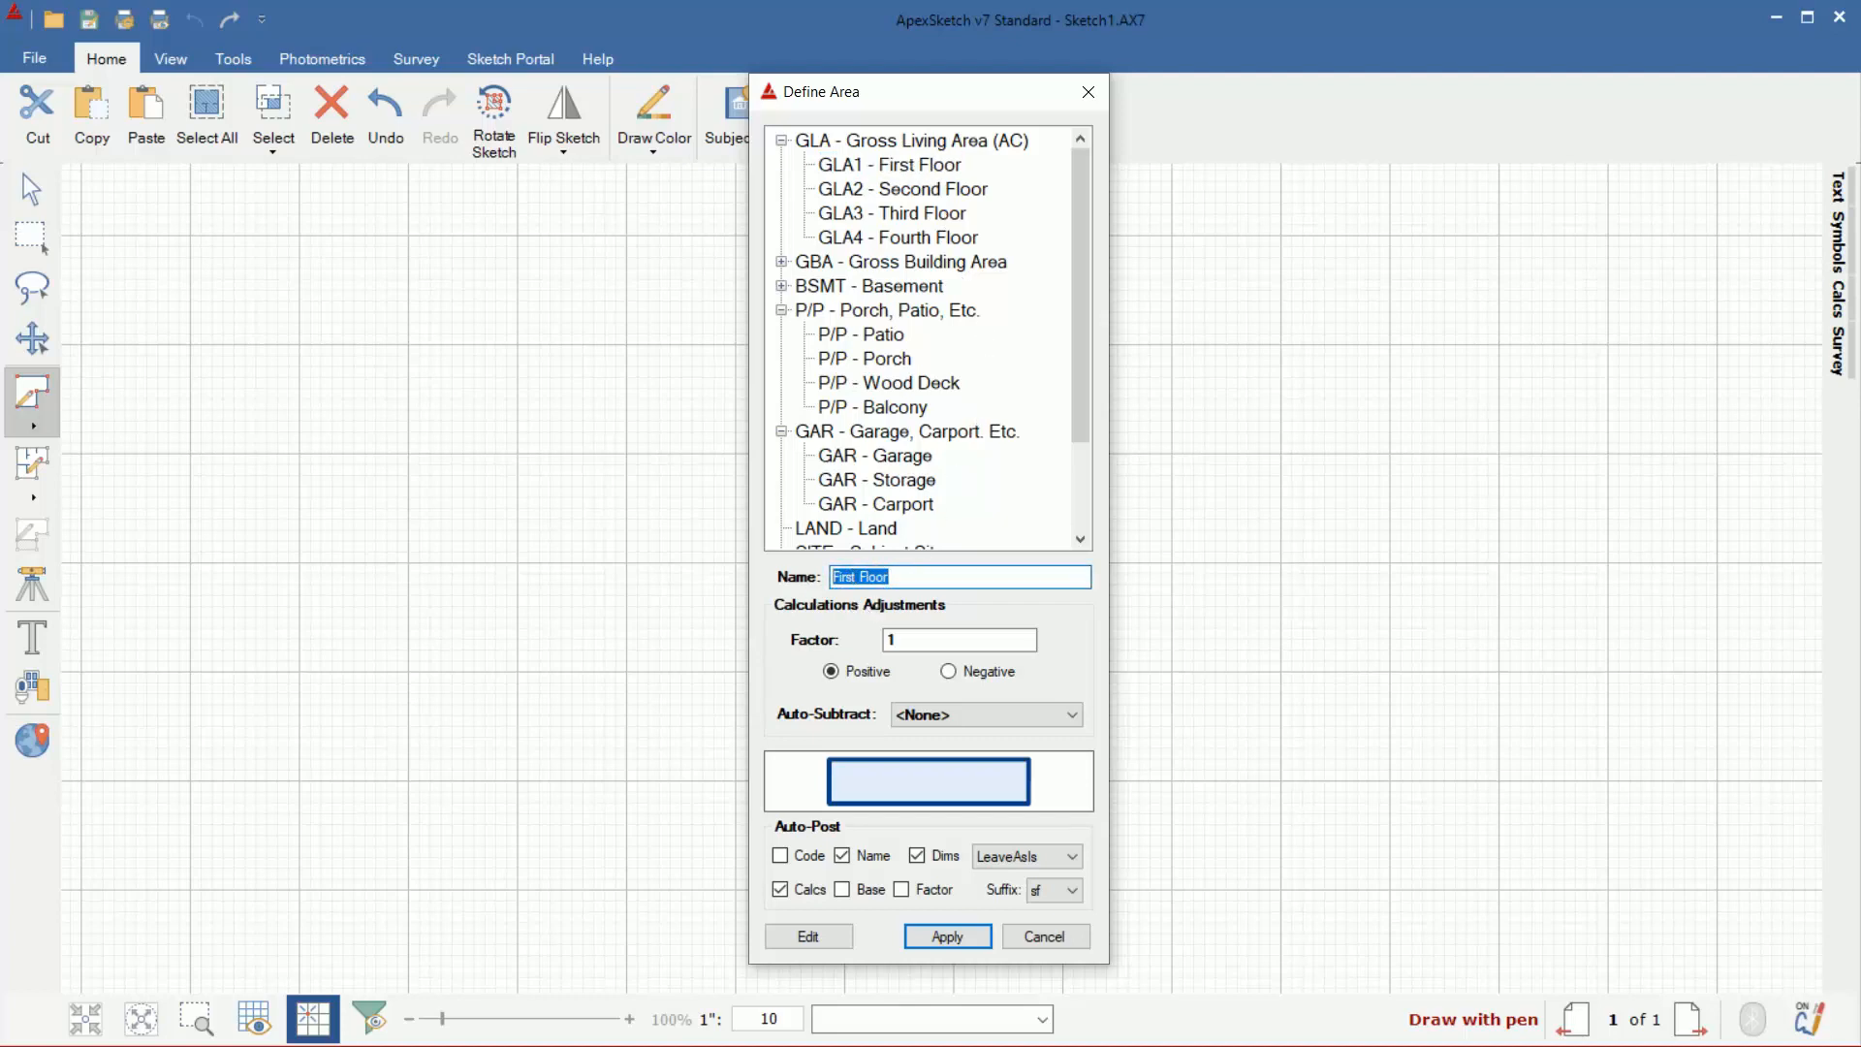
mouse_move(1175, 895)
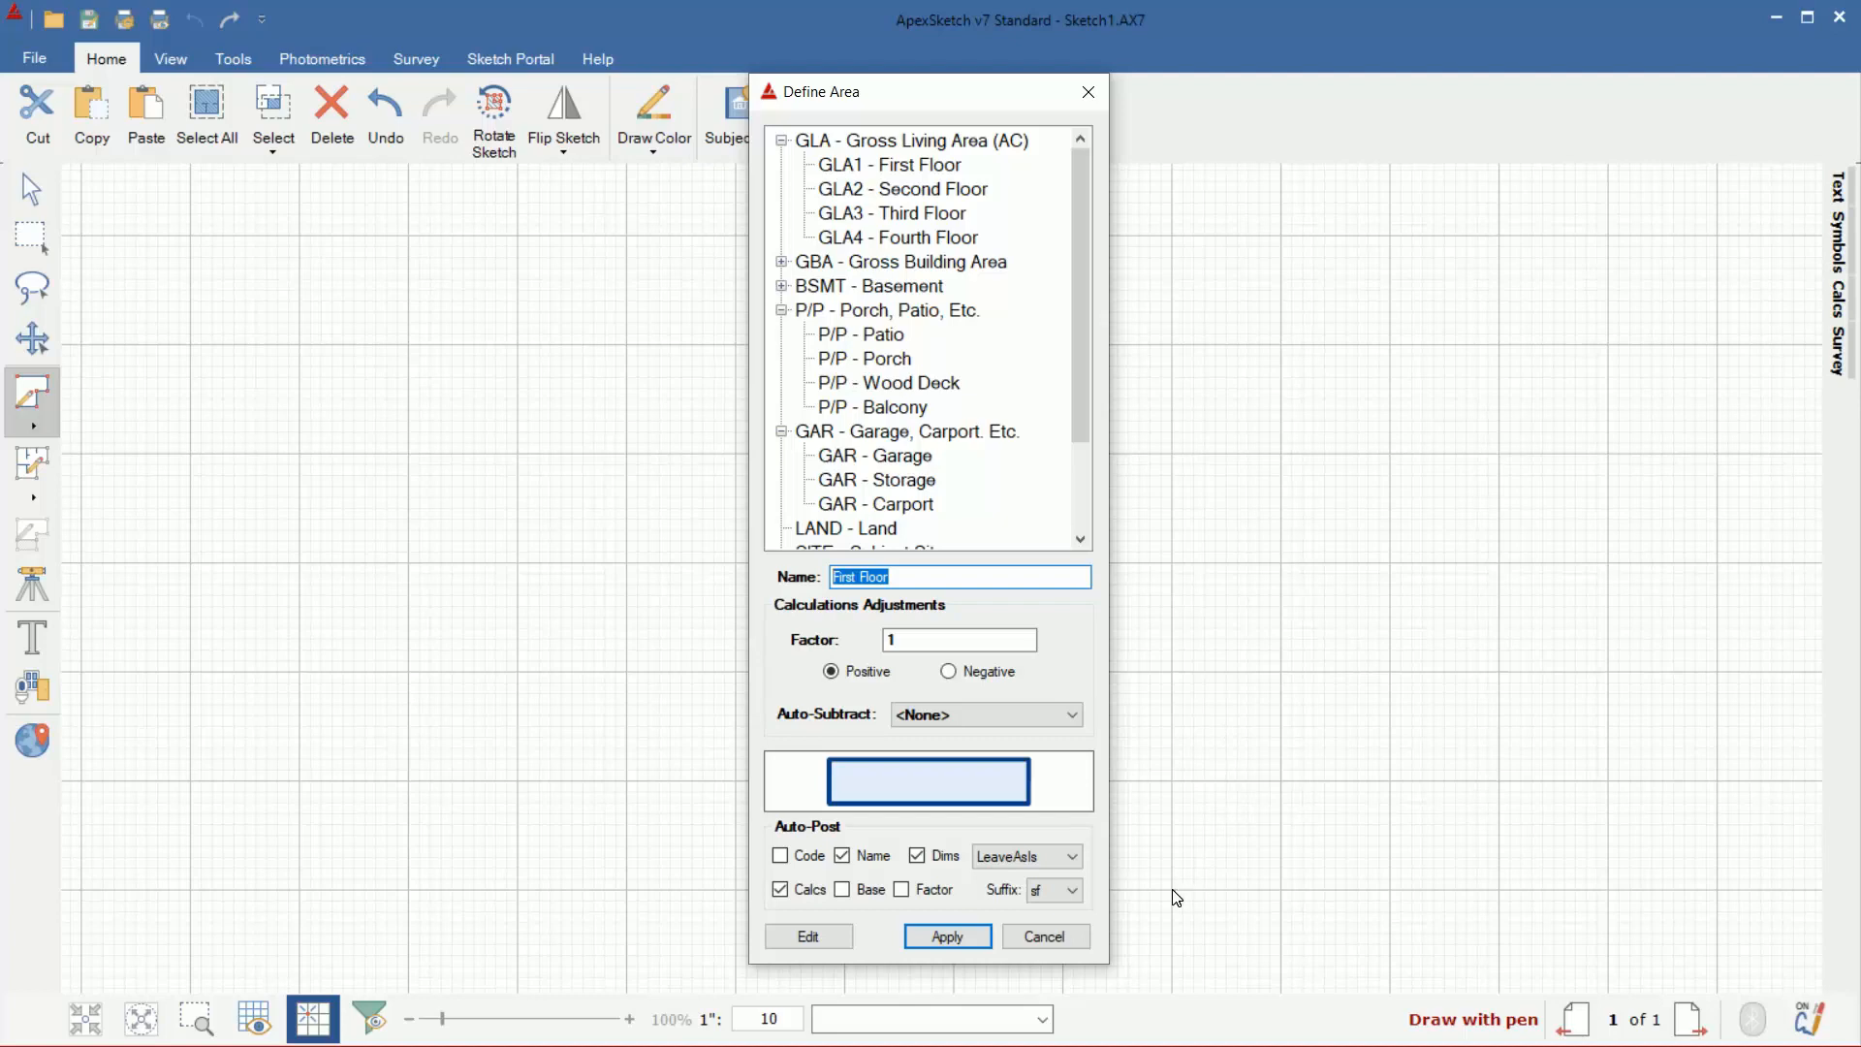
mouse_move(807, 826)
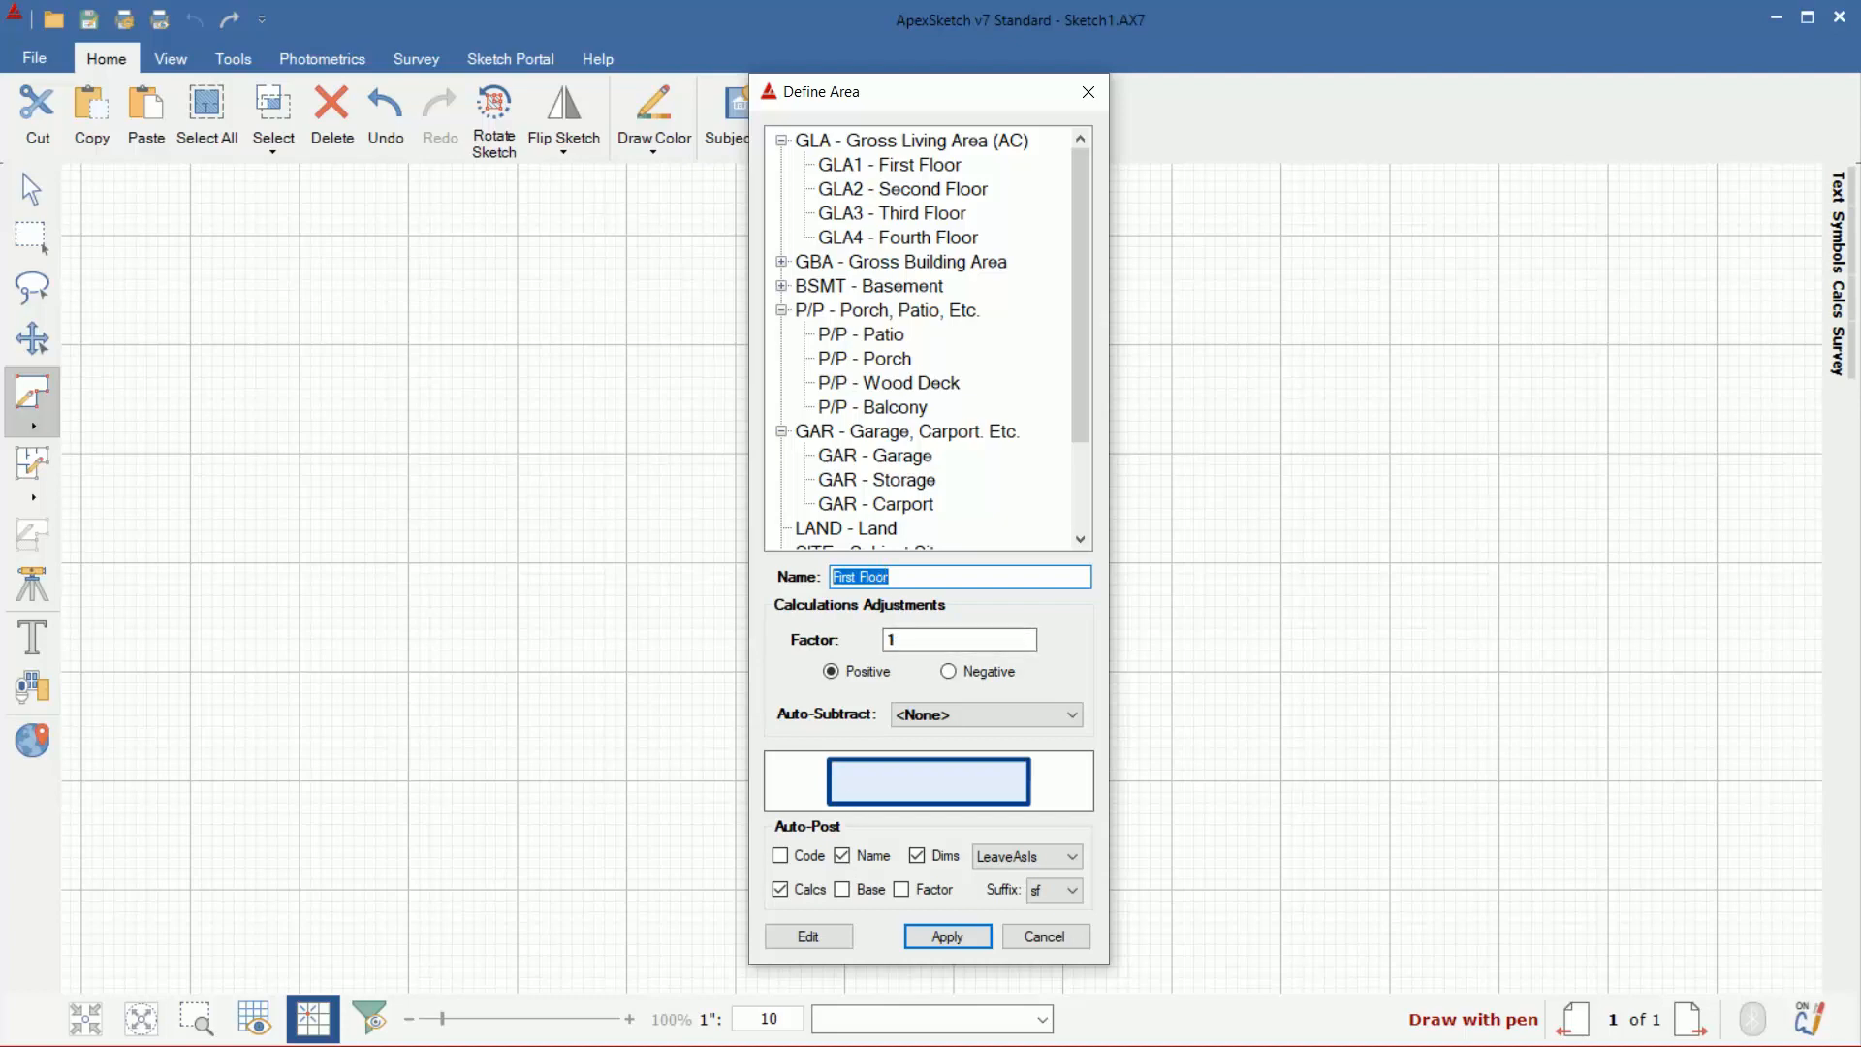
left_click(916, 856)
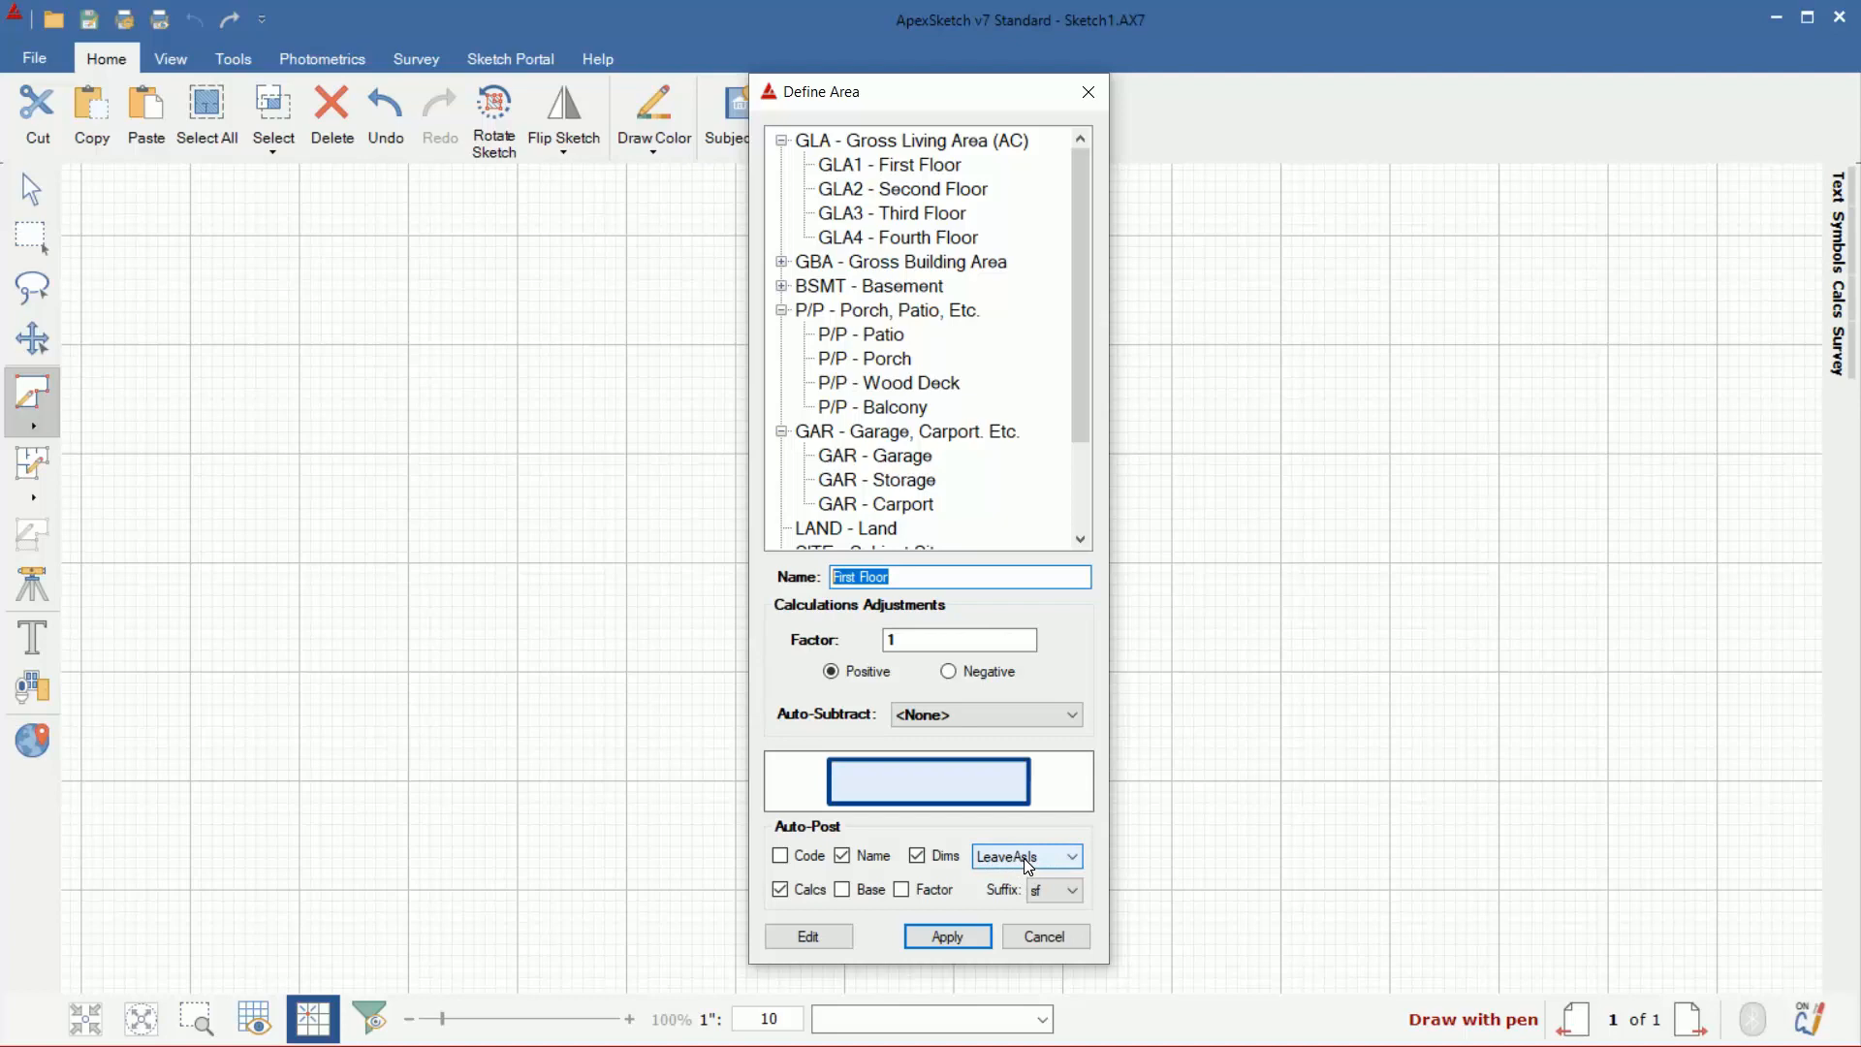
left_click(1068, 855)
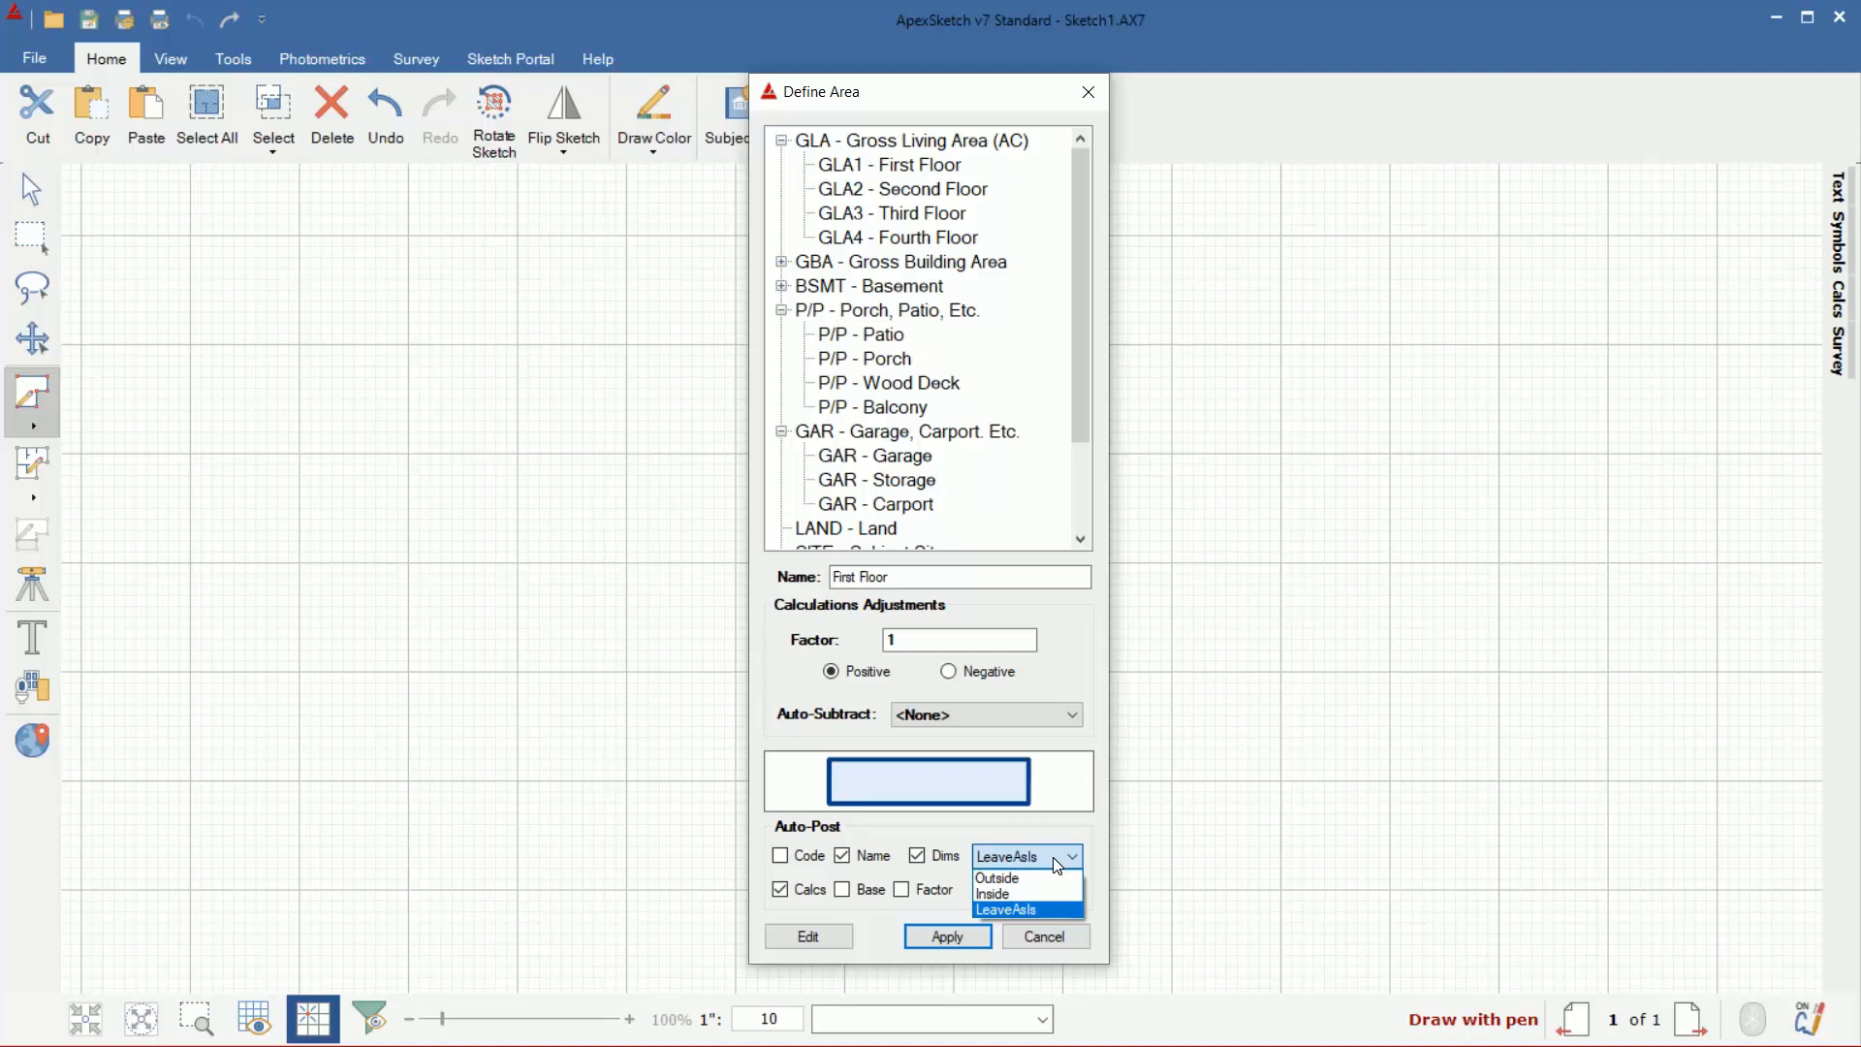
left_click(1008, 909)
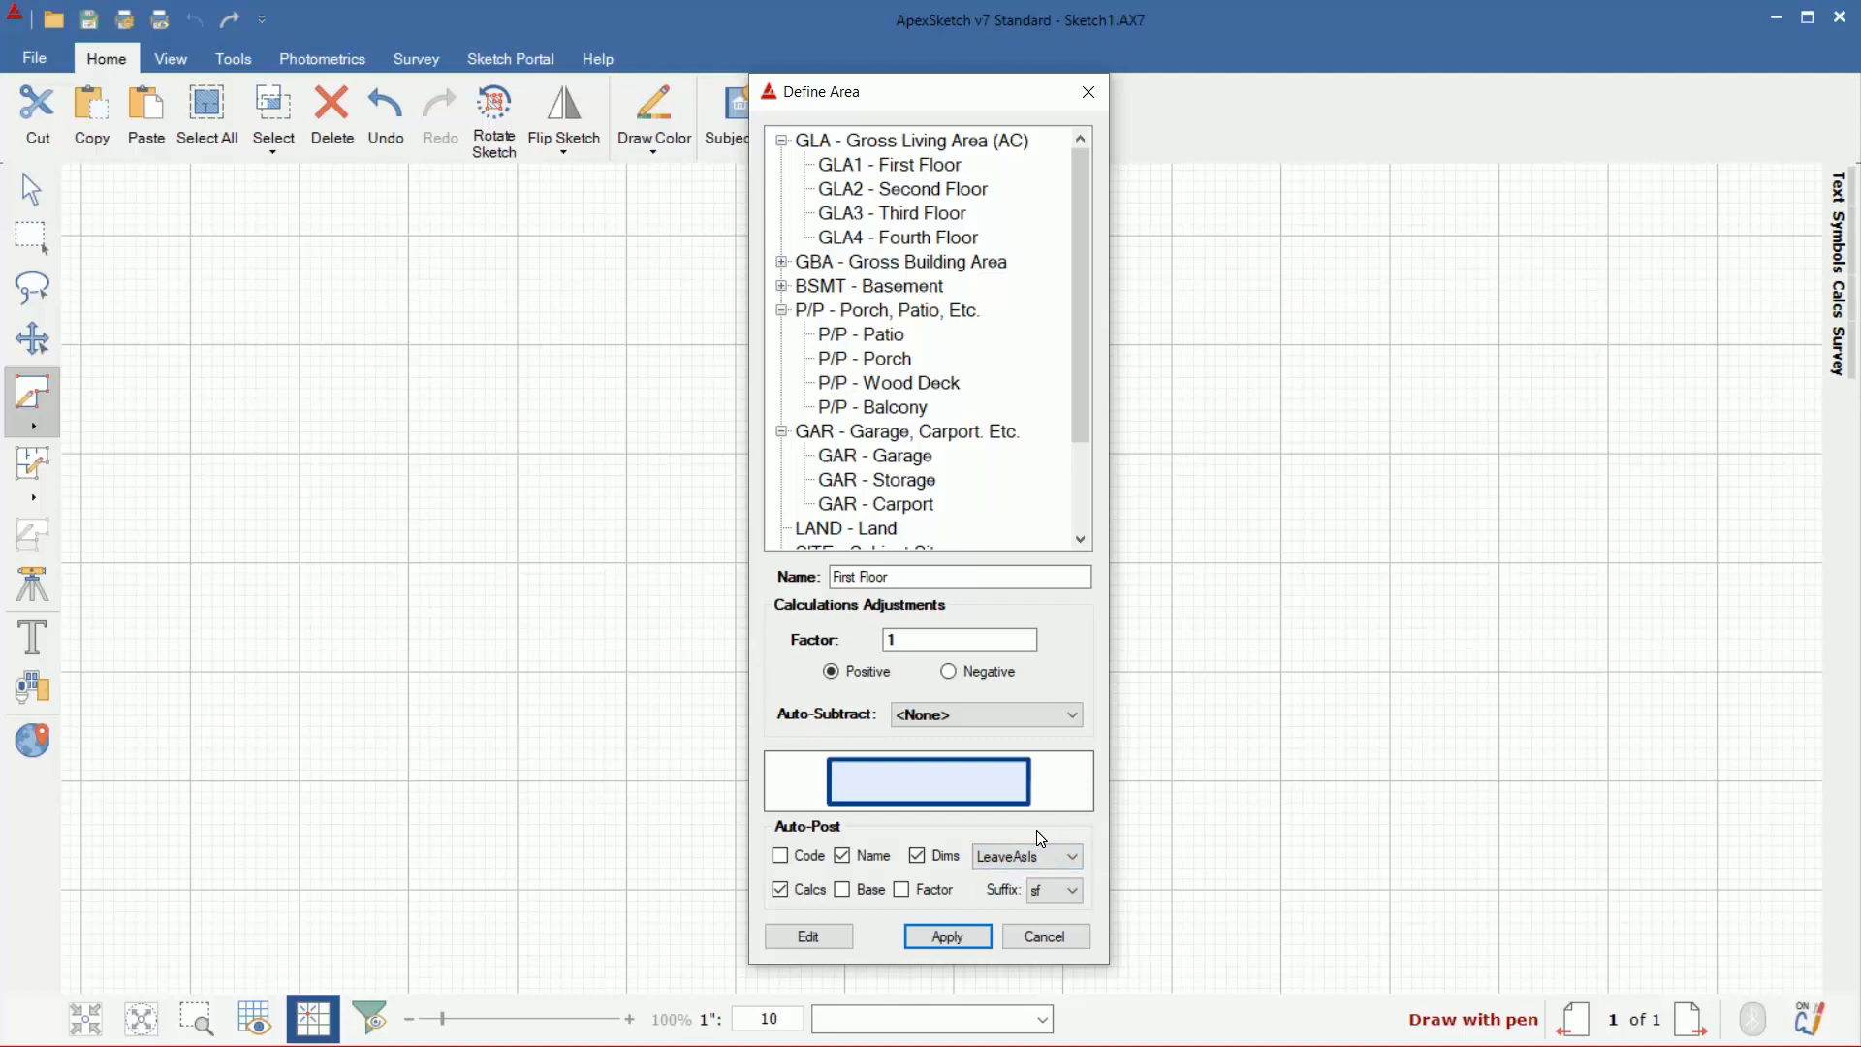
mouse_move(815, 915)
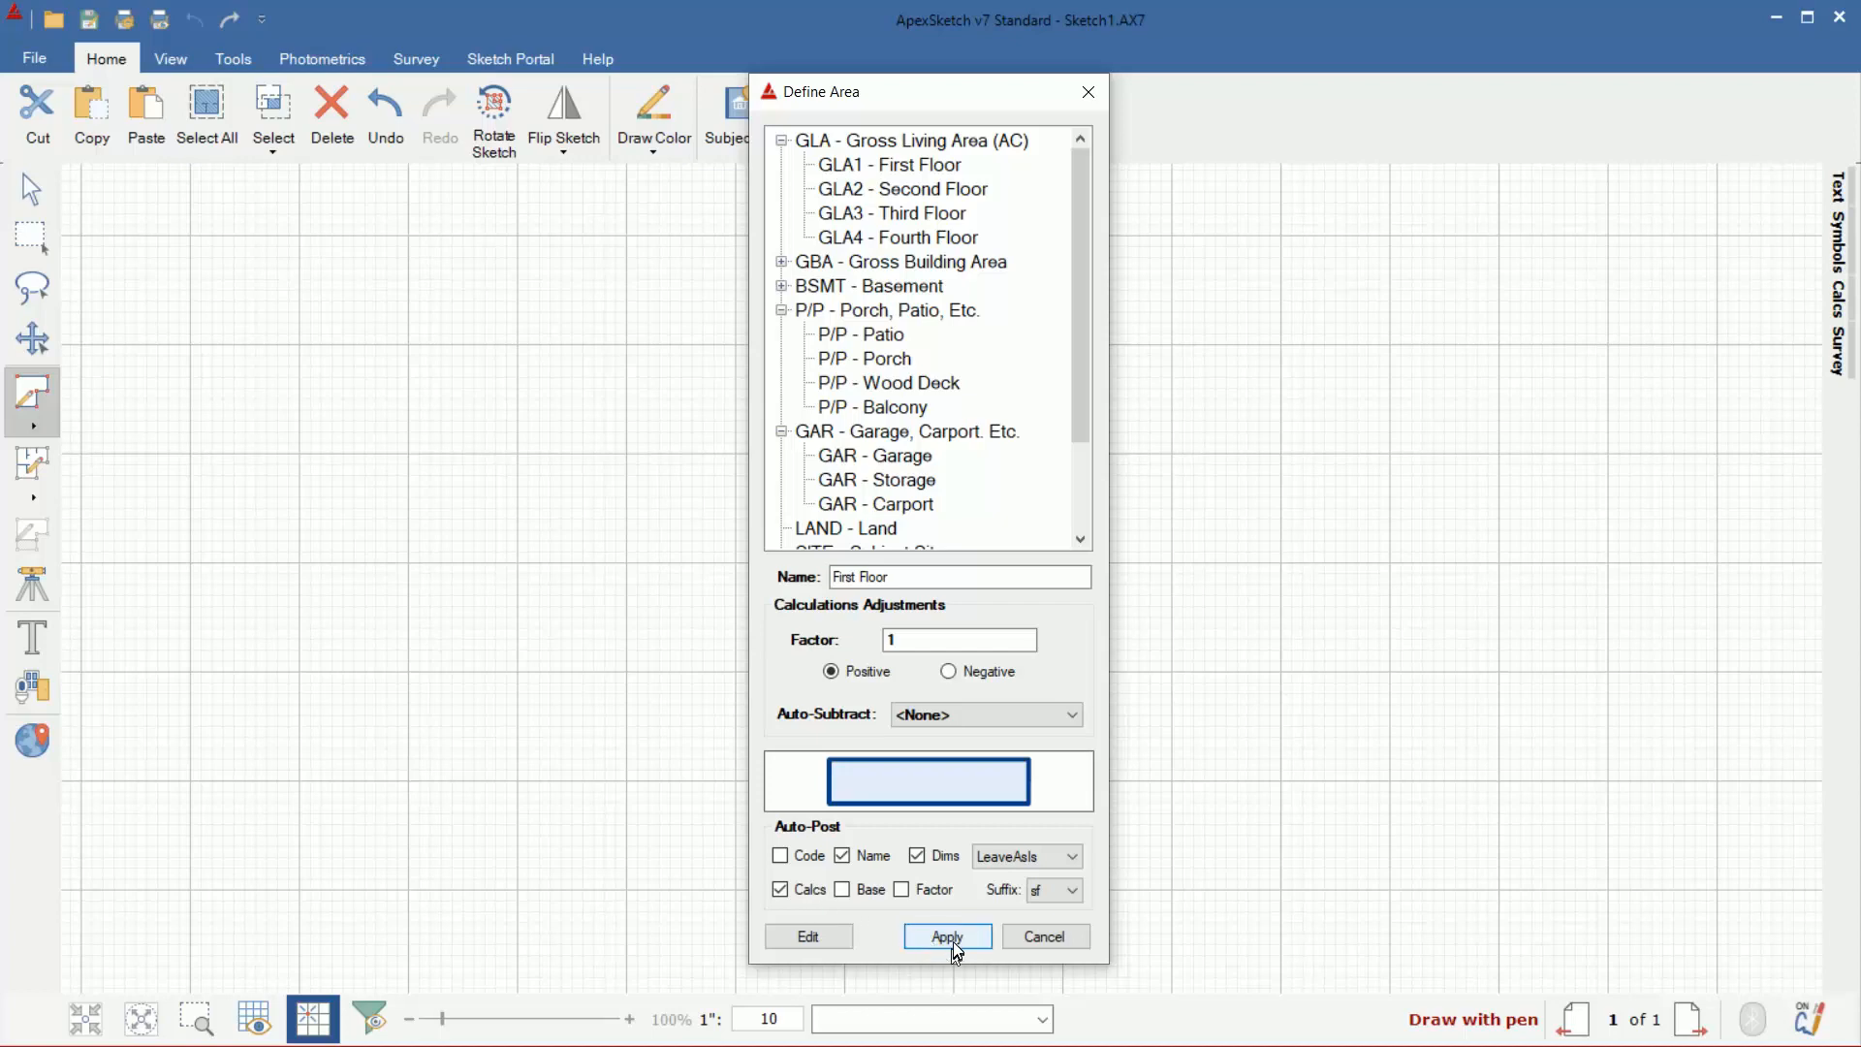
- Apply the GLA1 First Floor area definition
left_click(946, 936)
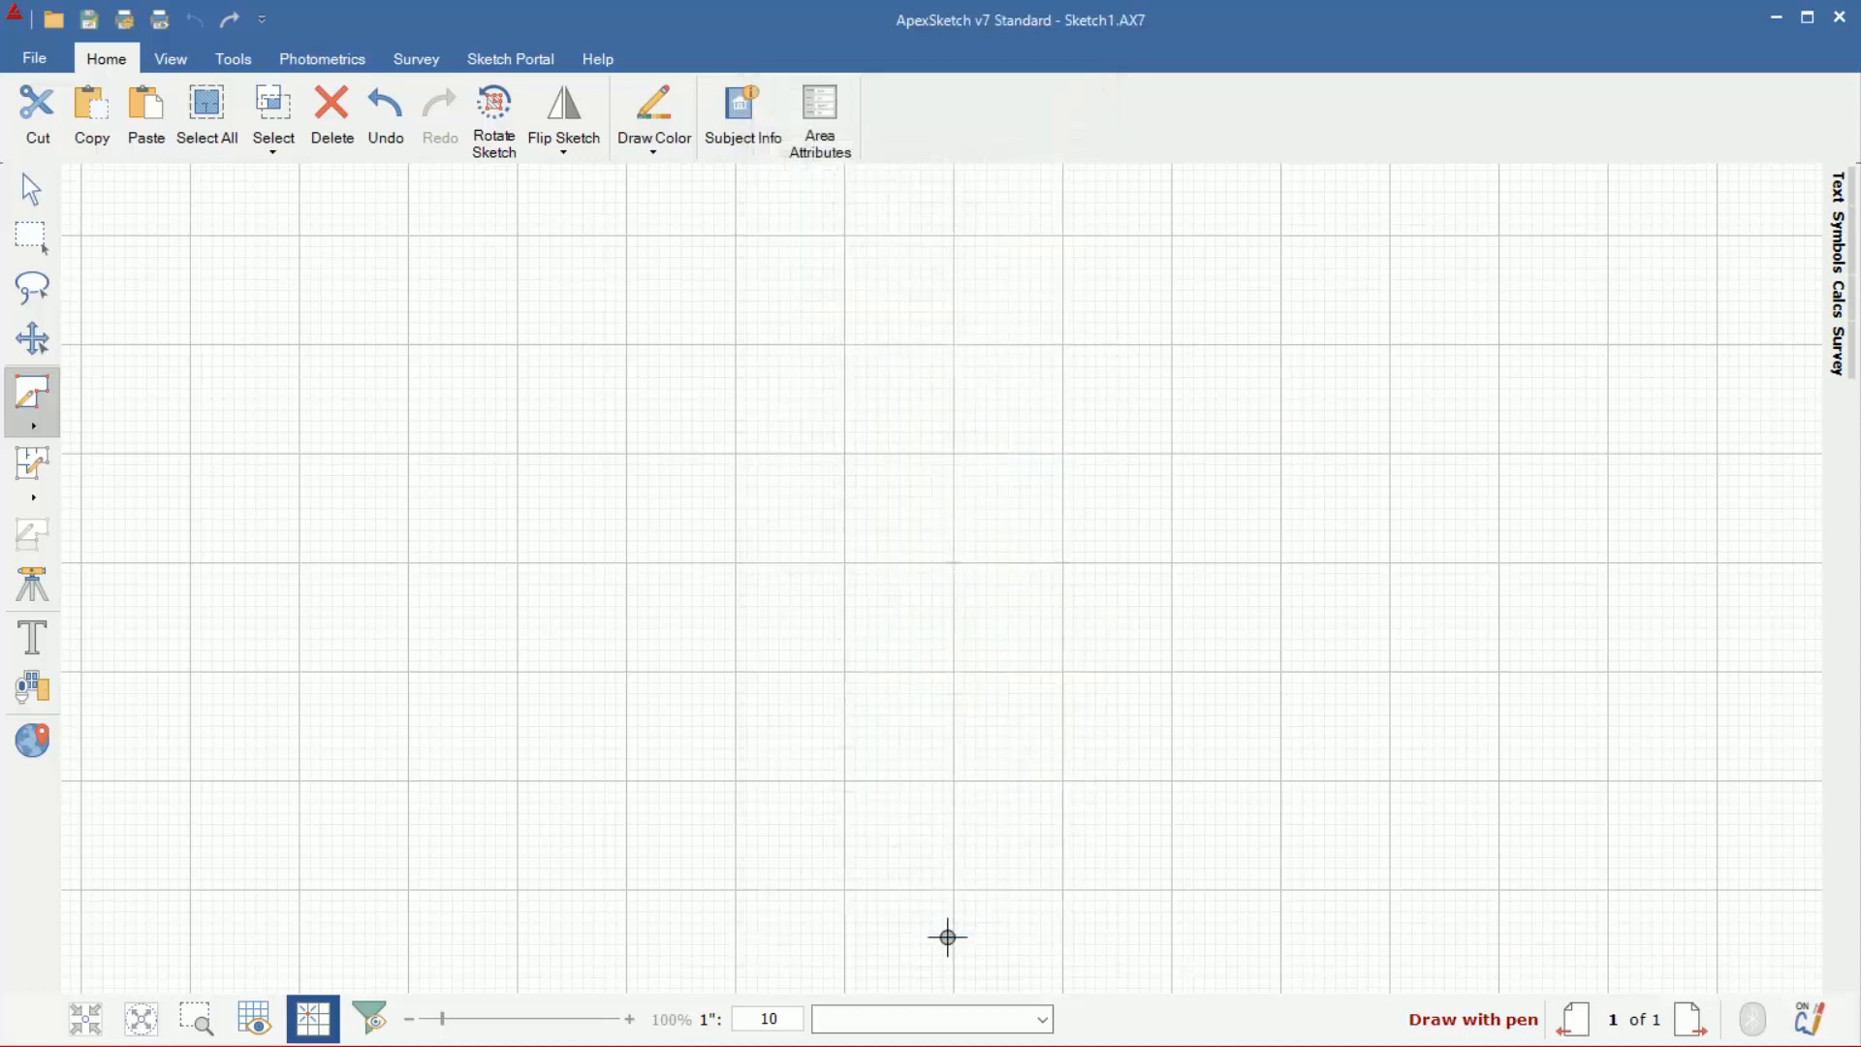
mouse_move(831, 511)
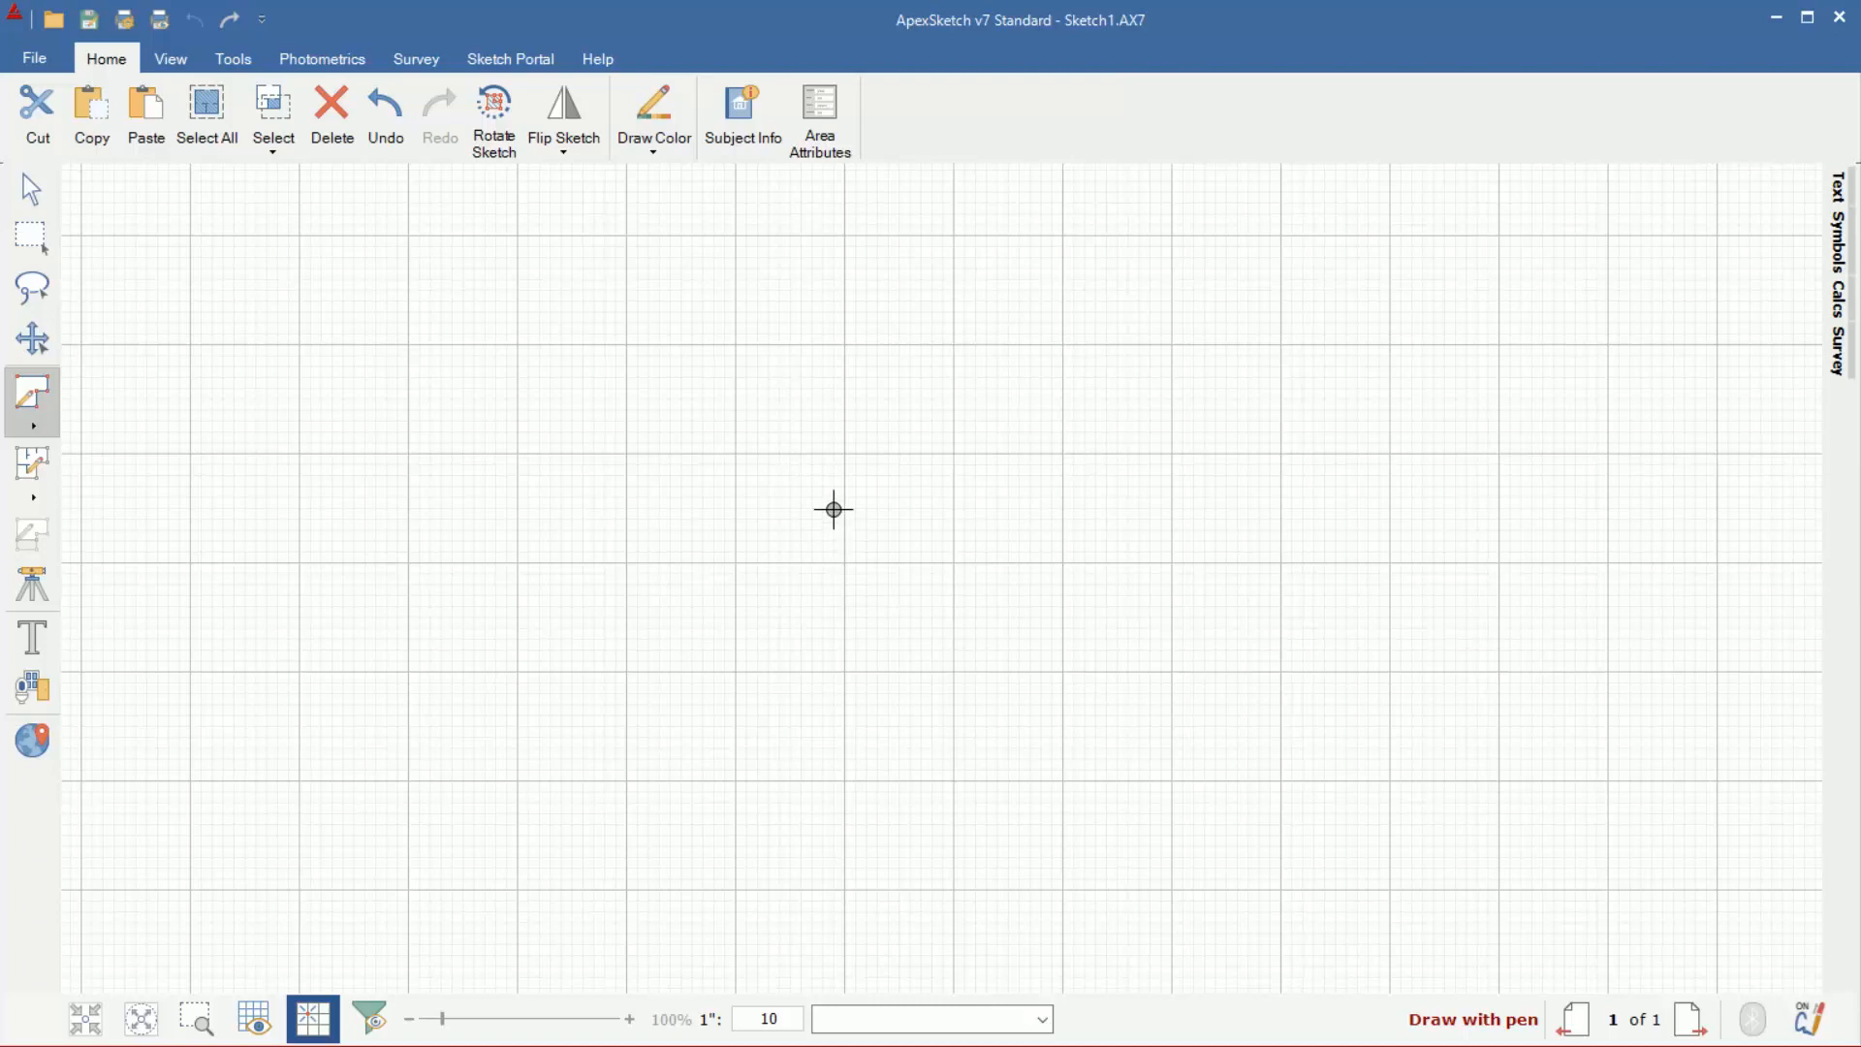
mouse_move(627, 354)
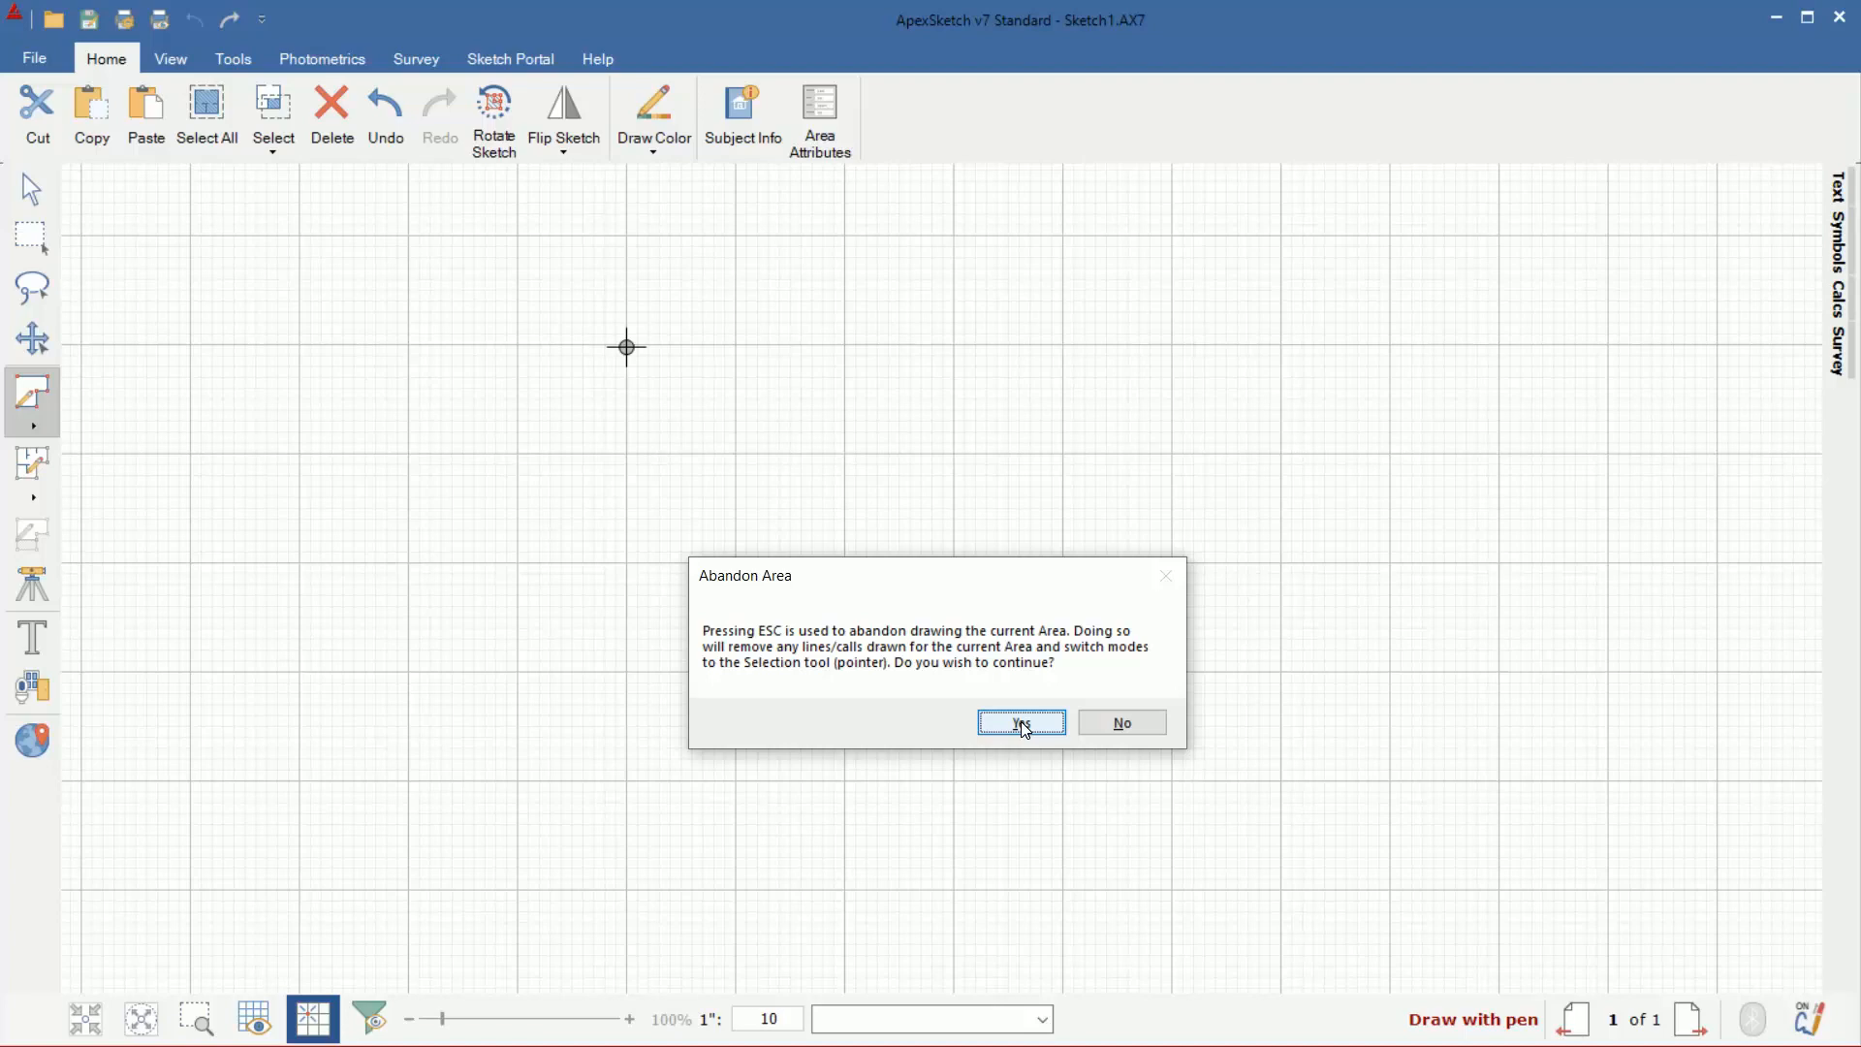
mouse_move(1121, 723)
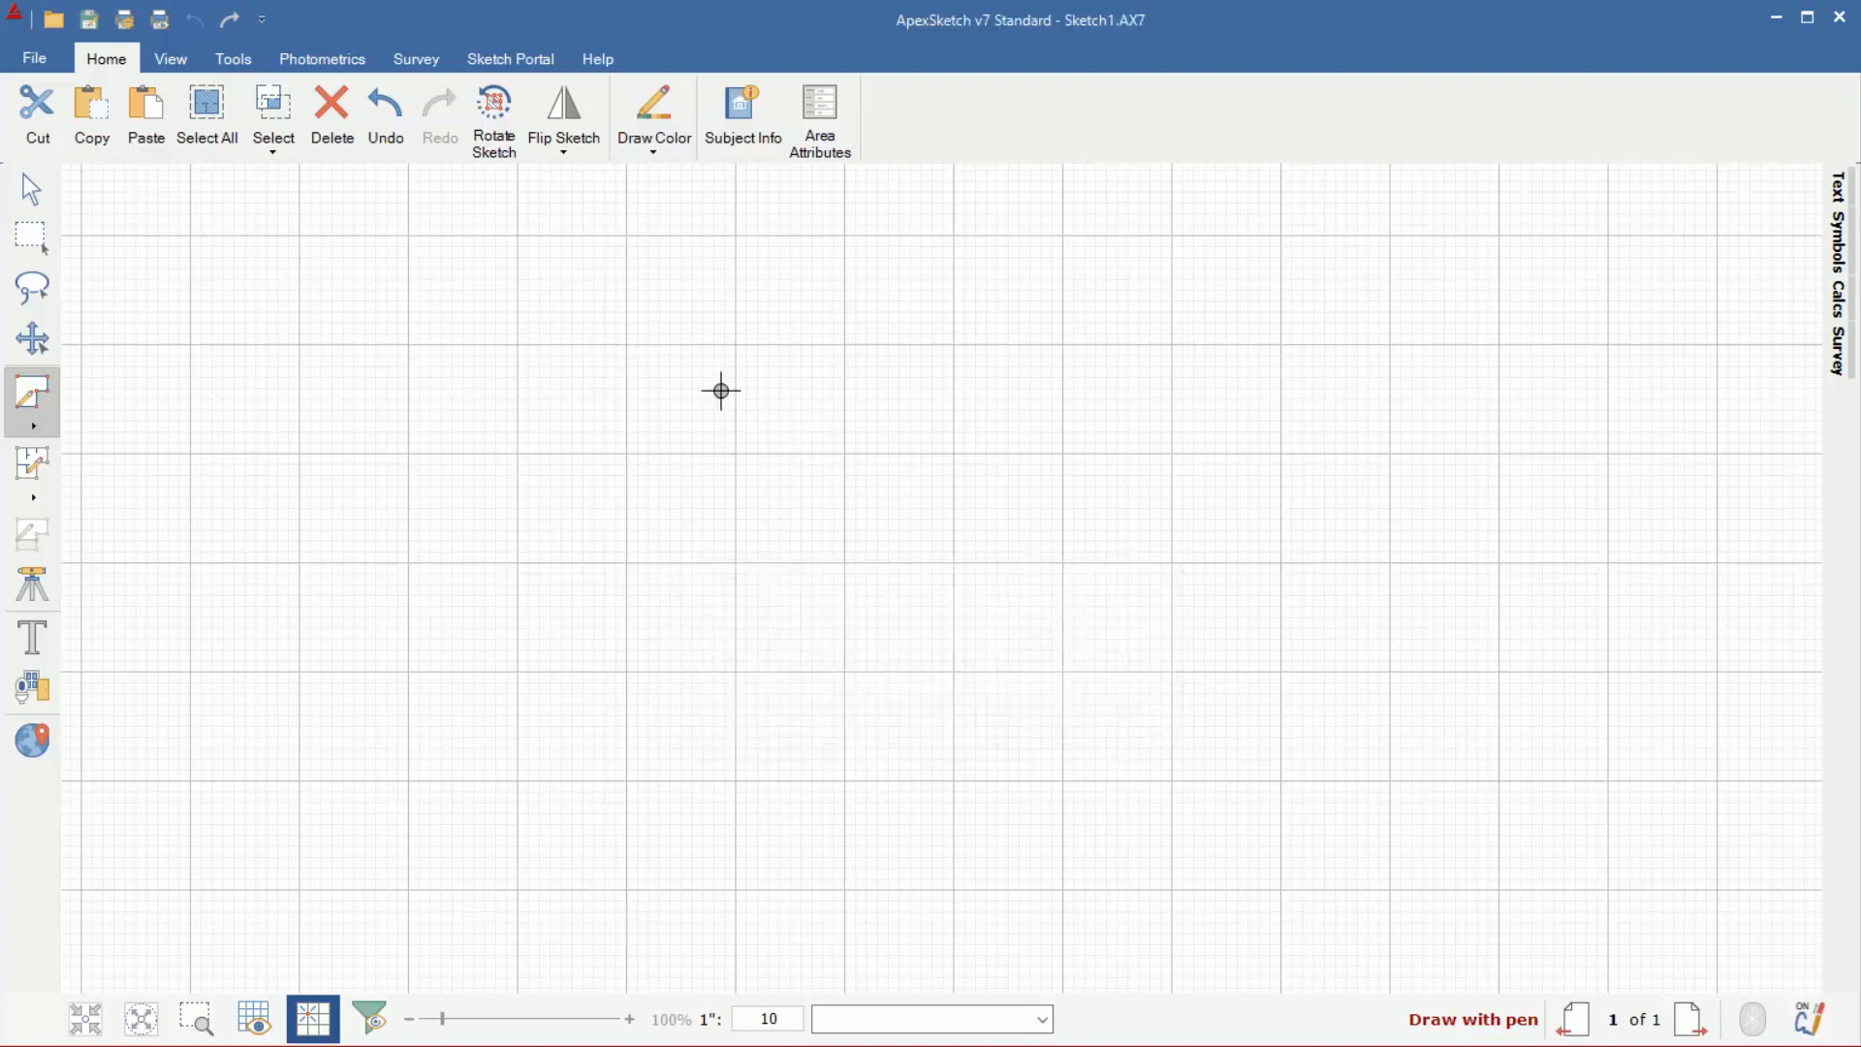
mouse_move(631, 344)
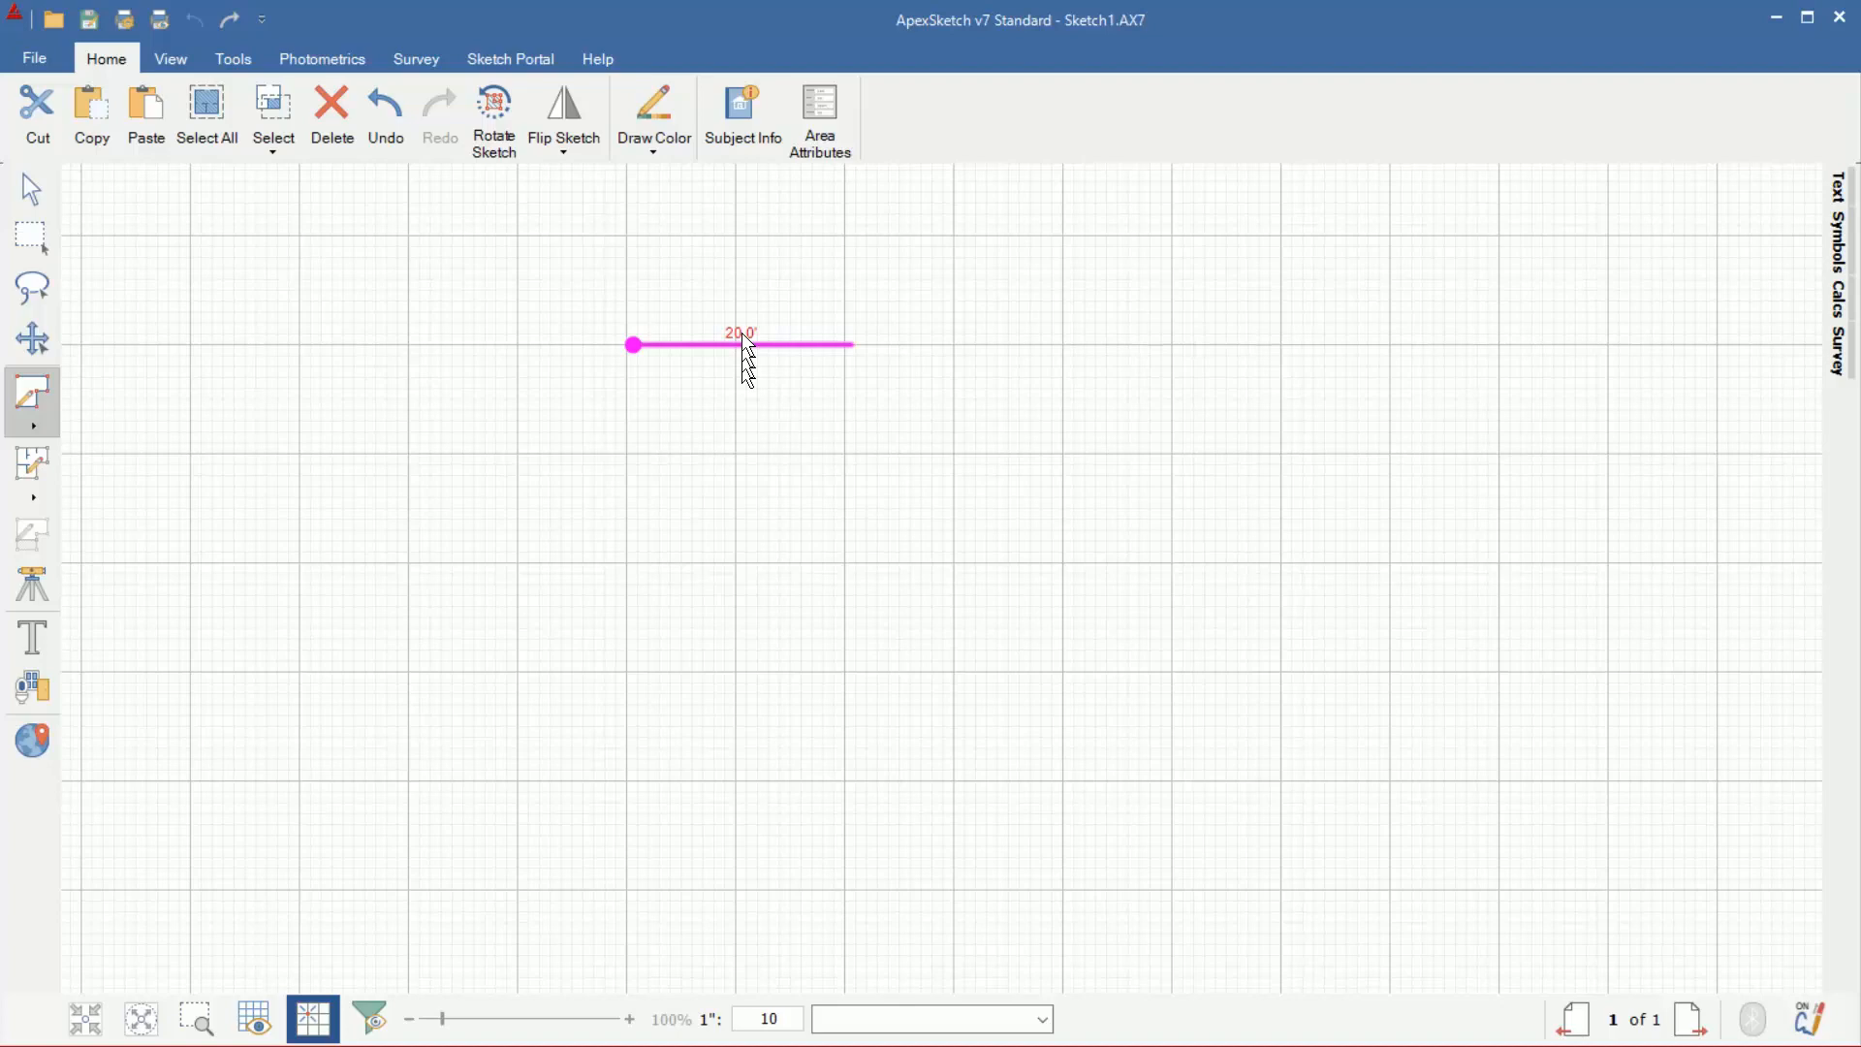
mouse_move(851, 344)
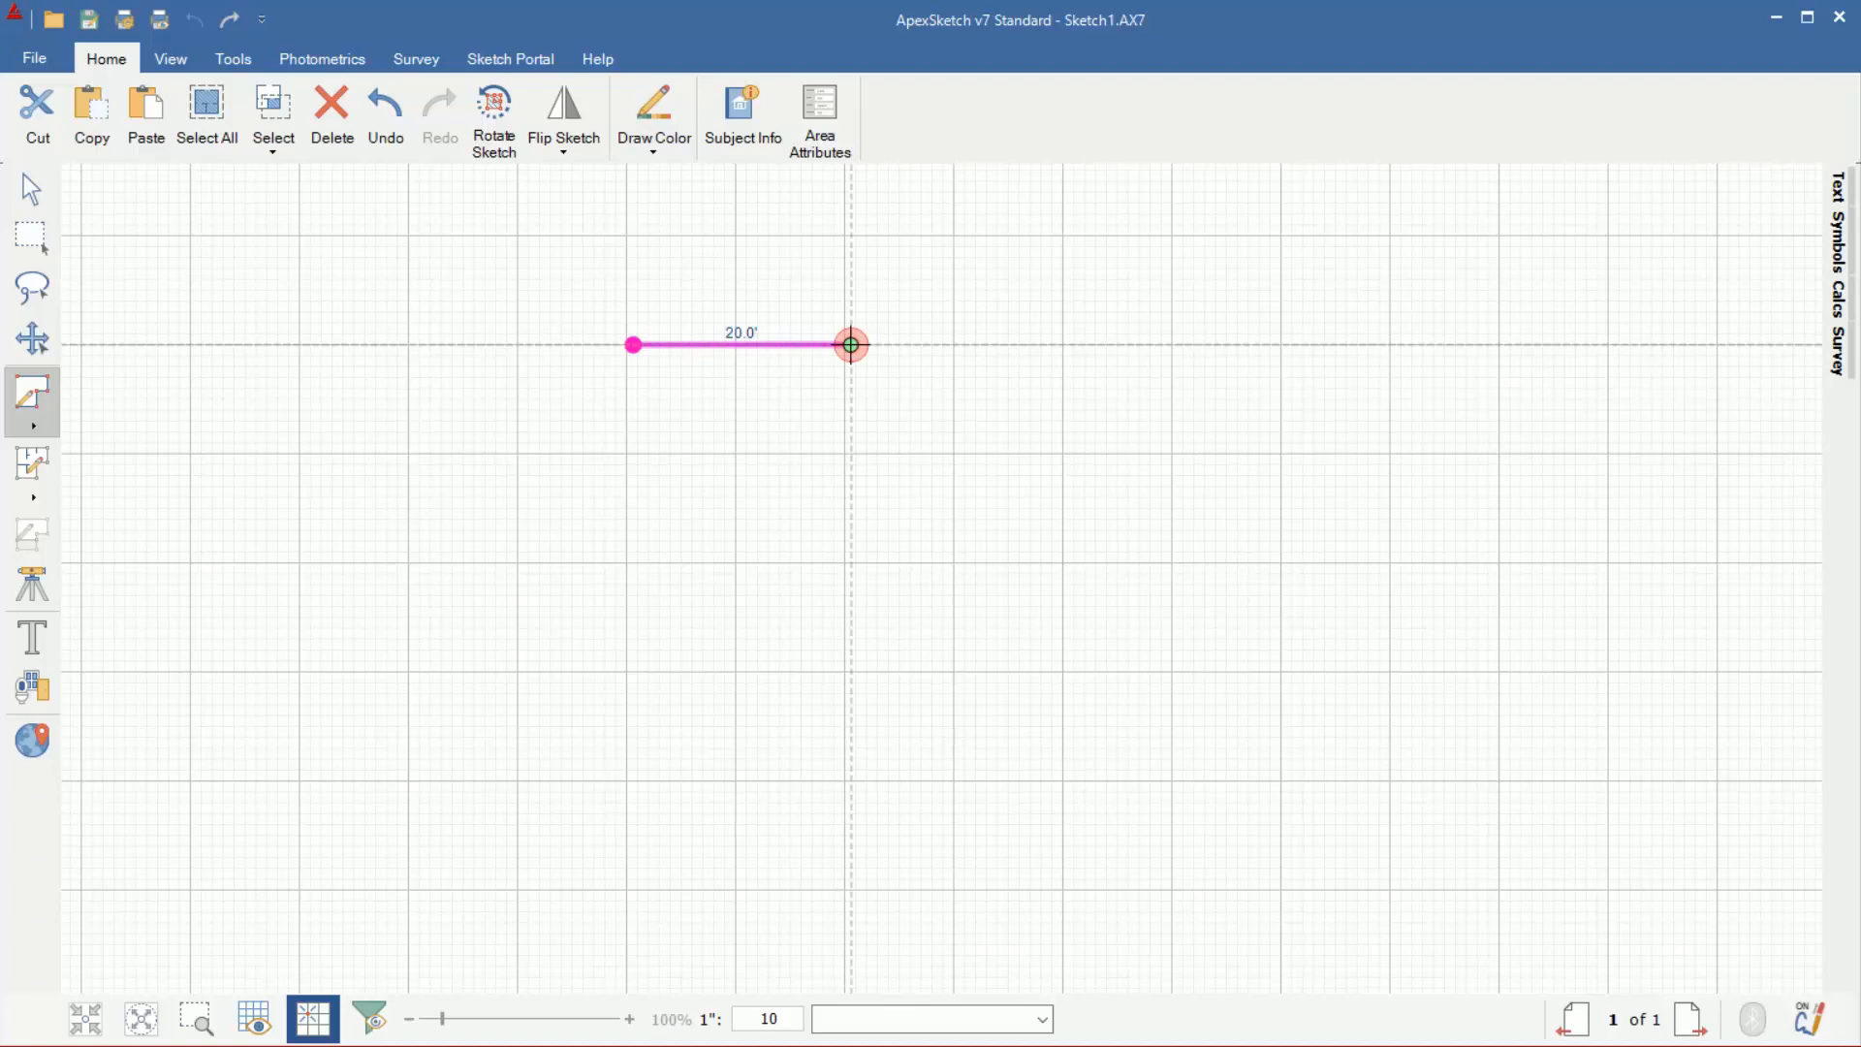
- Check the Dimensions page in Tools > Options and cancel without changes
left_click(233, 58)
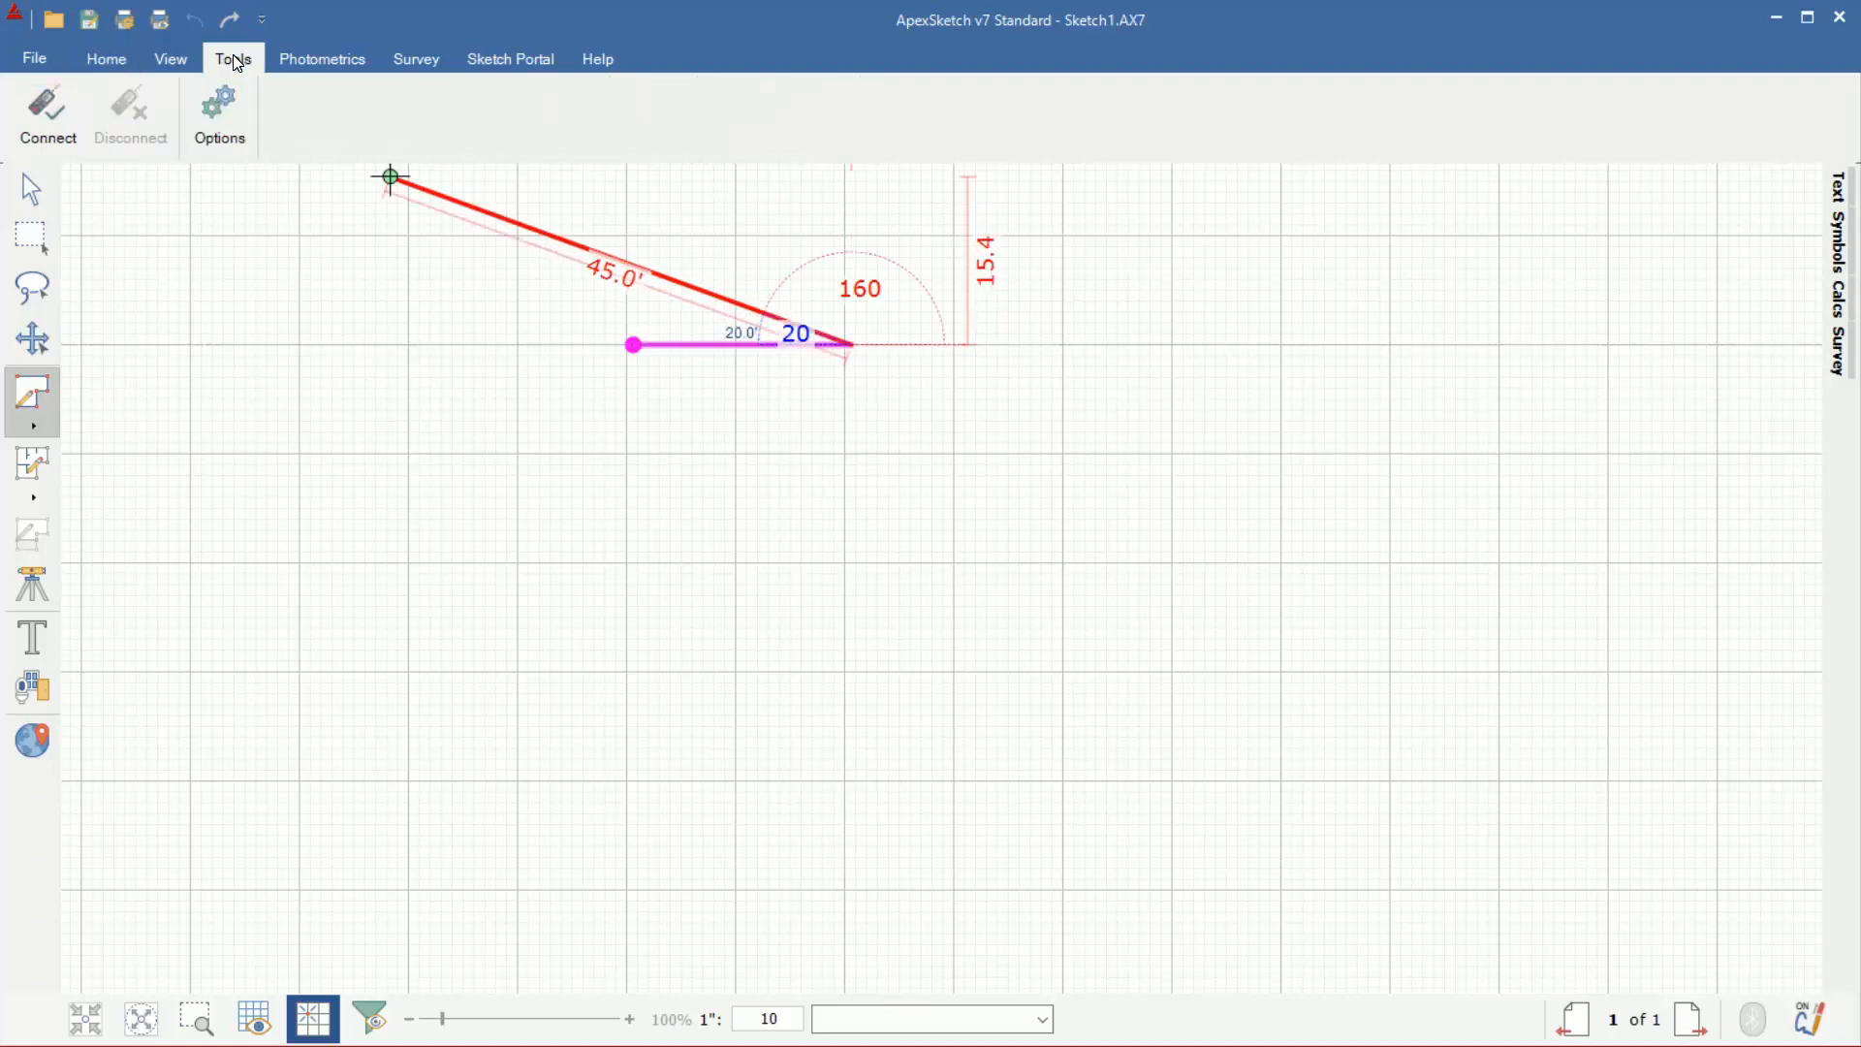
left_click(218, 115)
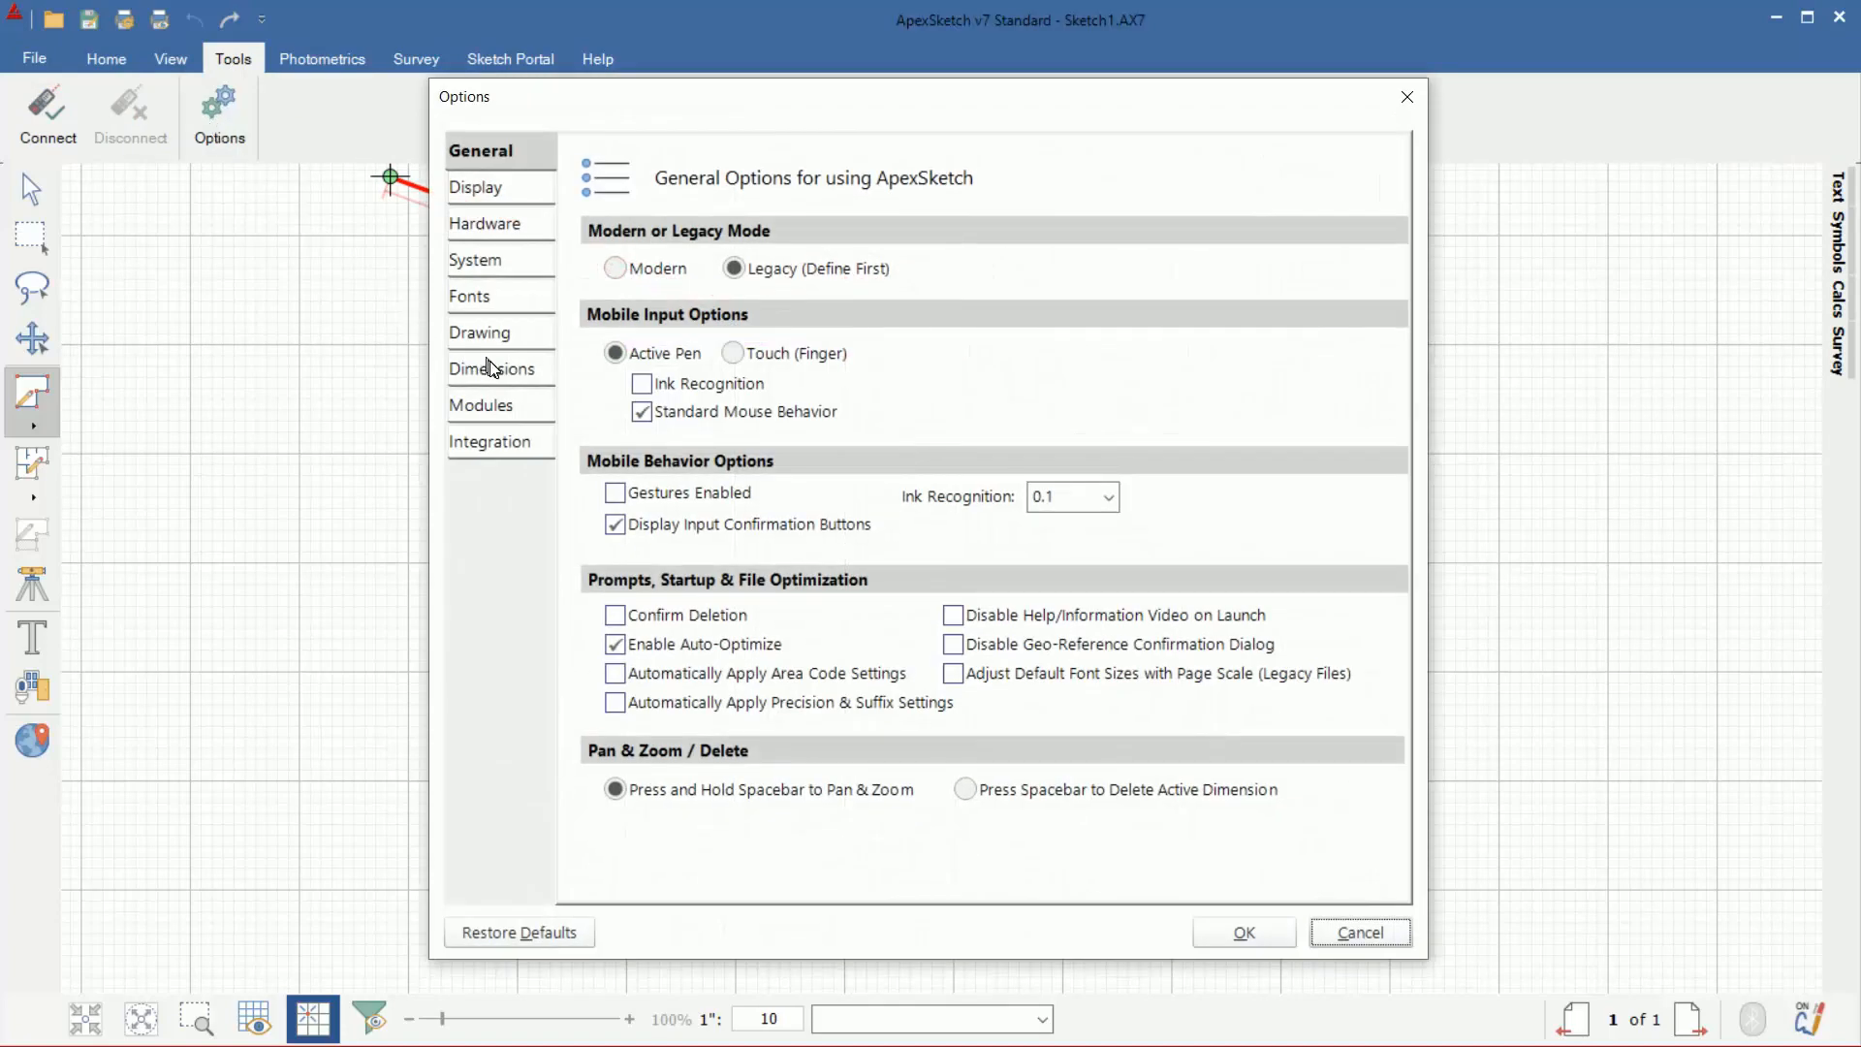
left_click(491, 368)
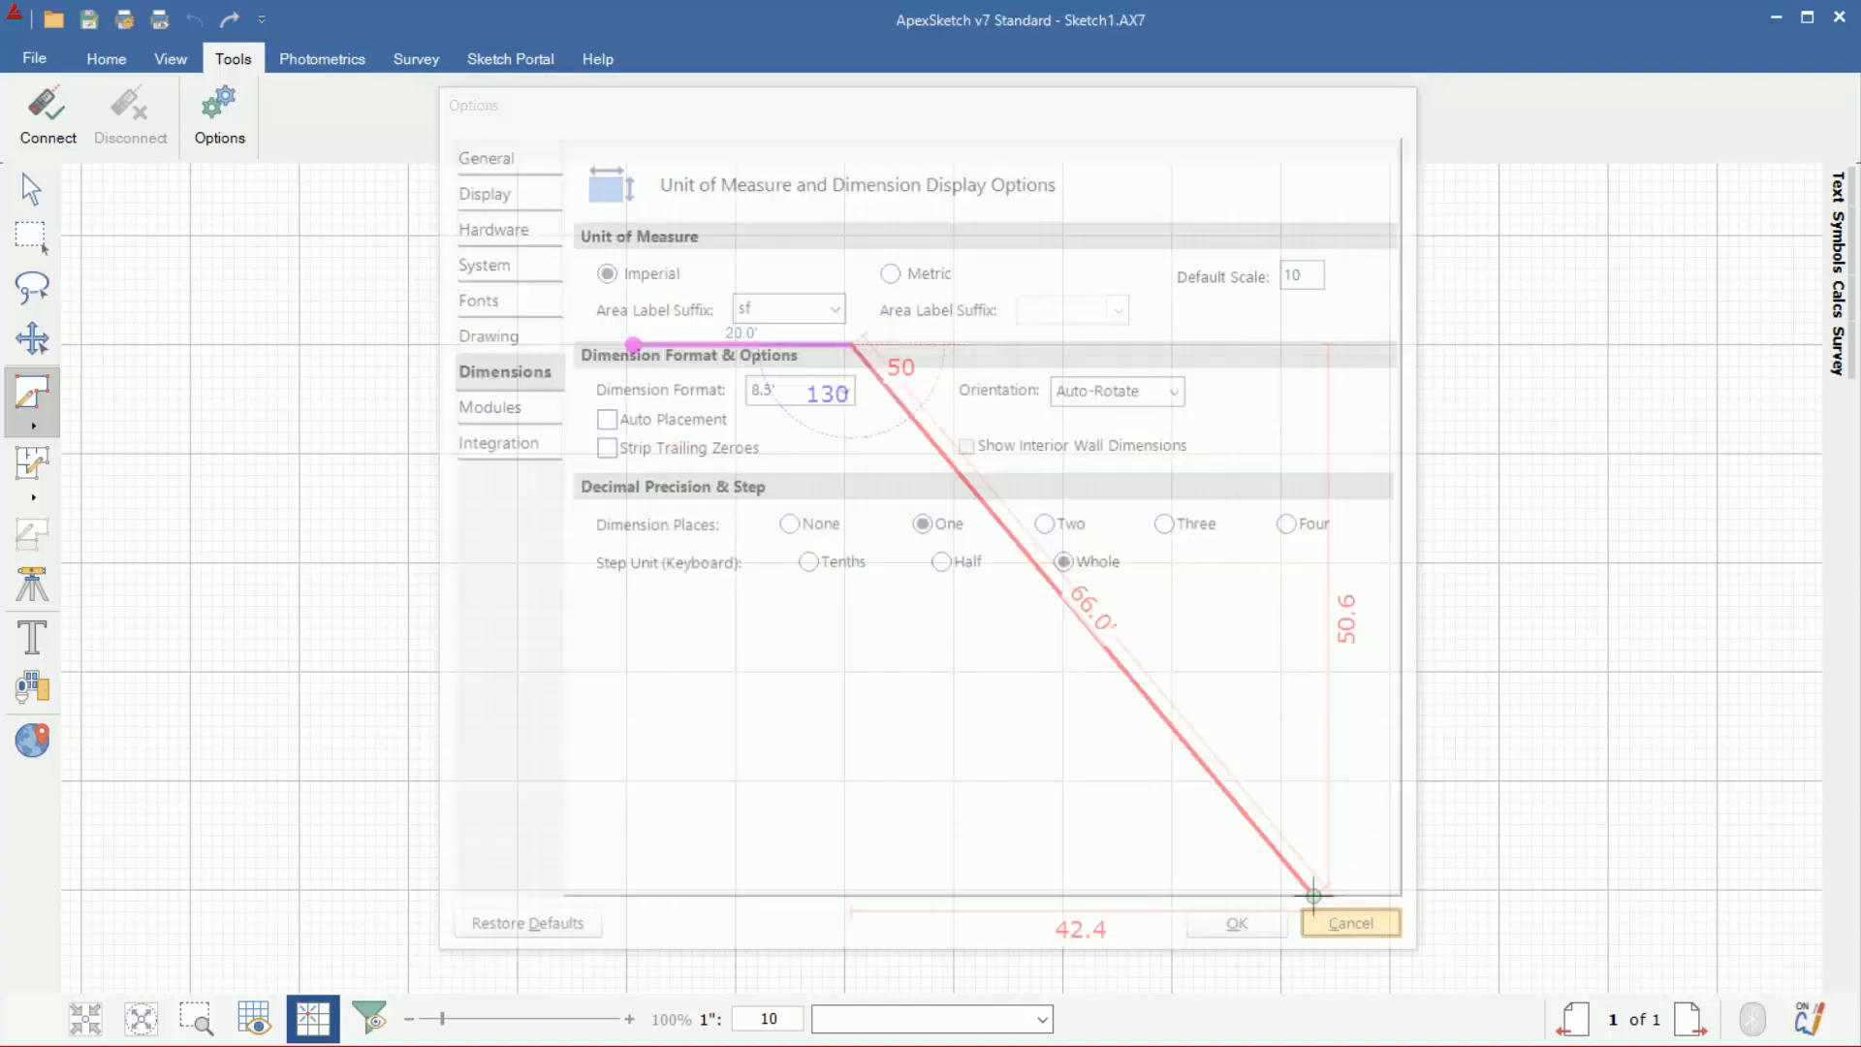
left_click(1349, 922)
type("10")
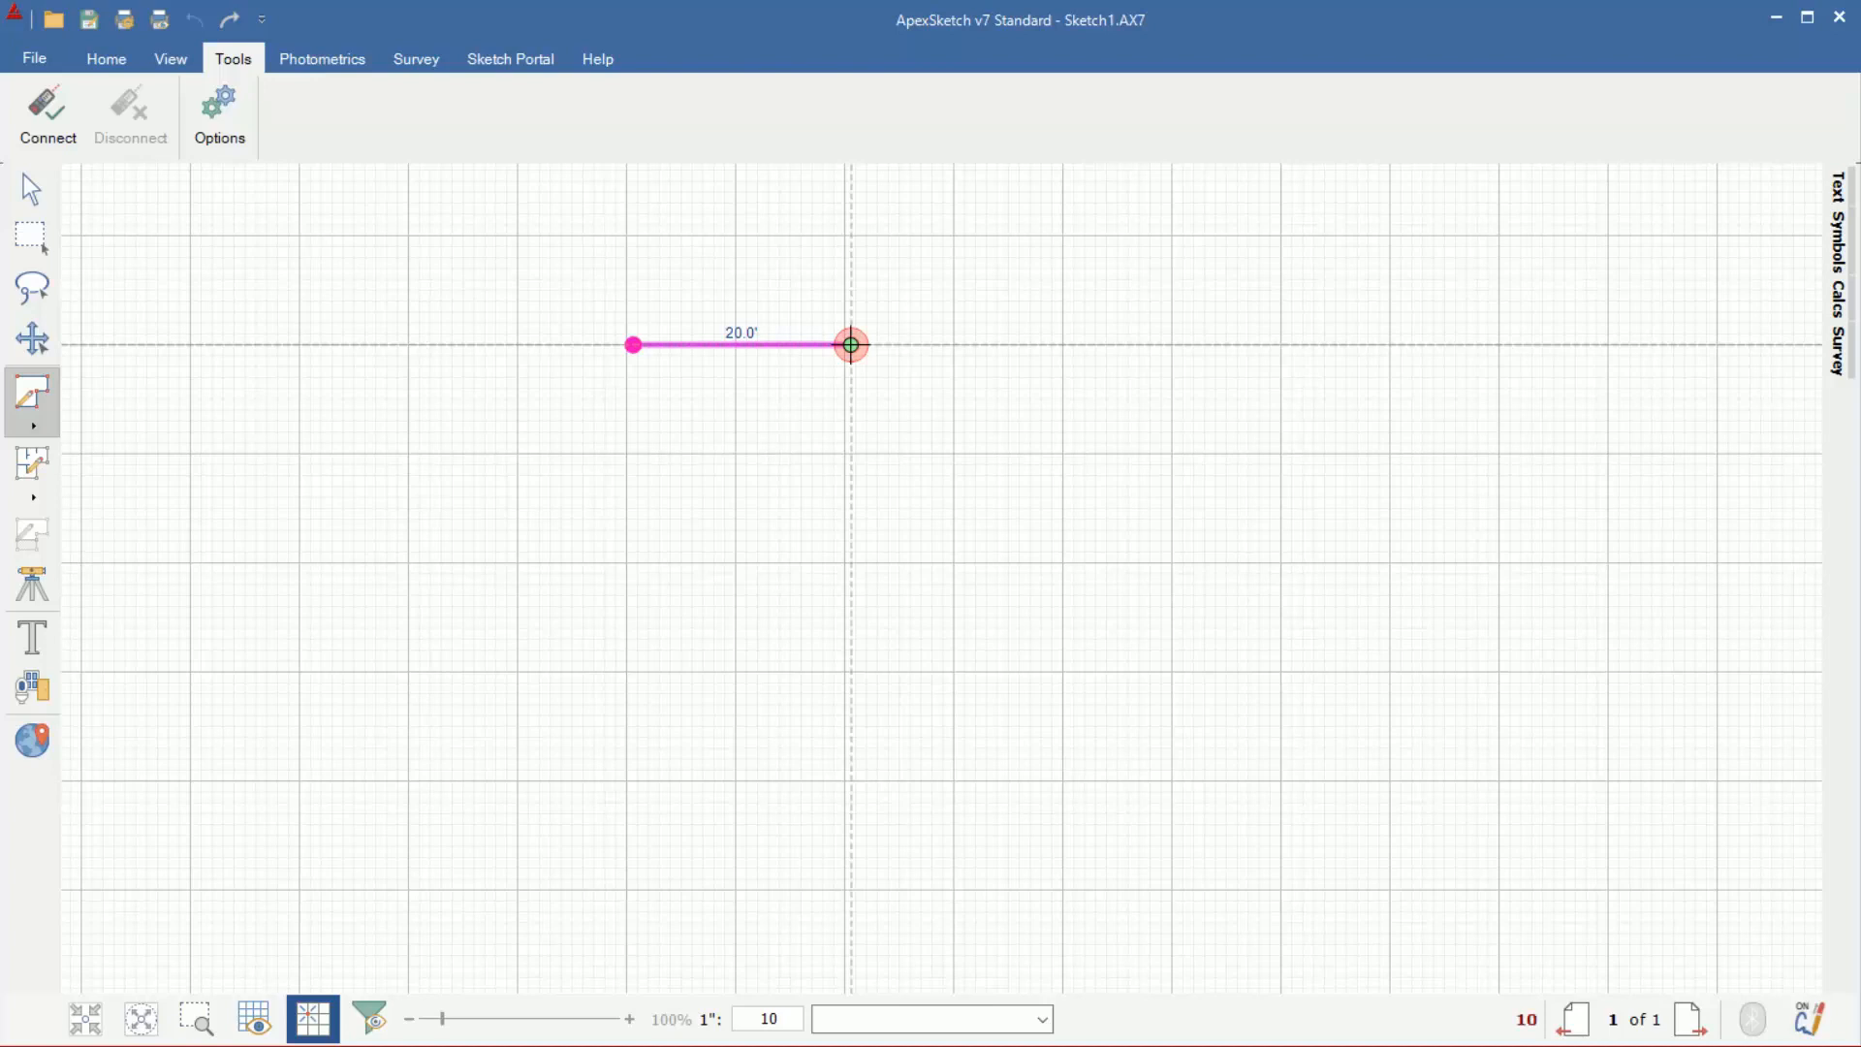
- Draw the remaining First Floor walls, including the angled corner and 15' left wall, closing at 1909.4 sf
left_click(851, 454)
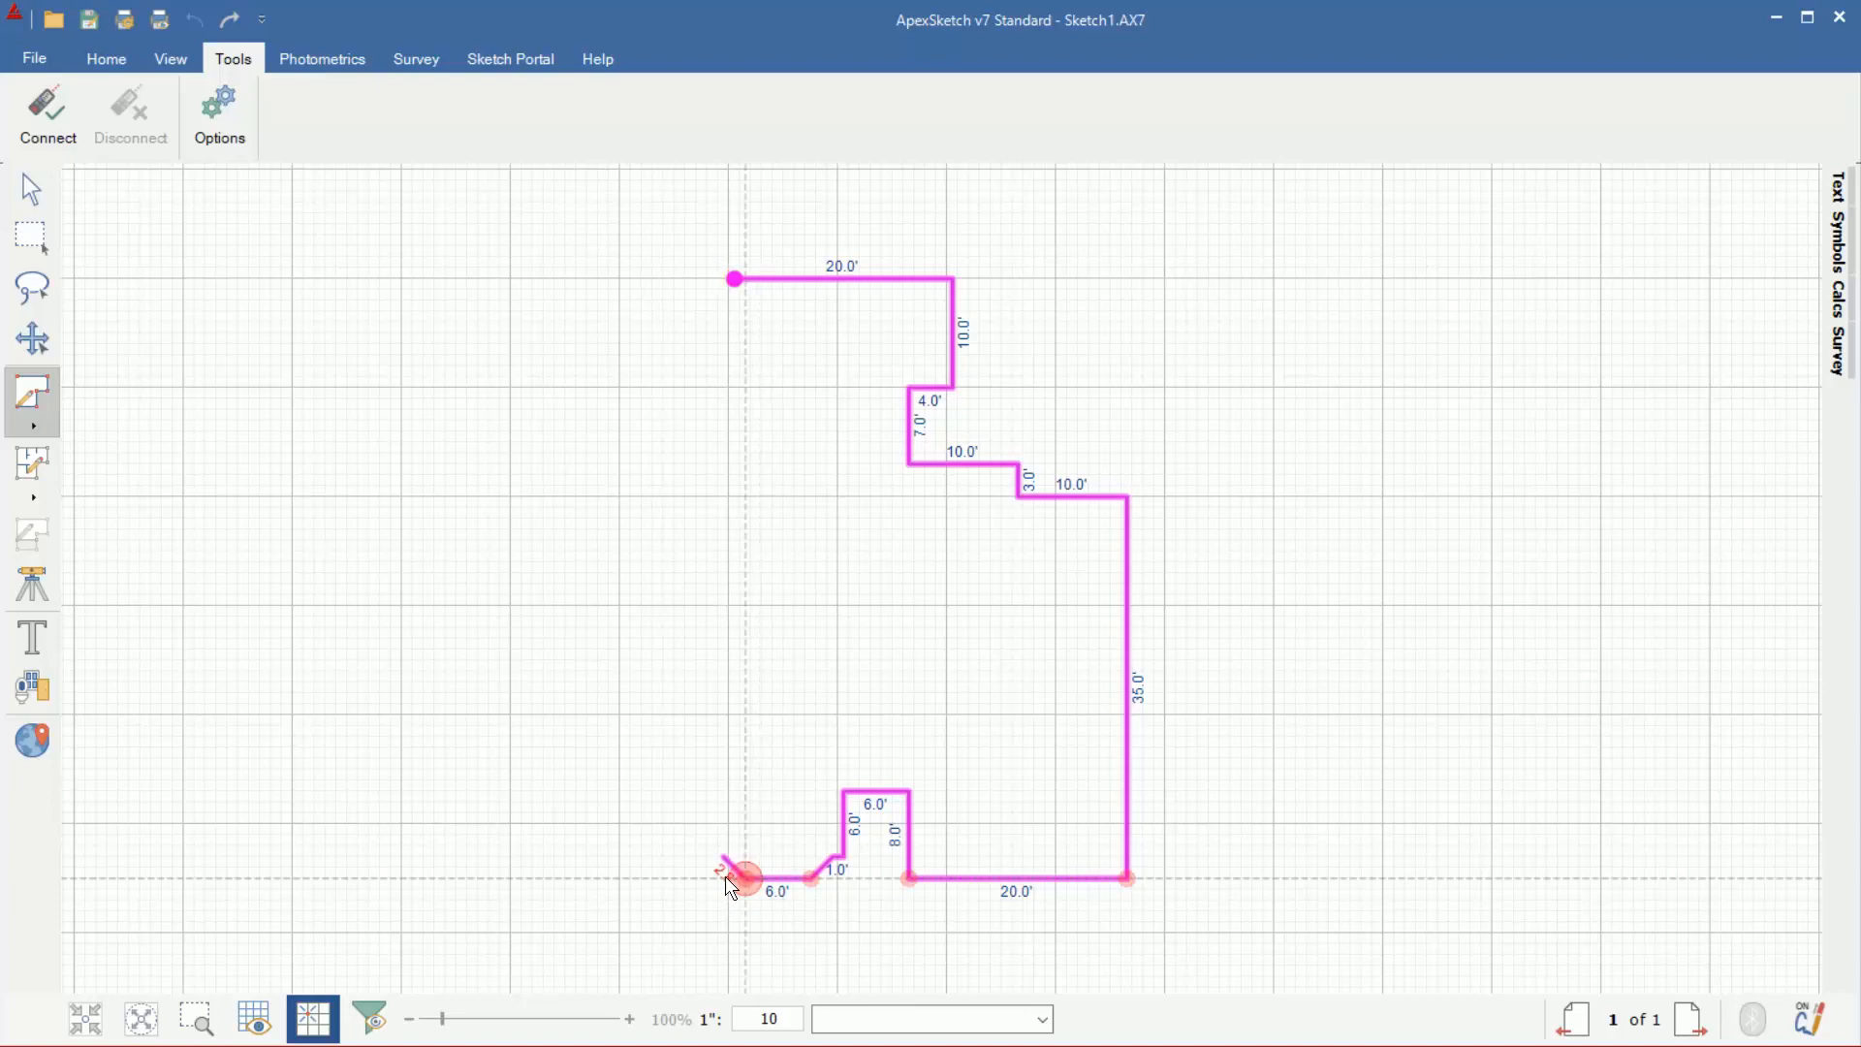
left_click(726, 857)
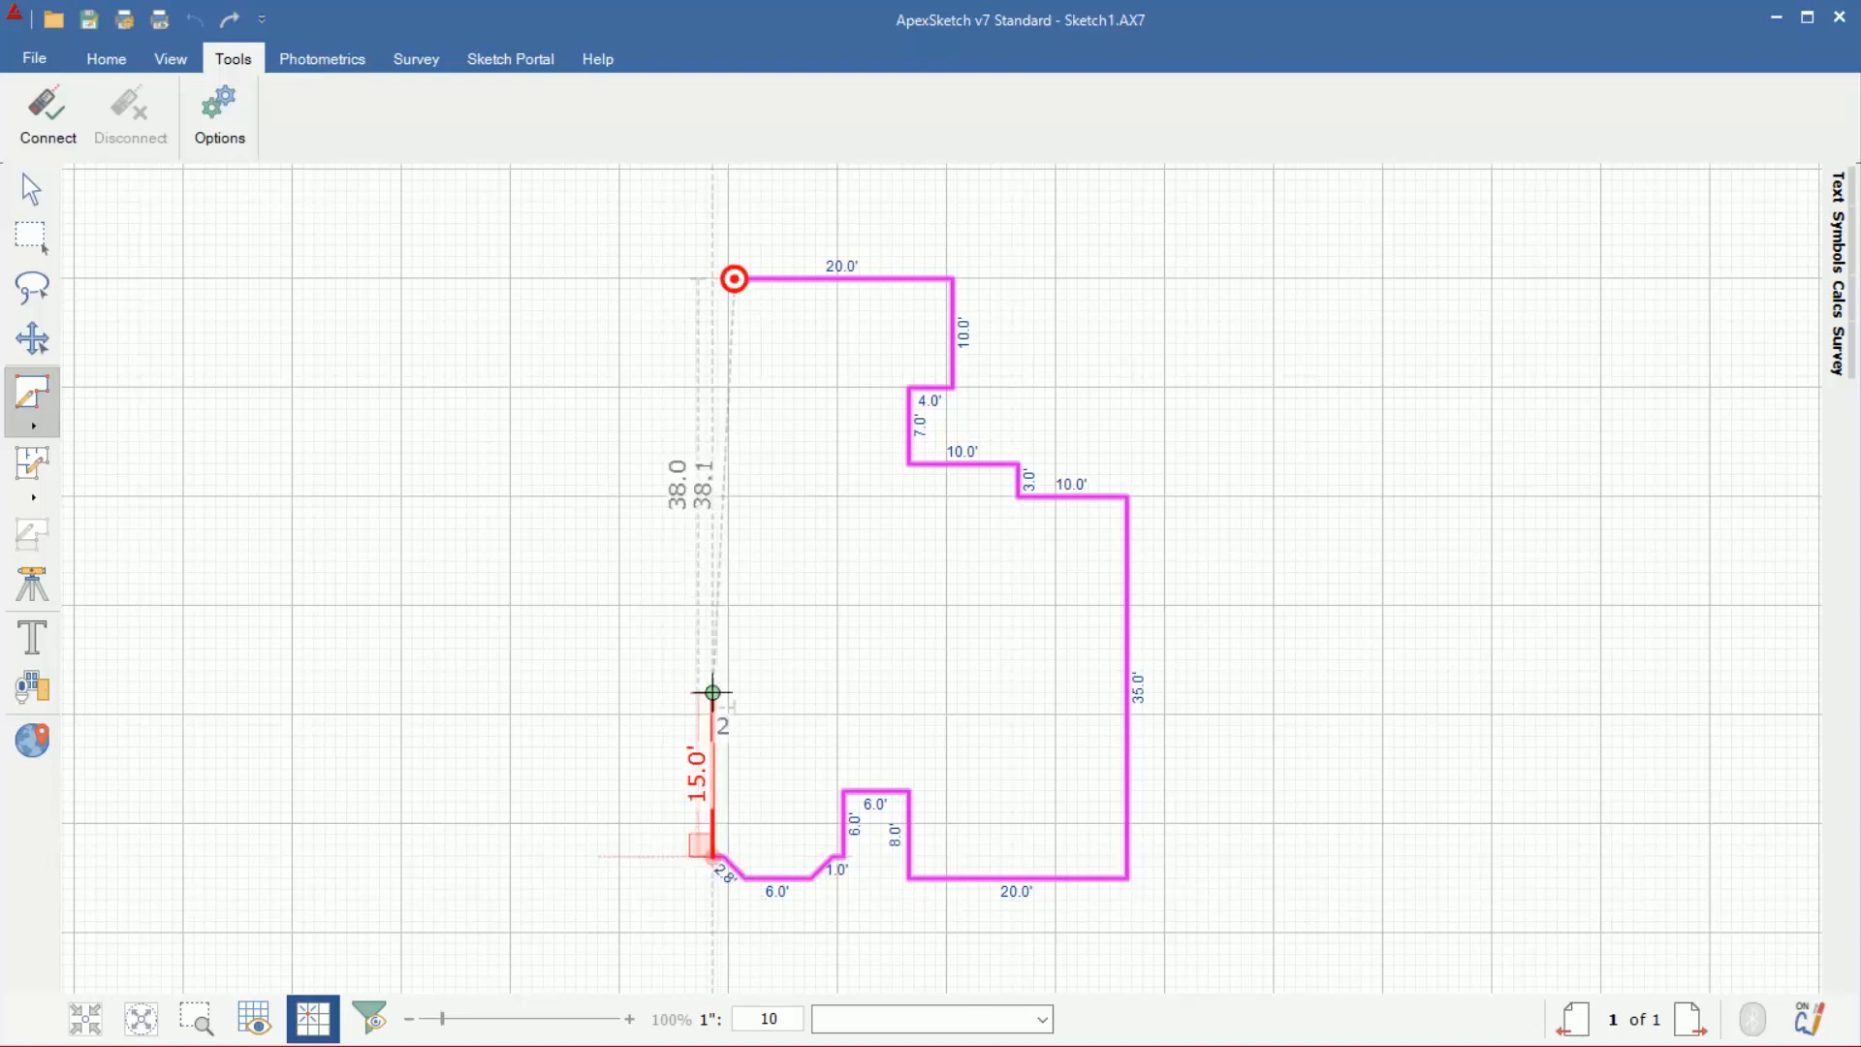
left_click(712, 692)
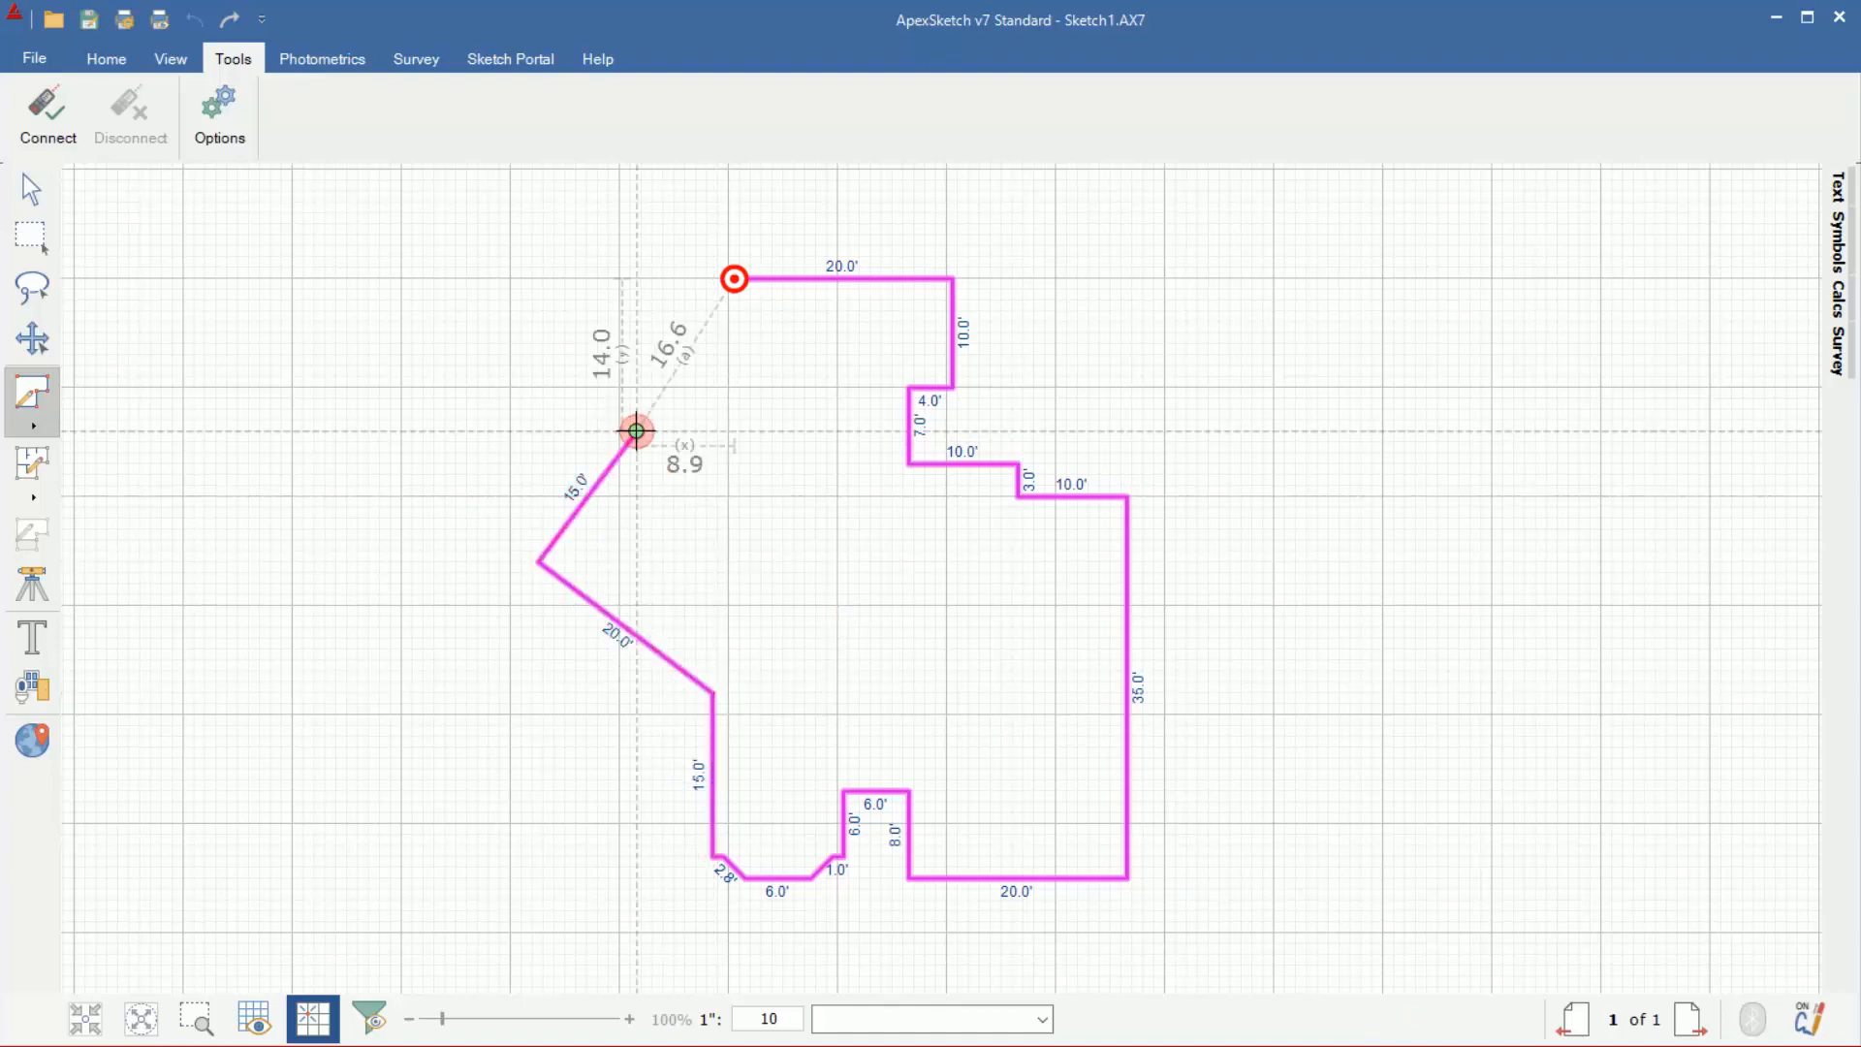
left_click(733, 279)
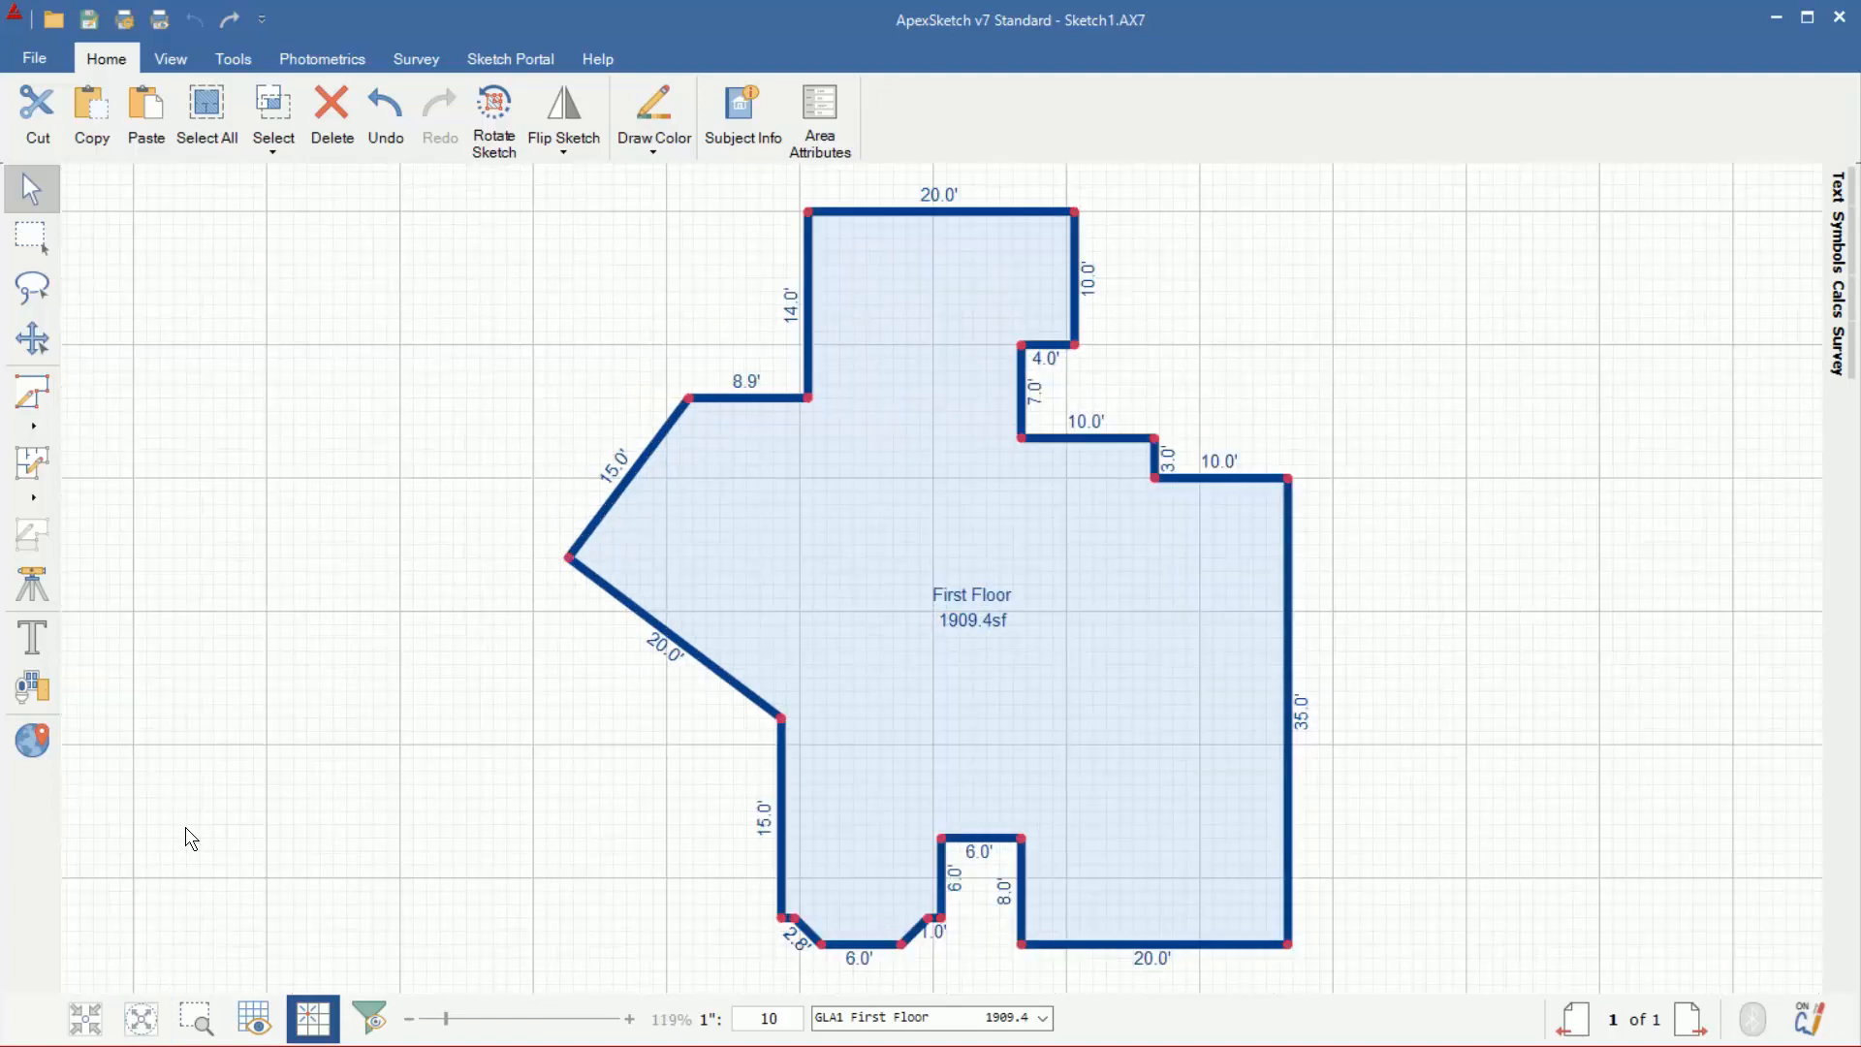
mouse_move(1317, 259)
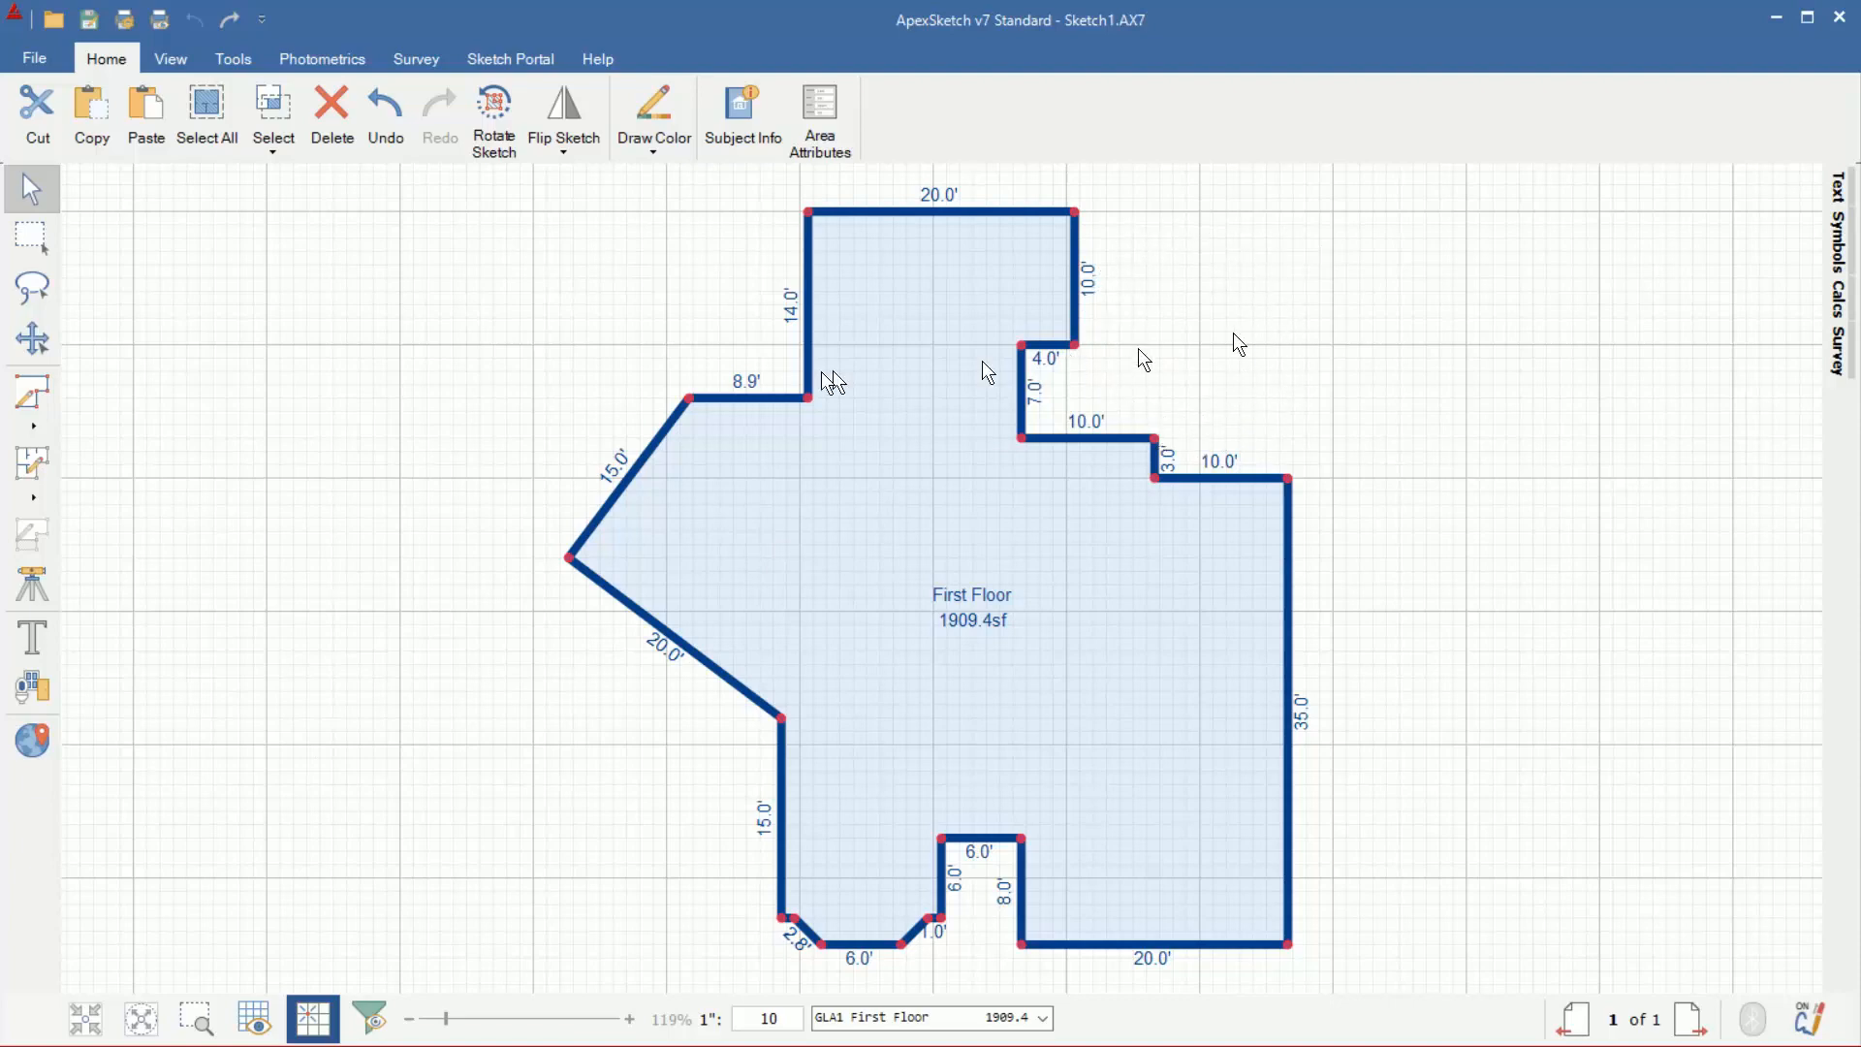
- Define a P/P Patio and draw its 6', curved 15.7' and 10' sides, closing at 308.5 sf
left_click(32, 395)
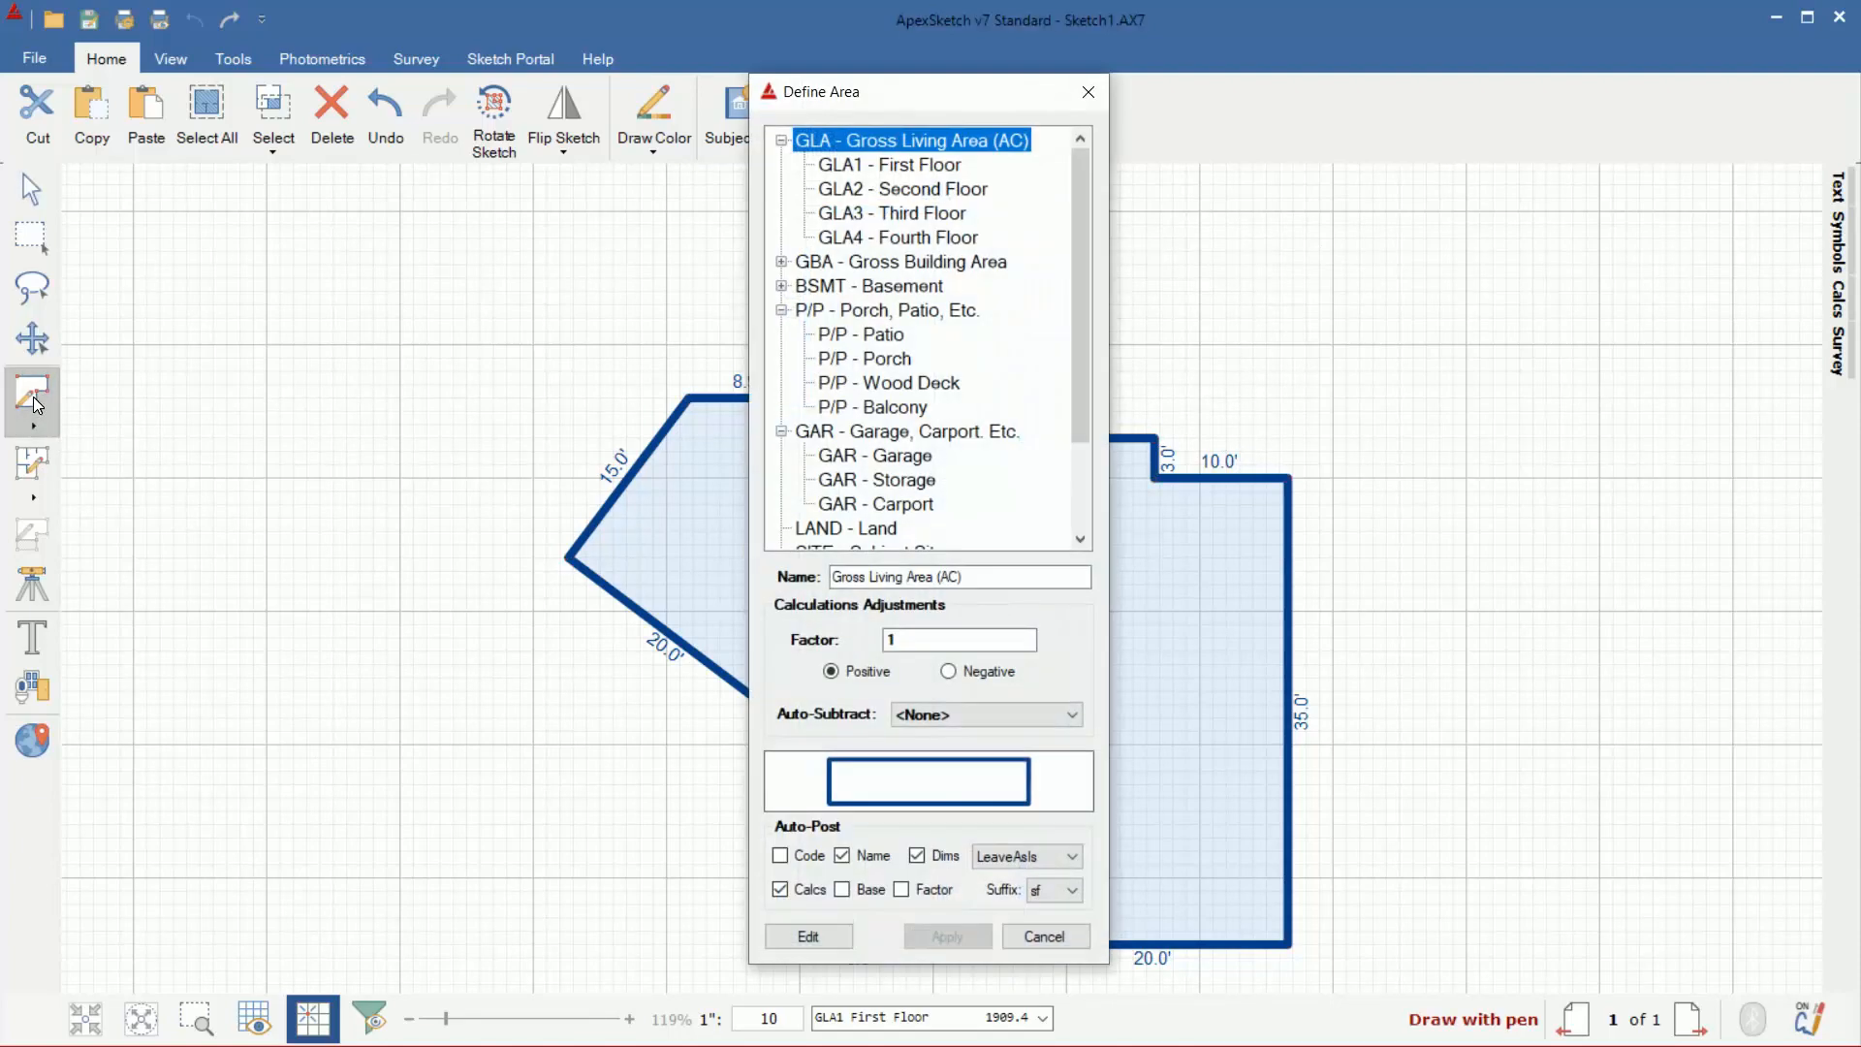
left_click(878, 333)
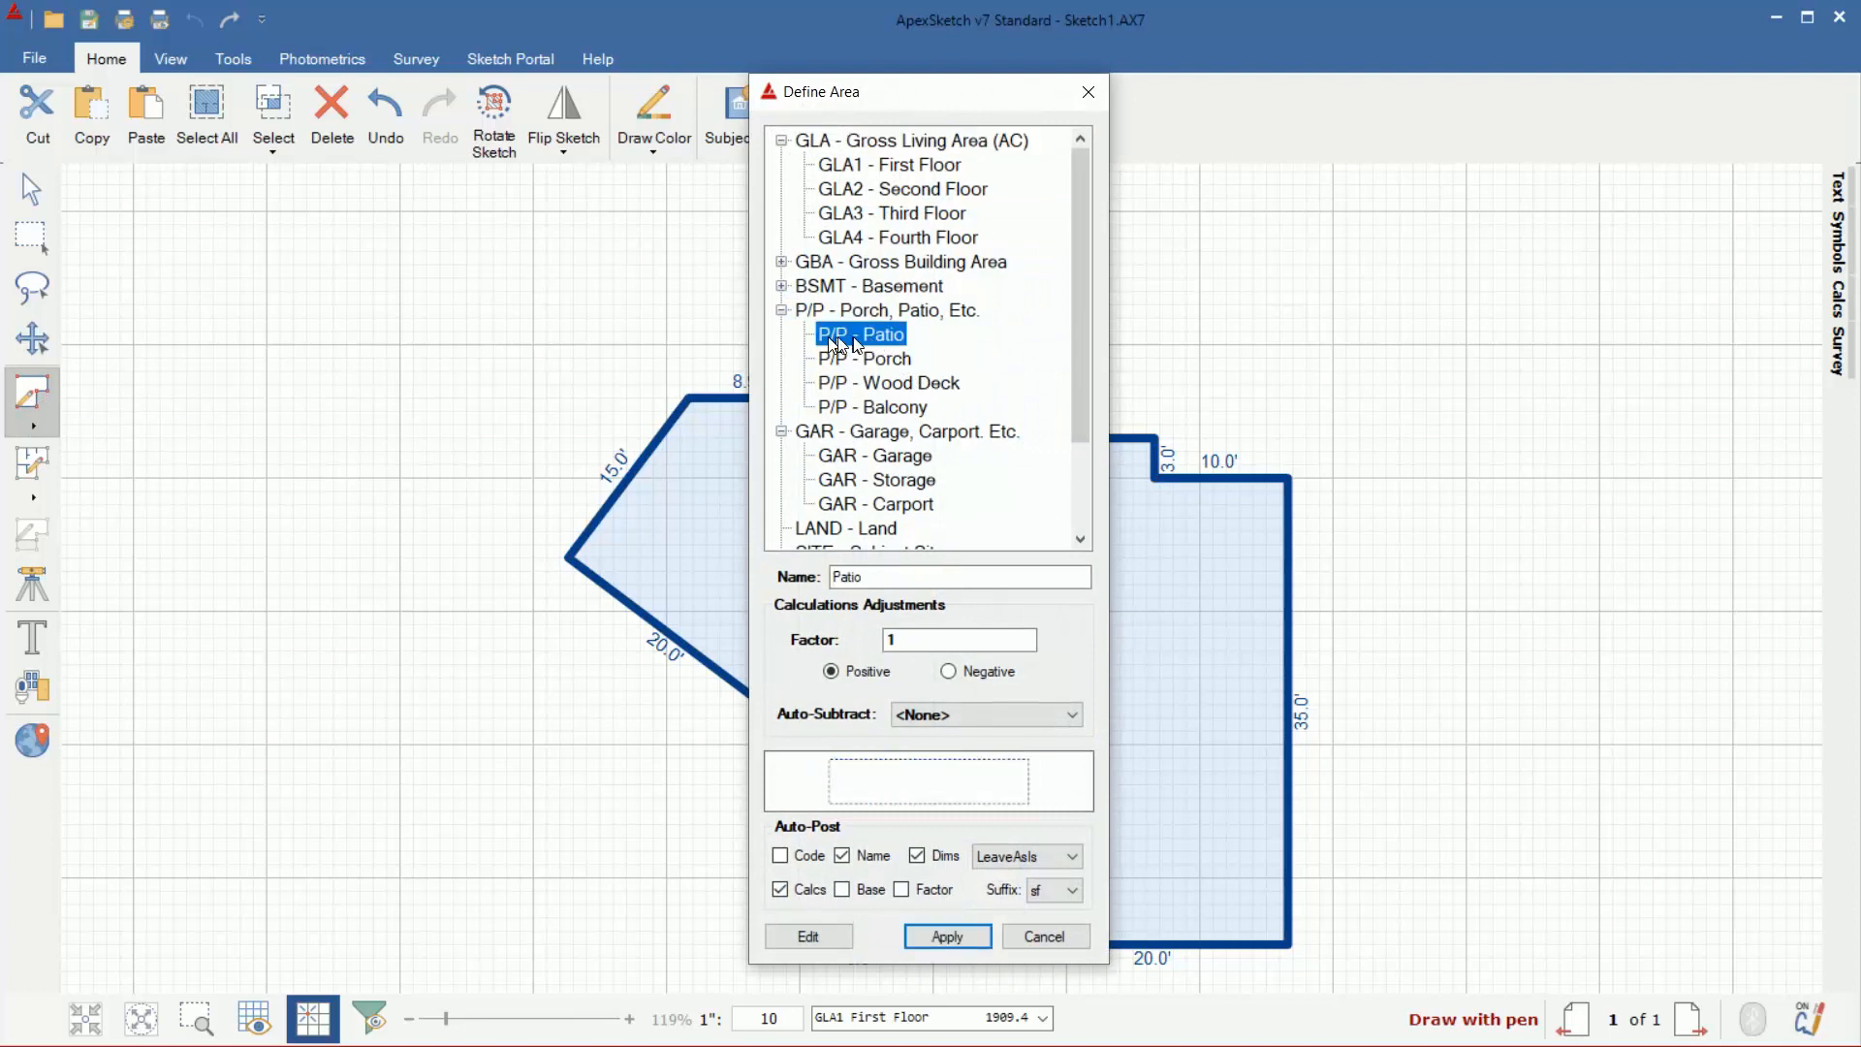
left_click(946, 936)
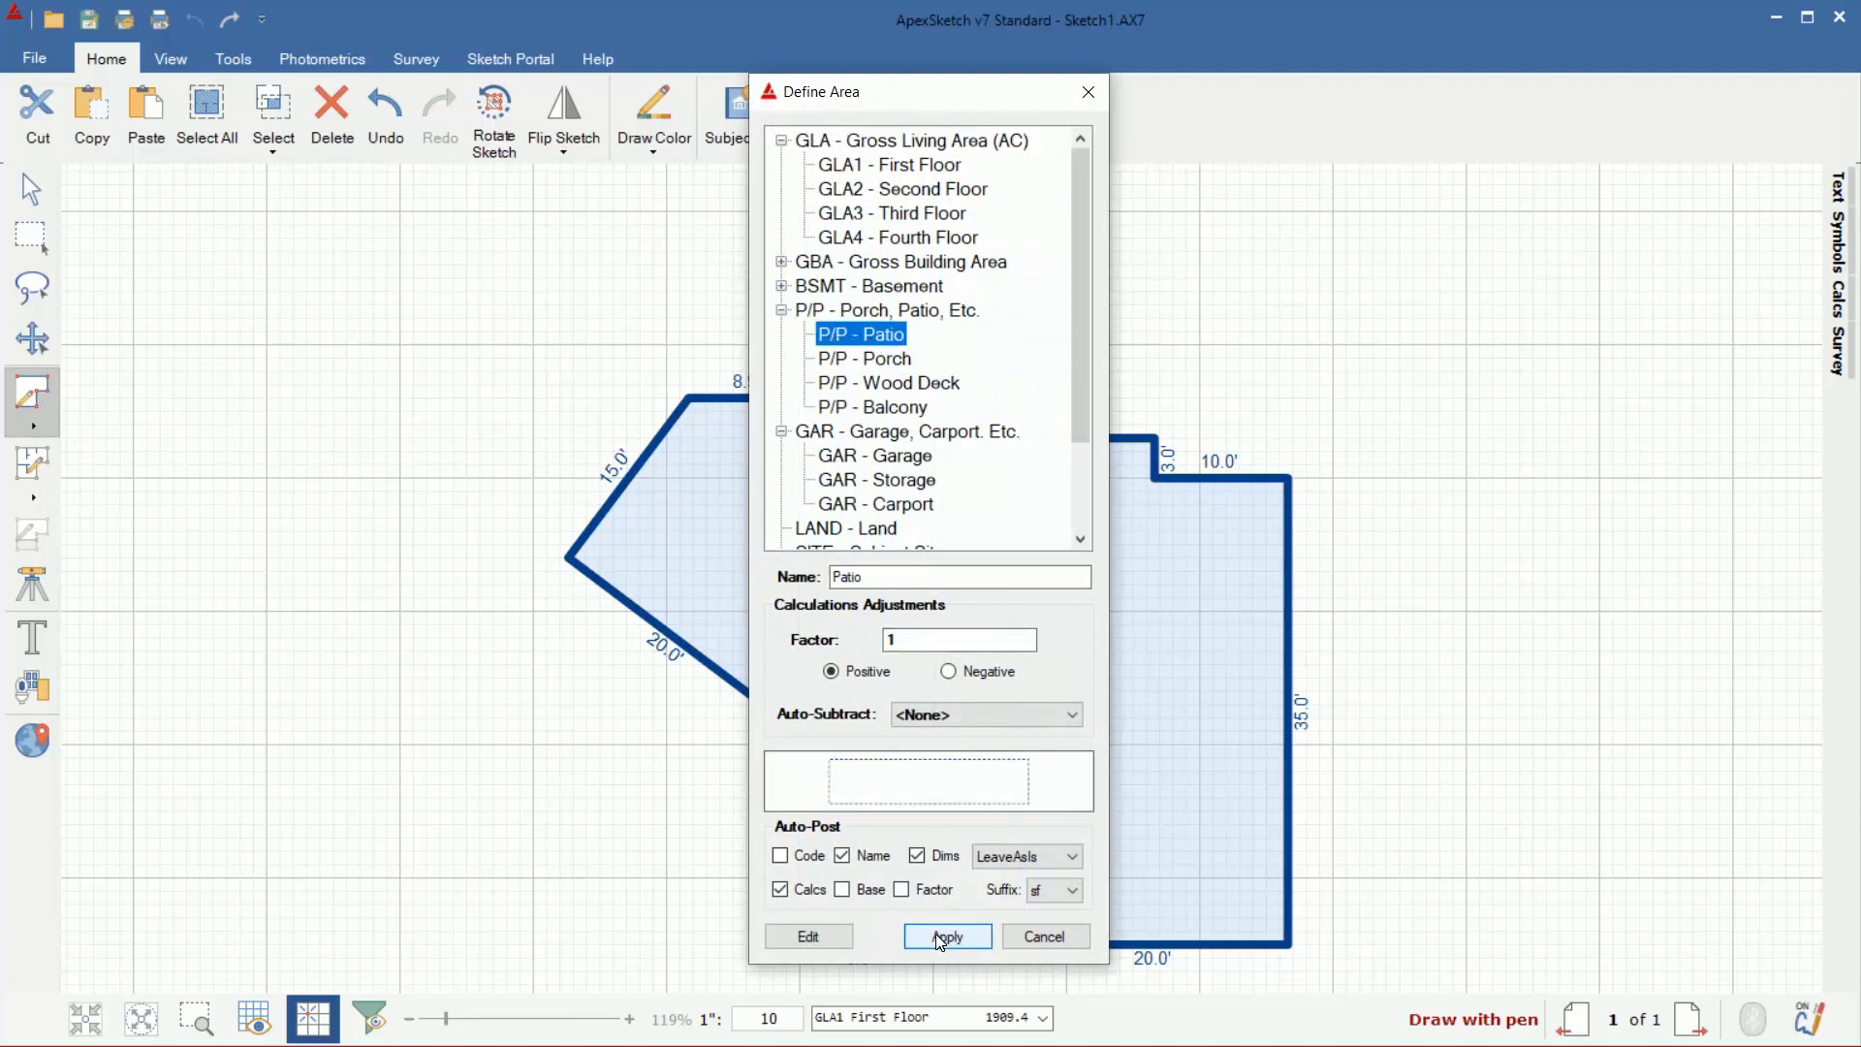
left_click(946, 936)
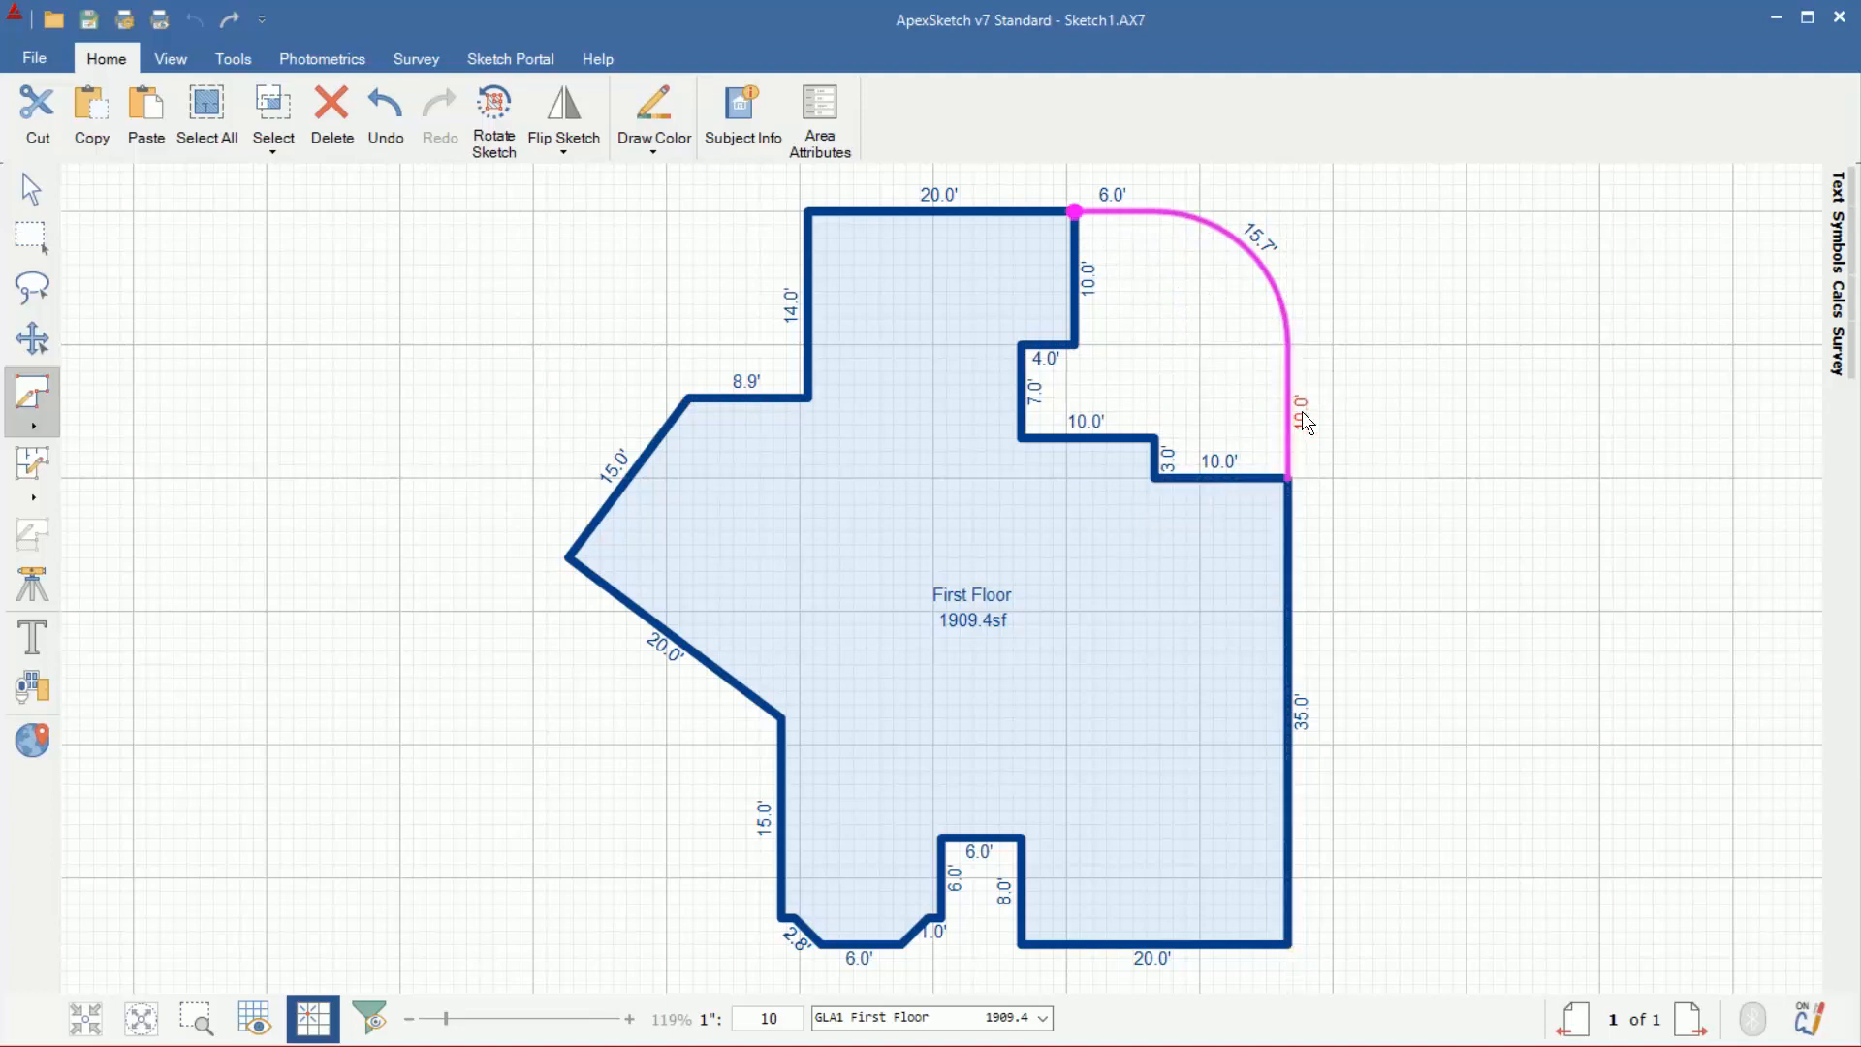
left_click(1288, 479)
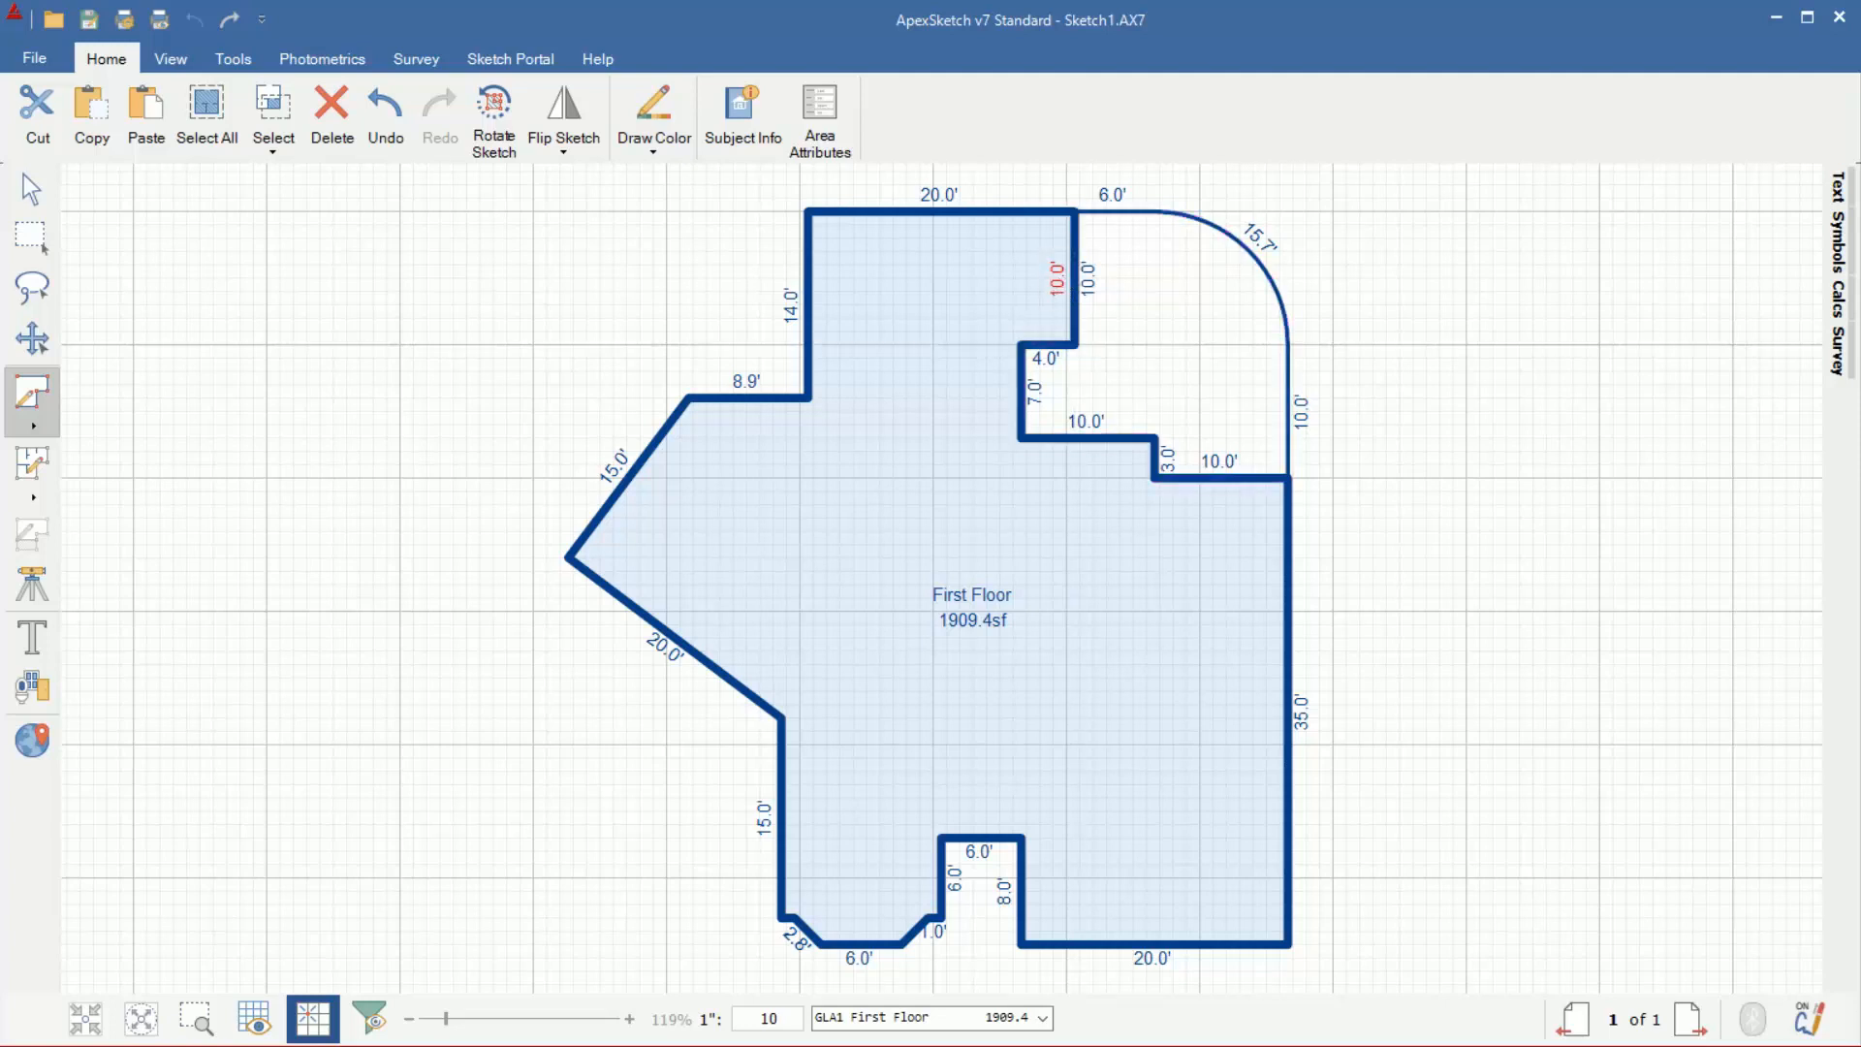
left_click(1074, 213)
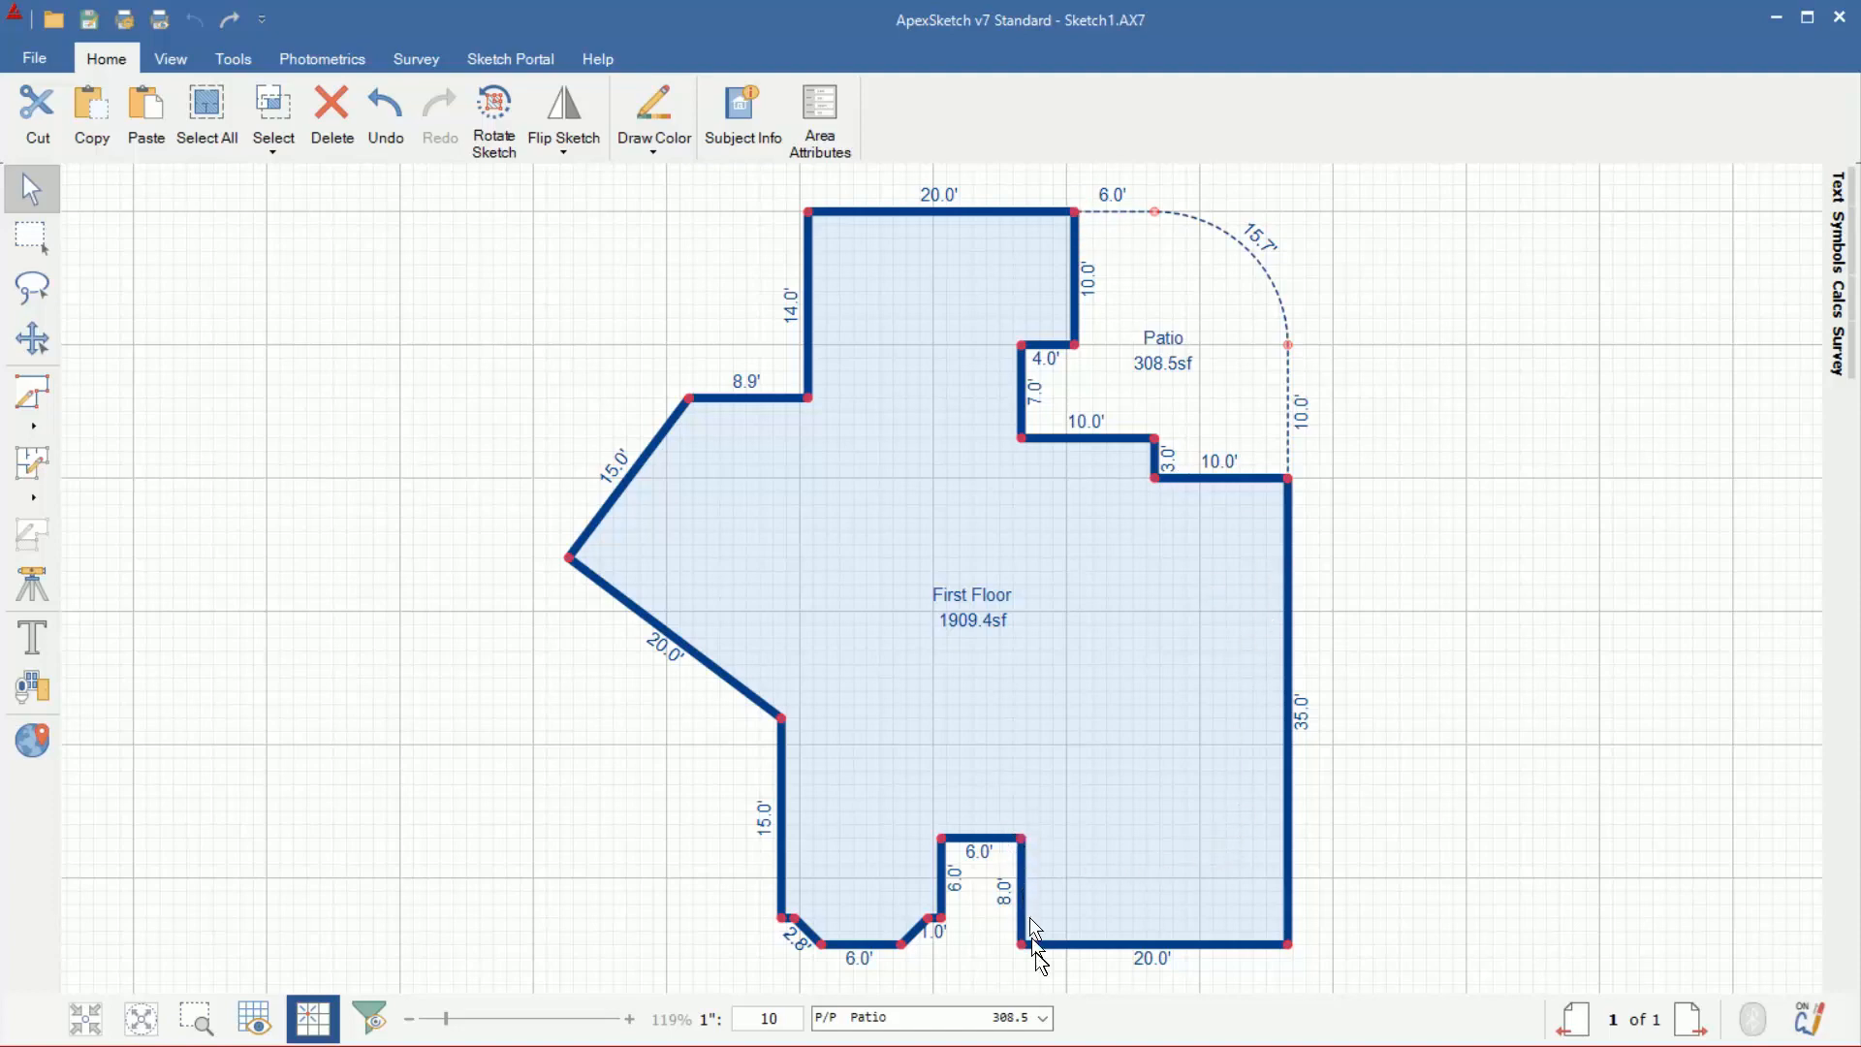
mouse_move(1000, 724)
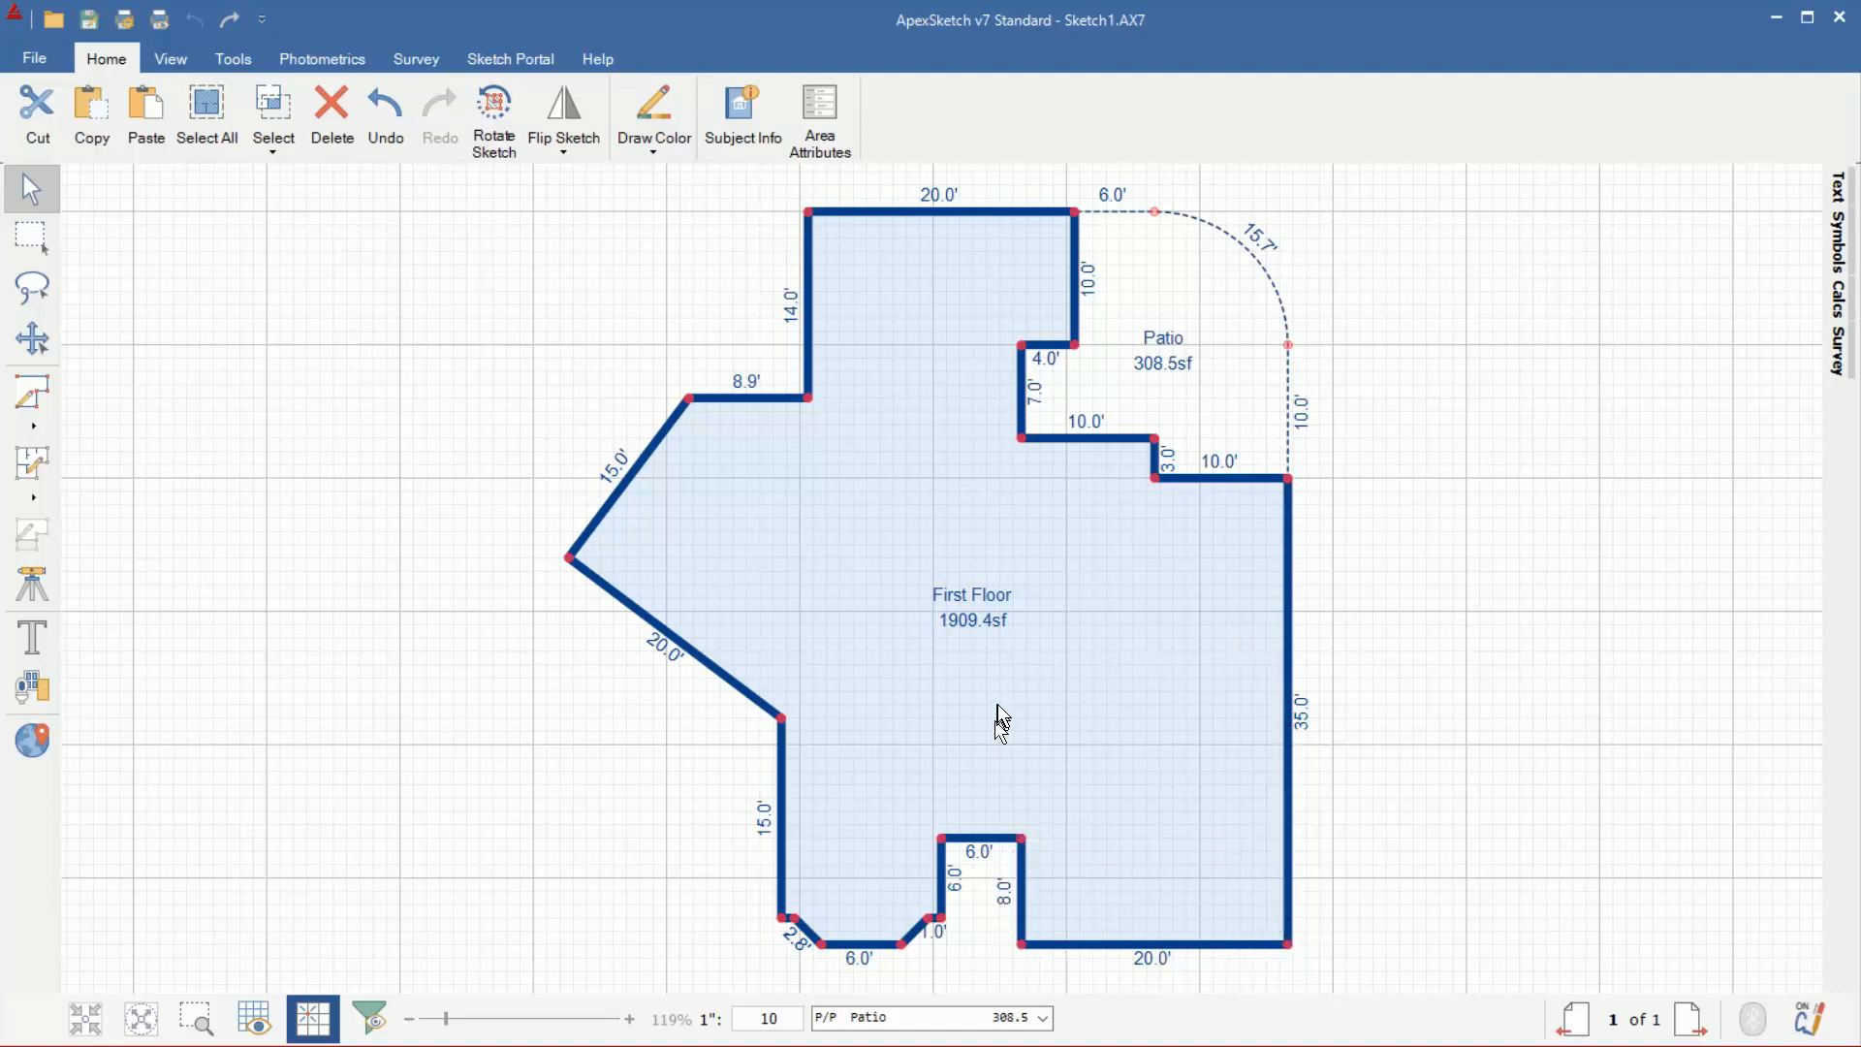
mouse_move(1183, 904)
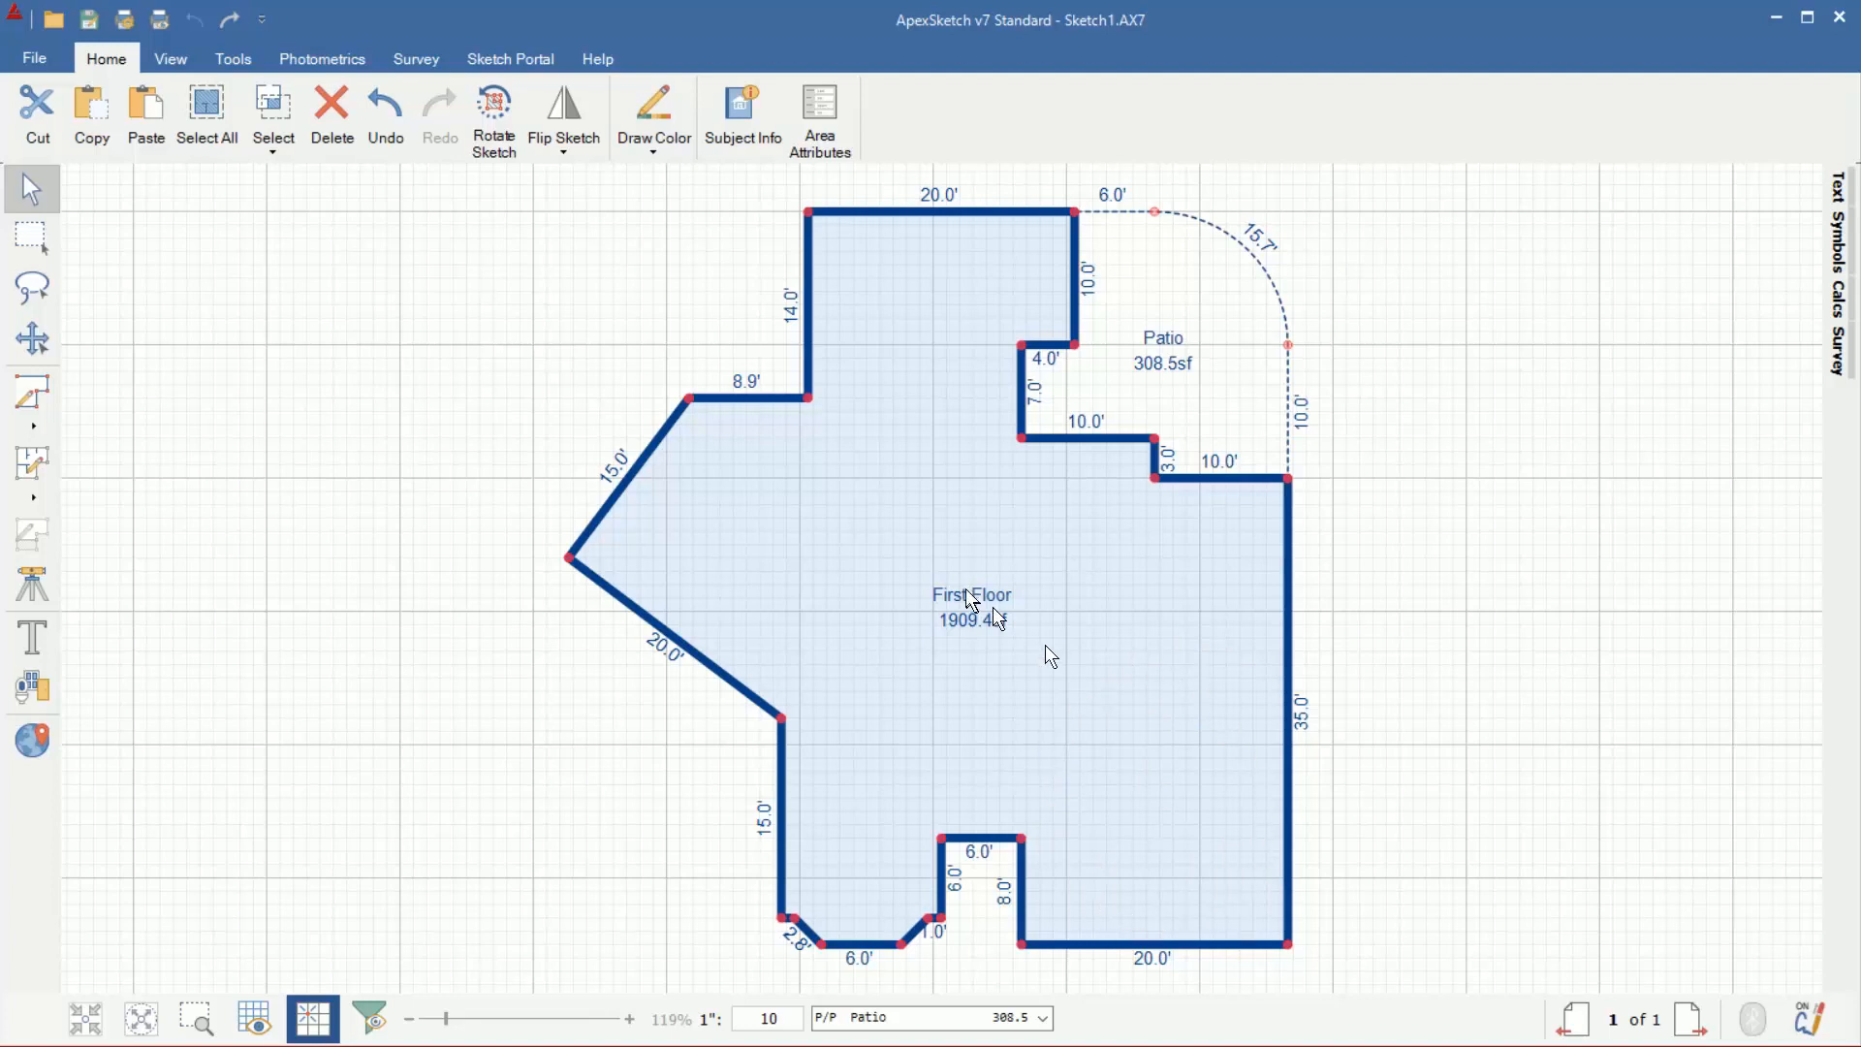
mouse_move(1192, 888)
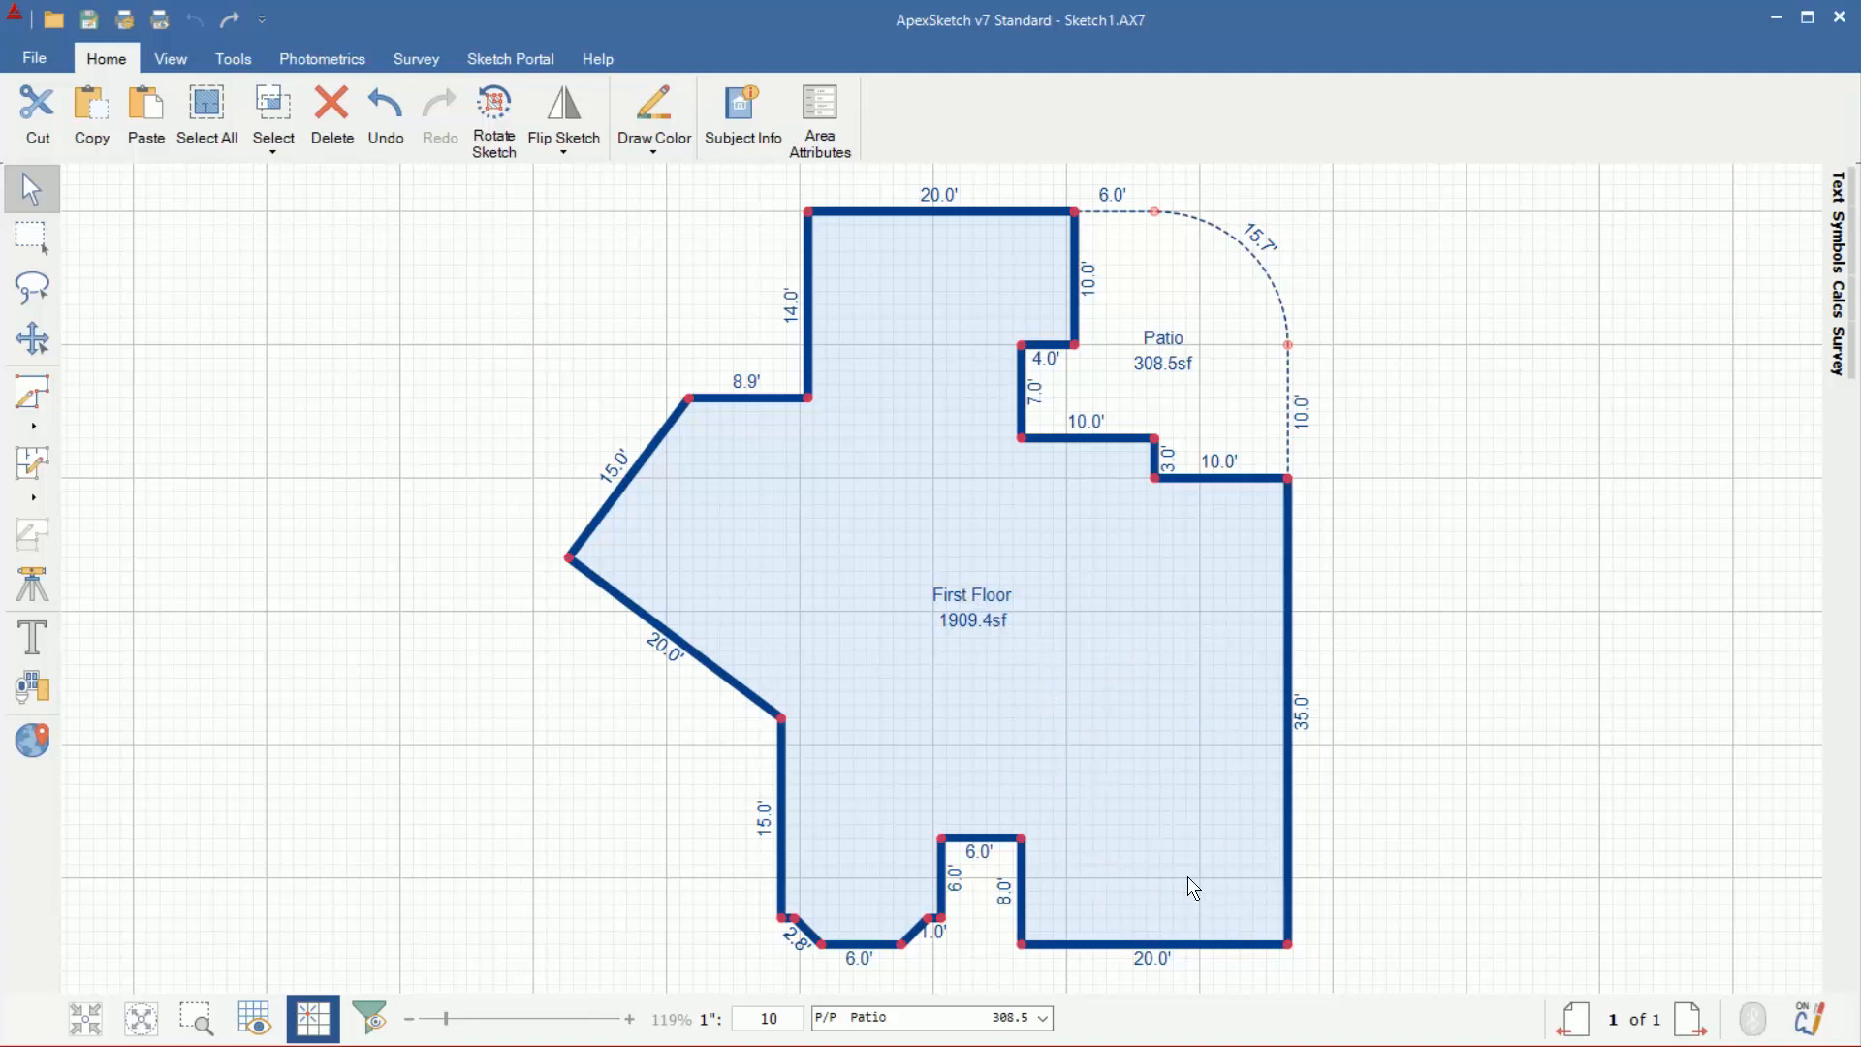
mouse_move(101, 421)
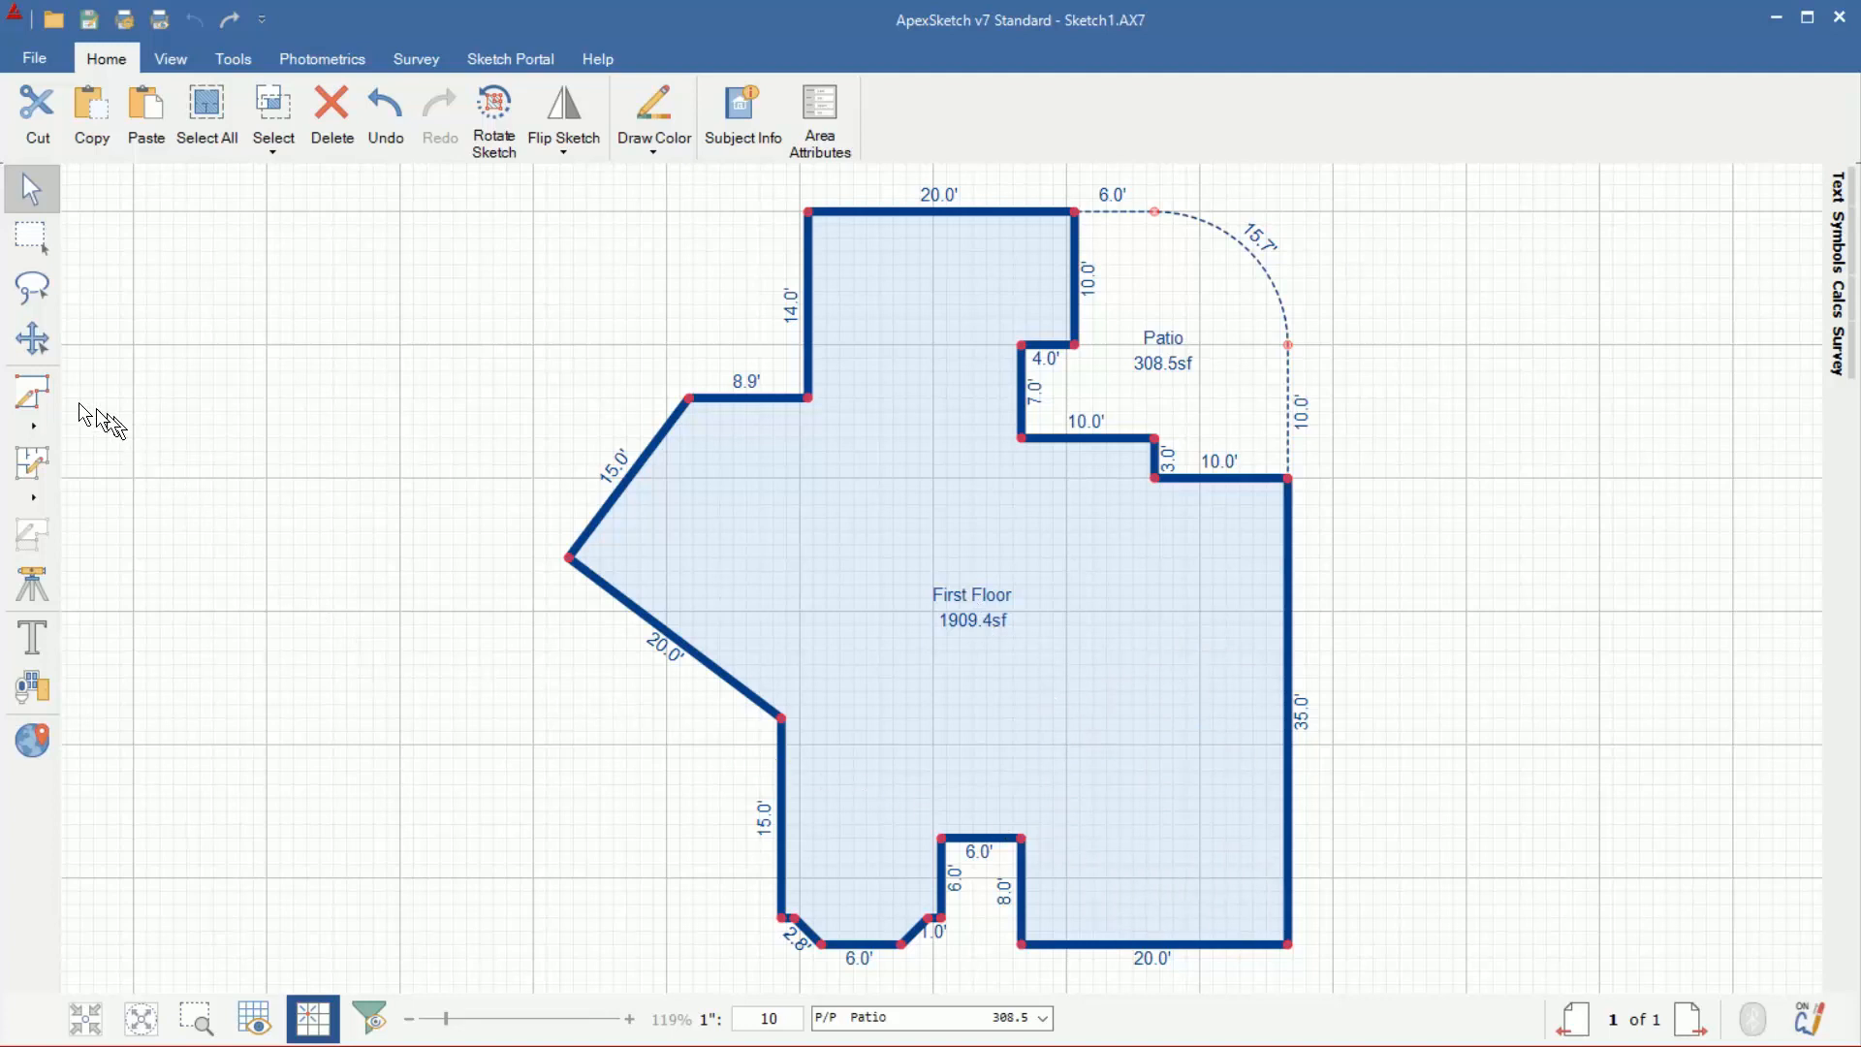
- Define a GAR - Garage area set to auto-subtract from GLA1
left_click(32, 397)
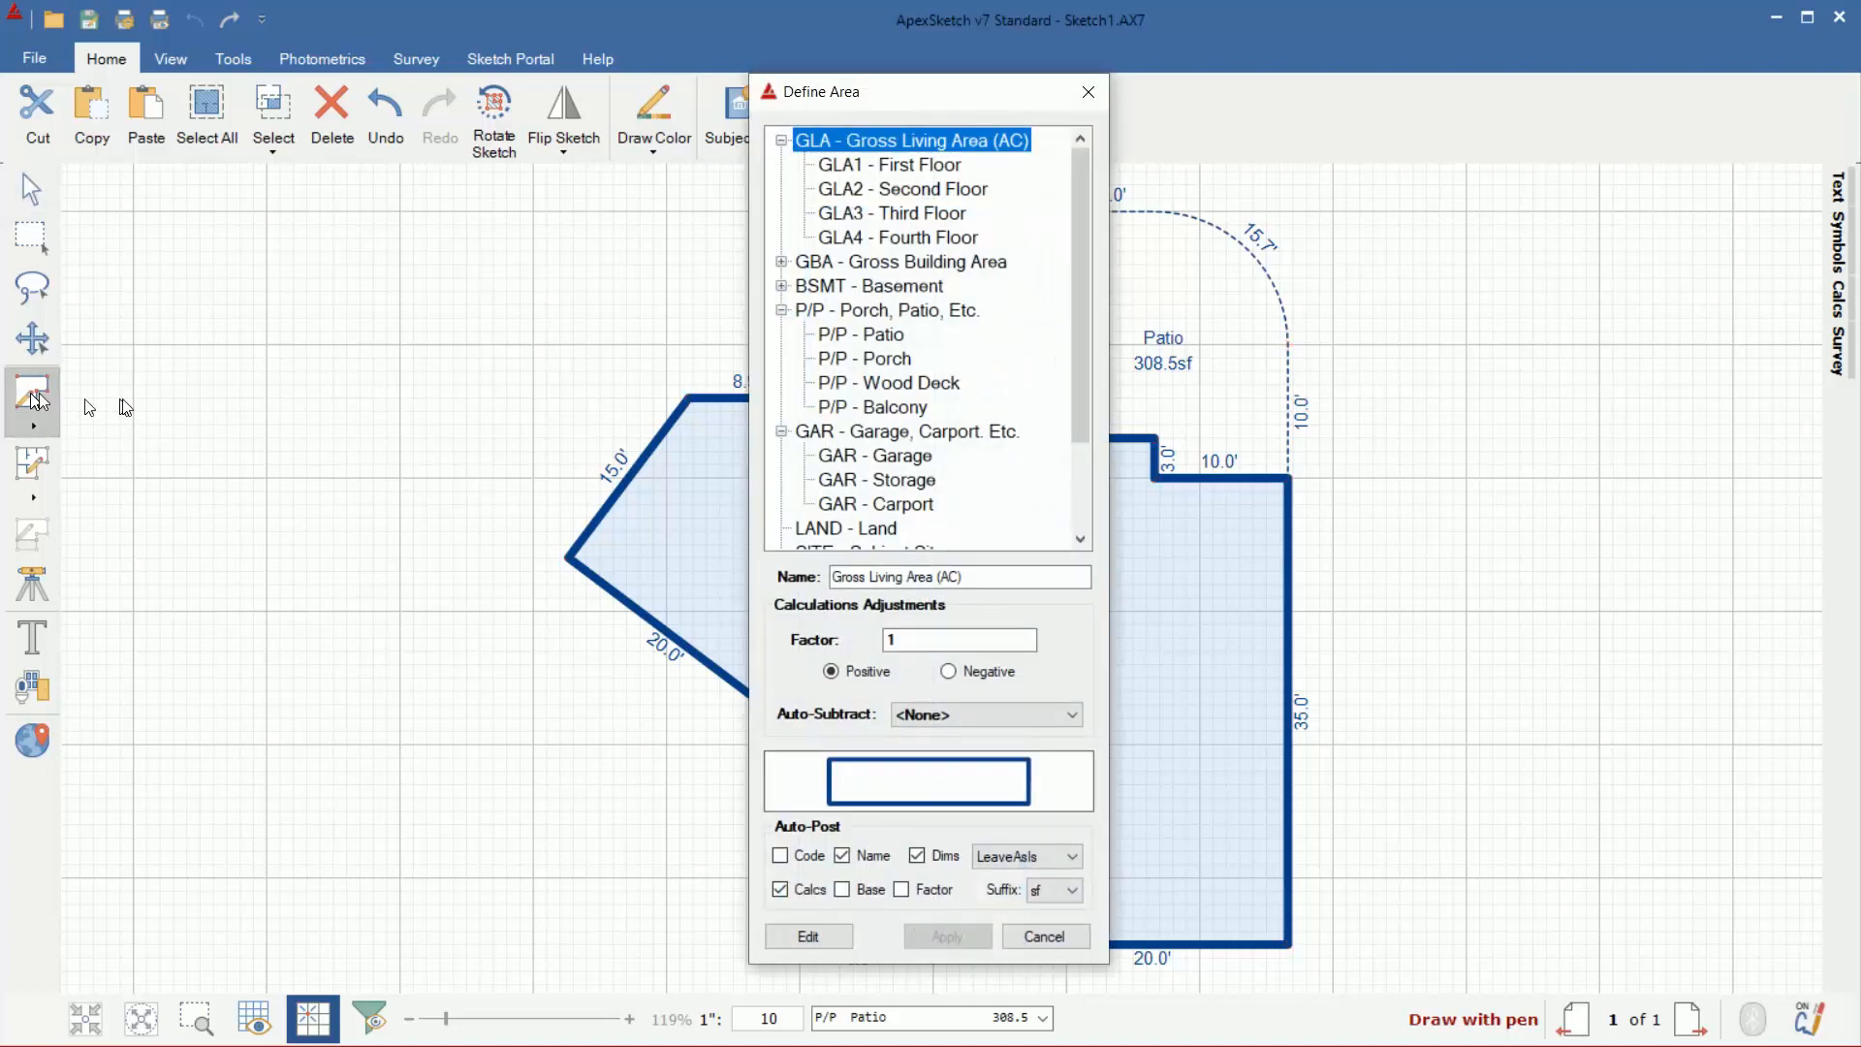
left_click(873, 358)
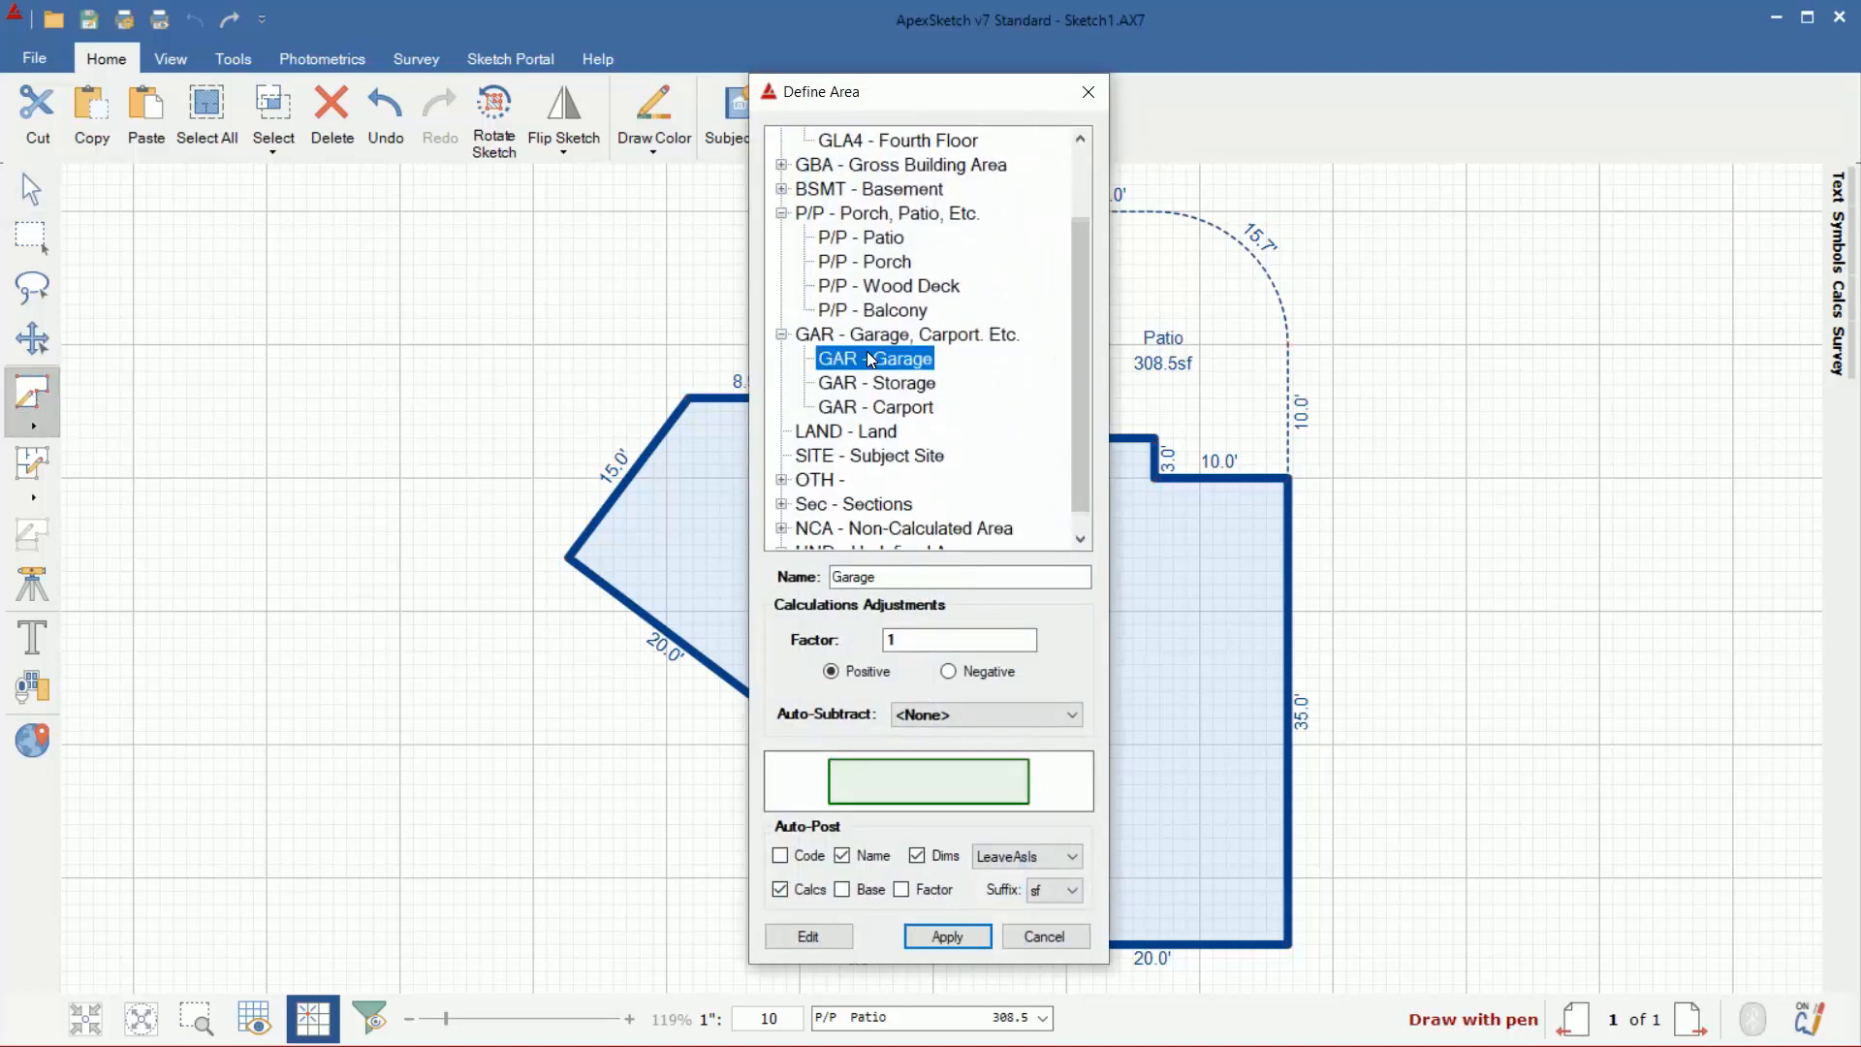
mouse_move(782, 730)
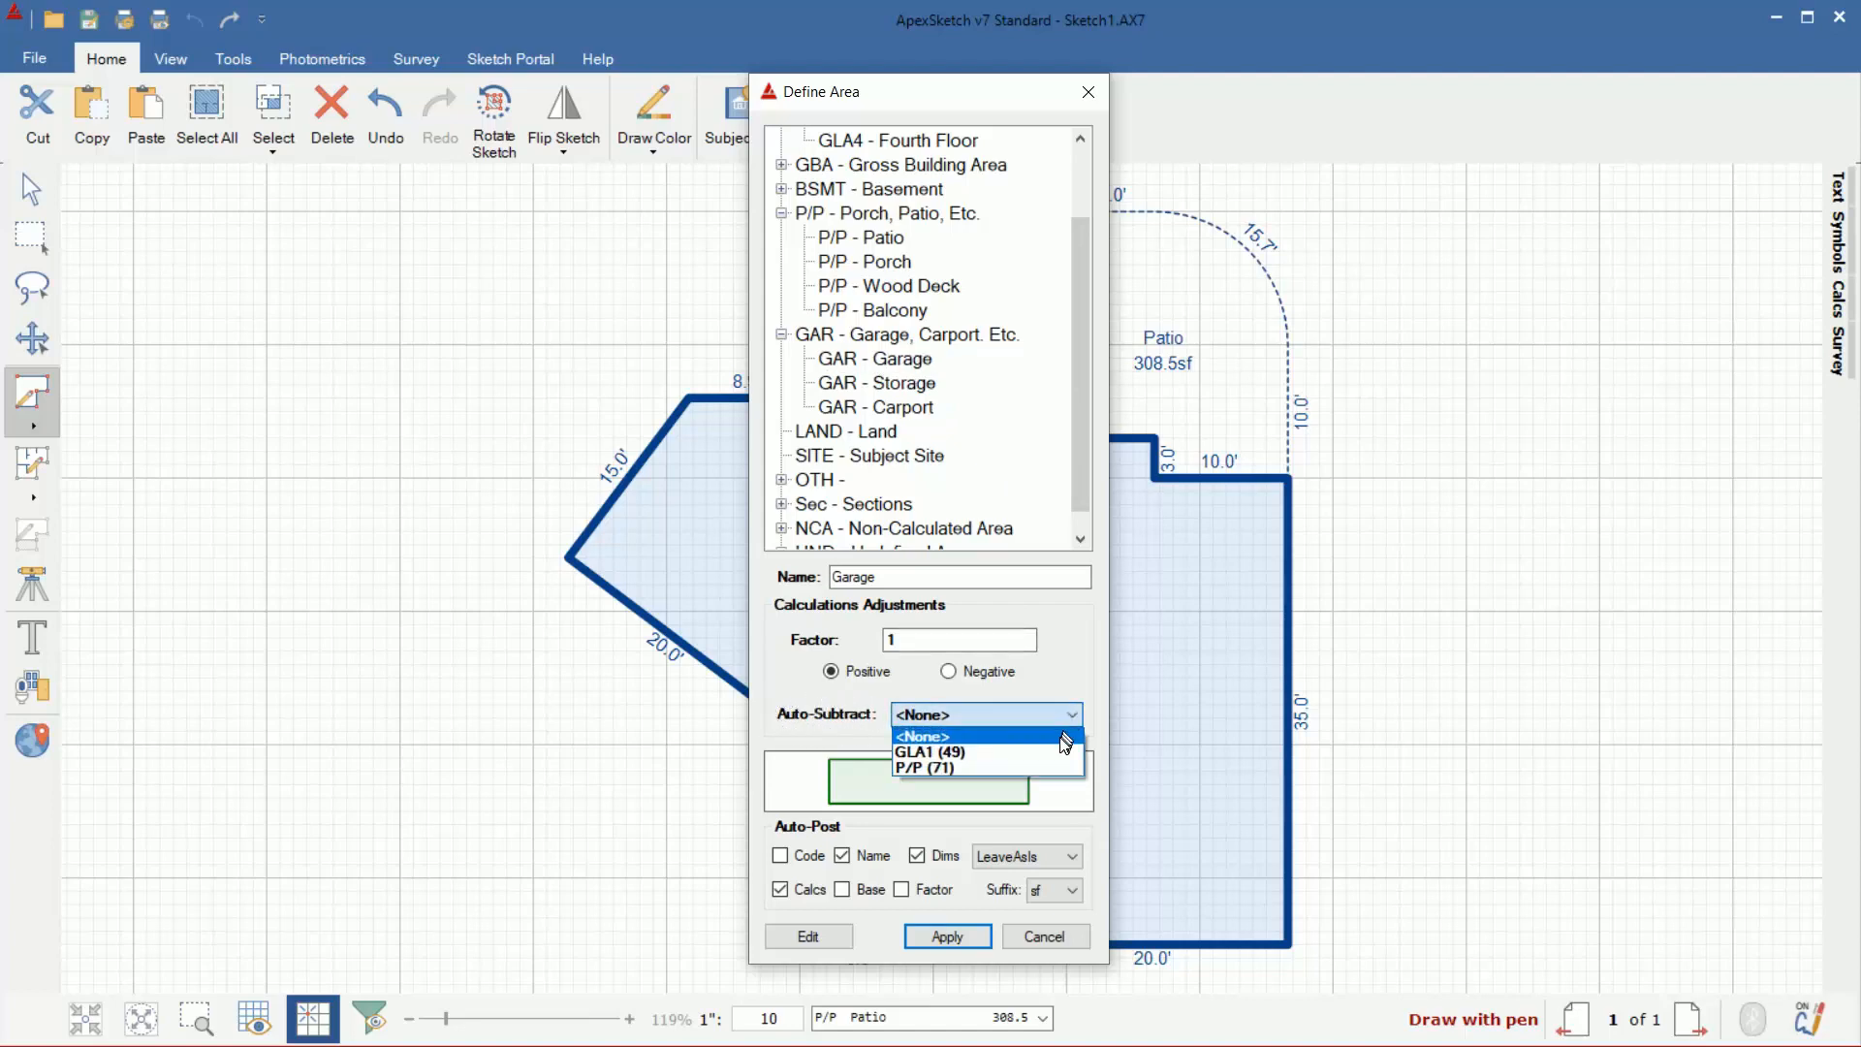
mouse_move(930, 752)
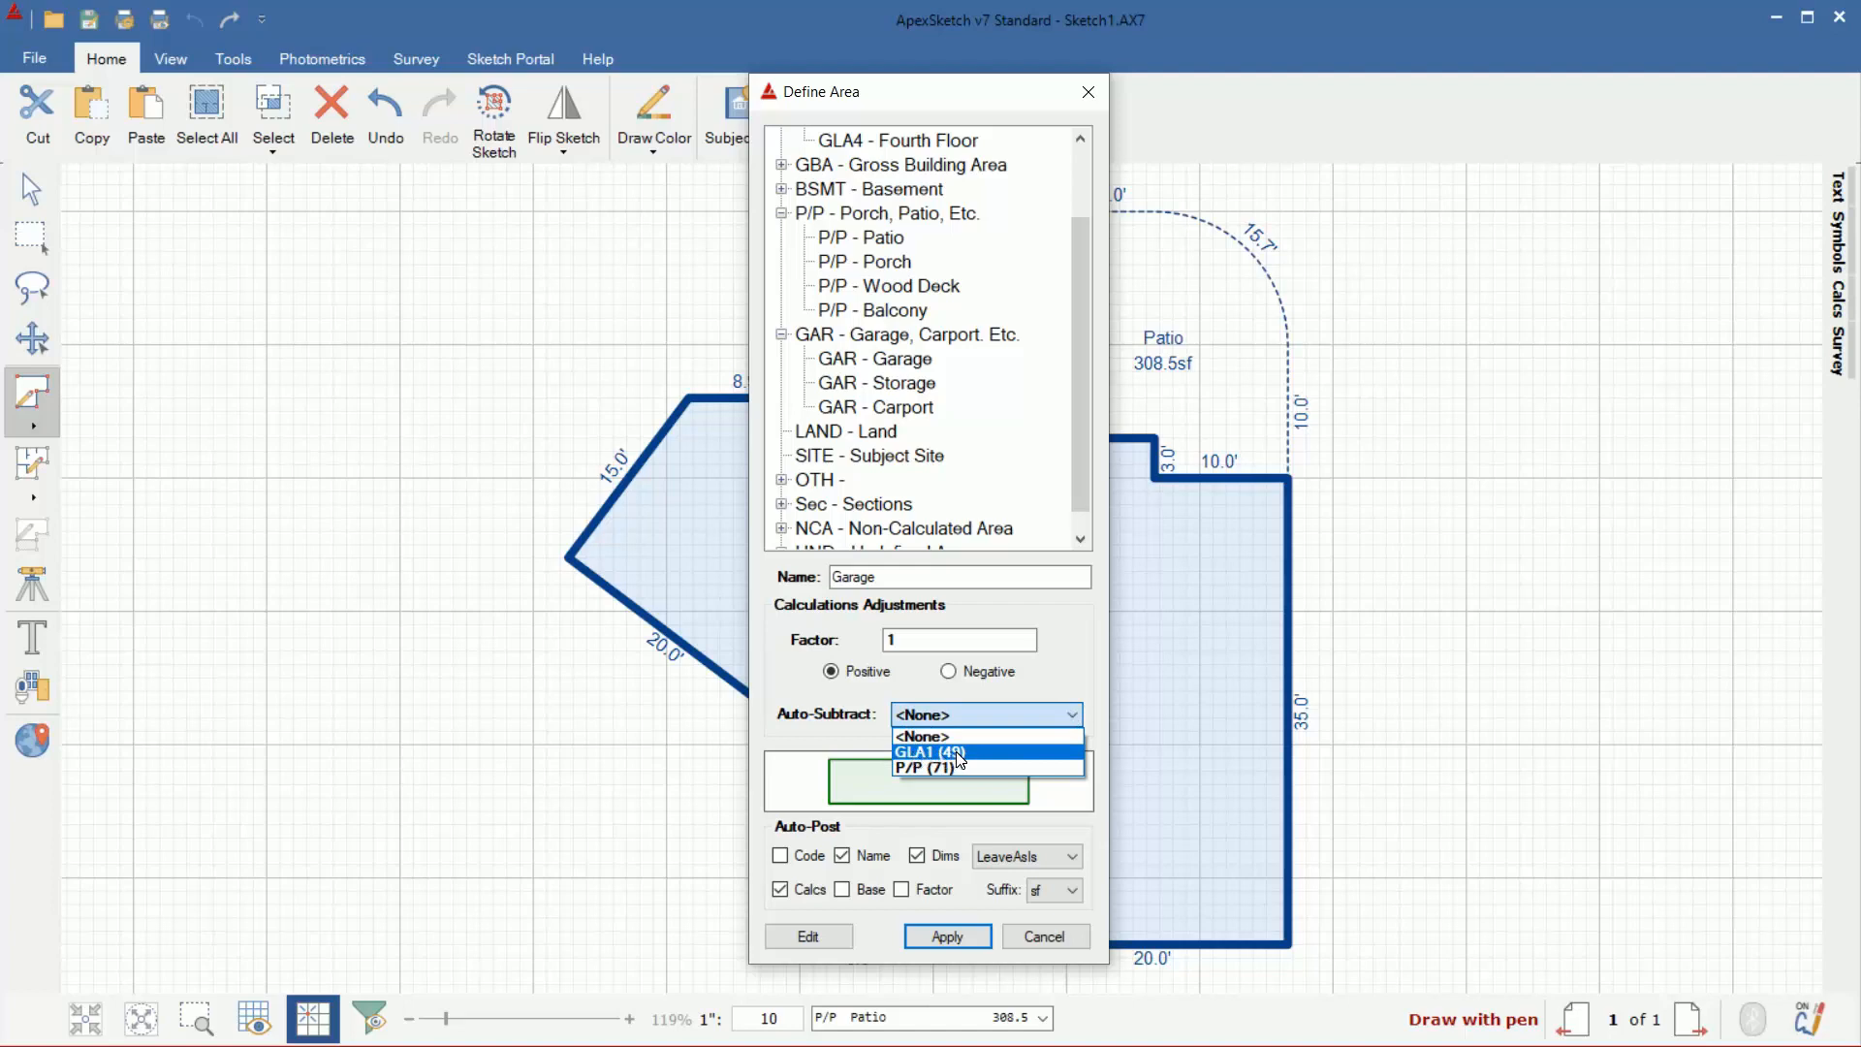
left_click(930, 751)
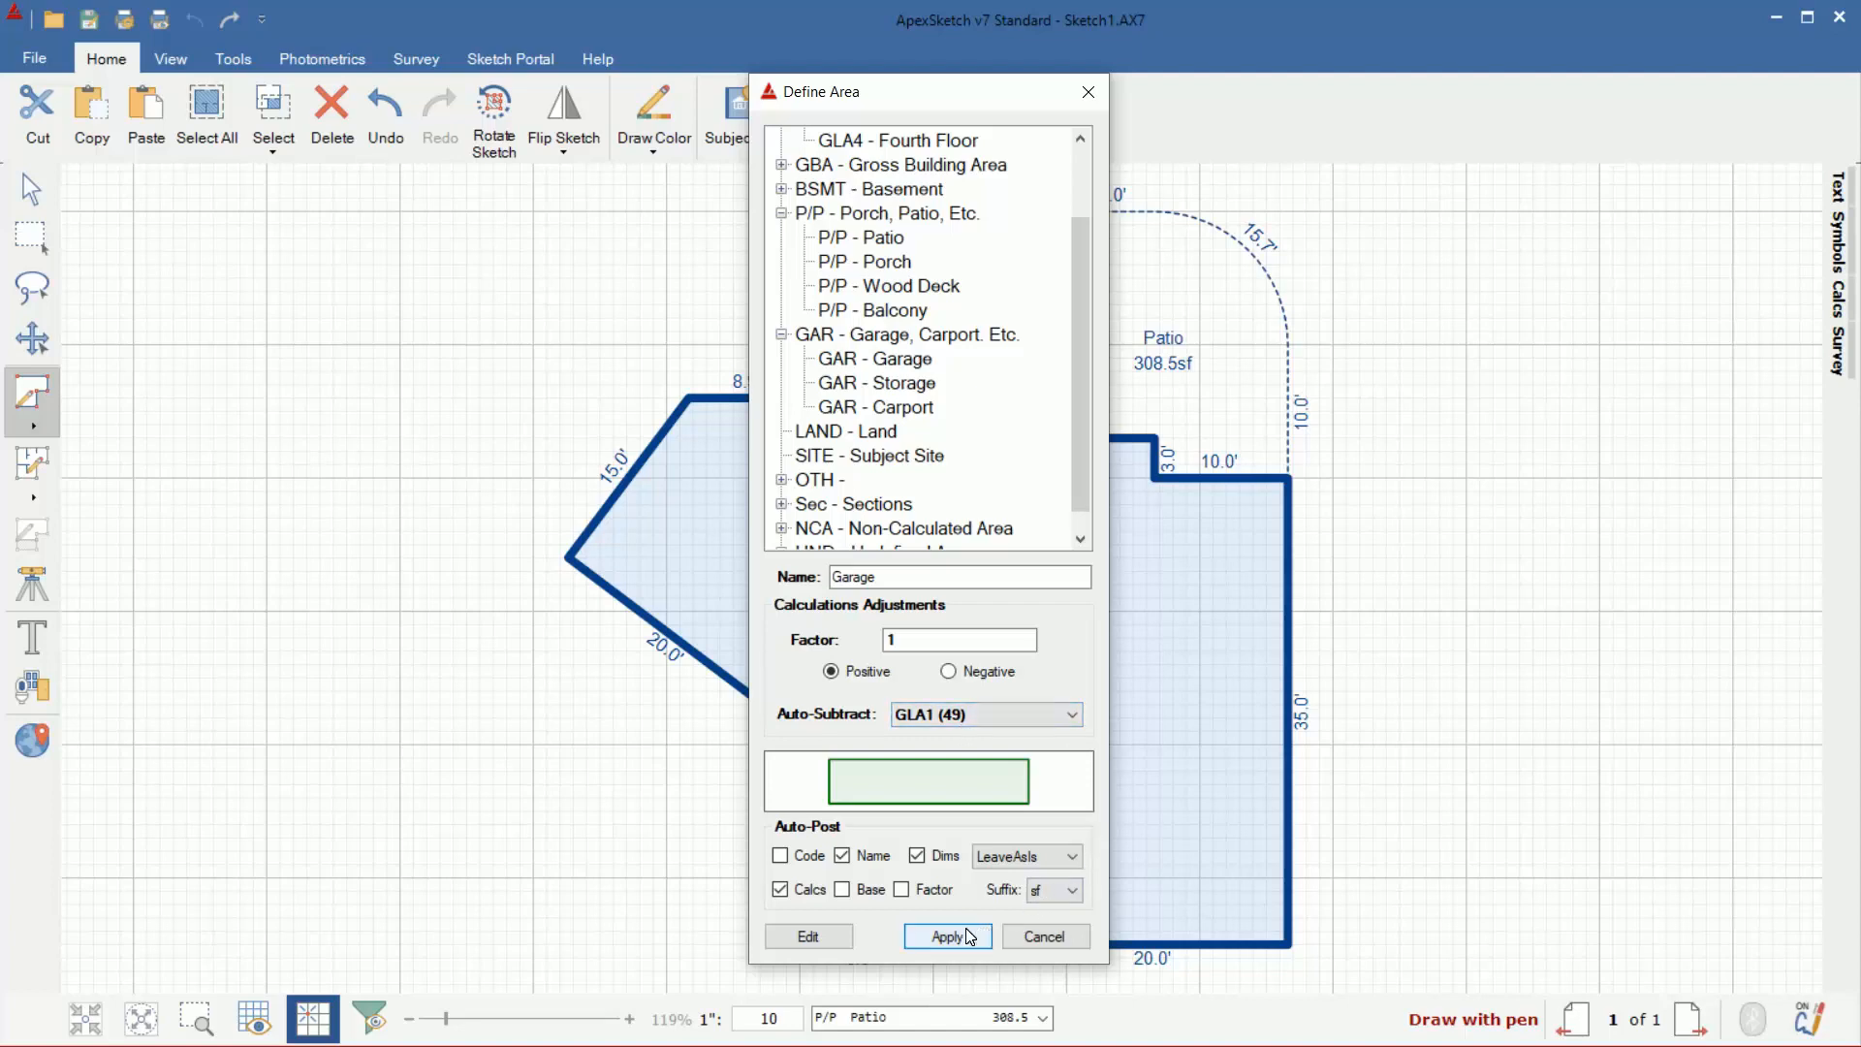
left_click(946, 937)
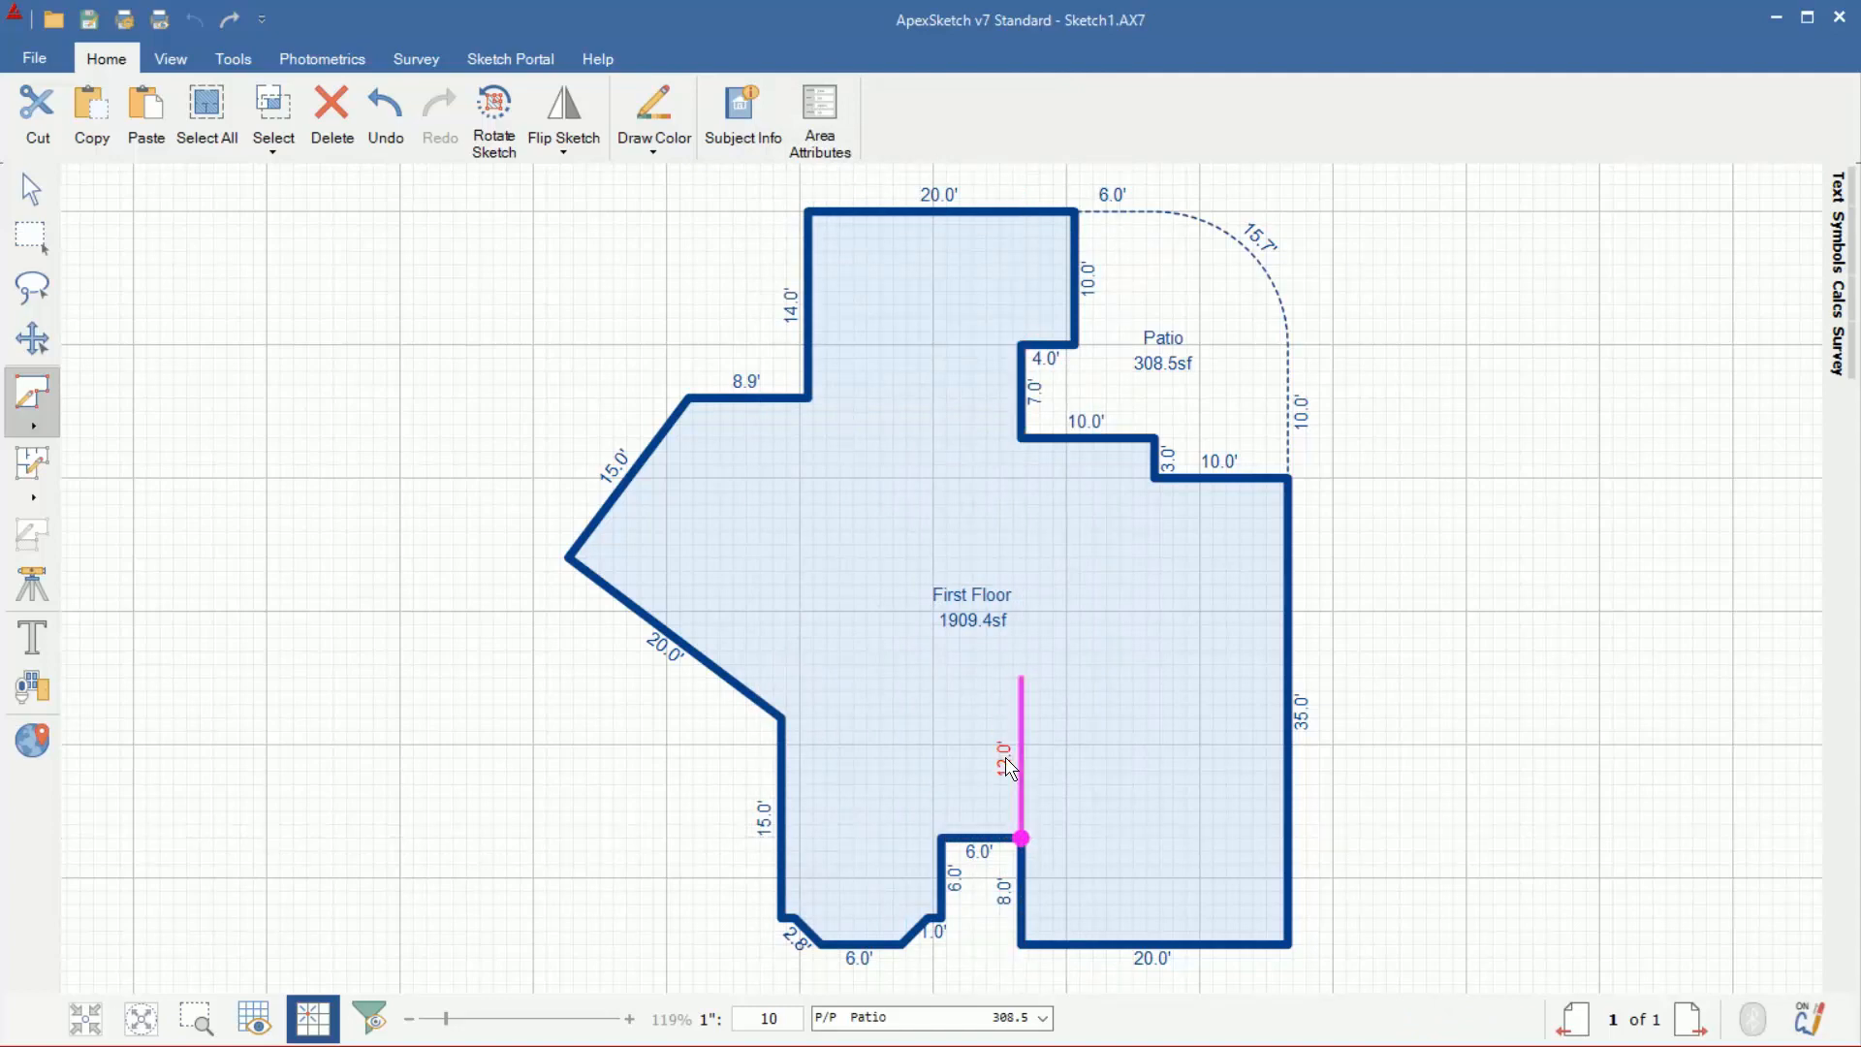
- Draw the 12' and 20' garage walls inside the First Floor and close the outline
left_click(1288, 680)
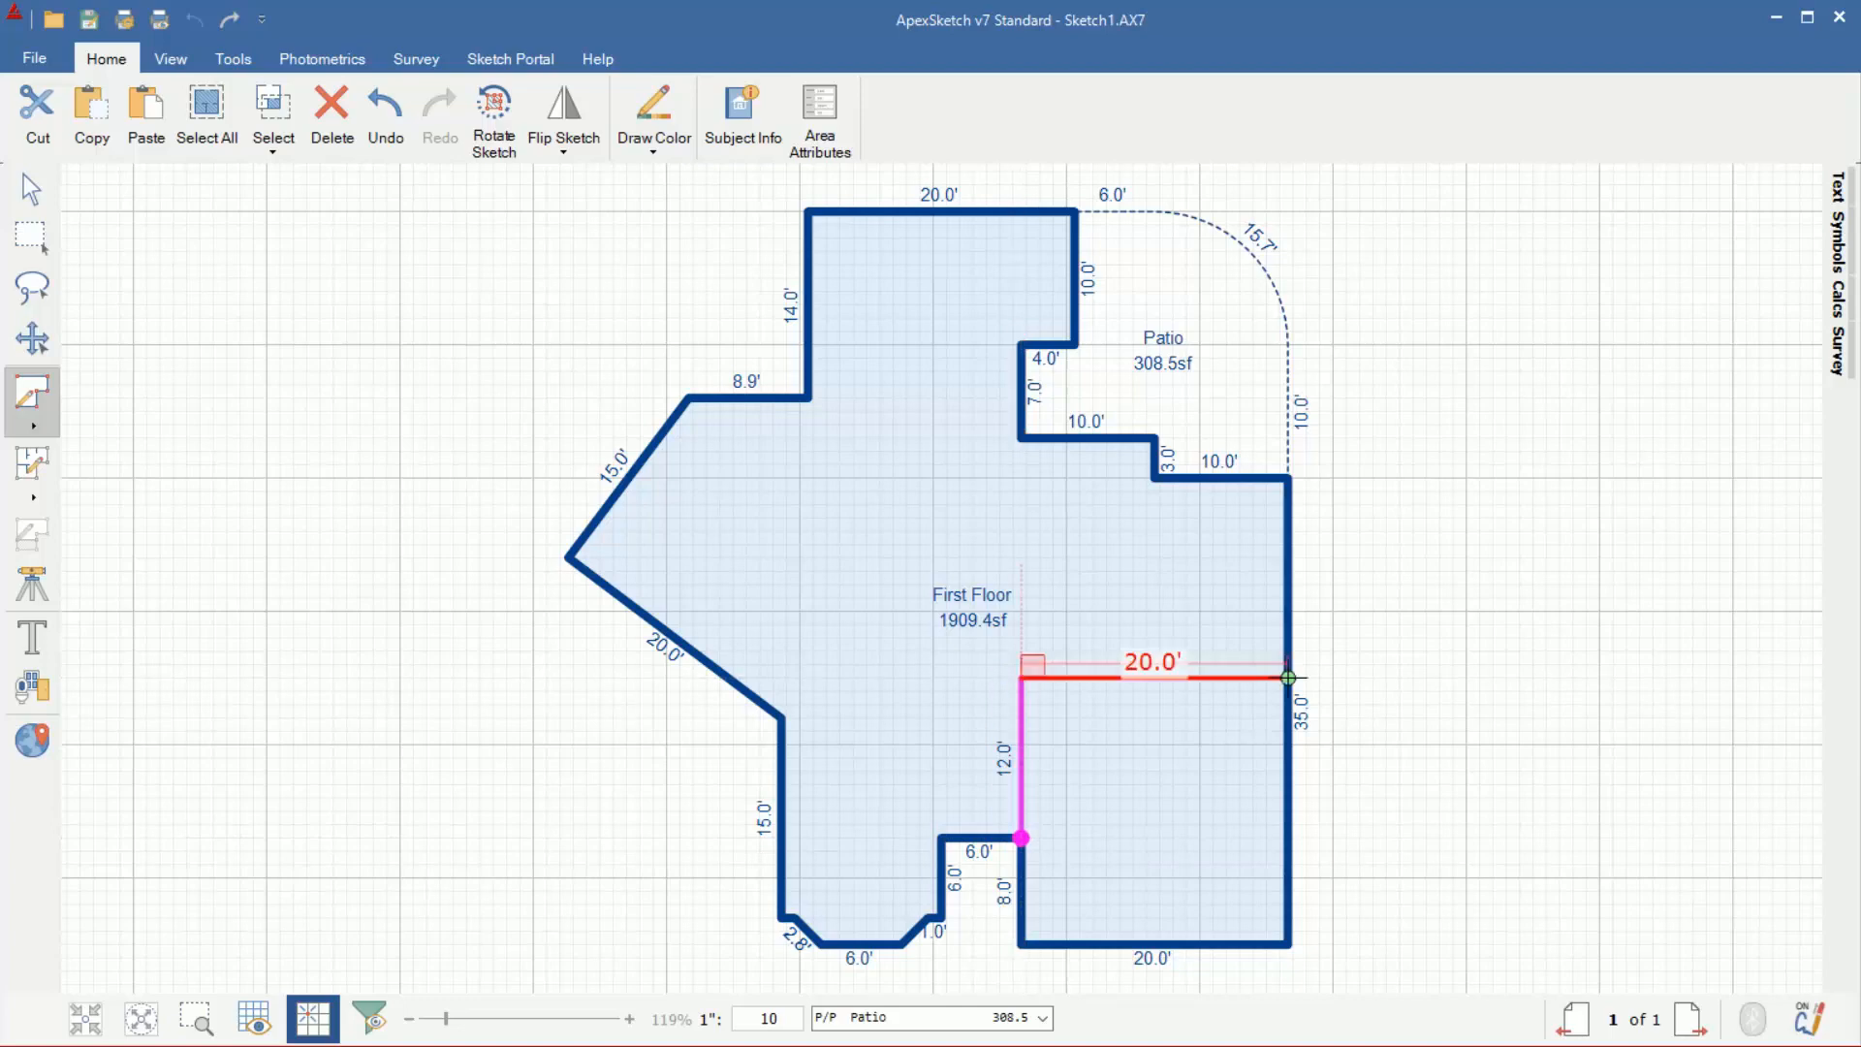
left_click(1288, 679)
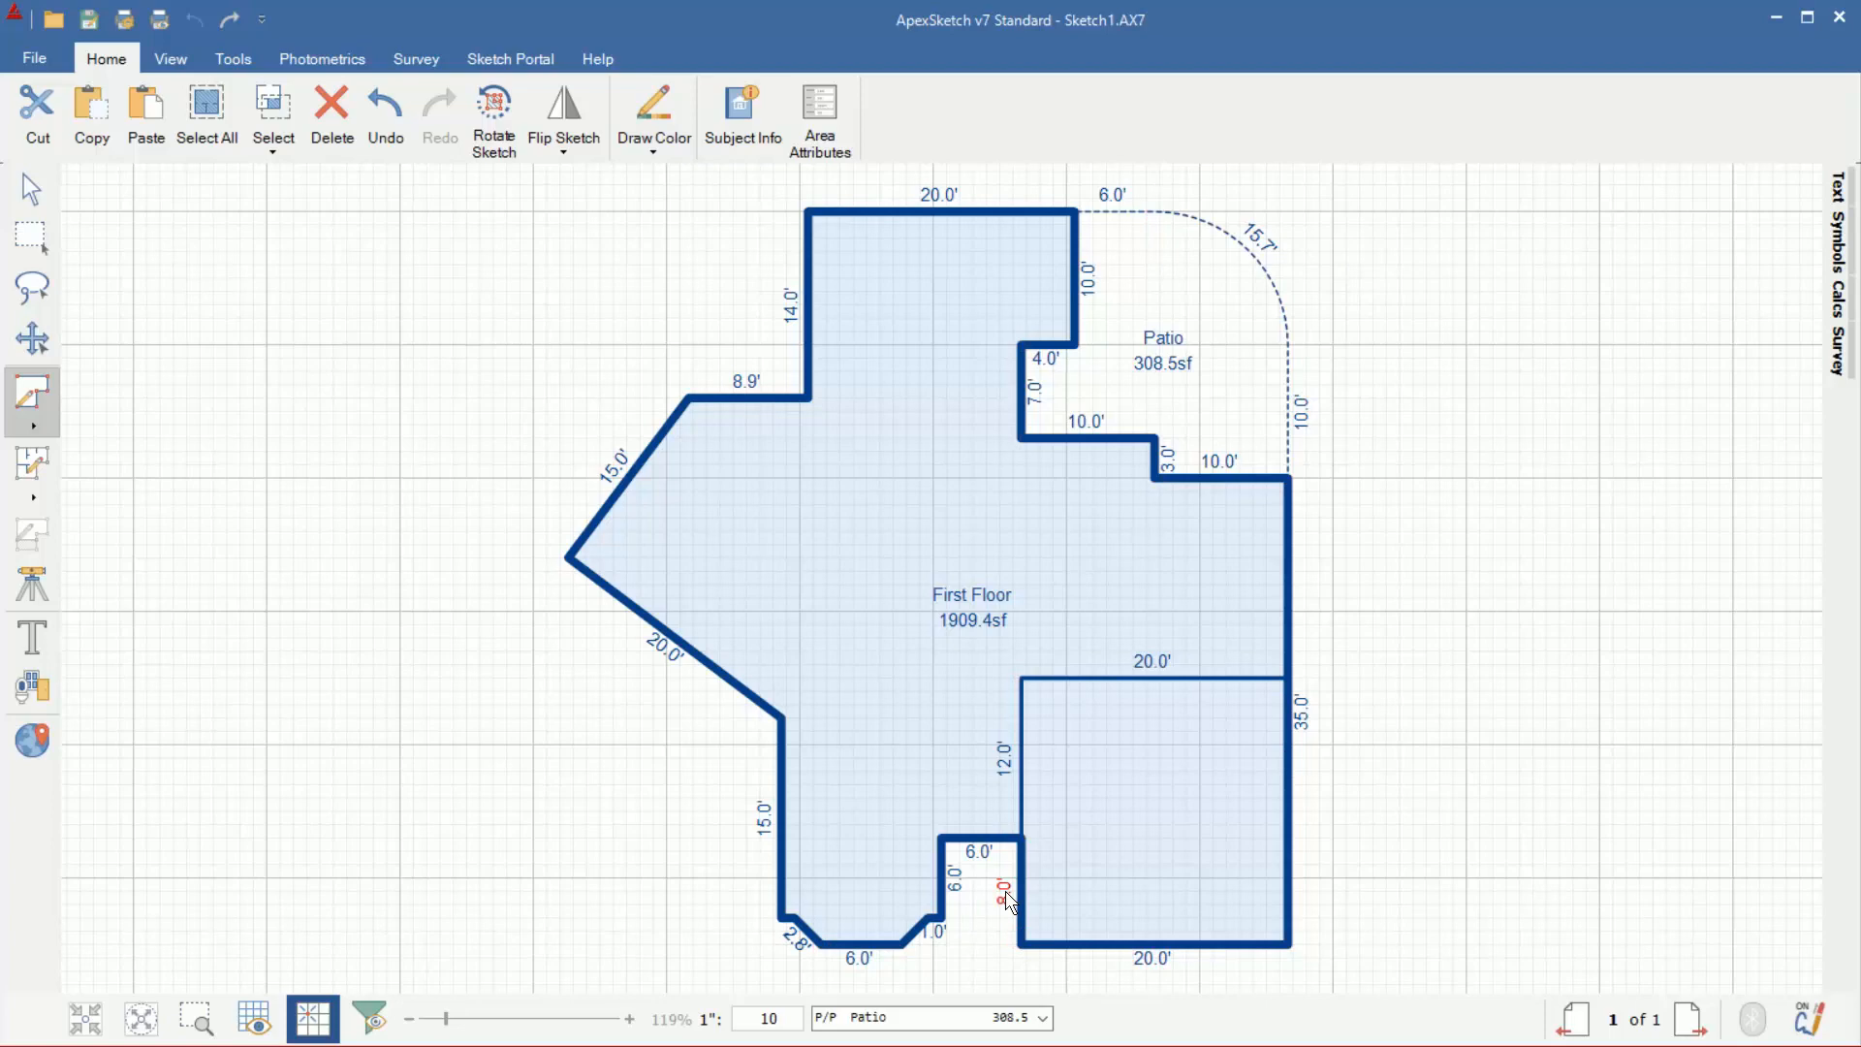
left_click(1020, 835)
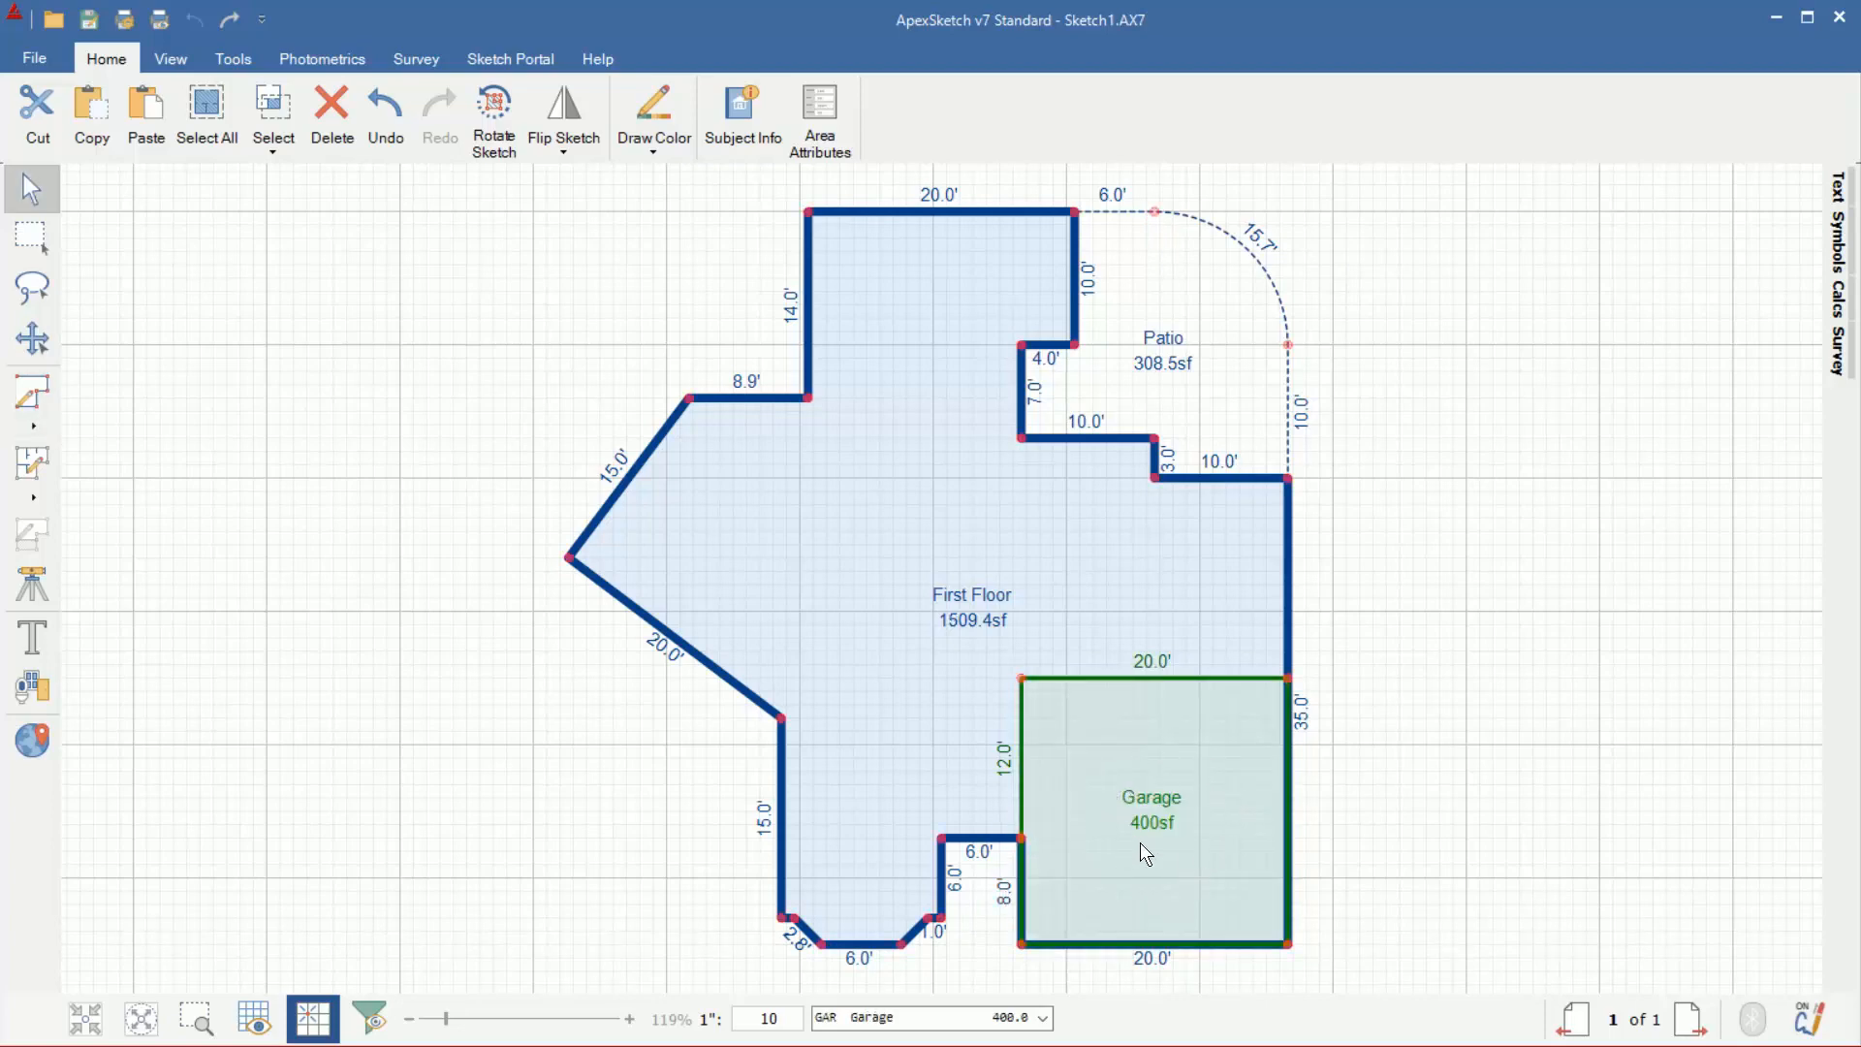
mouse_move(968, 612)
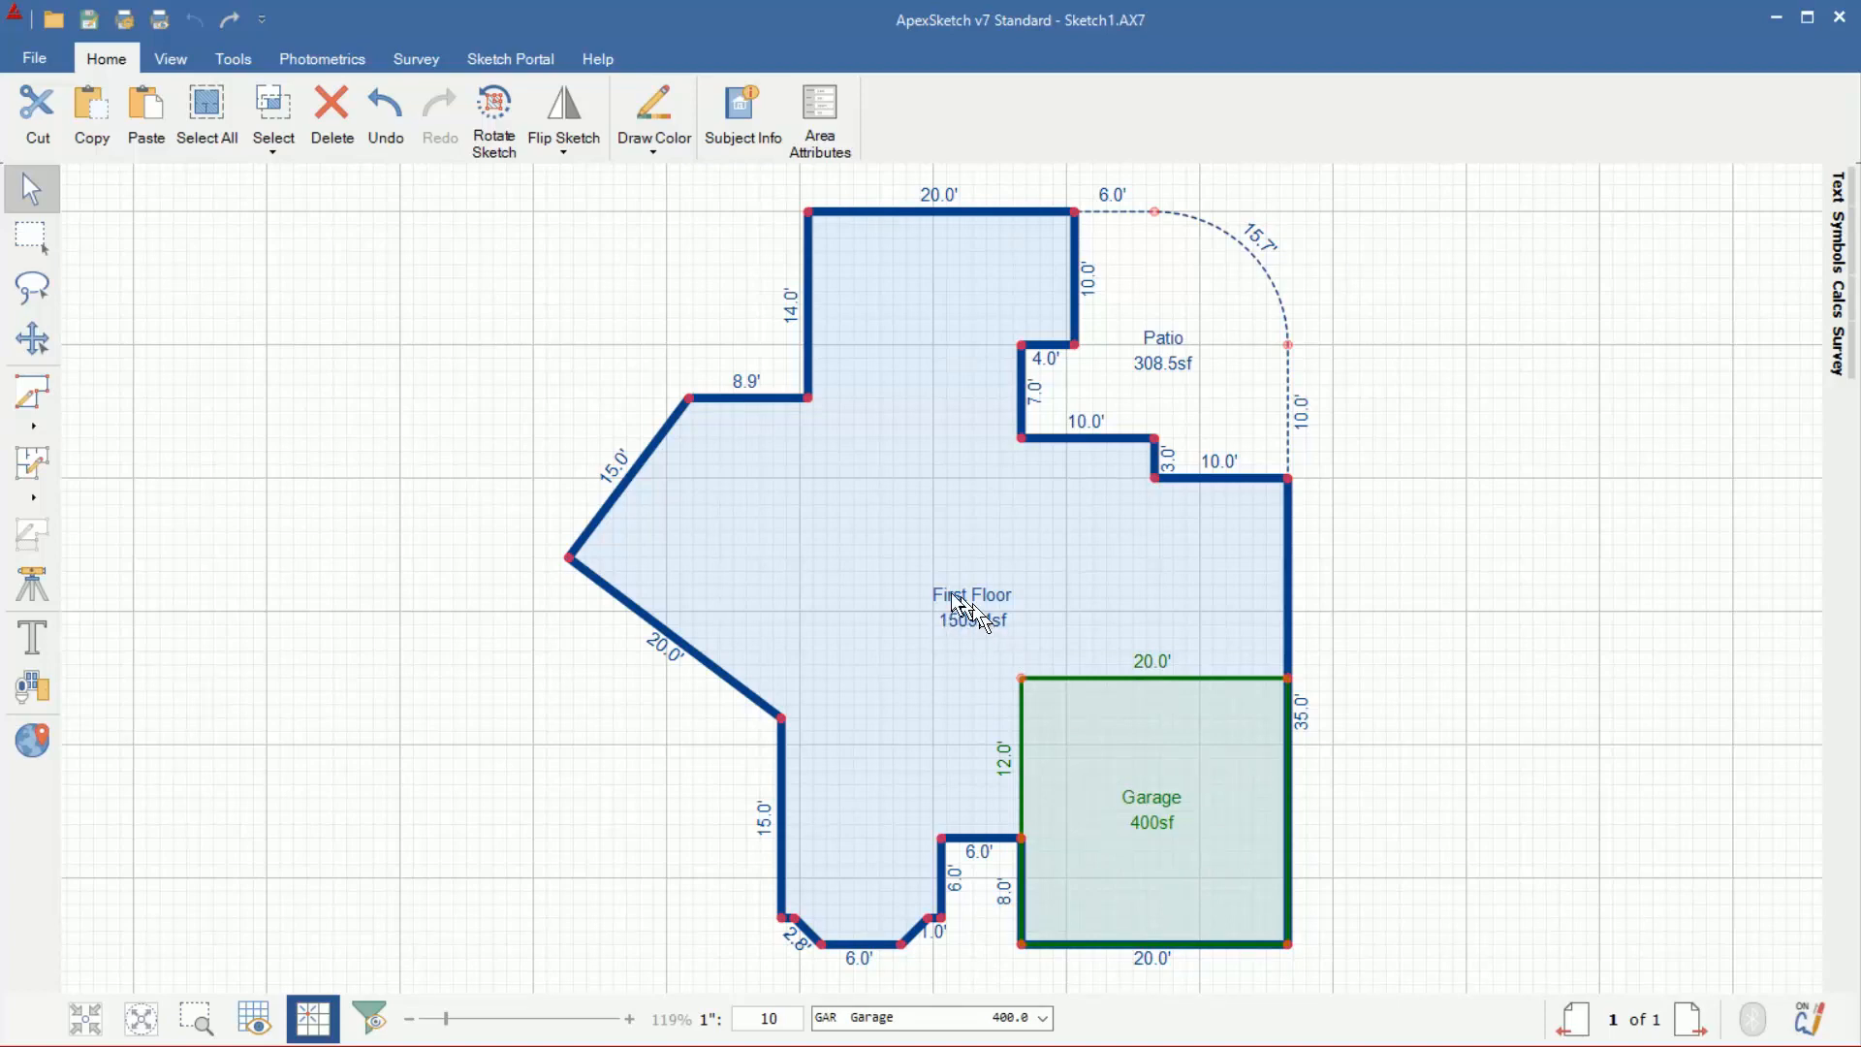
mouse_move(1623, 673)
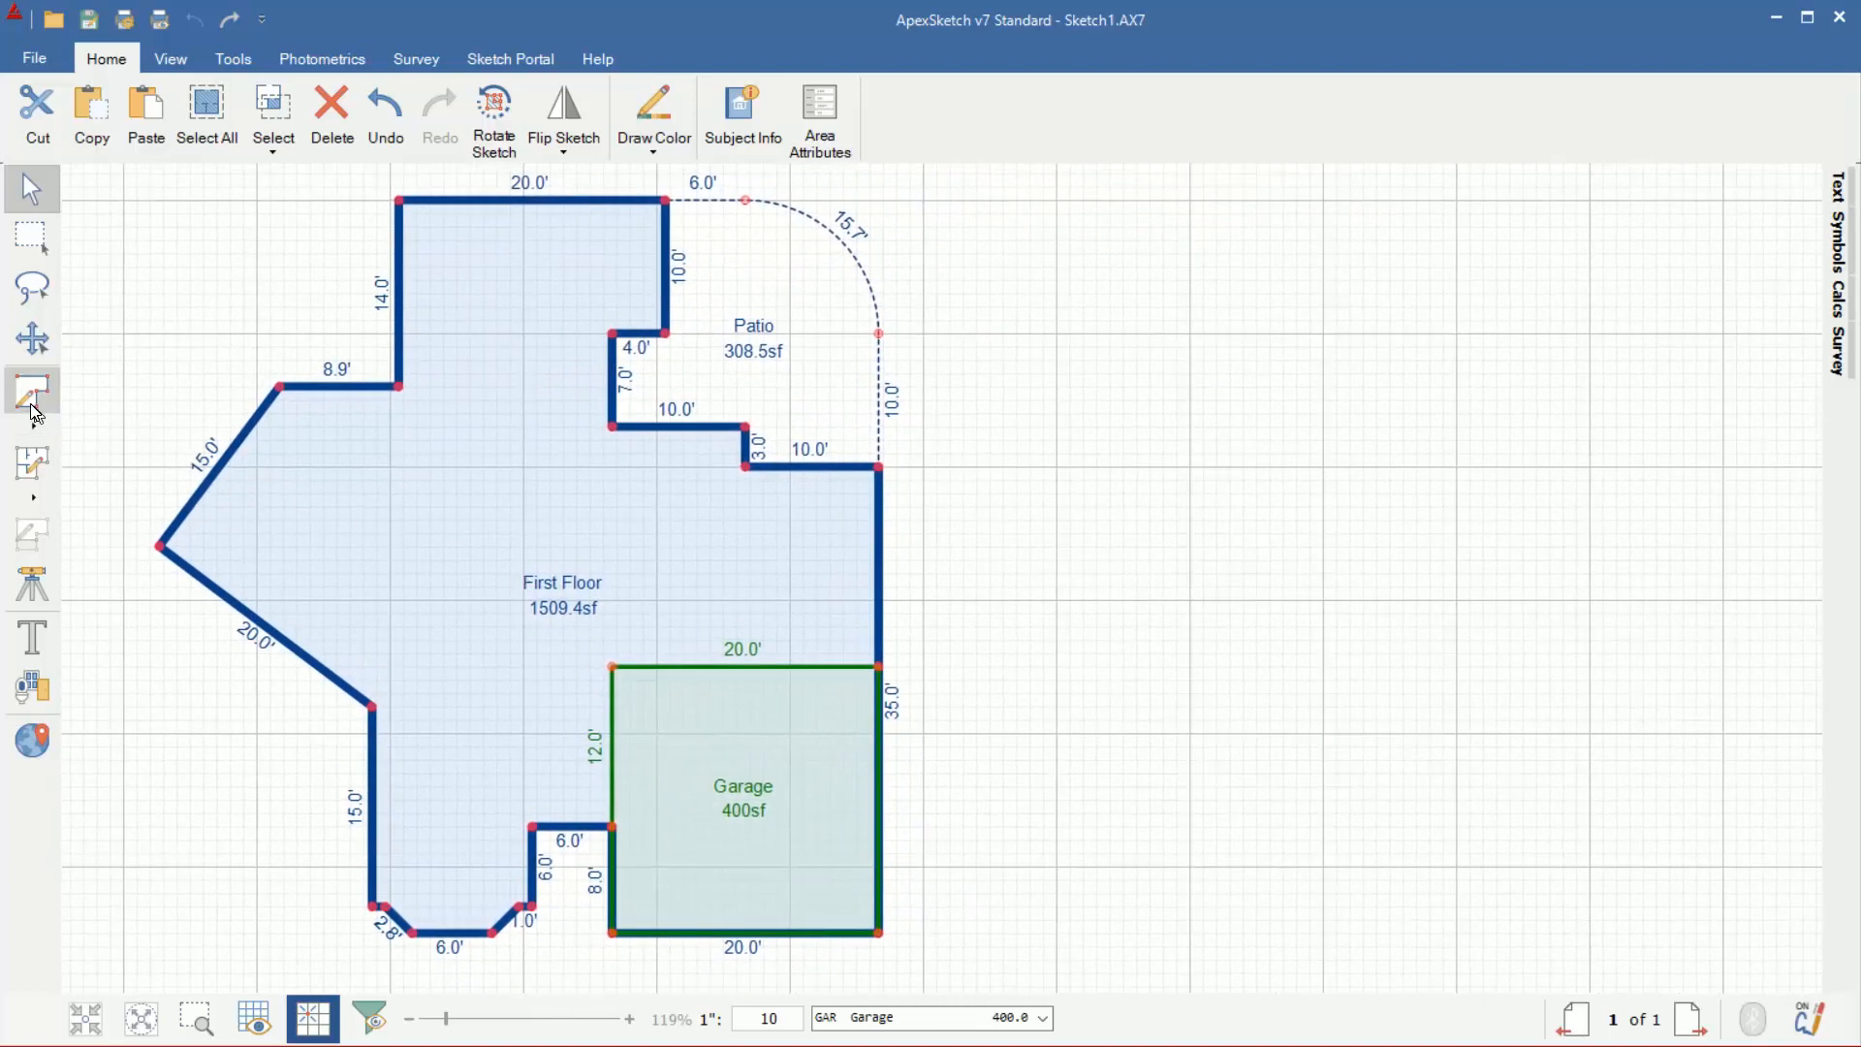
- Define a GLA2 - Second Floor area and draw its closed 724 sf outline
left_click(32, 398)
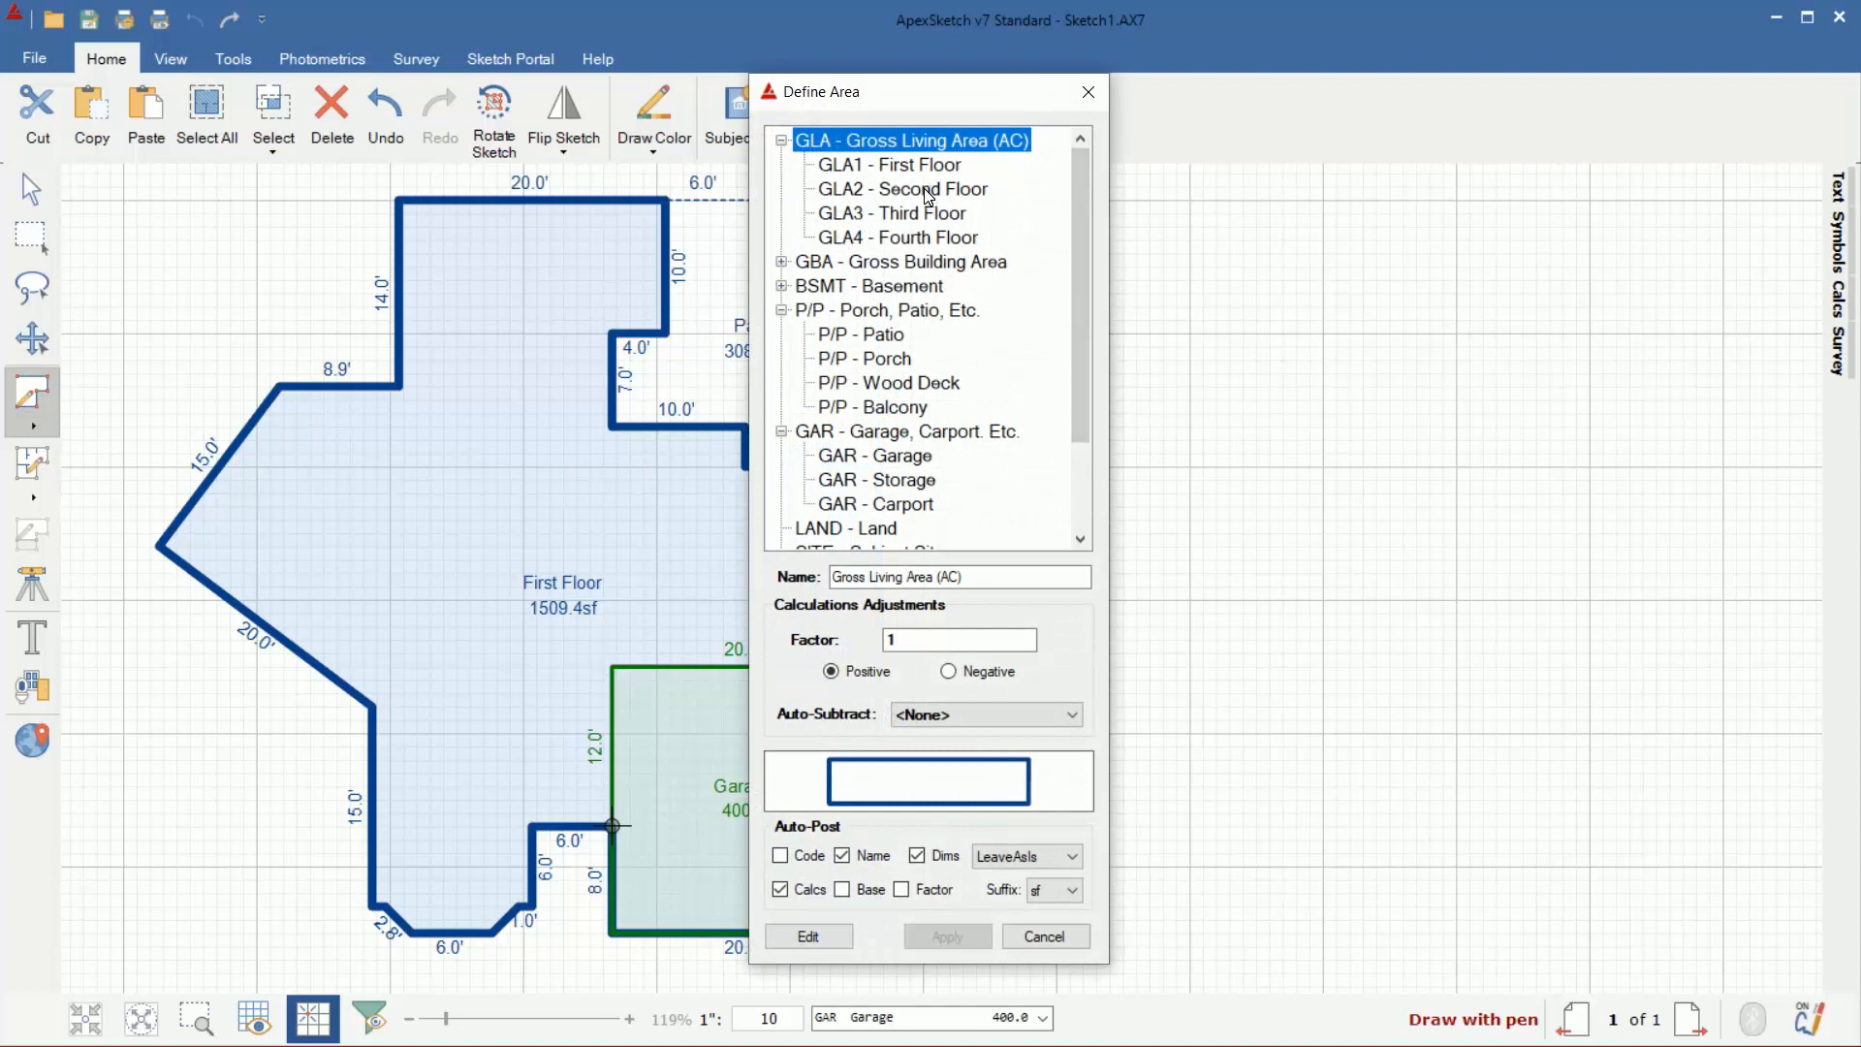
left_click(1042, 936)
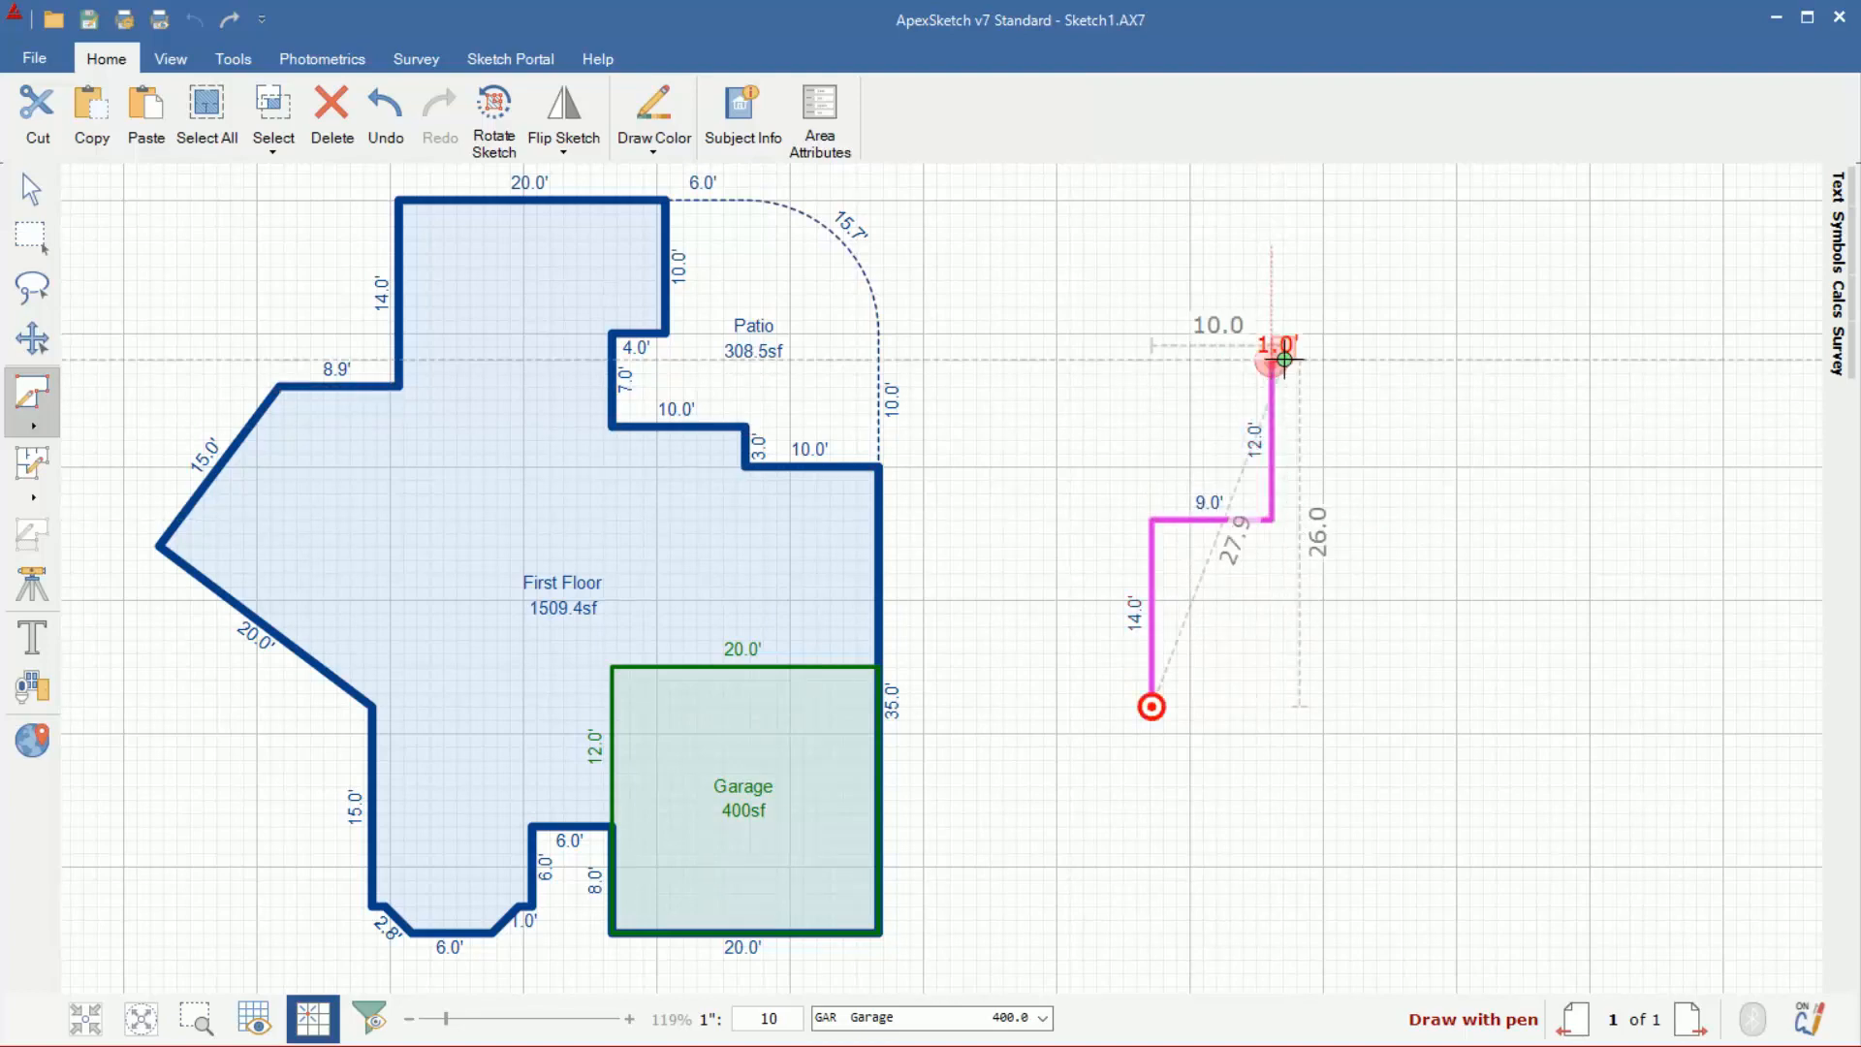
left_click(1579, 358)
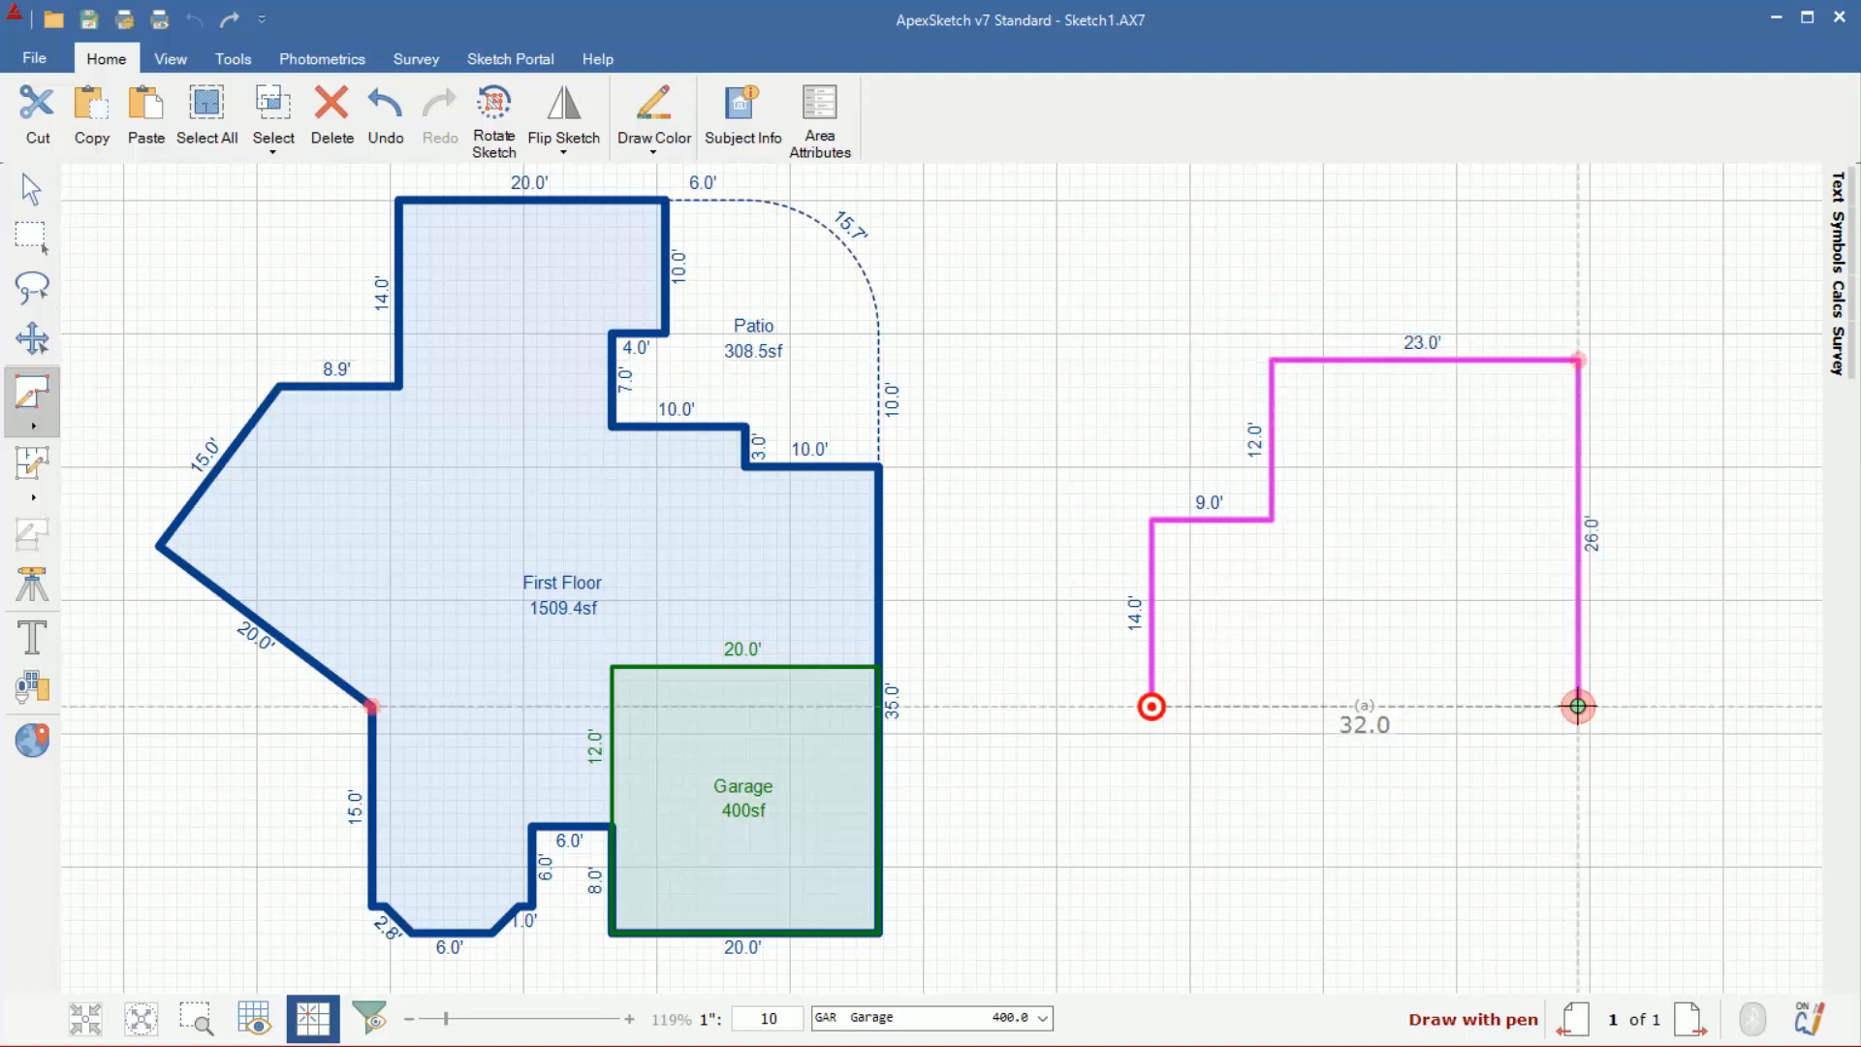
left_click(1151, 705)
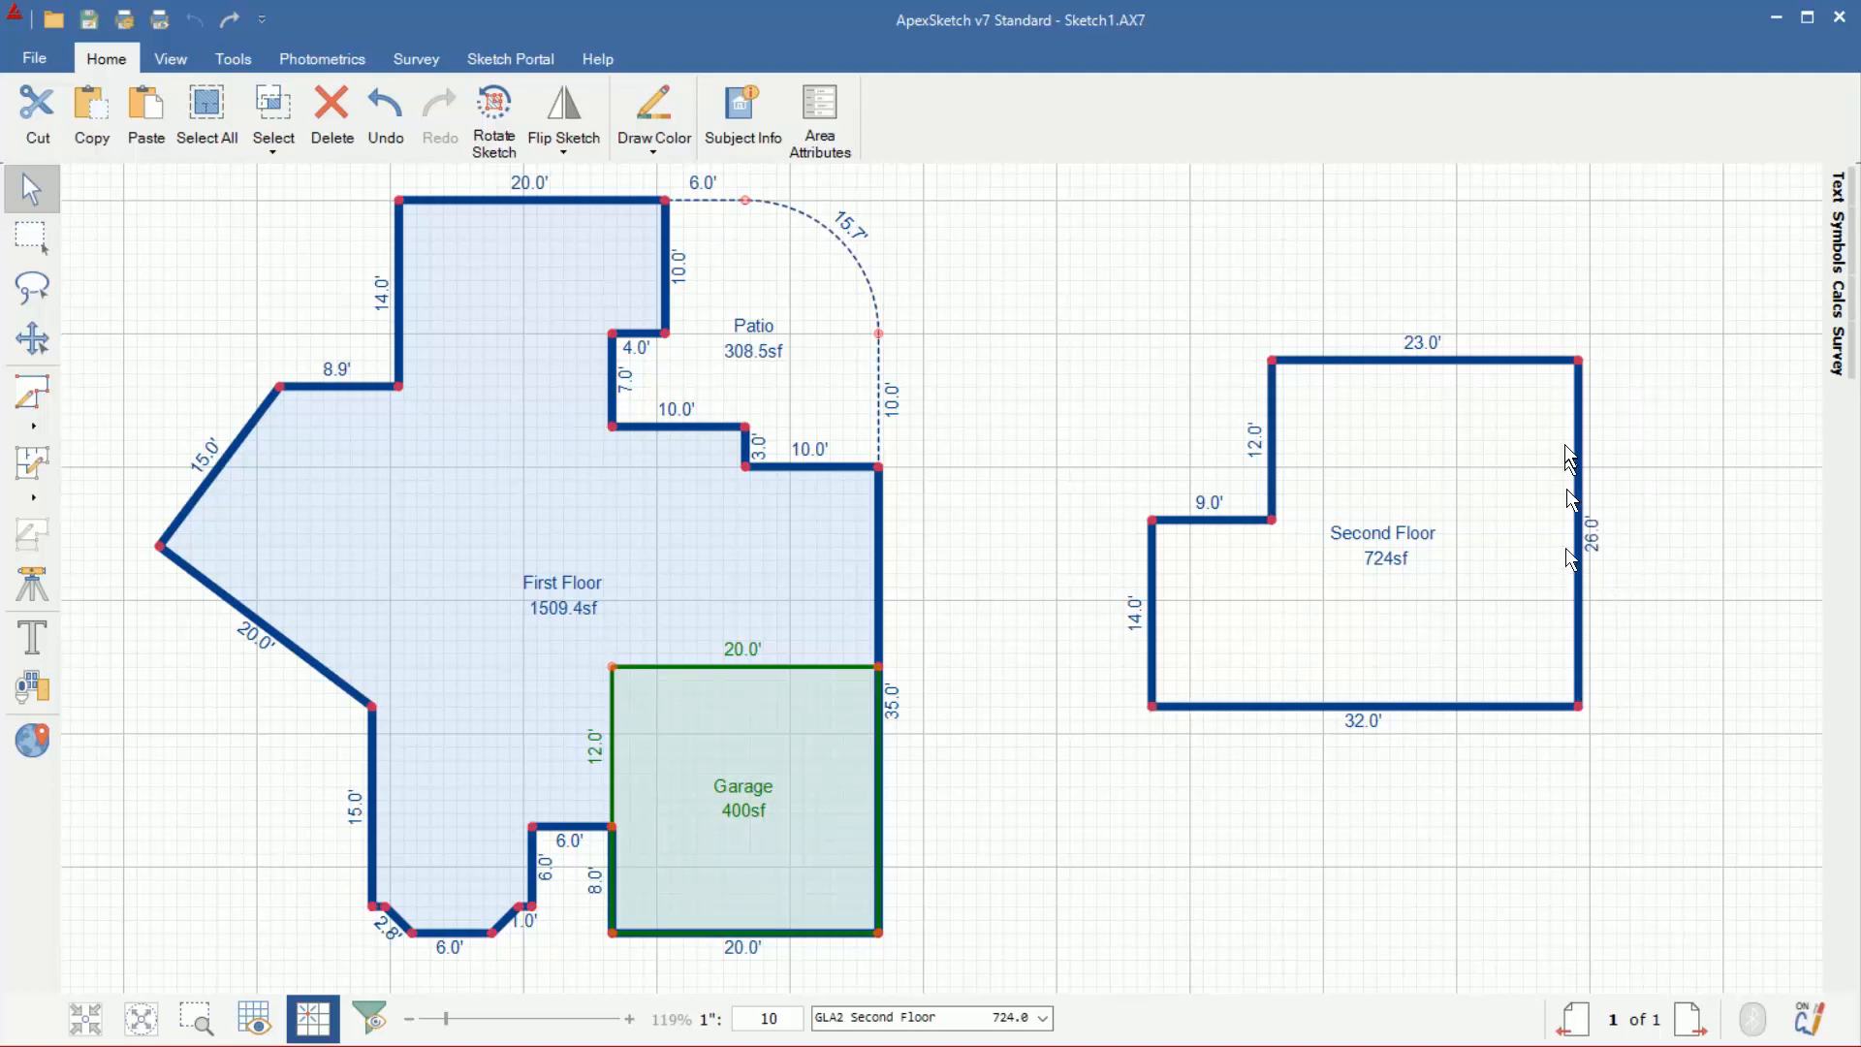
mouse_move(1180, 581)
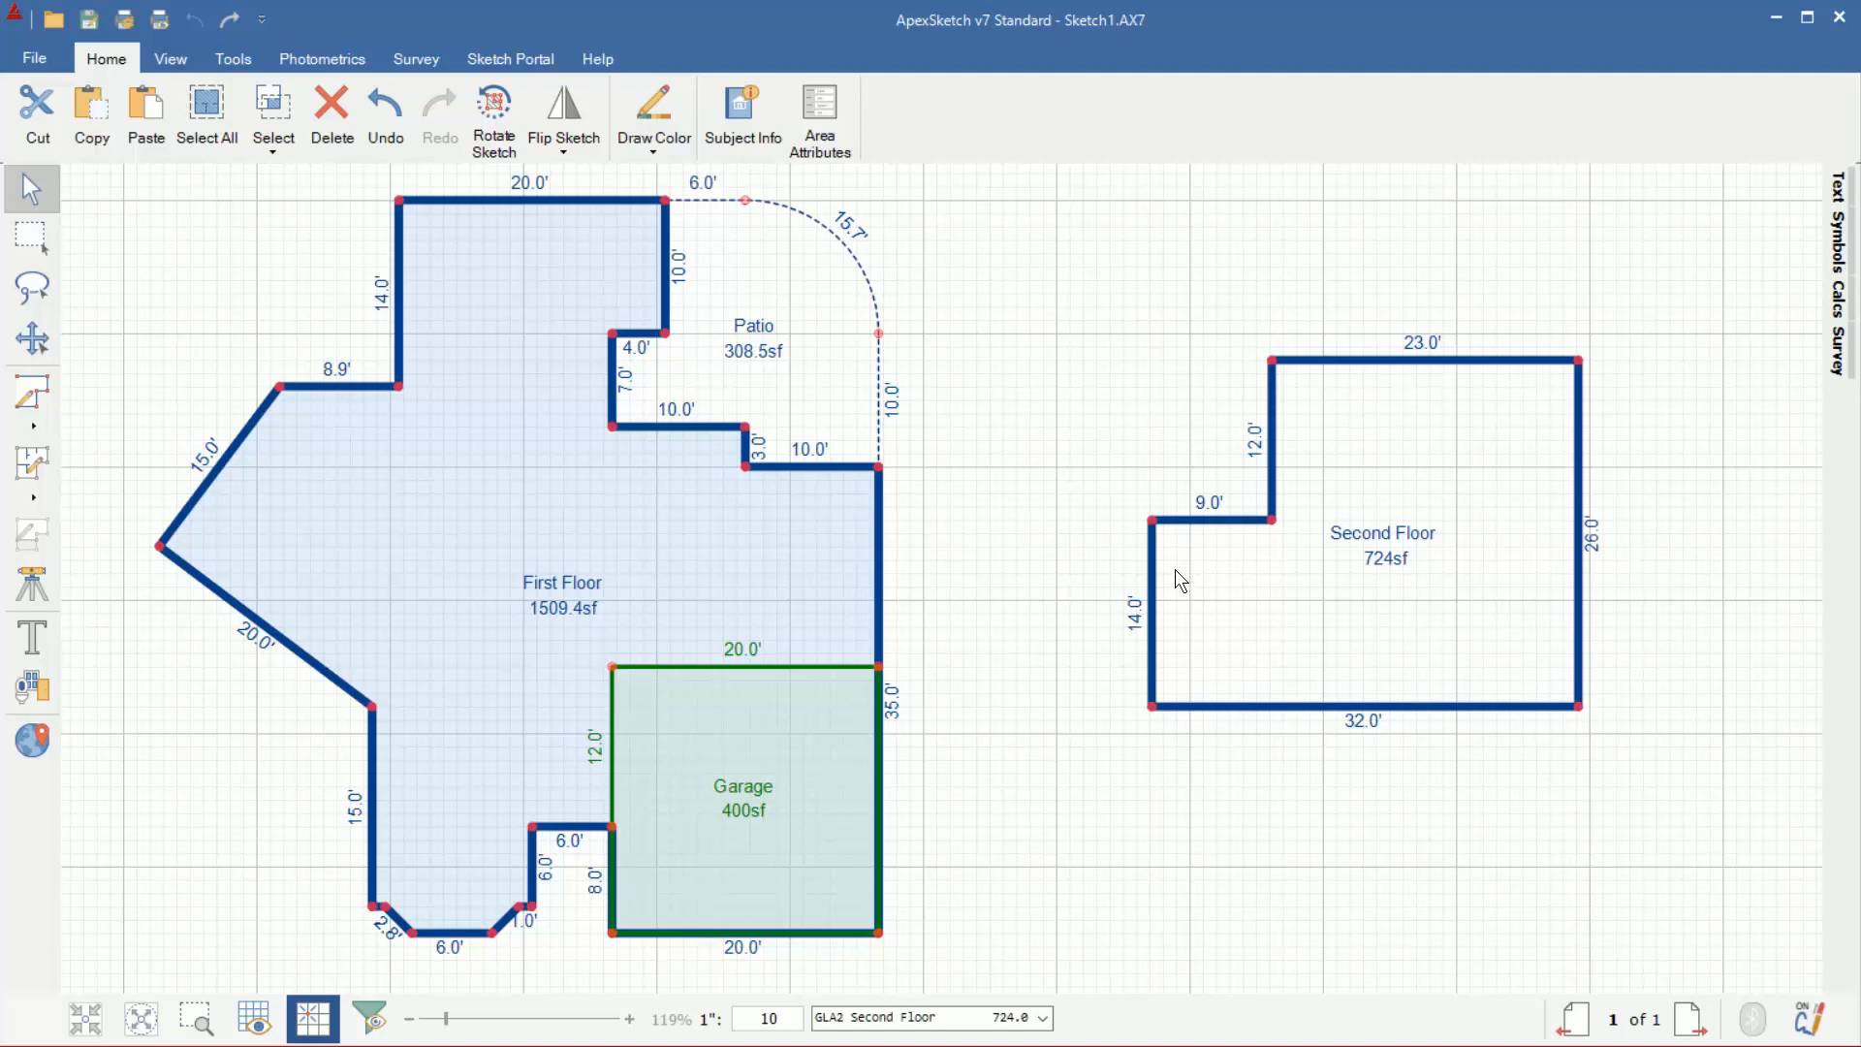
mouse_move(1591, 611)
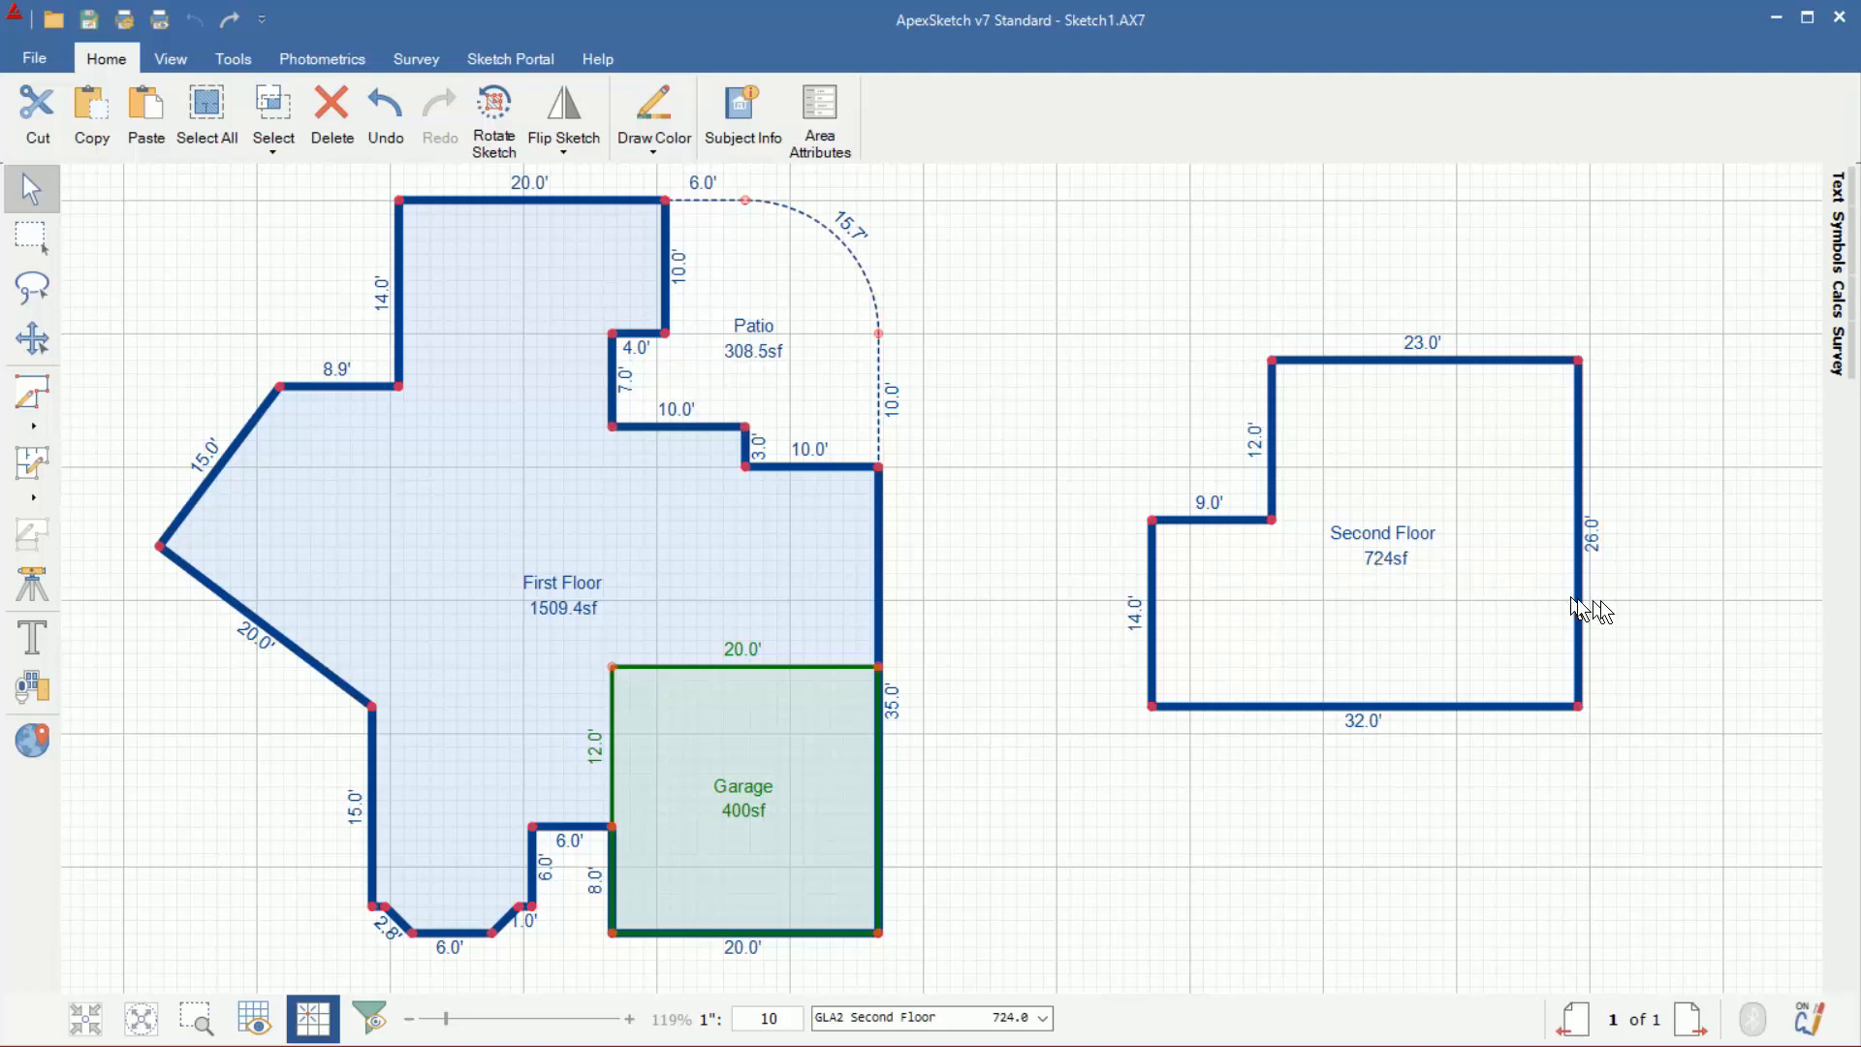
mouse_move(1587, 615)
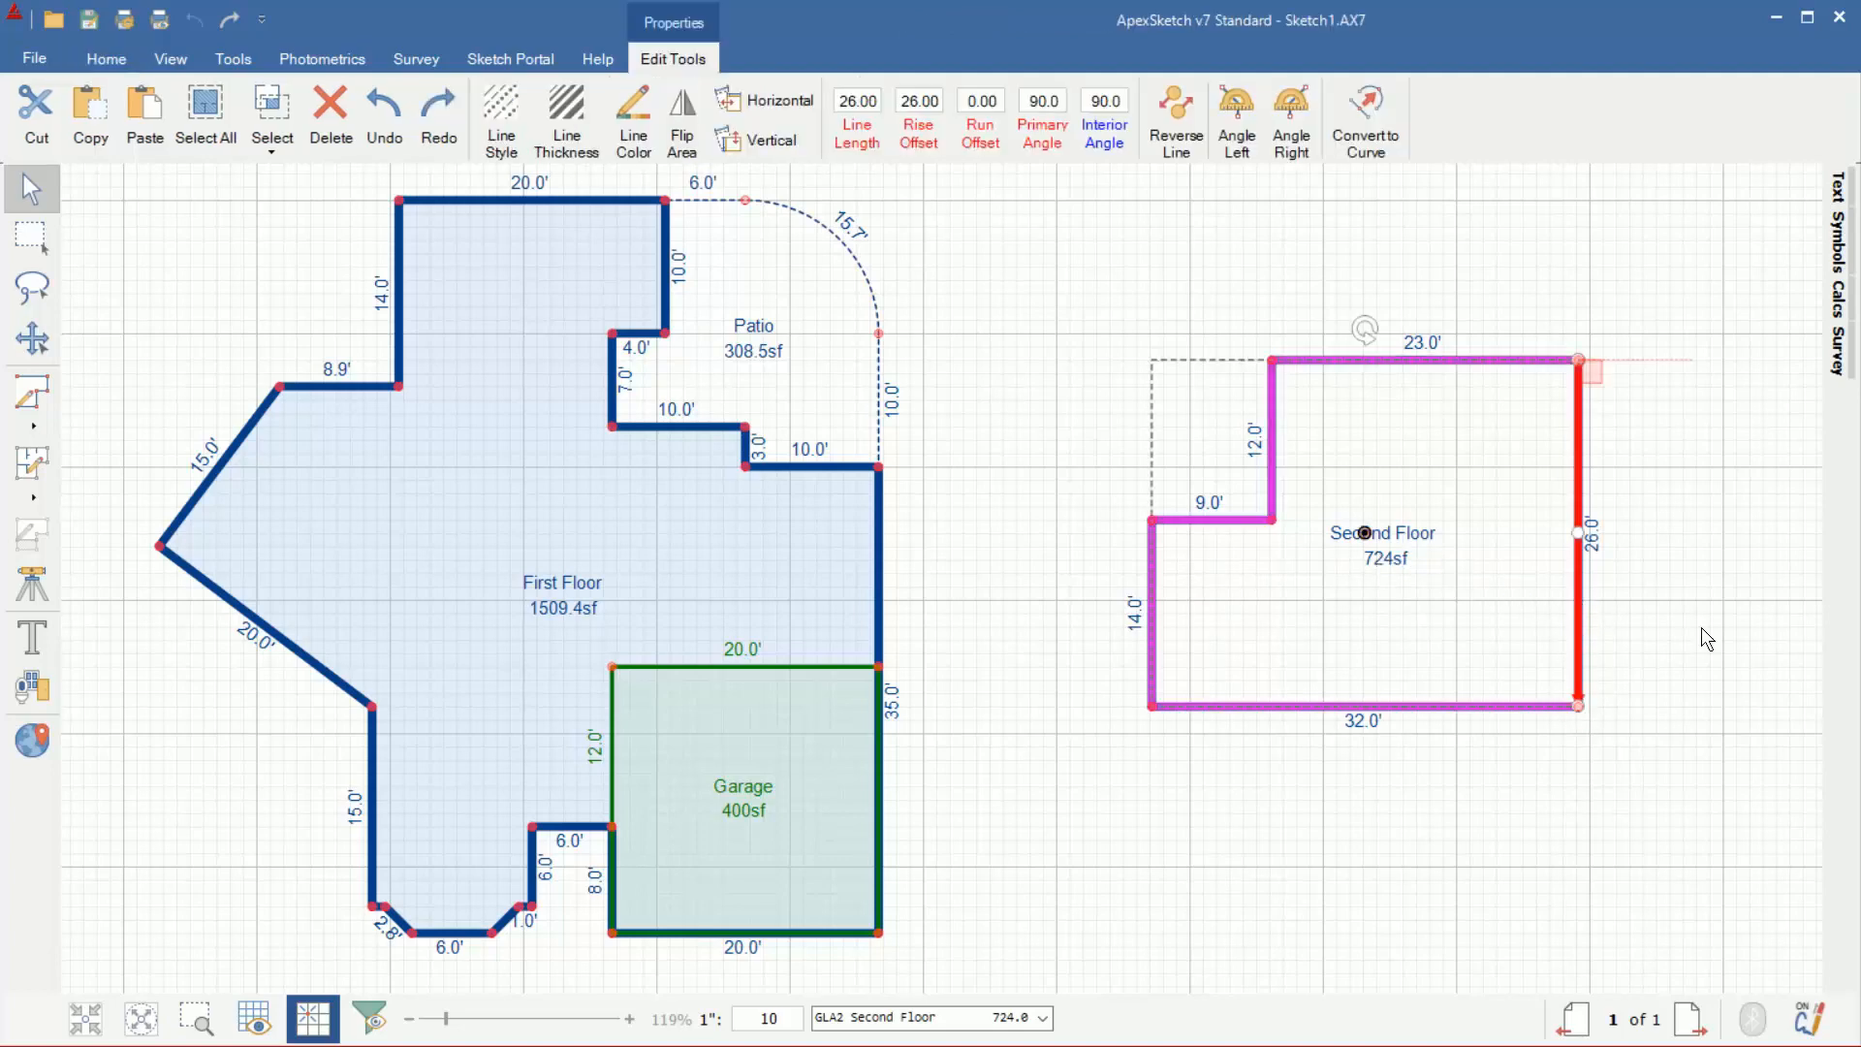
- Select the Second Floor's 26' right wall and delete it
left_click(106, 59)
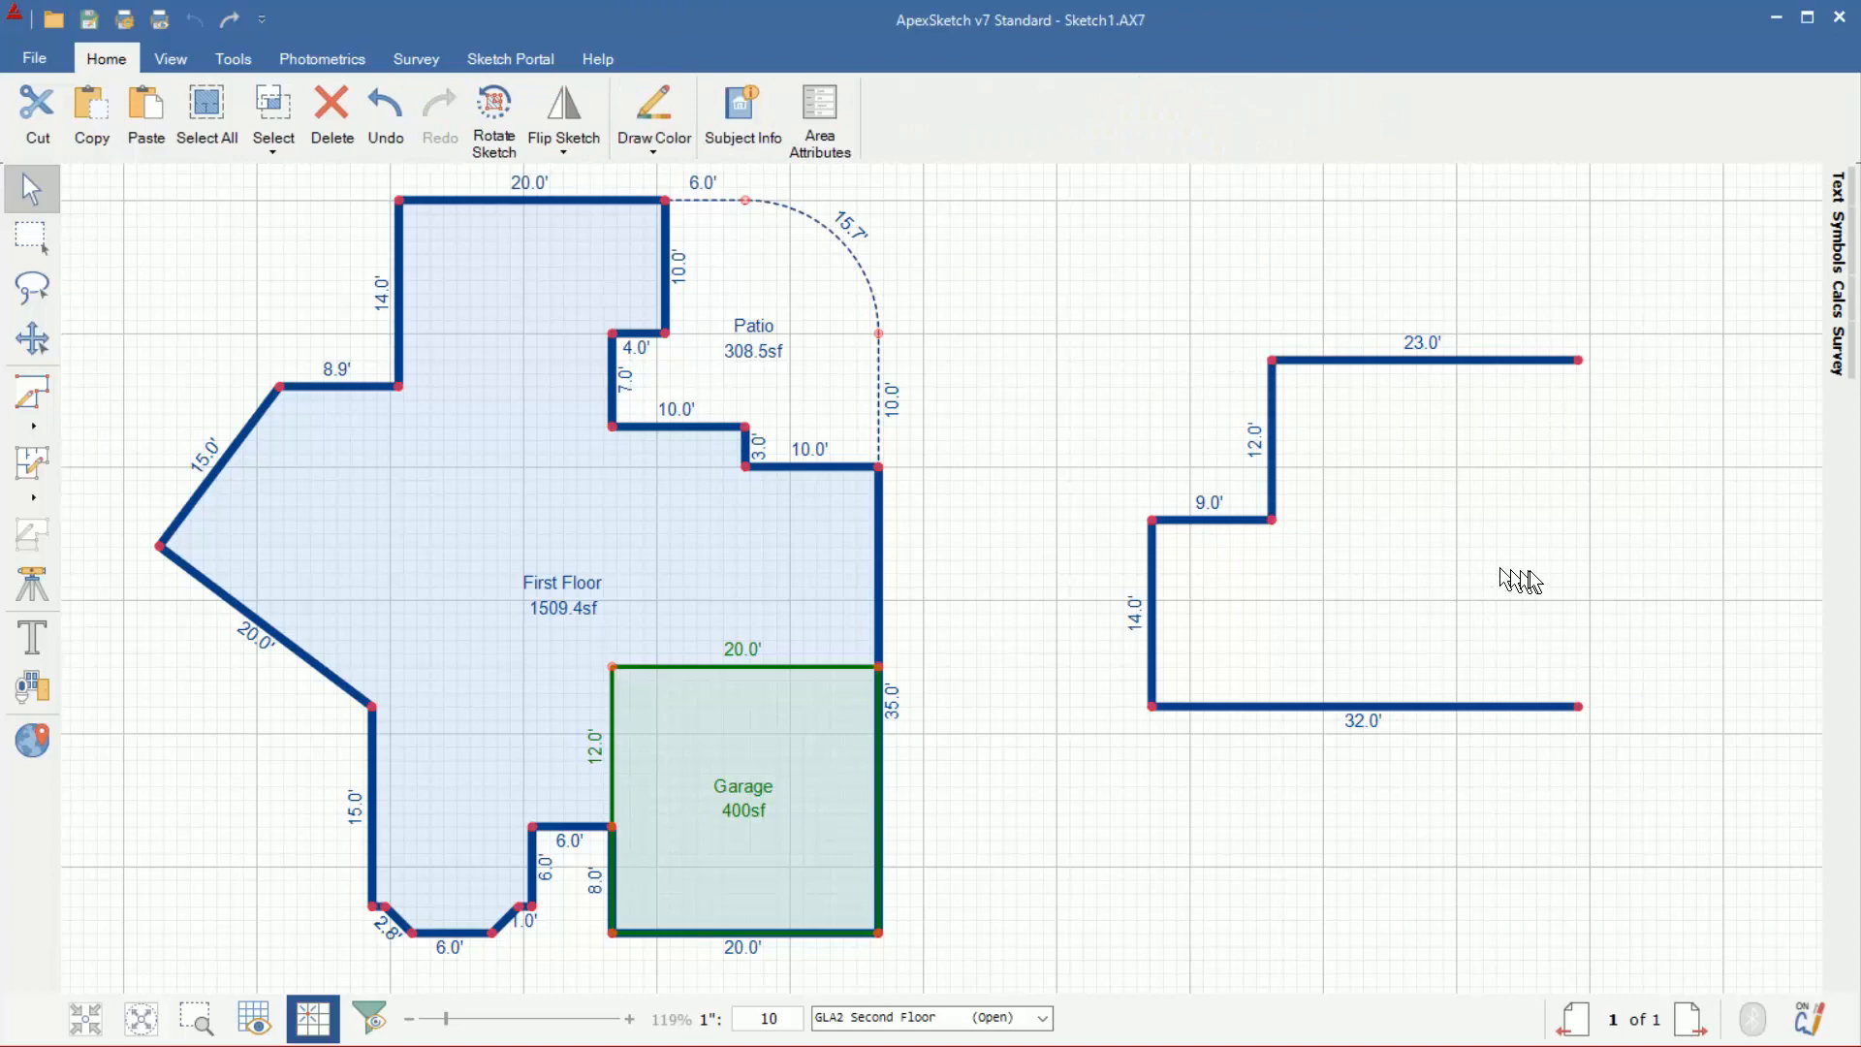
mouse_move(28, 391)
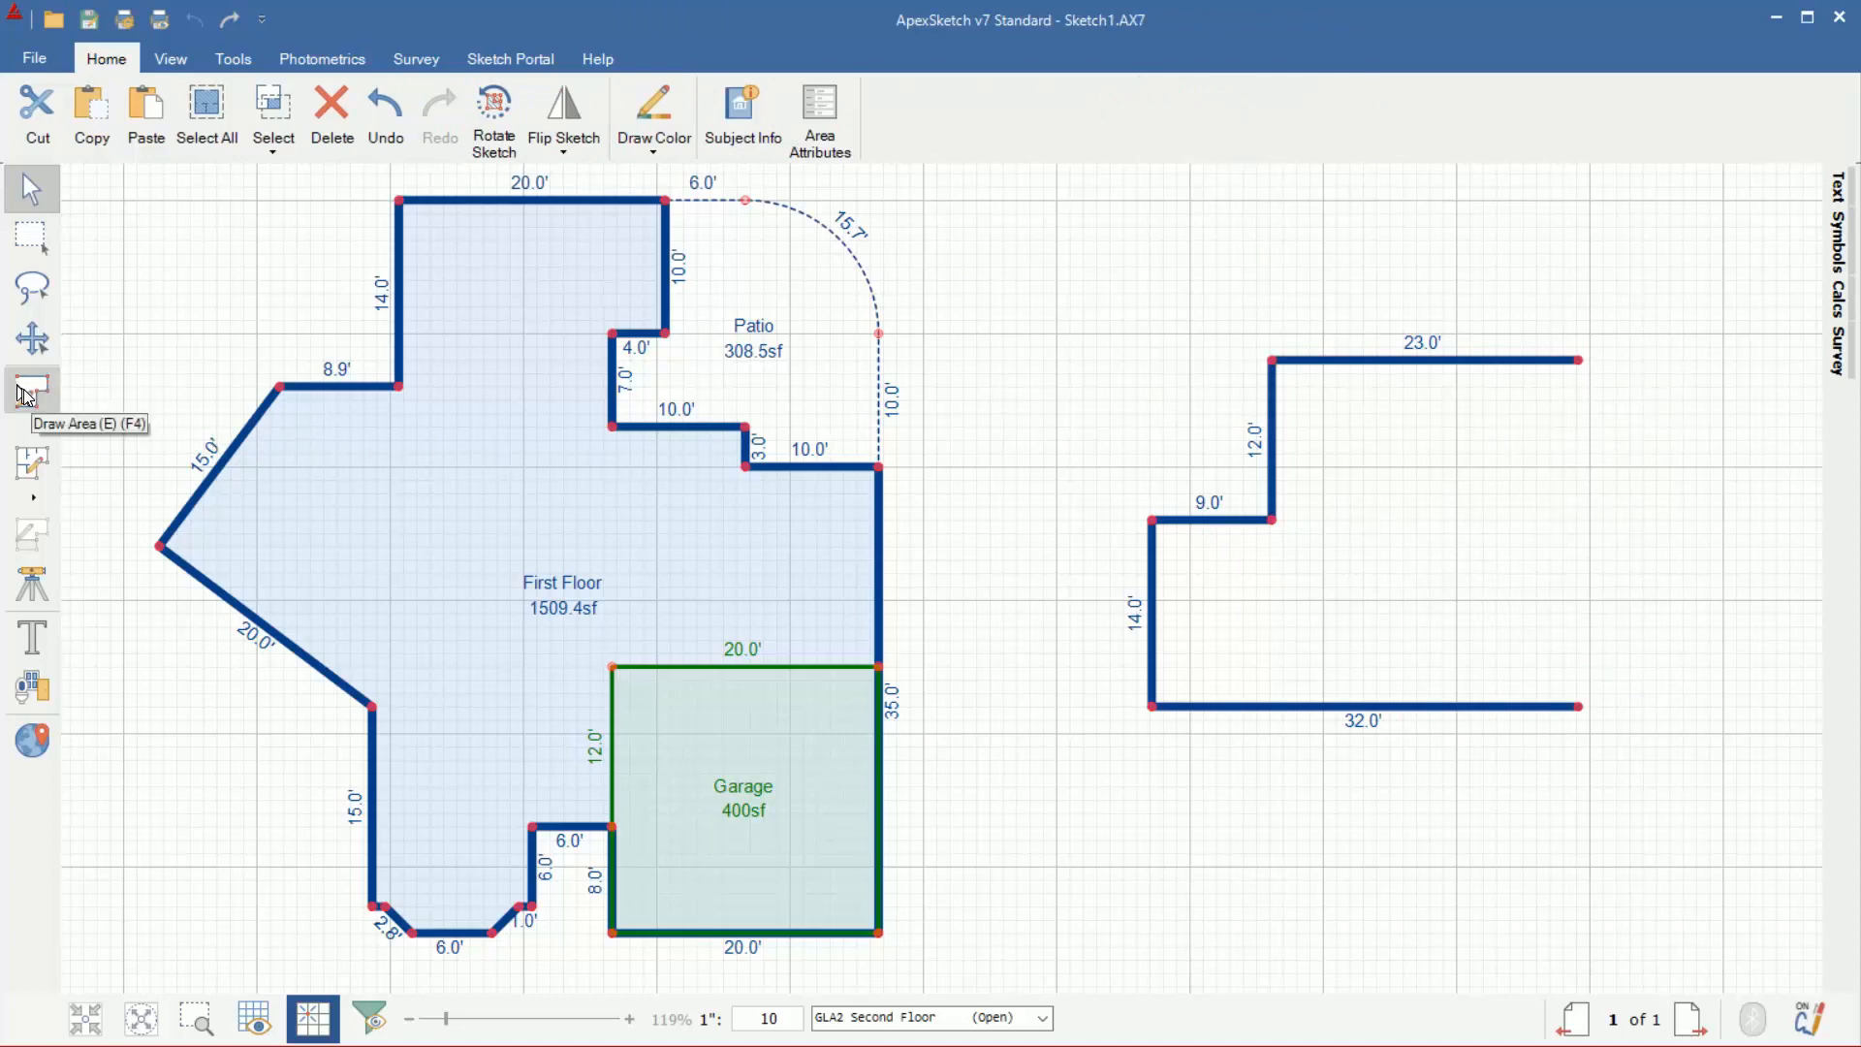
- With Draw Area, draw 11.5', 2.8', 6', 2.8', 7.5' walls from the open top-right corner
left_click(32, 398)
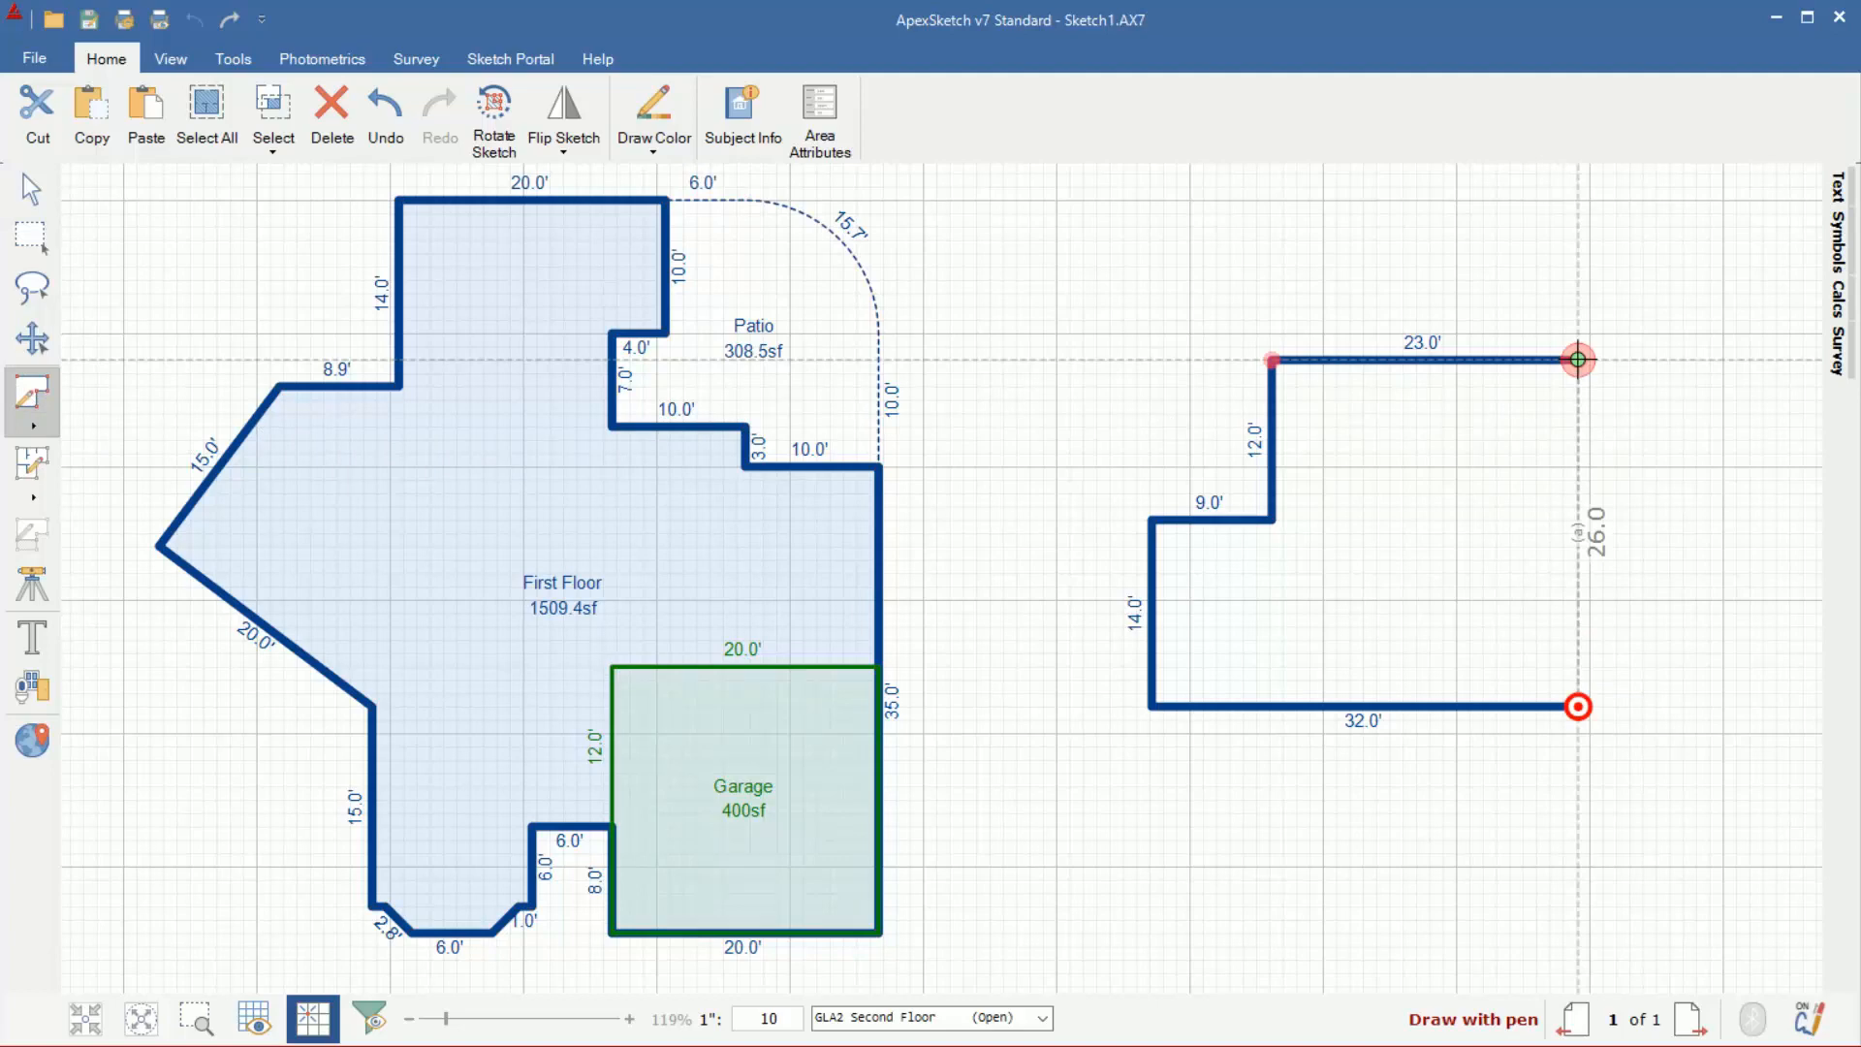
left_click(1270, 359)
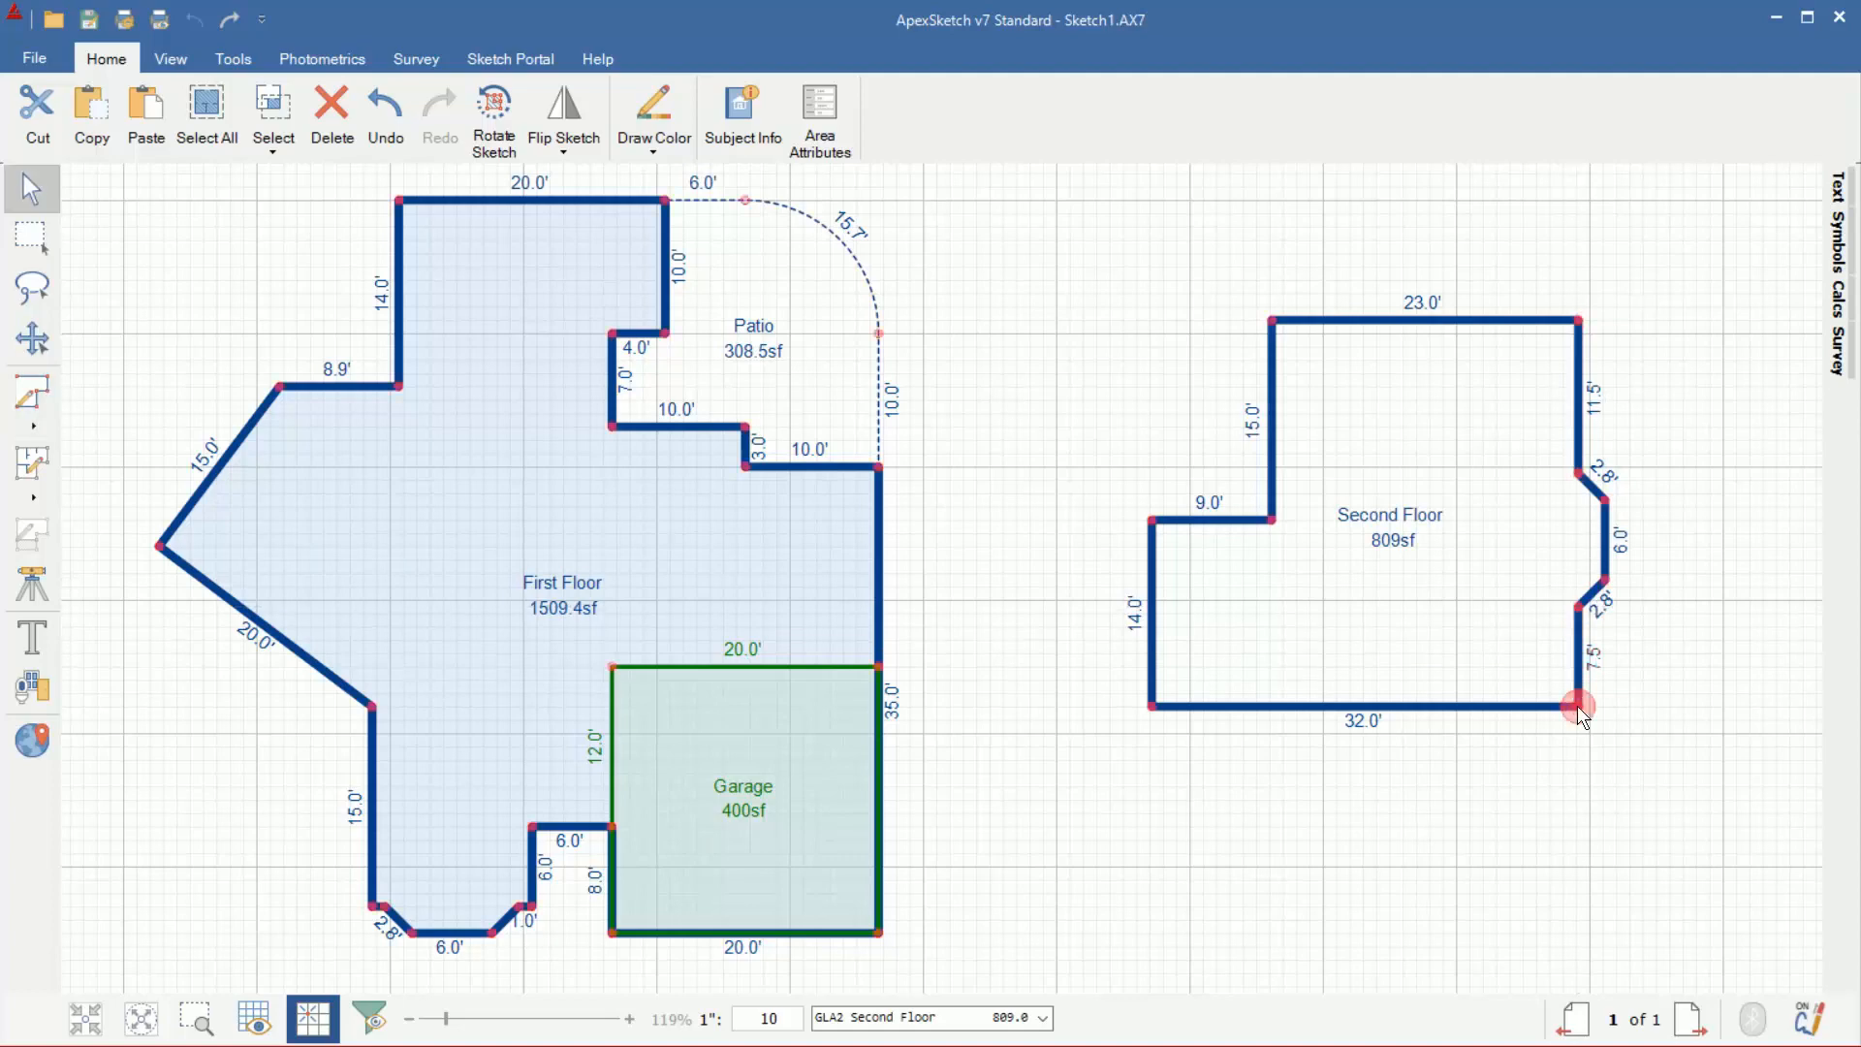
mouse_move(1424, 599)
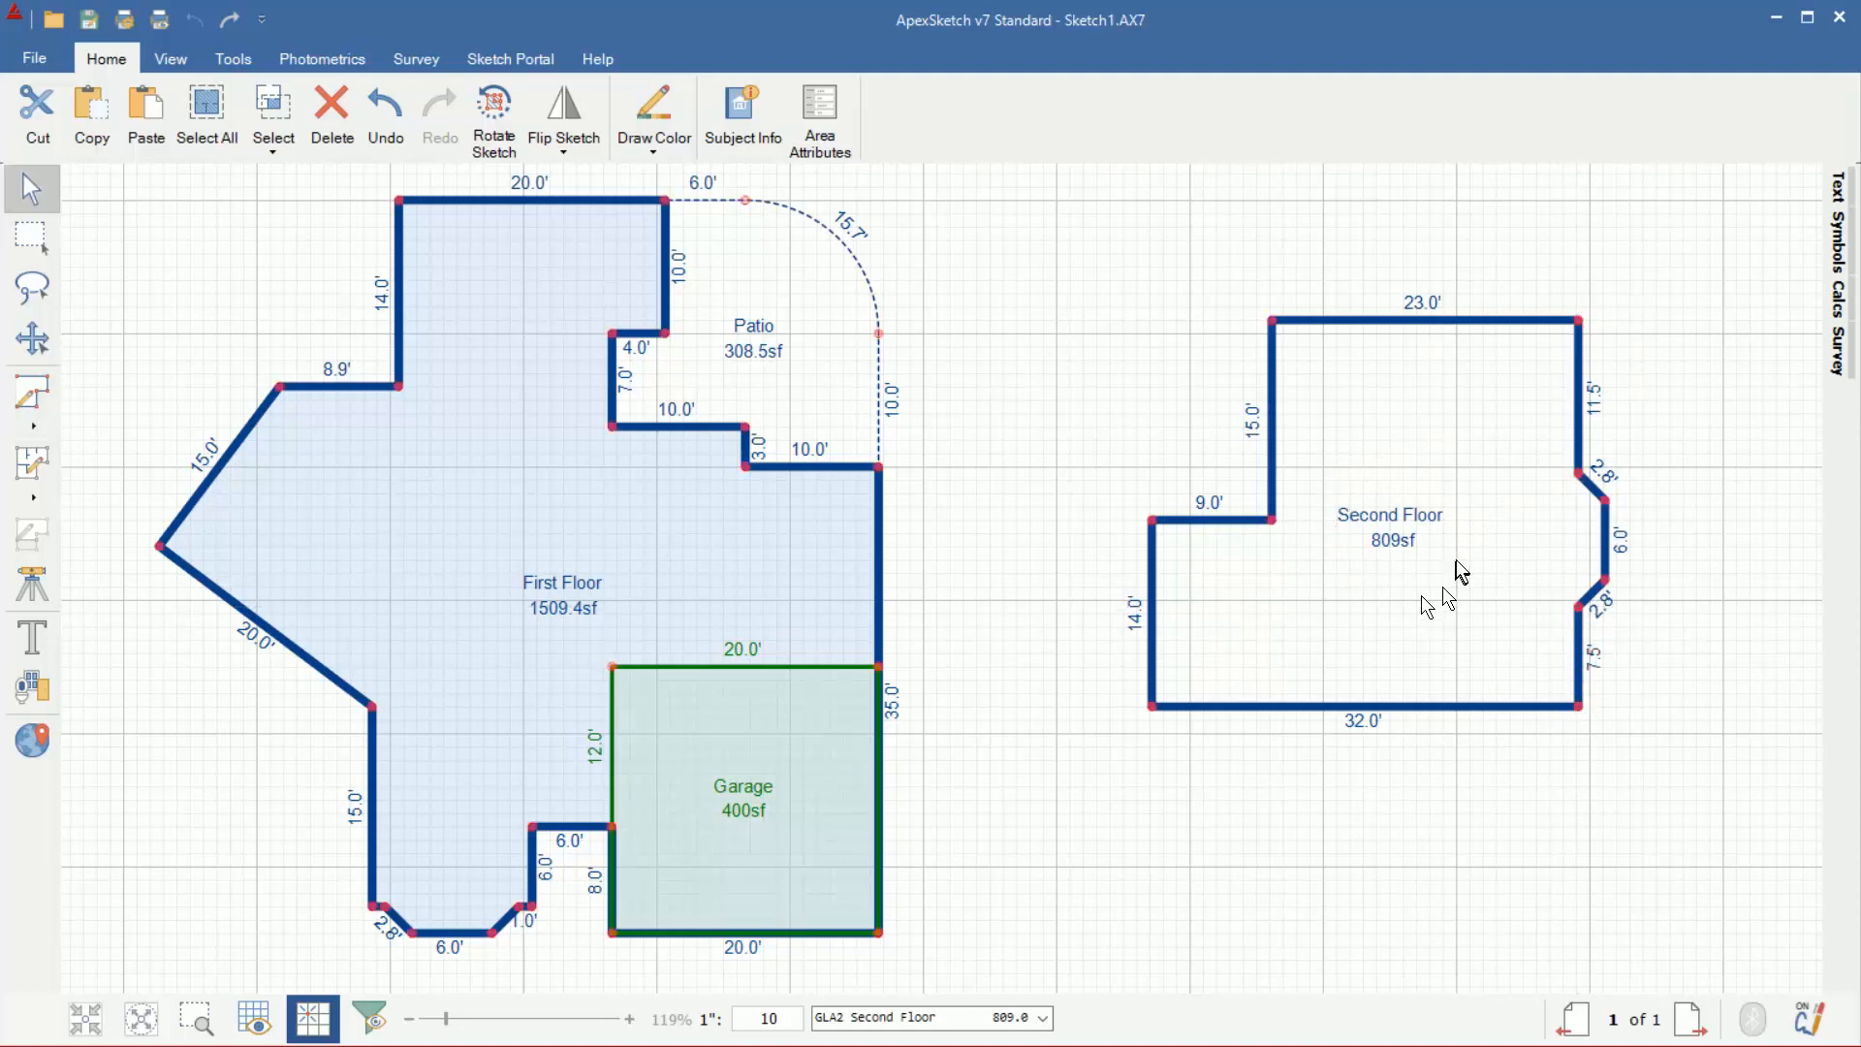
mouse_move(1464, 538)
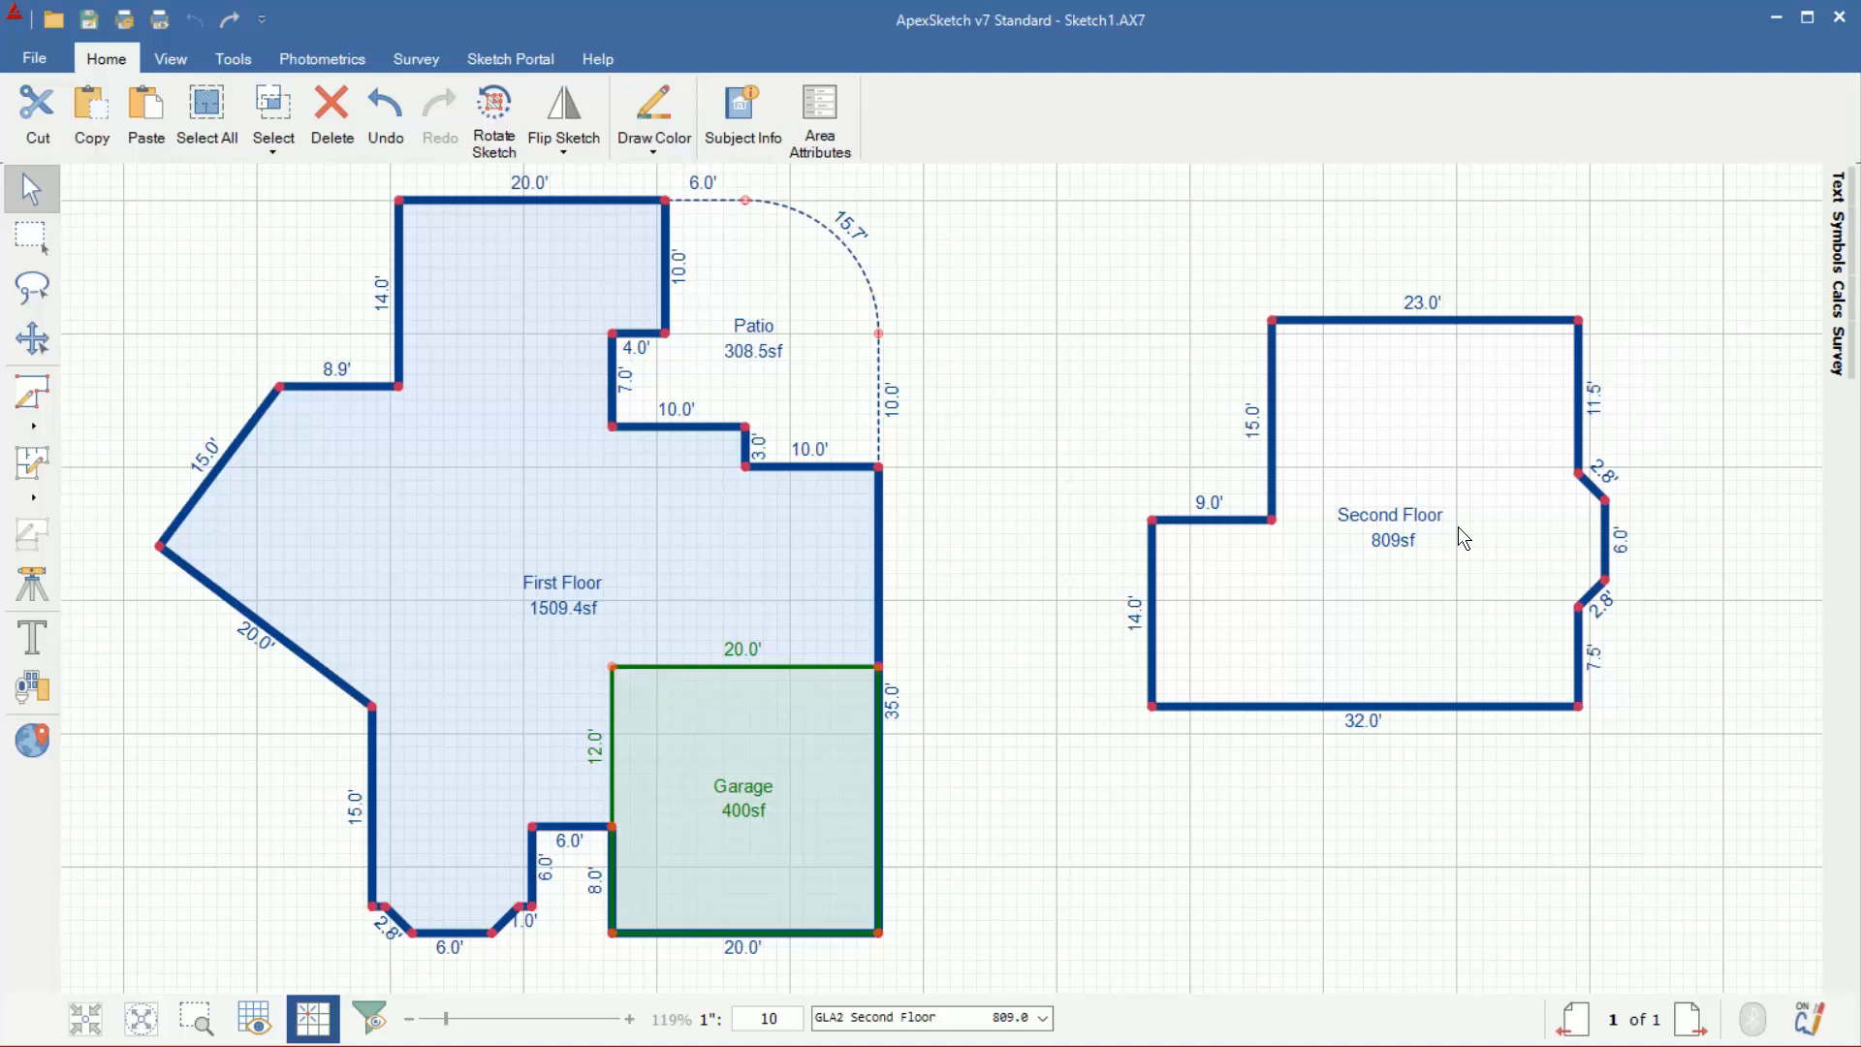
mouse_move(1377, 589)
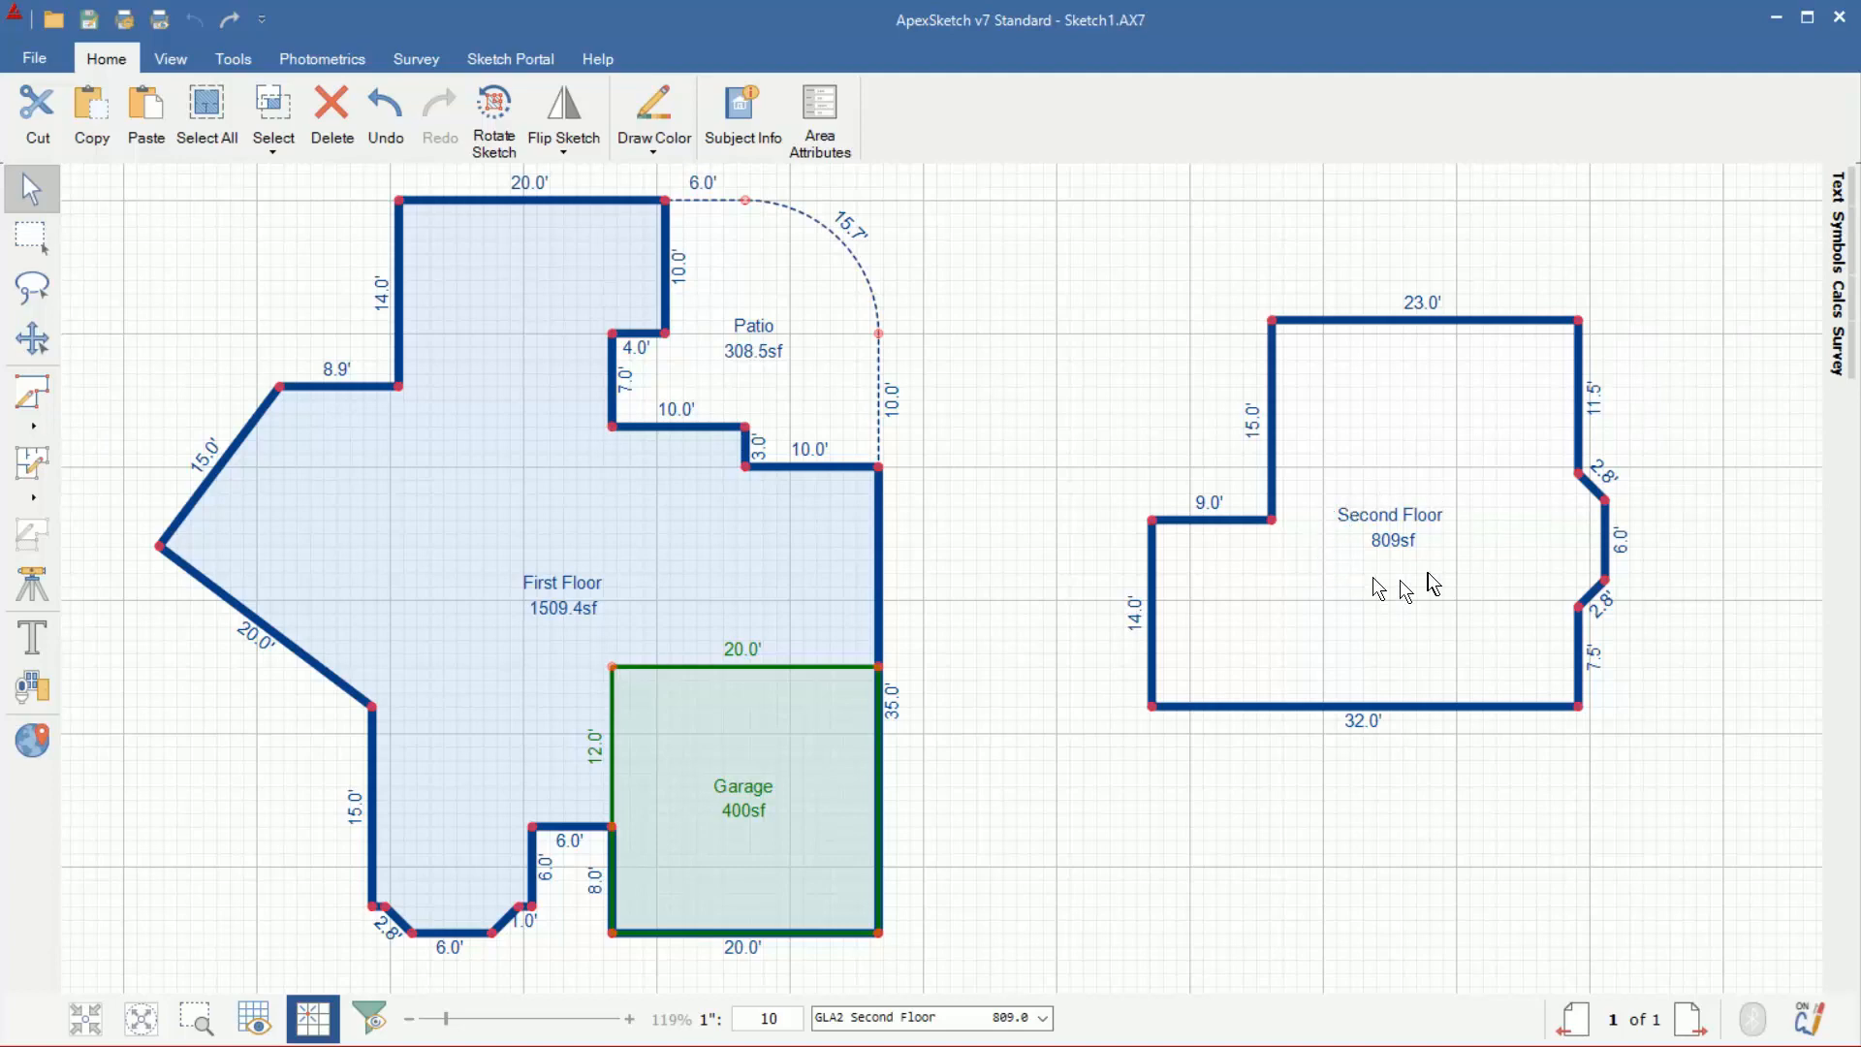
mouse_move(1401, 665)
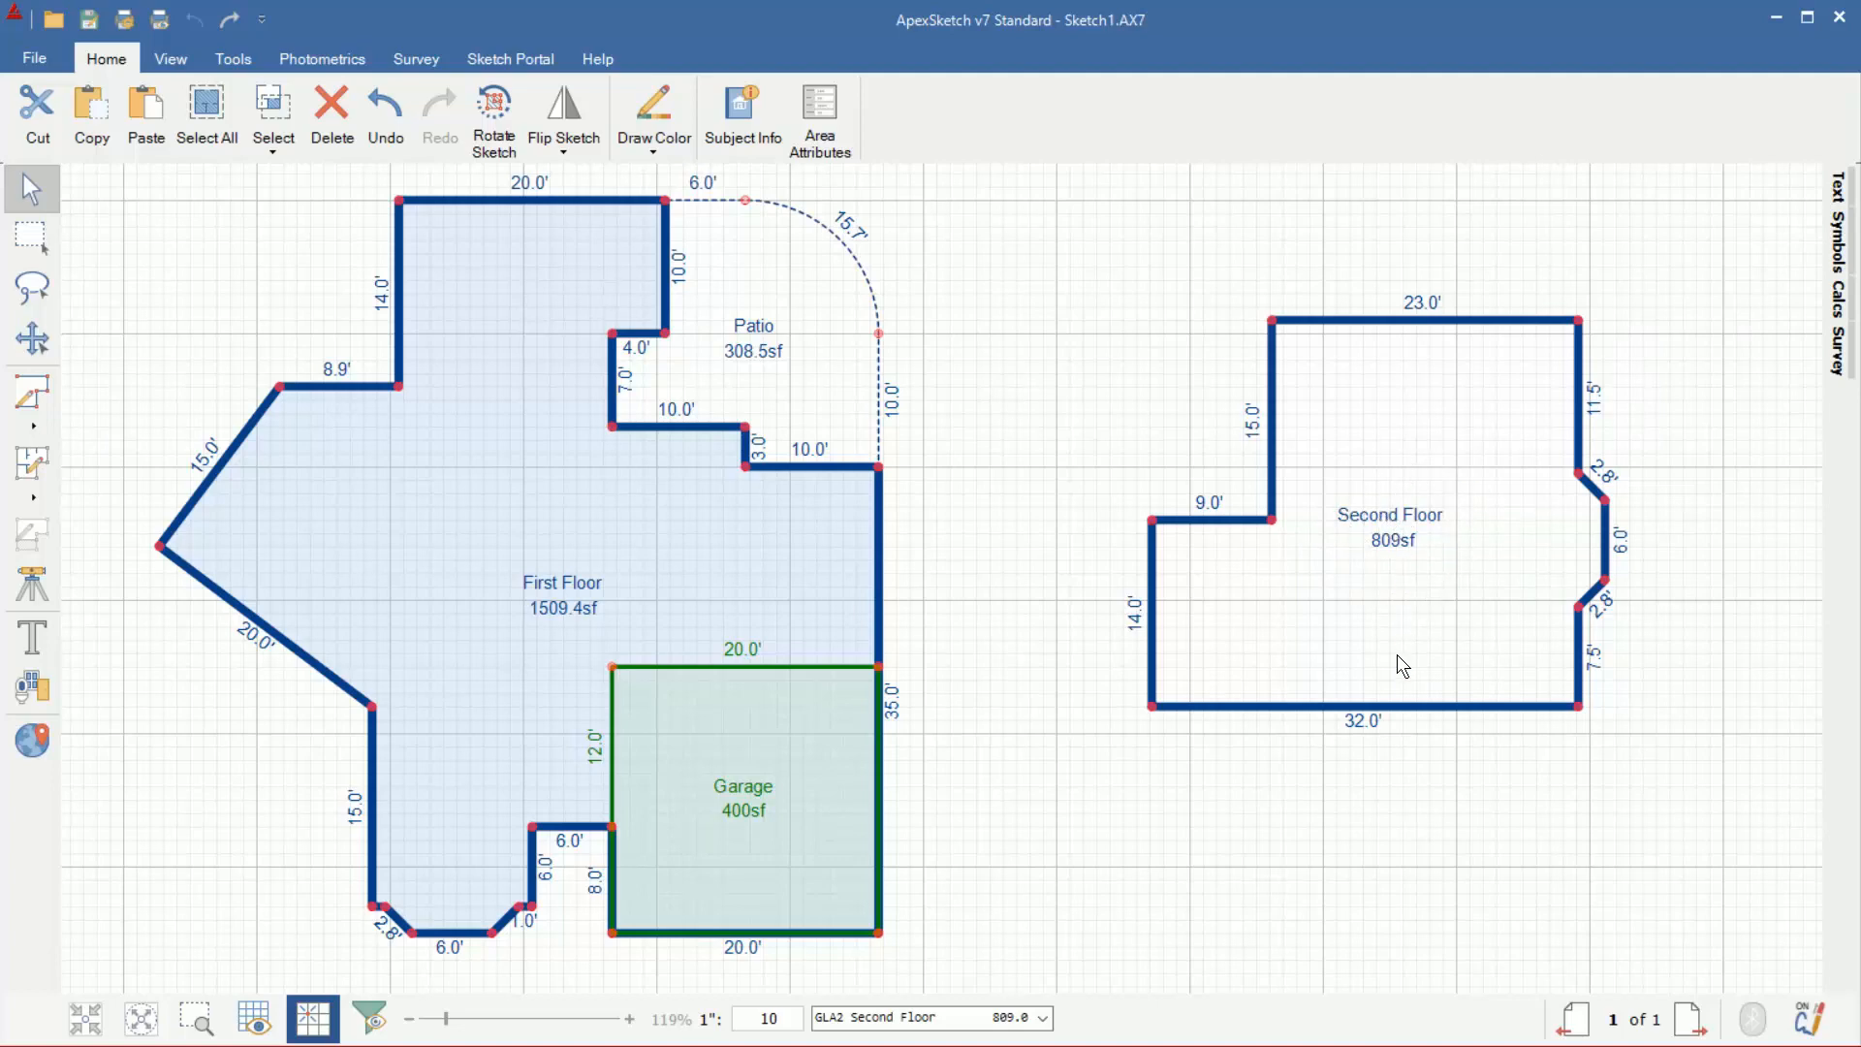